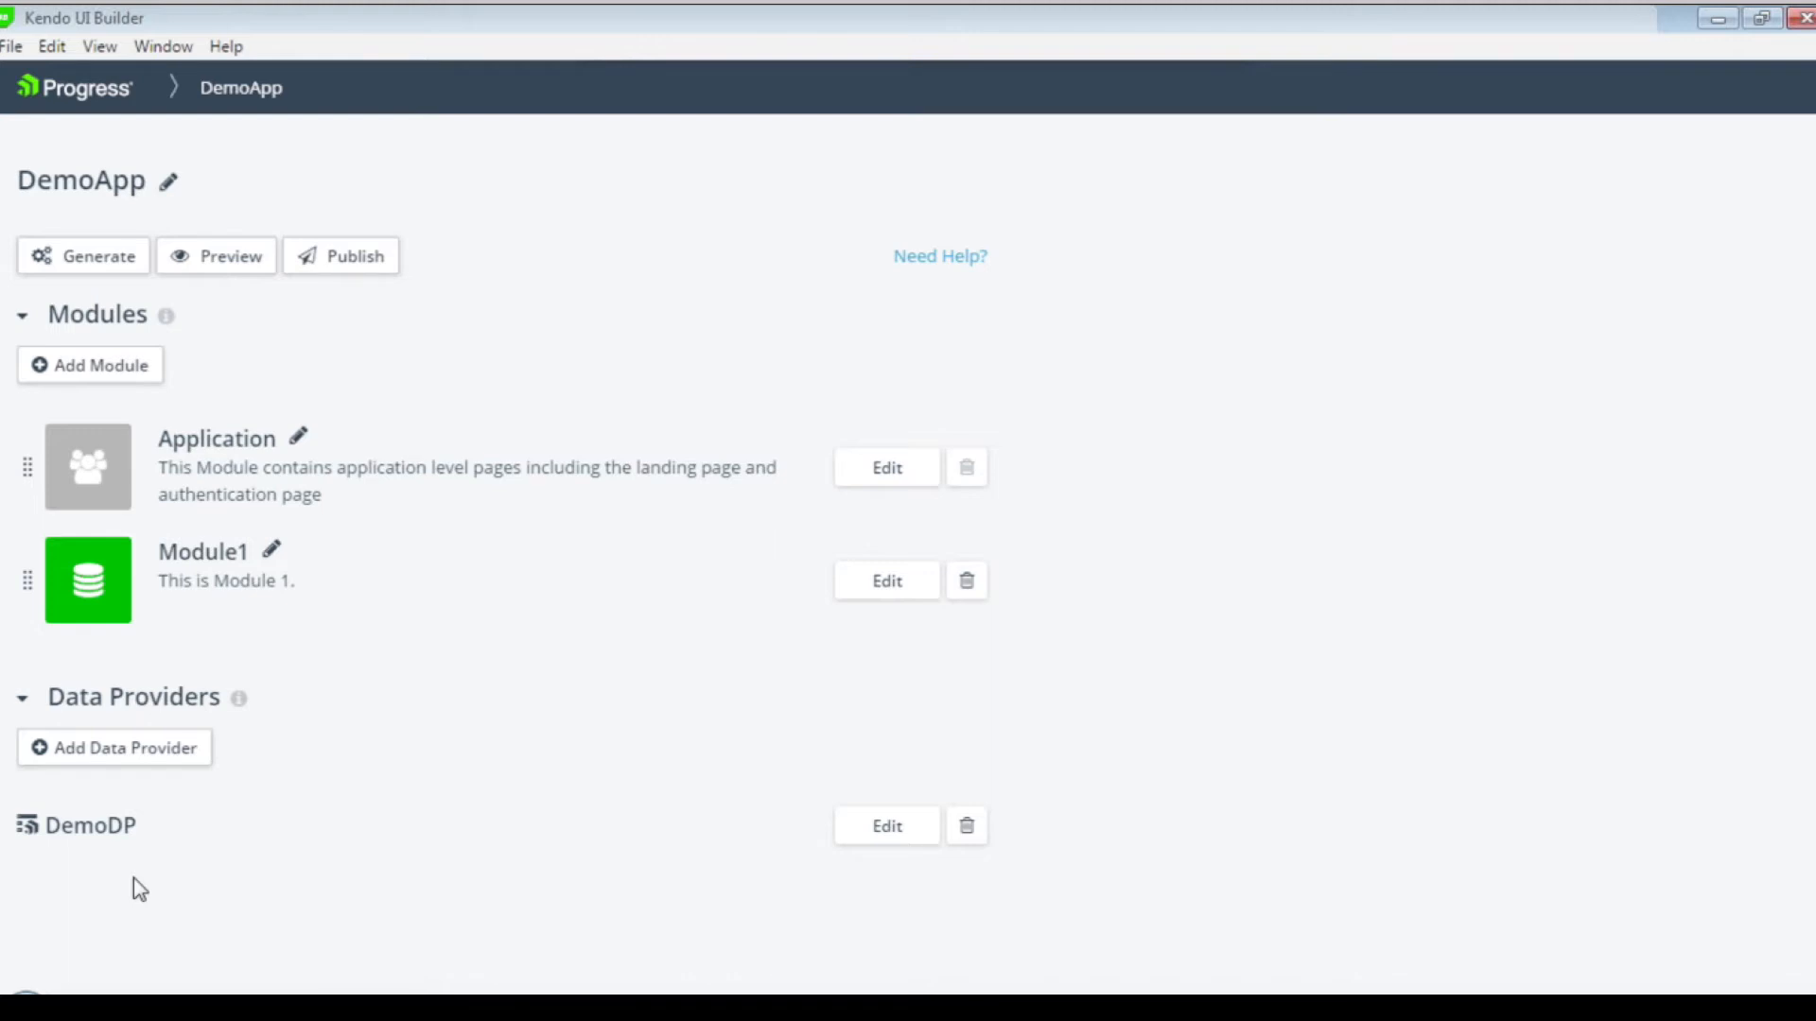
pyautogui.moveTo(583, 682)
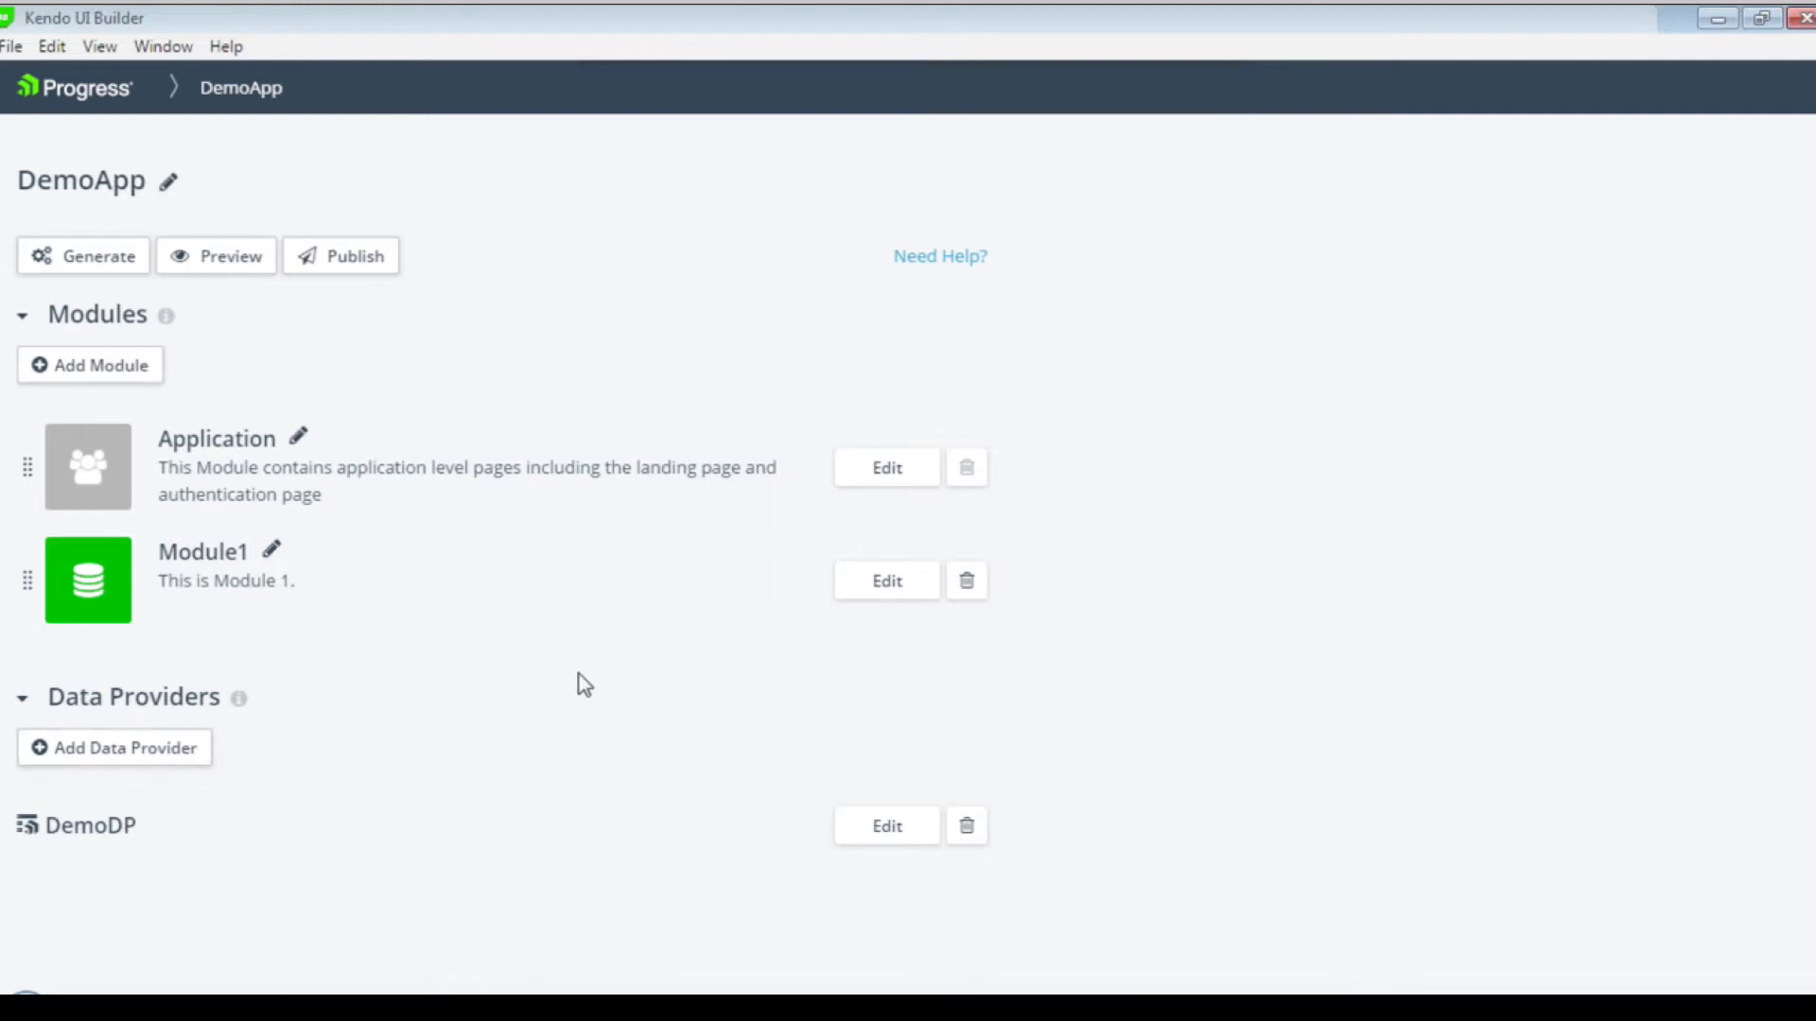
# Open Module1 of DemoApp in the module designer.
pyautogui.click(886, 580)
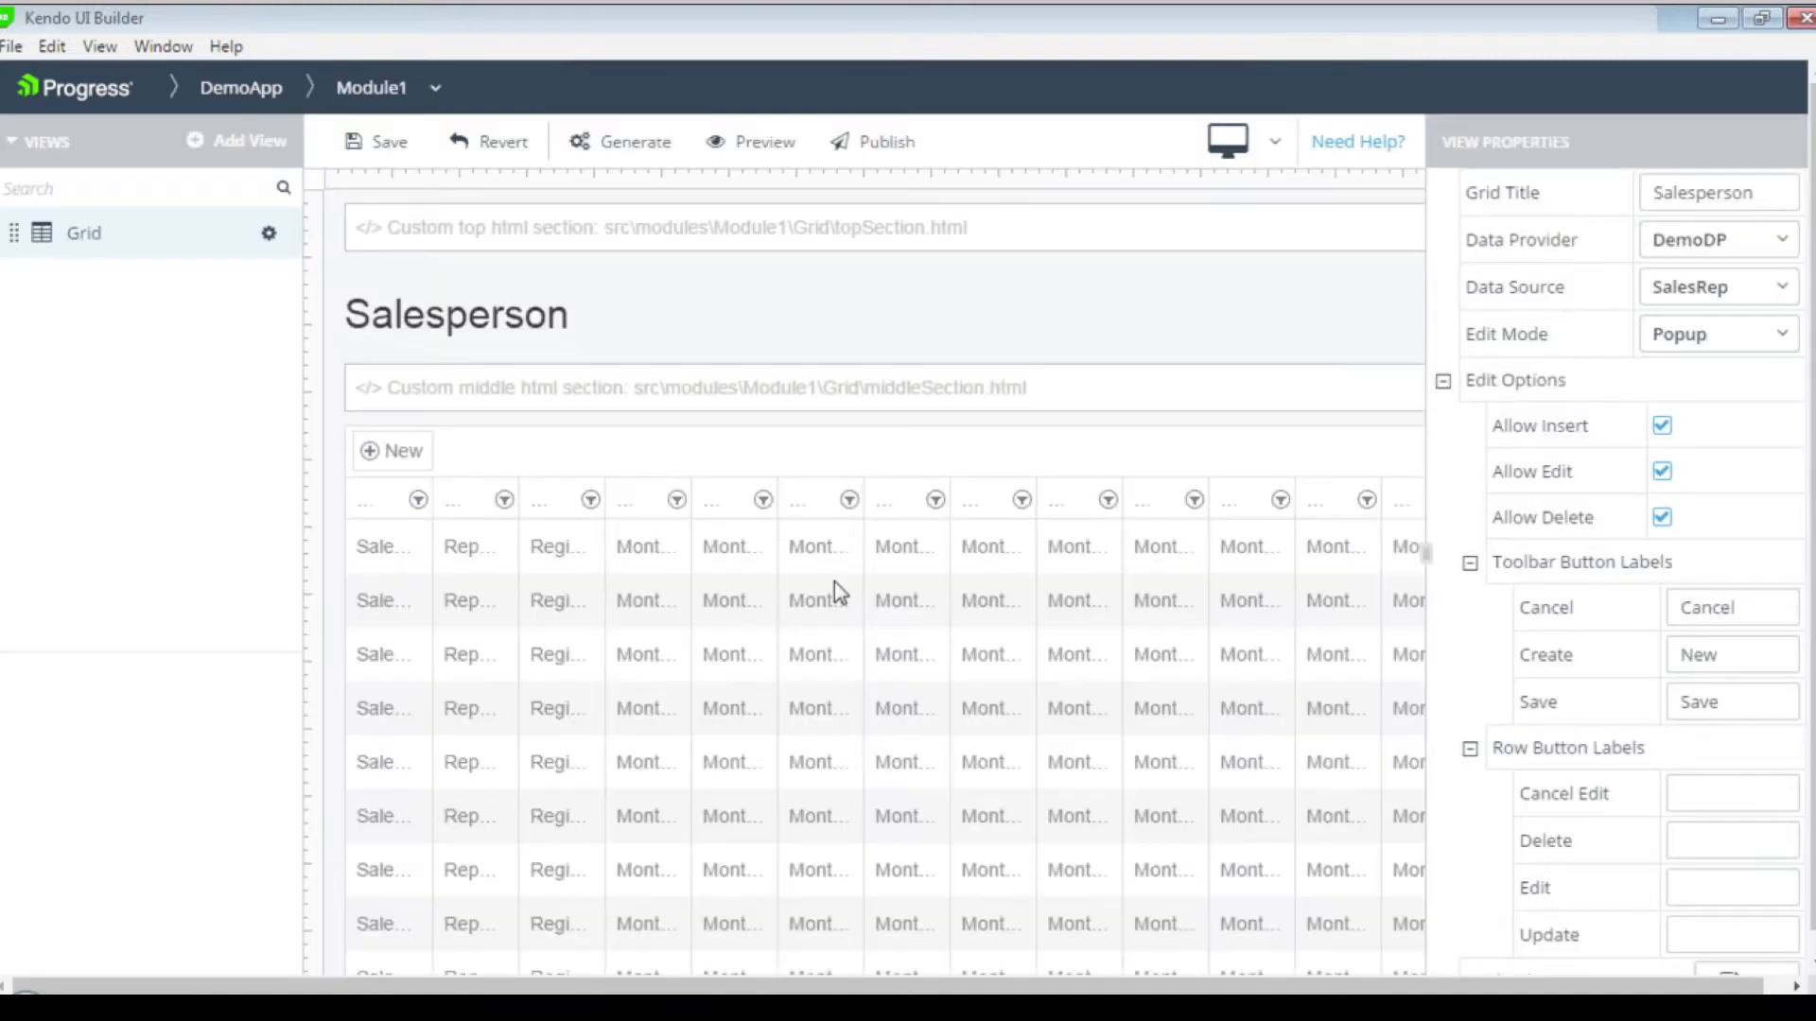
pyautogui.moveTo(139, 241)
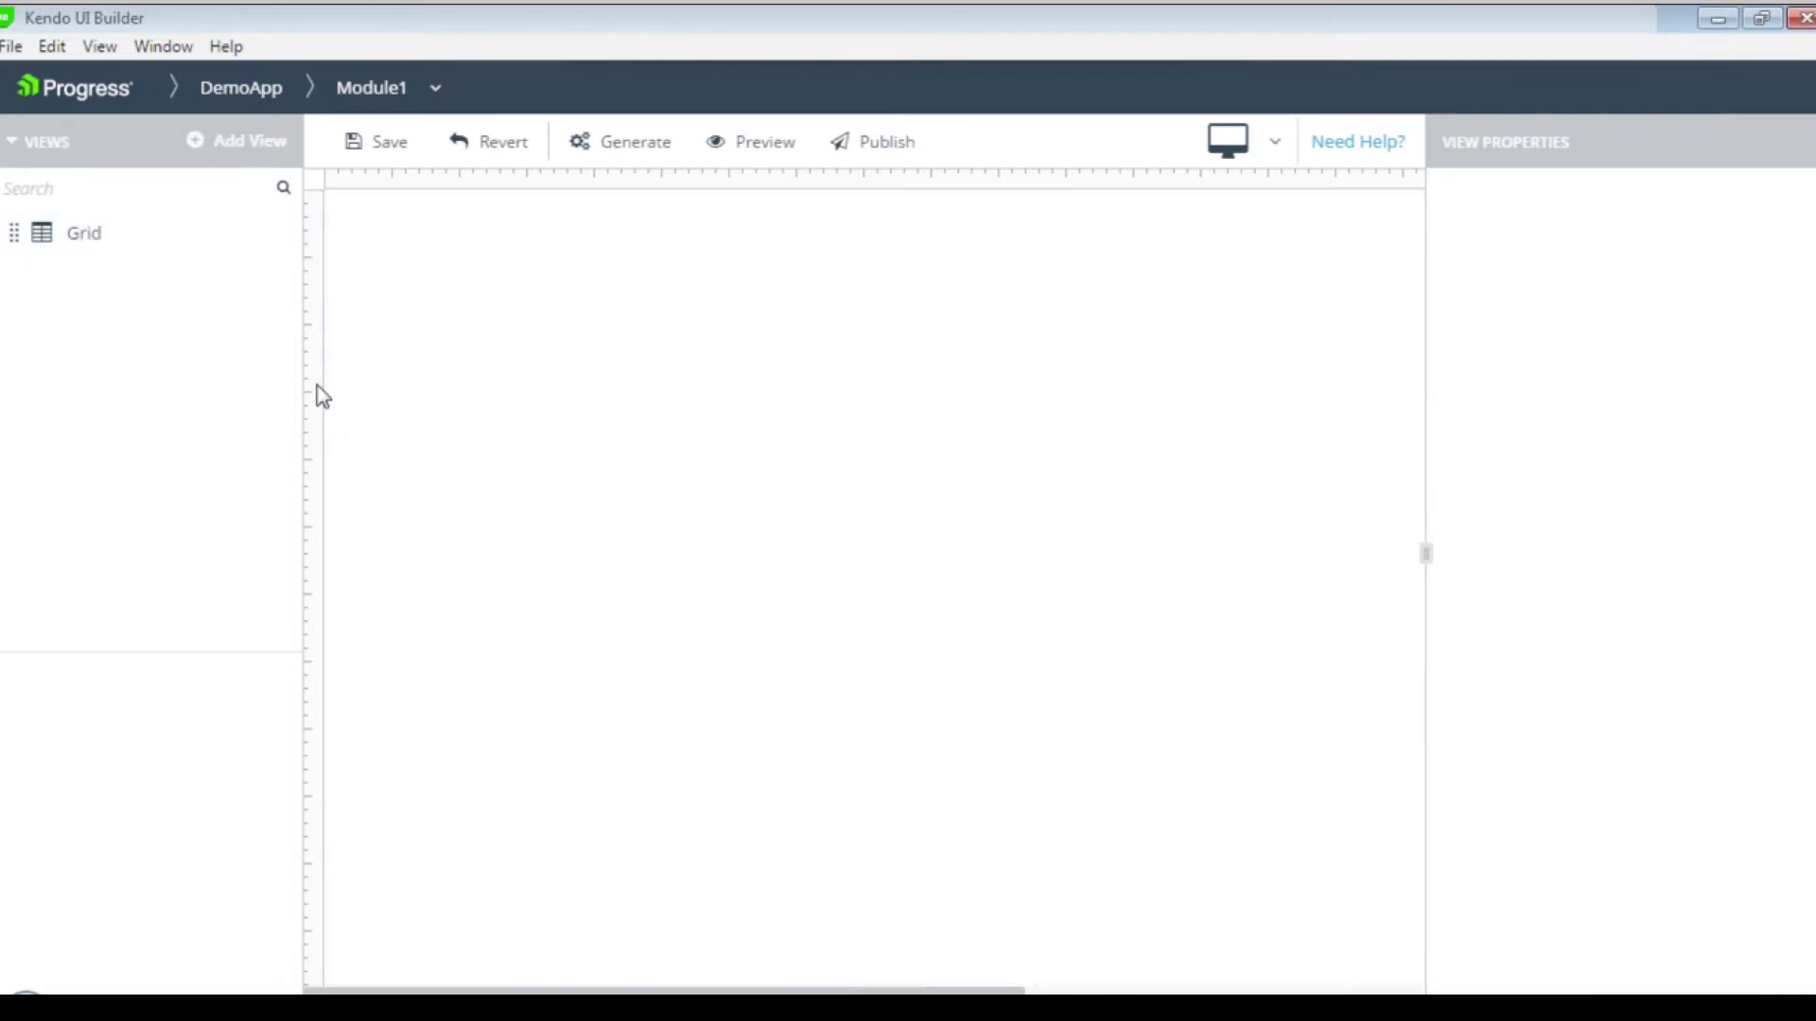
pyautogui.moveTo(253, 275)
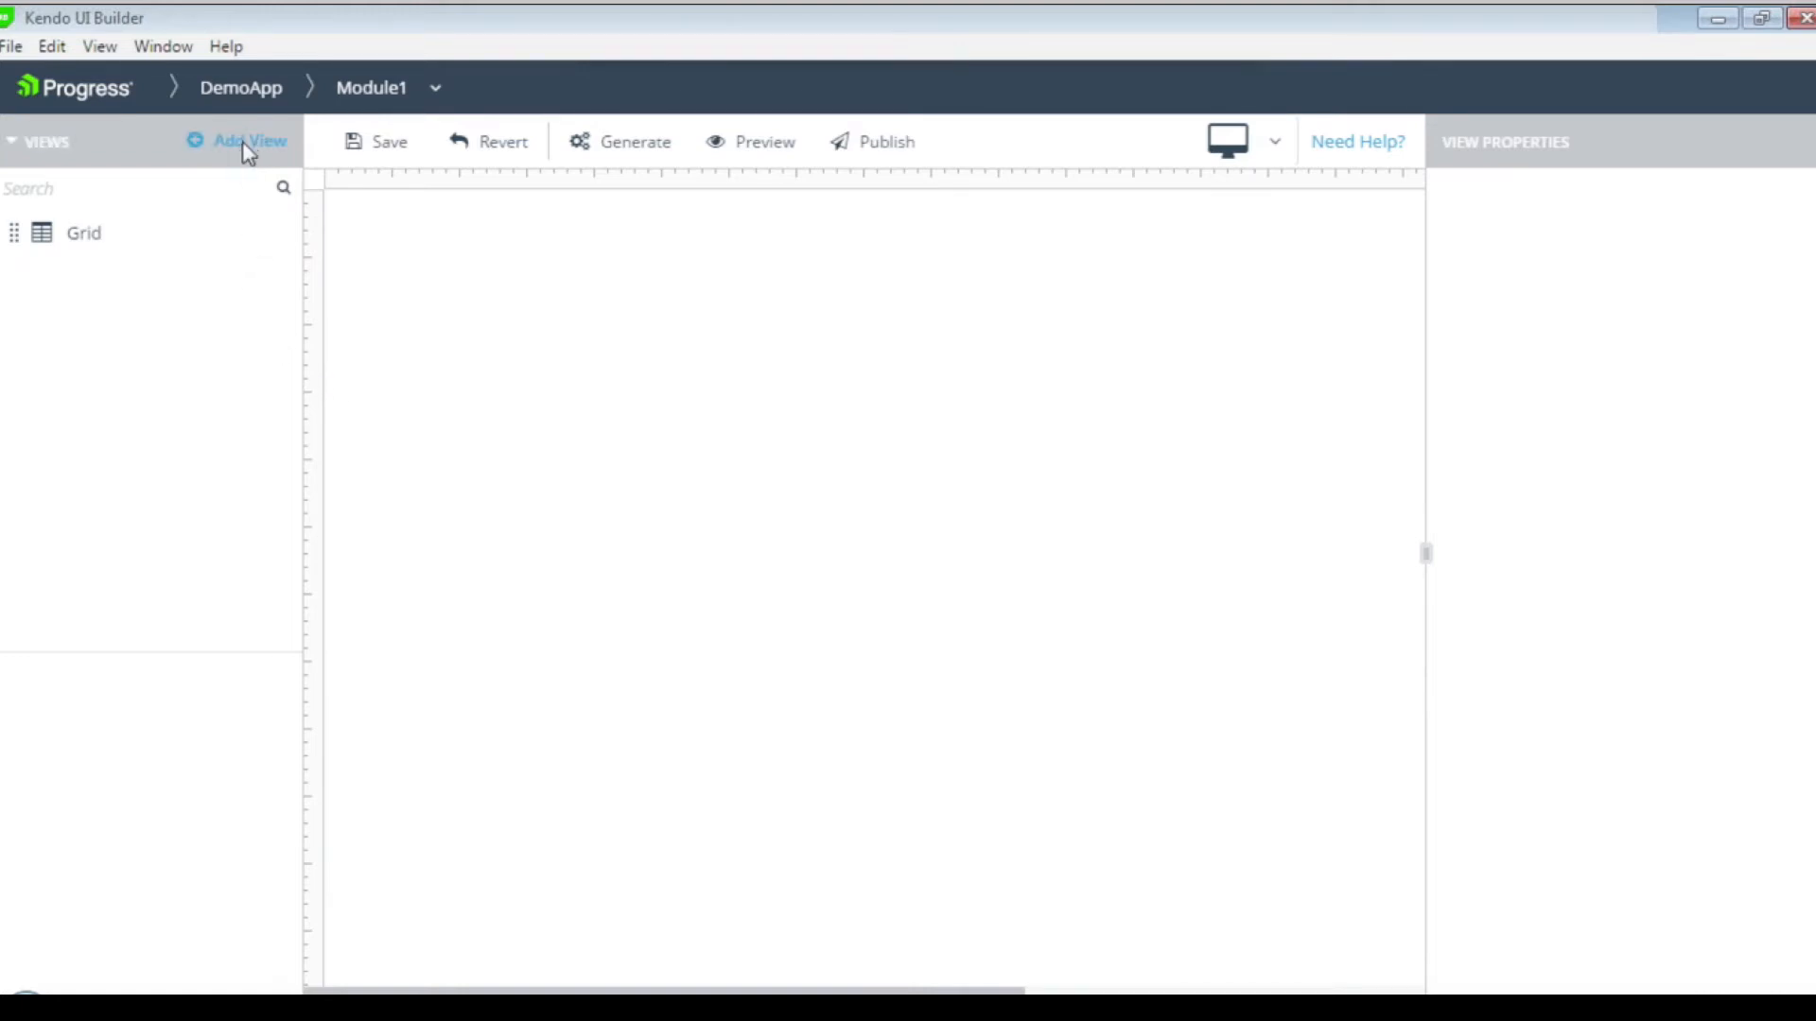
# Create a Data Grid view named Customers with the label Customers.
pyautogui.click(247, 141)
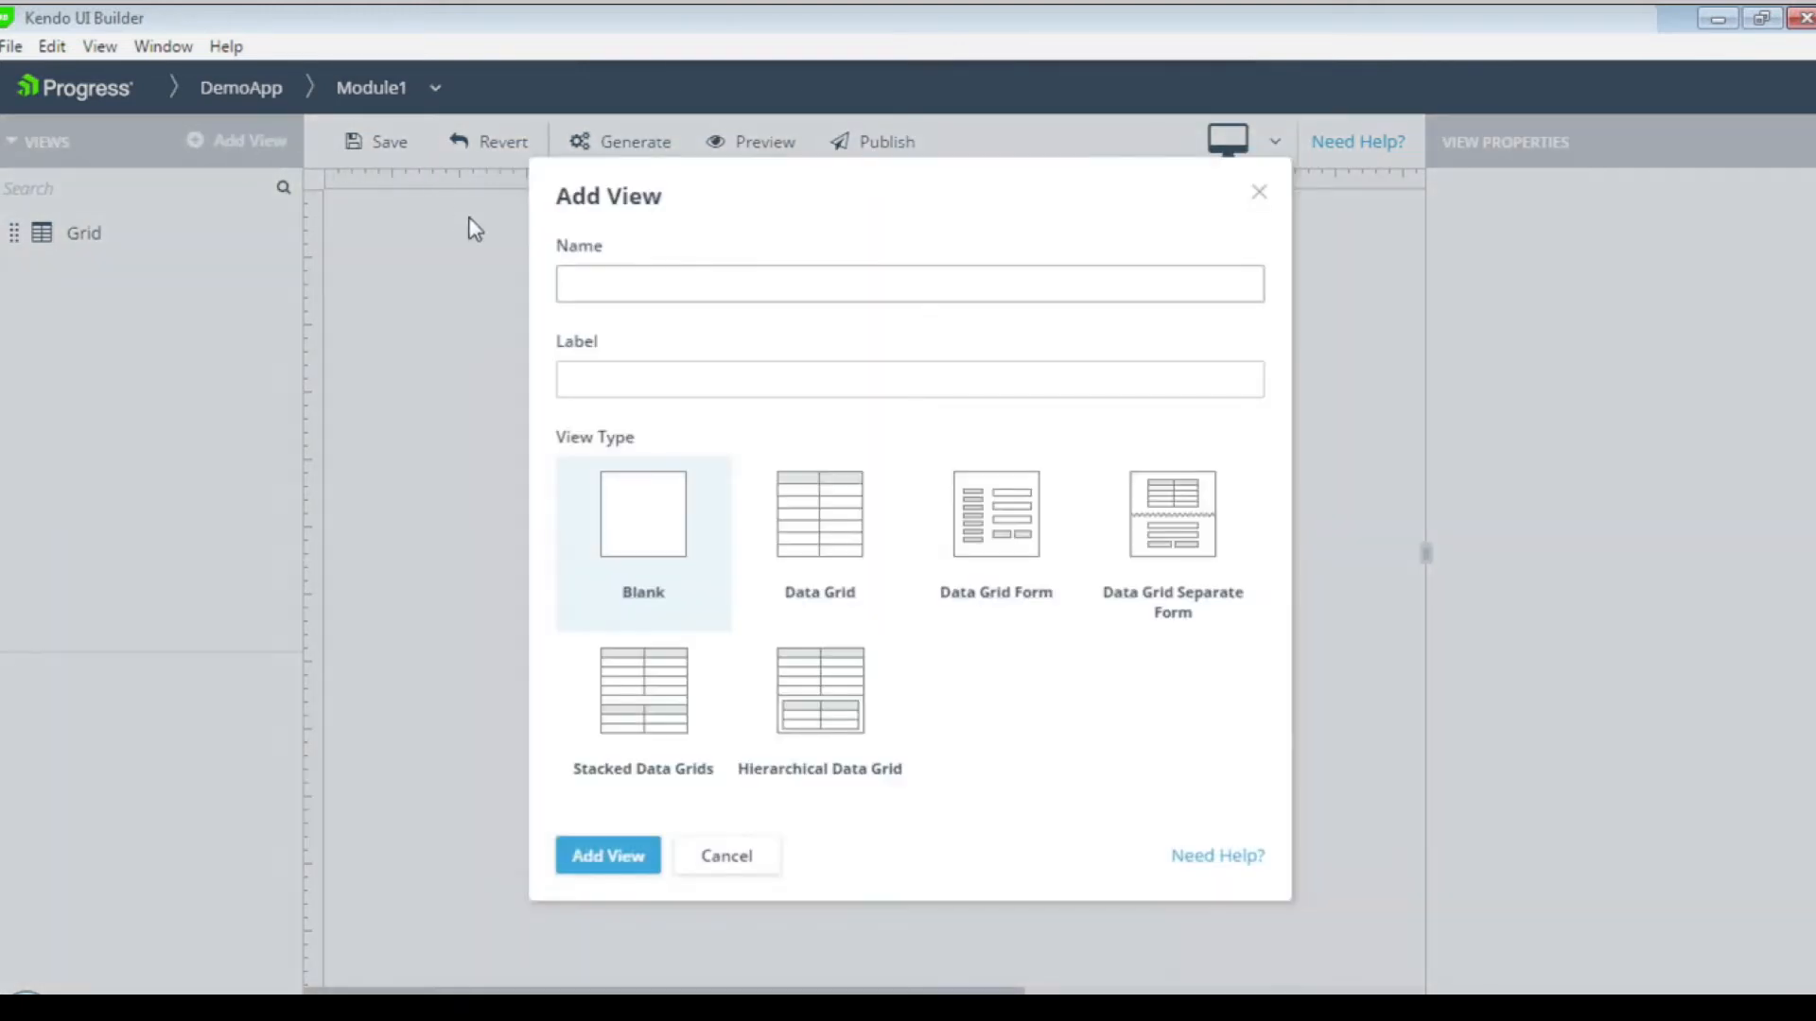
pyautogui.write('Customers')
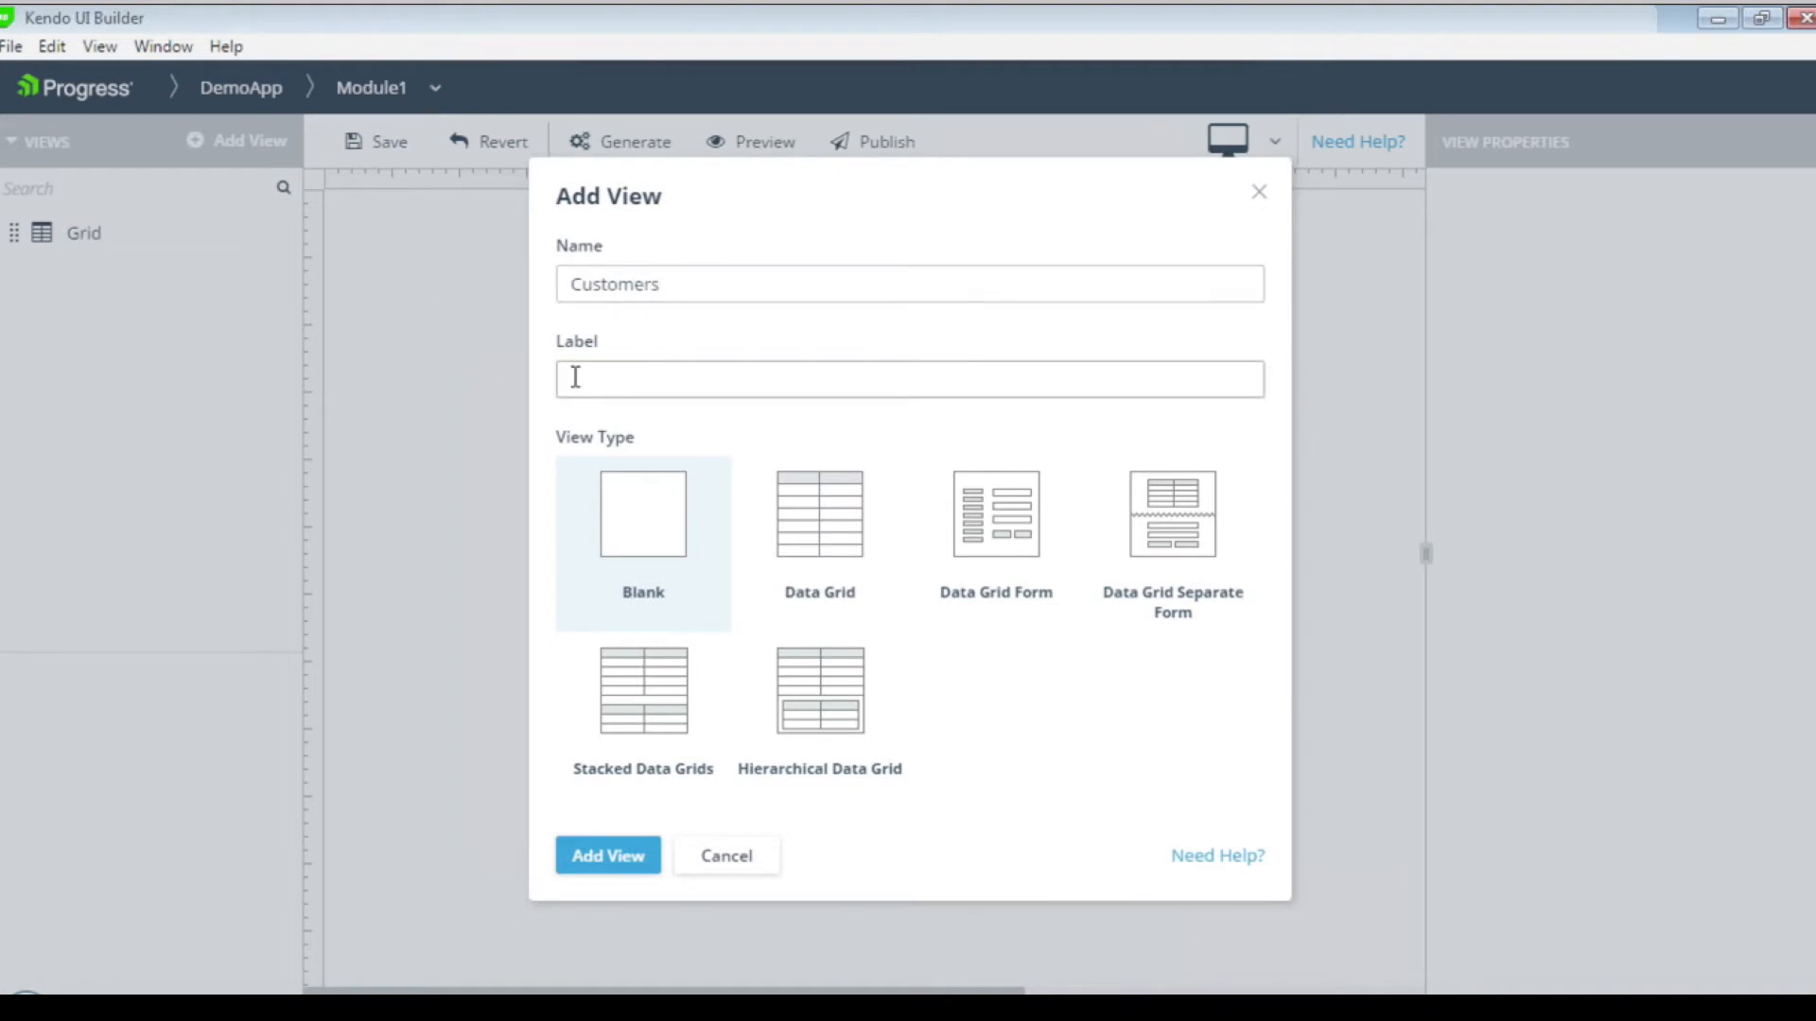
pyautogui.write('Customers')
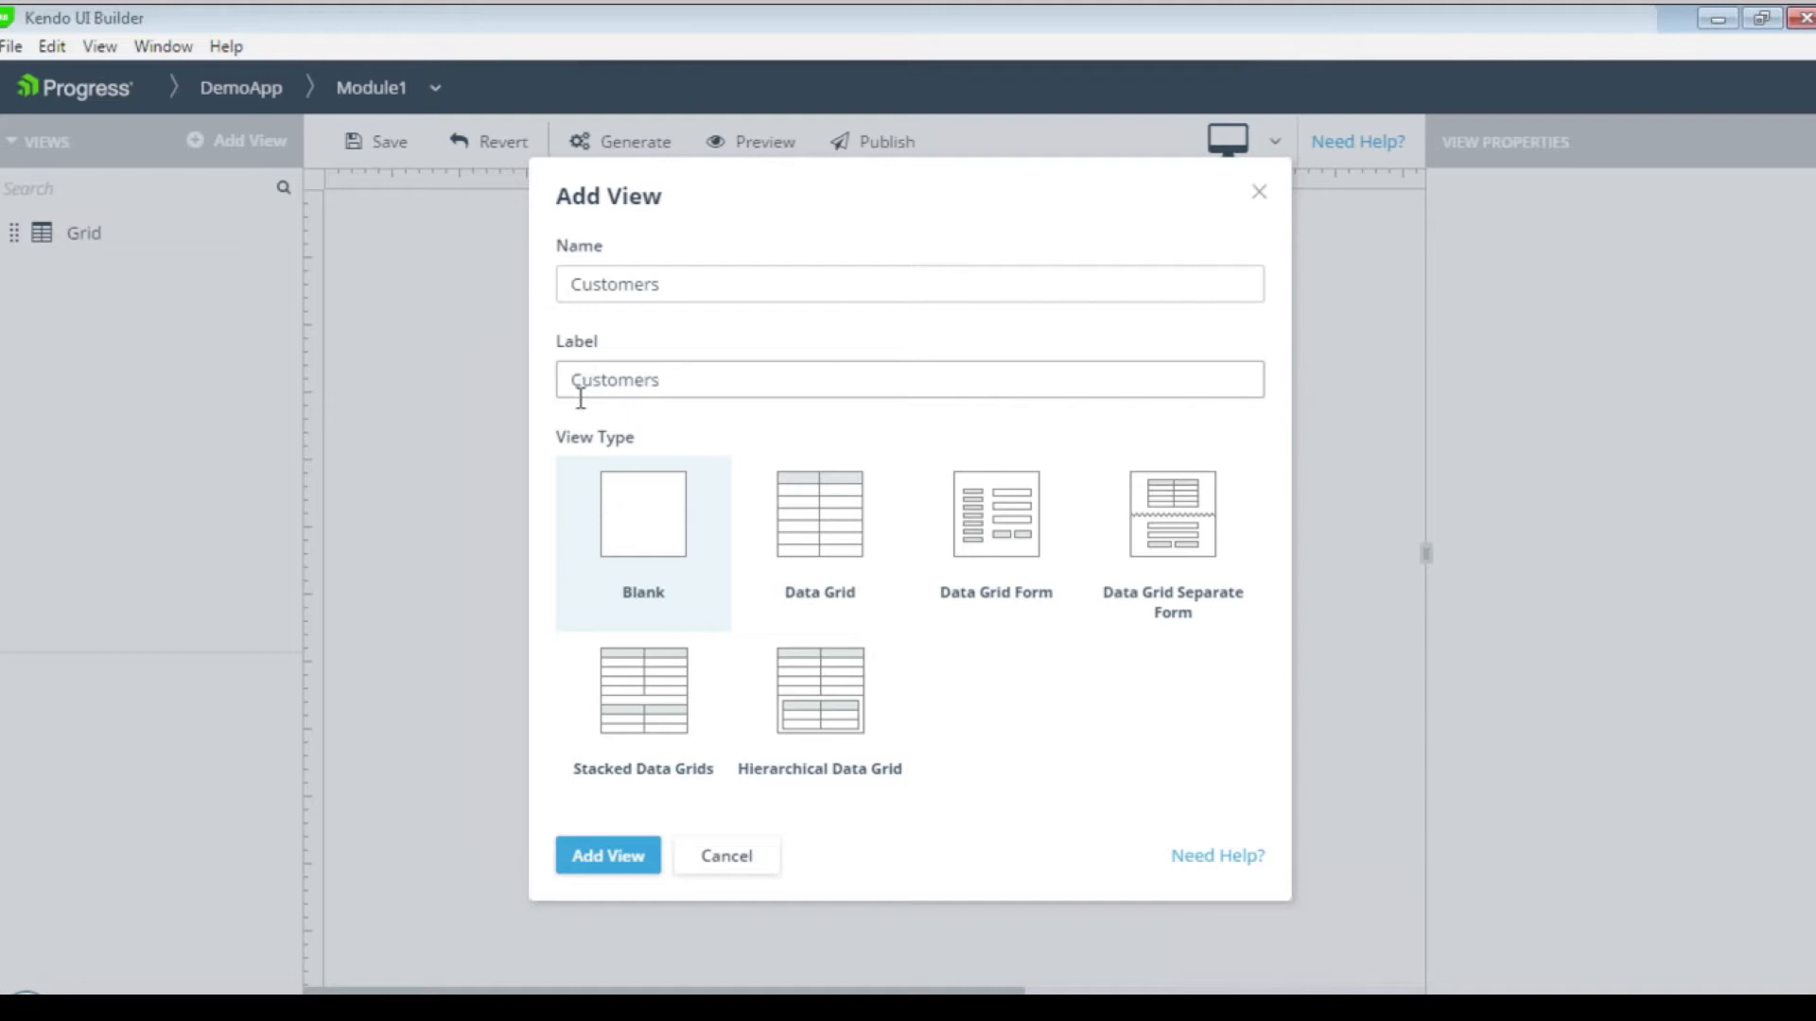
pyautogui.click(819, 545)
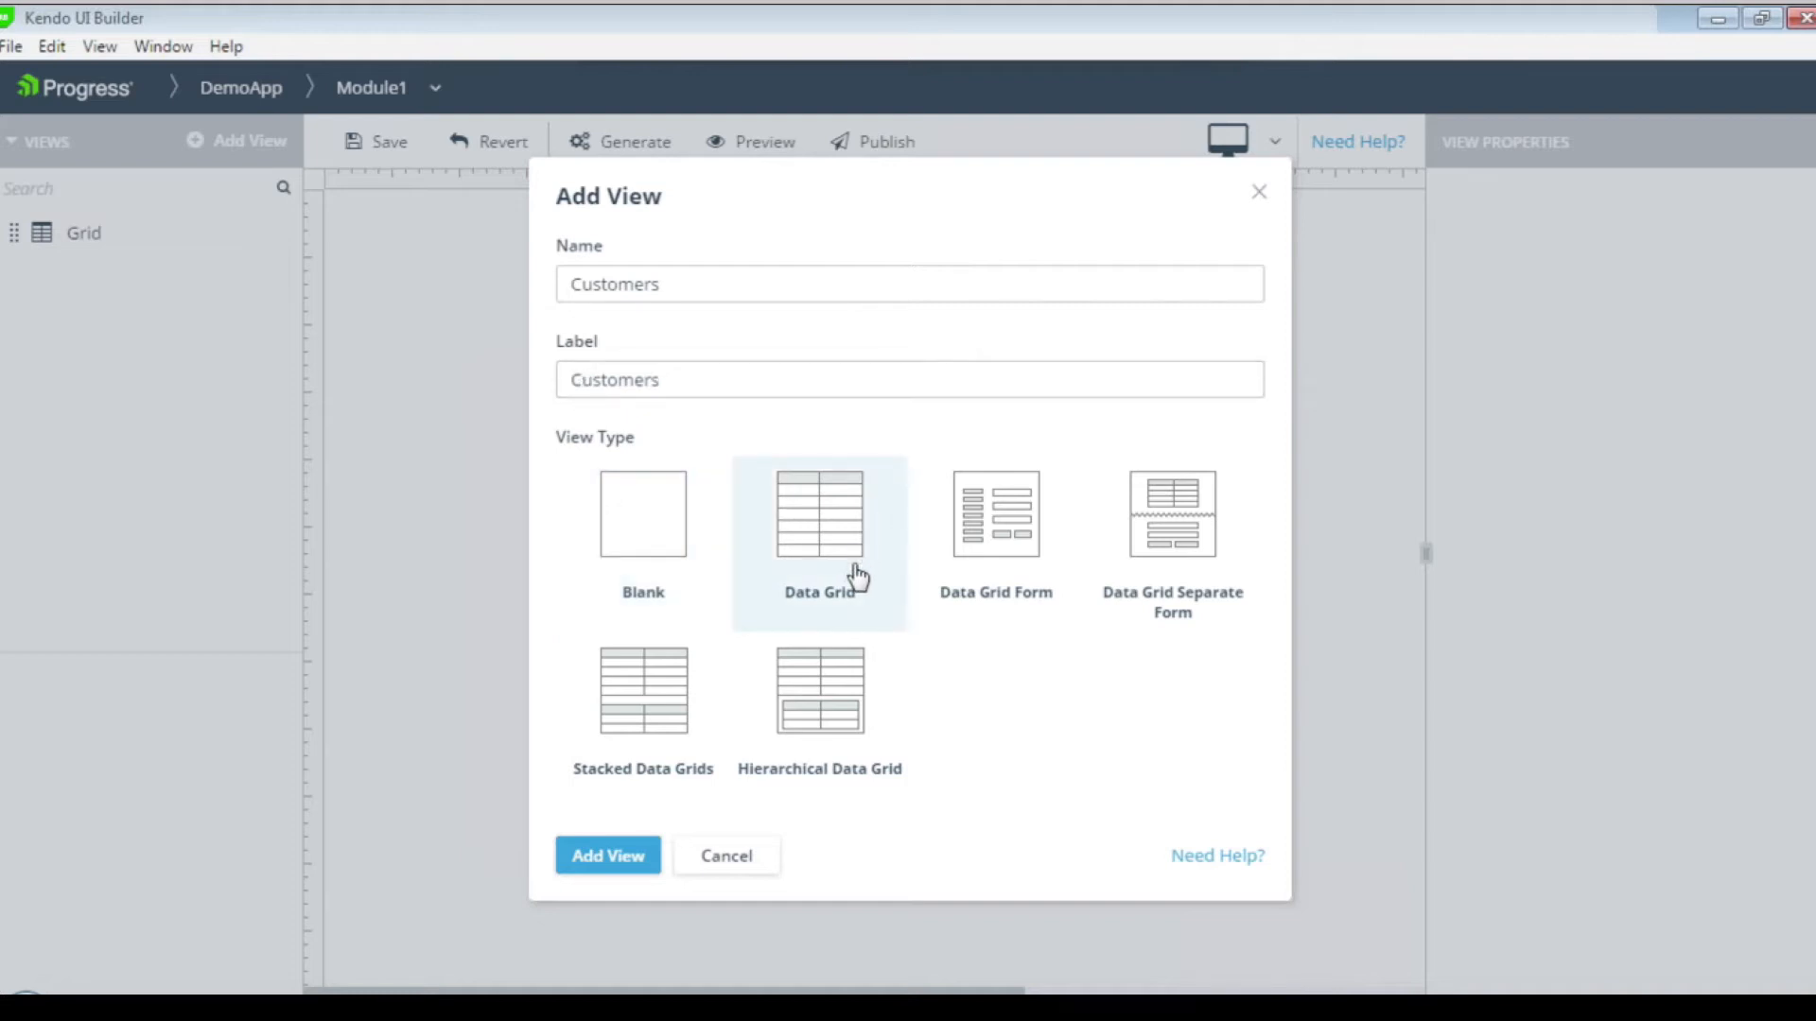
pyautogui.click(607, 856)
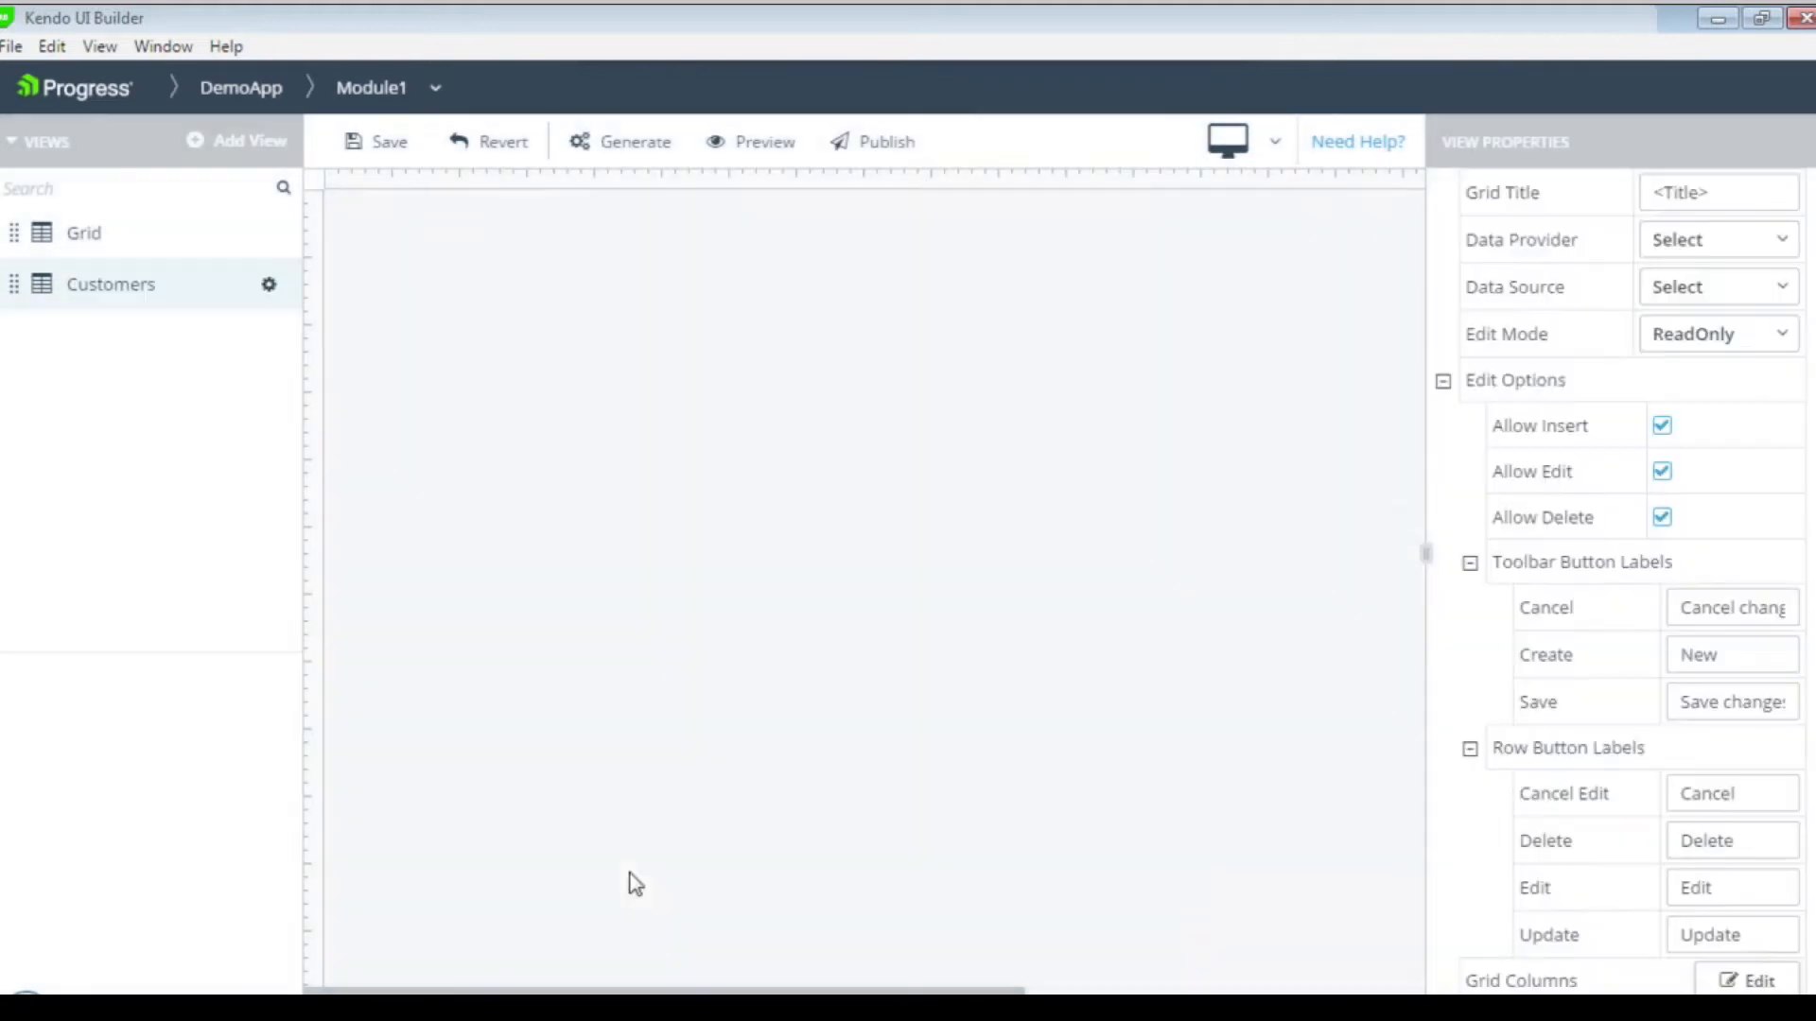
# Bind the grid to the DemoDP provider and the CustomerOrders.ttCustomer data source.
pyautogui.click(1718, 240)
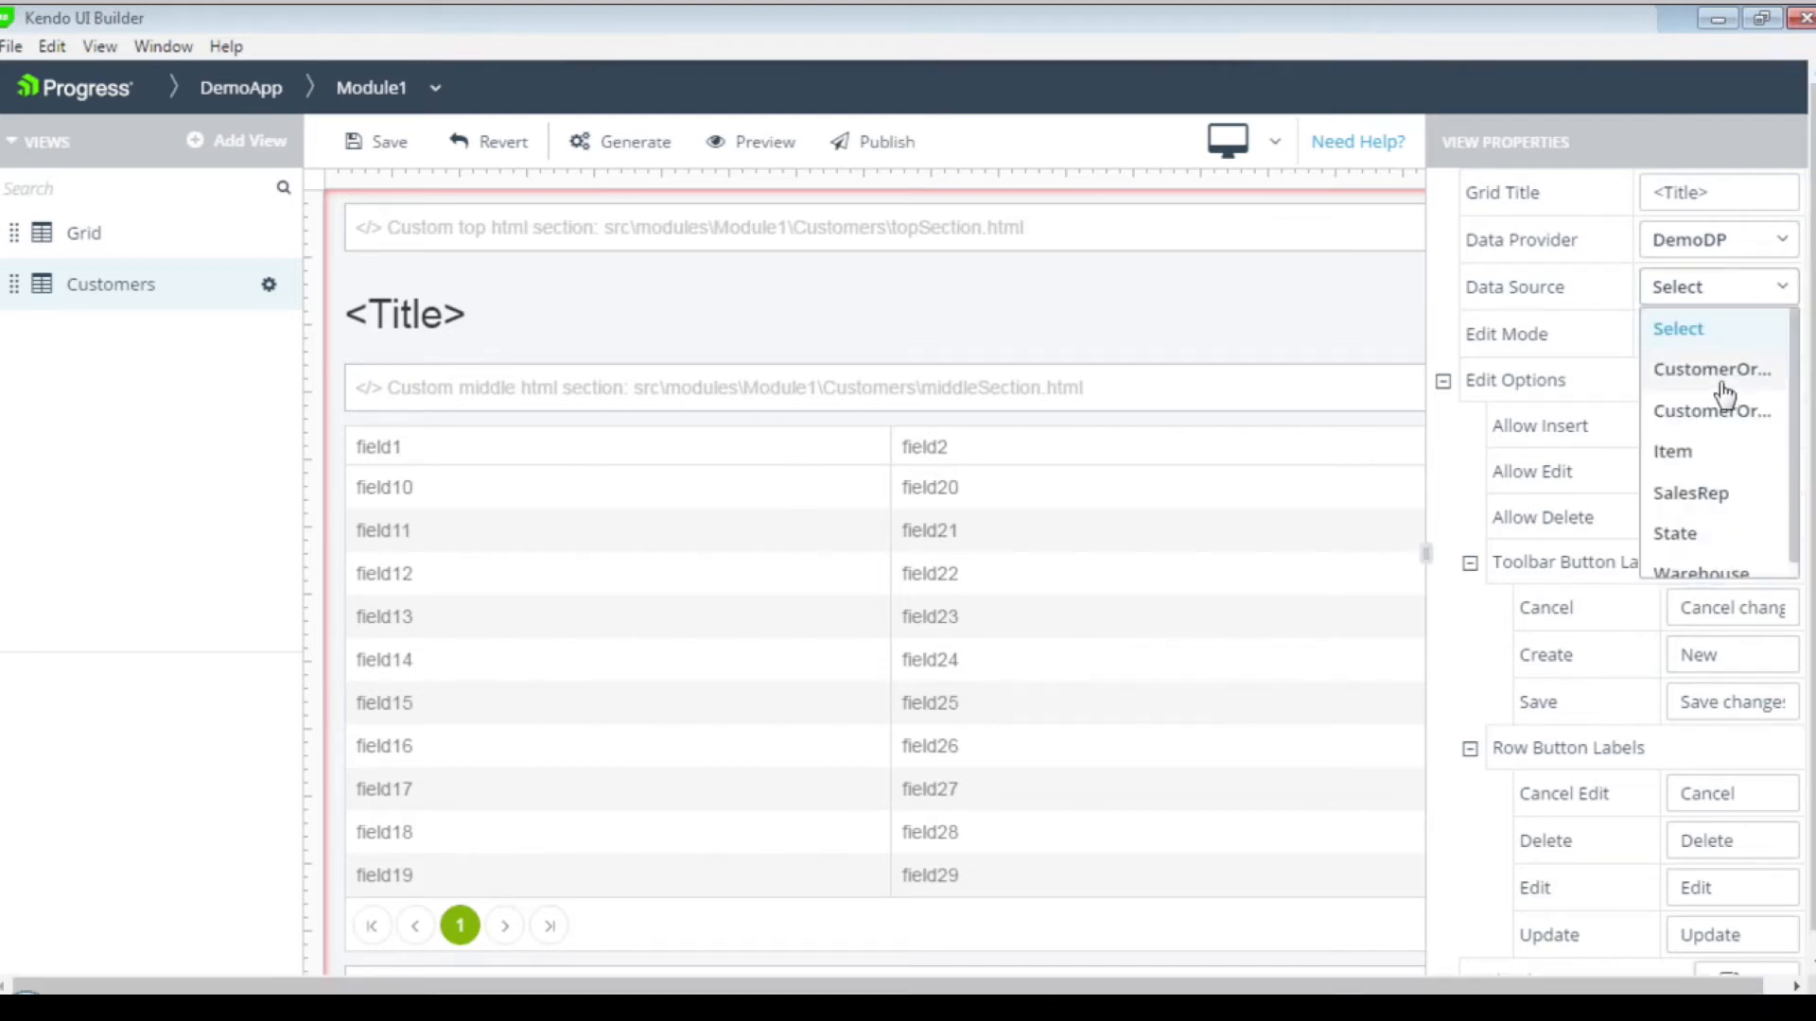
pyautogui.moveTo(1713, 368)
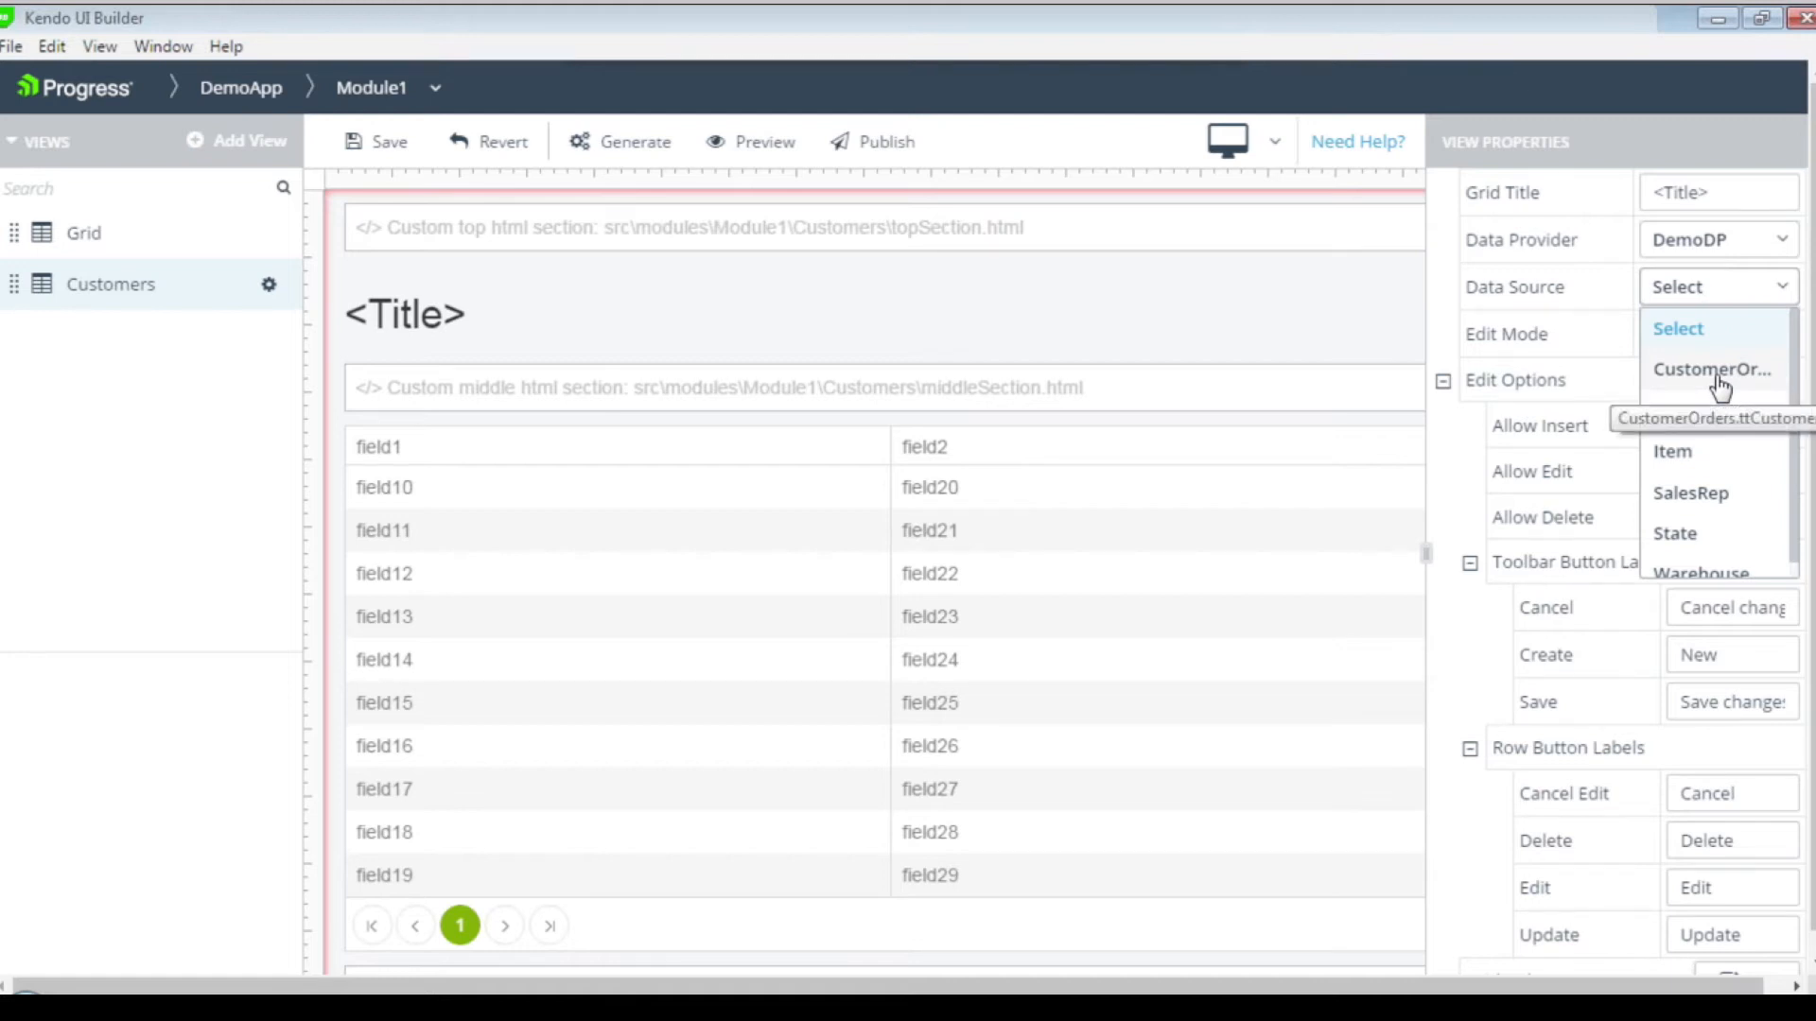
pyautogui.click(1712, 368)
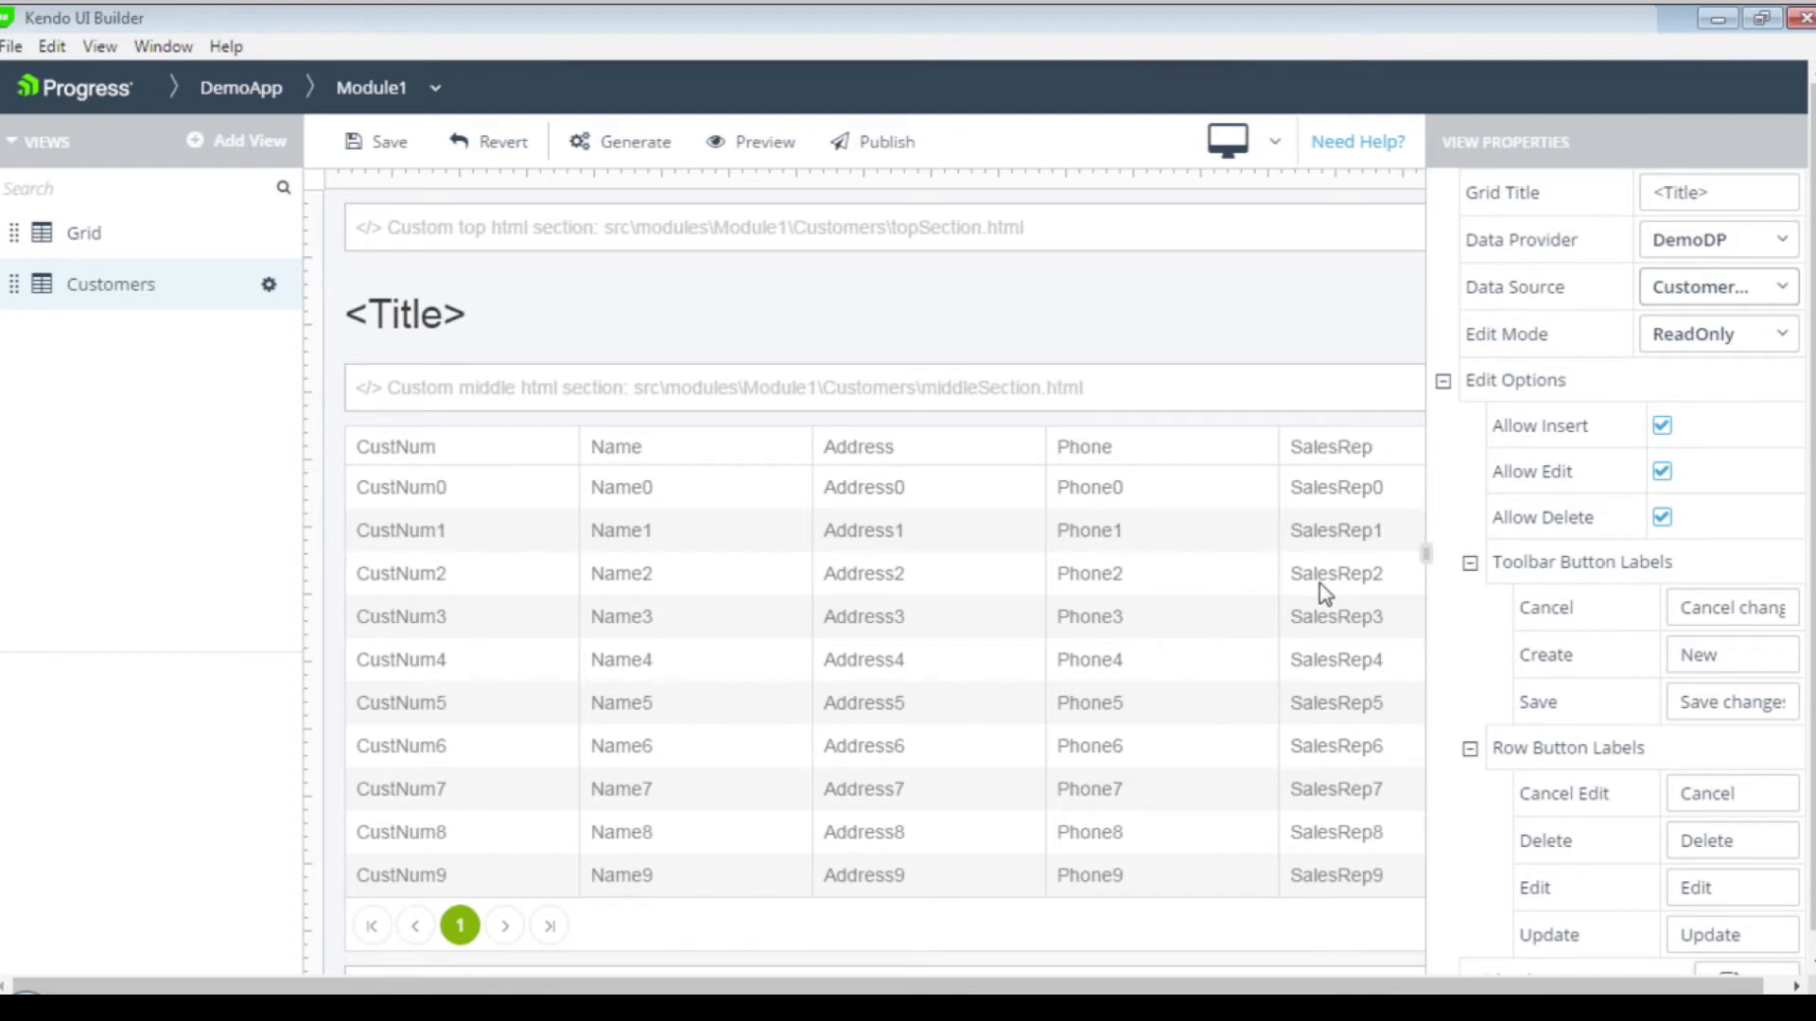
pyautogui.moveTo(599, 566)
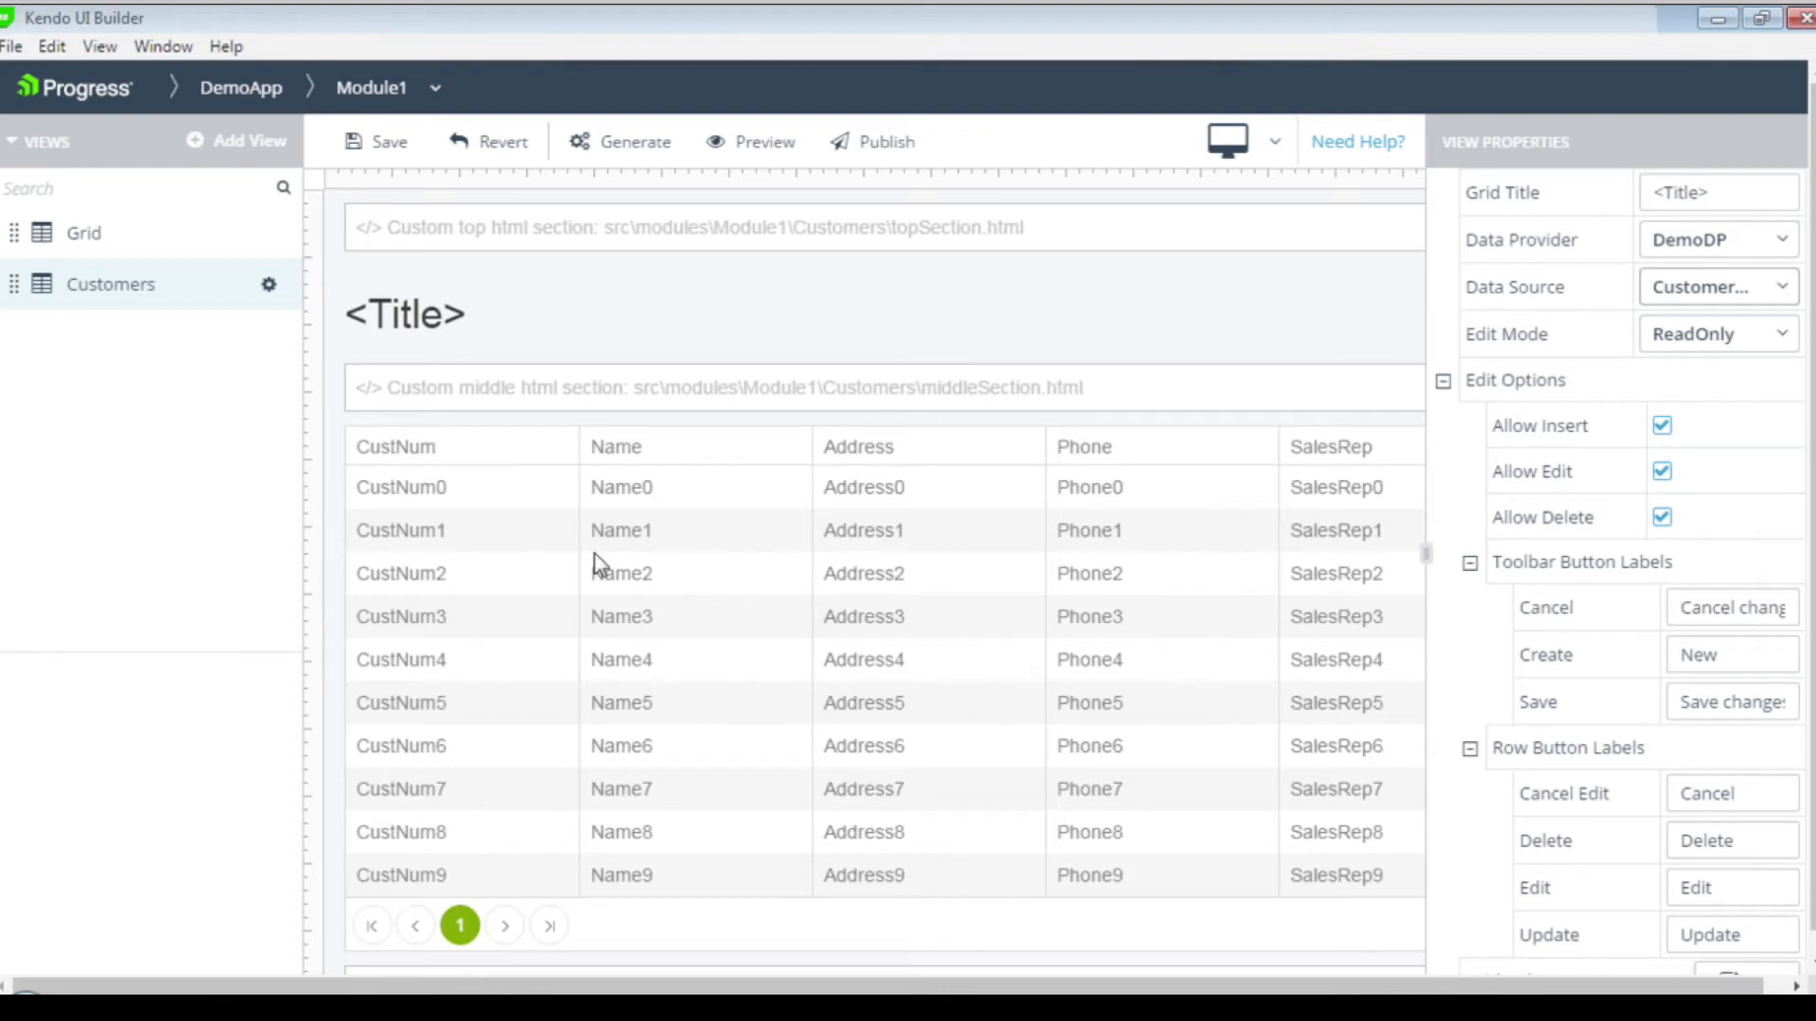
pyautogui.moveTo(486, 721)
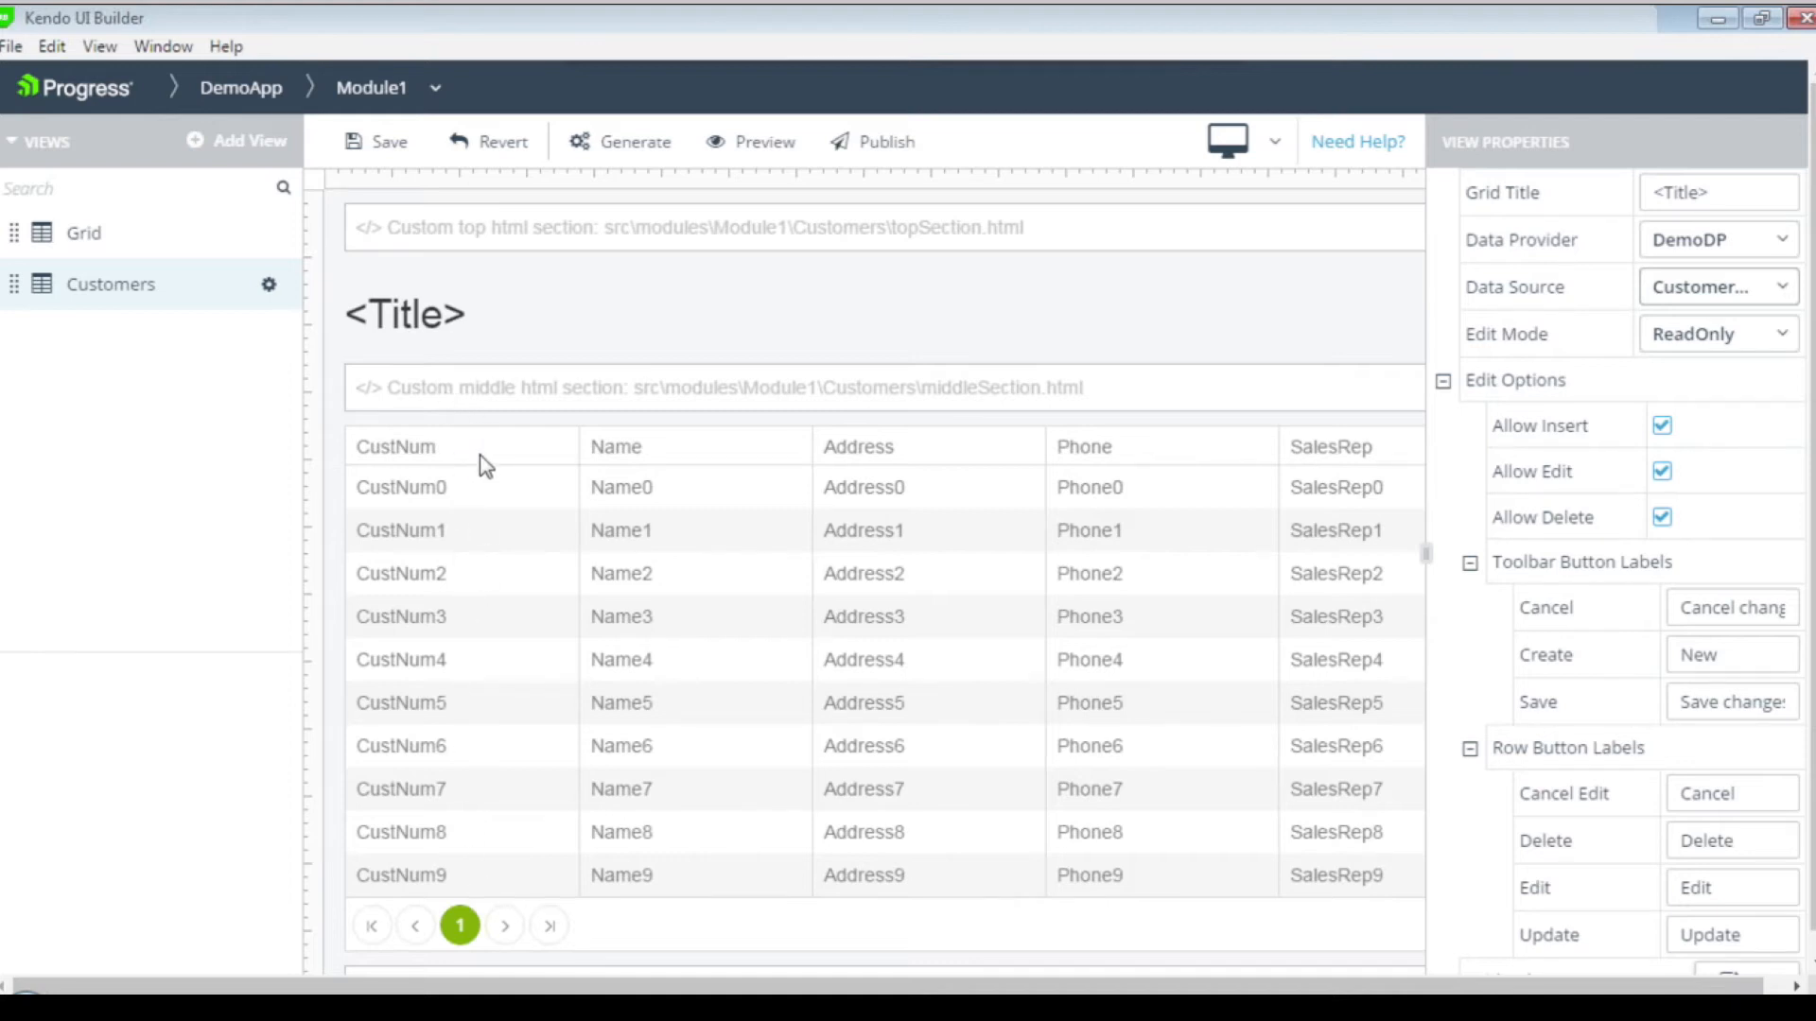
pyautogui.moveTo(1315, 492)
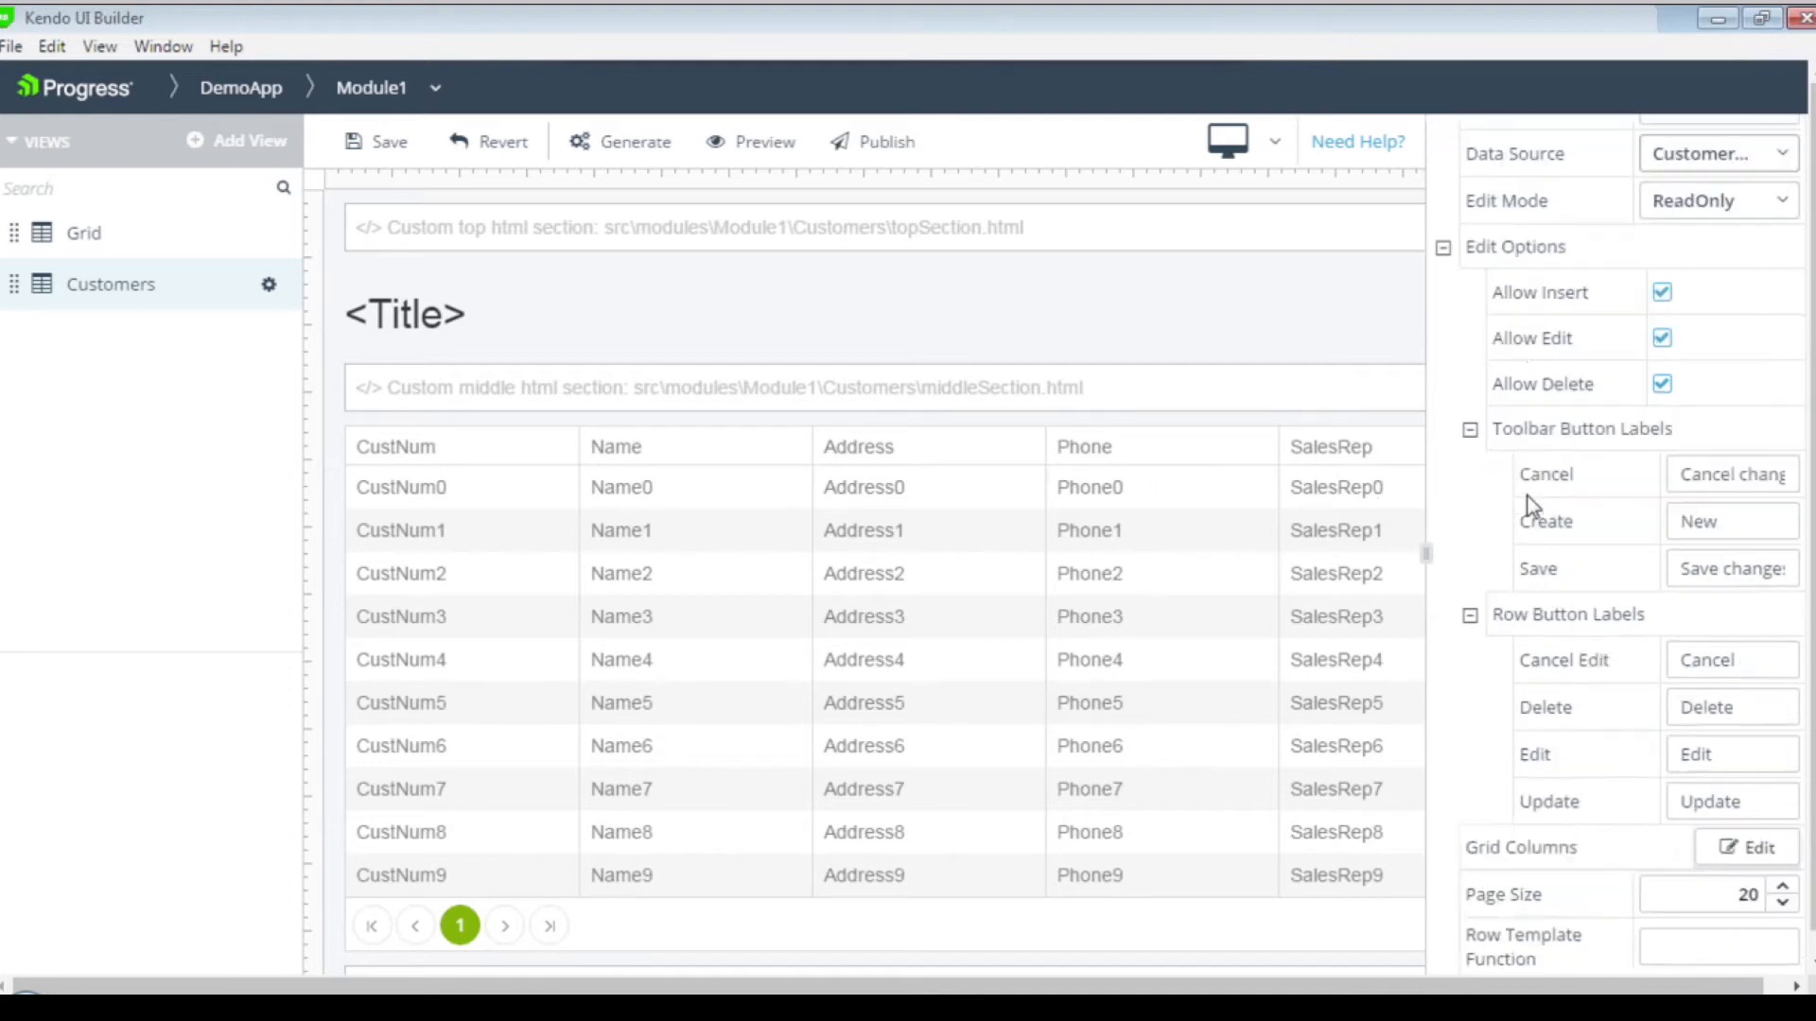
# In the Grid Columns editor, enter an img HTML template for the CustNum column.
pyautogui.scroll(-3)
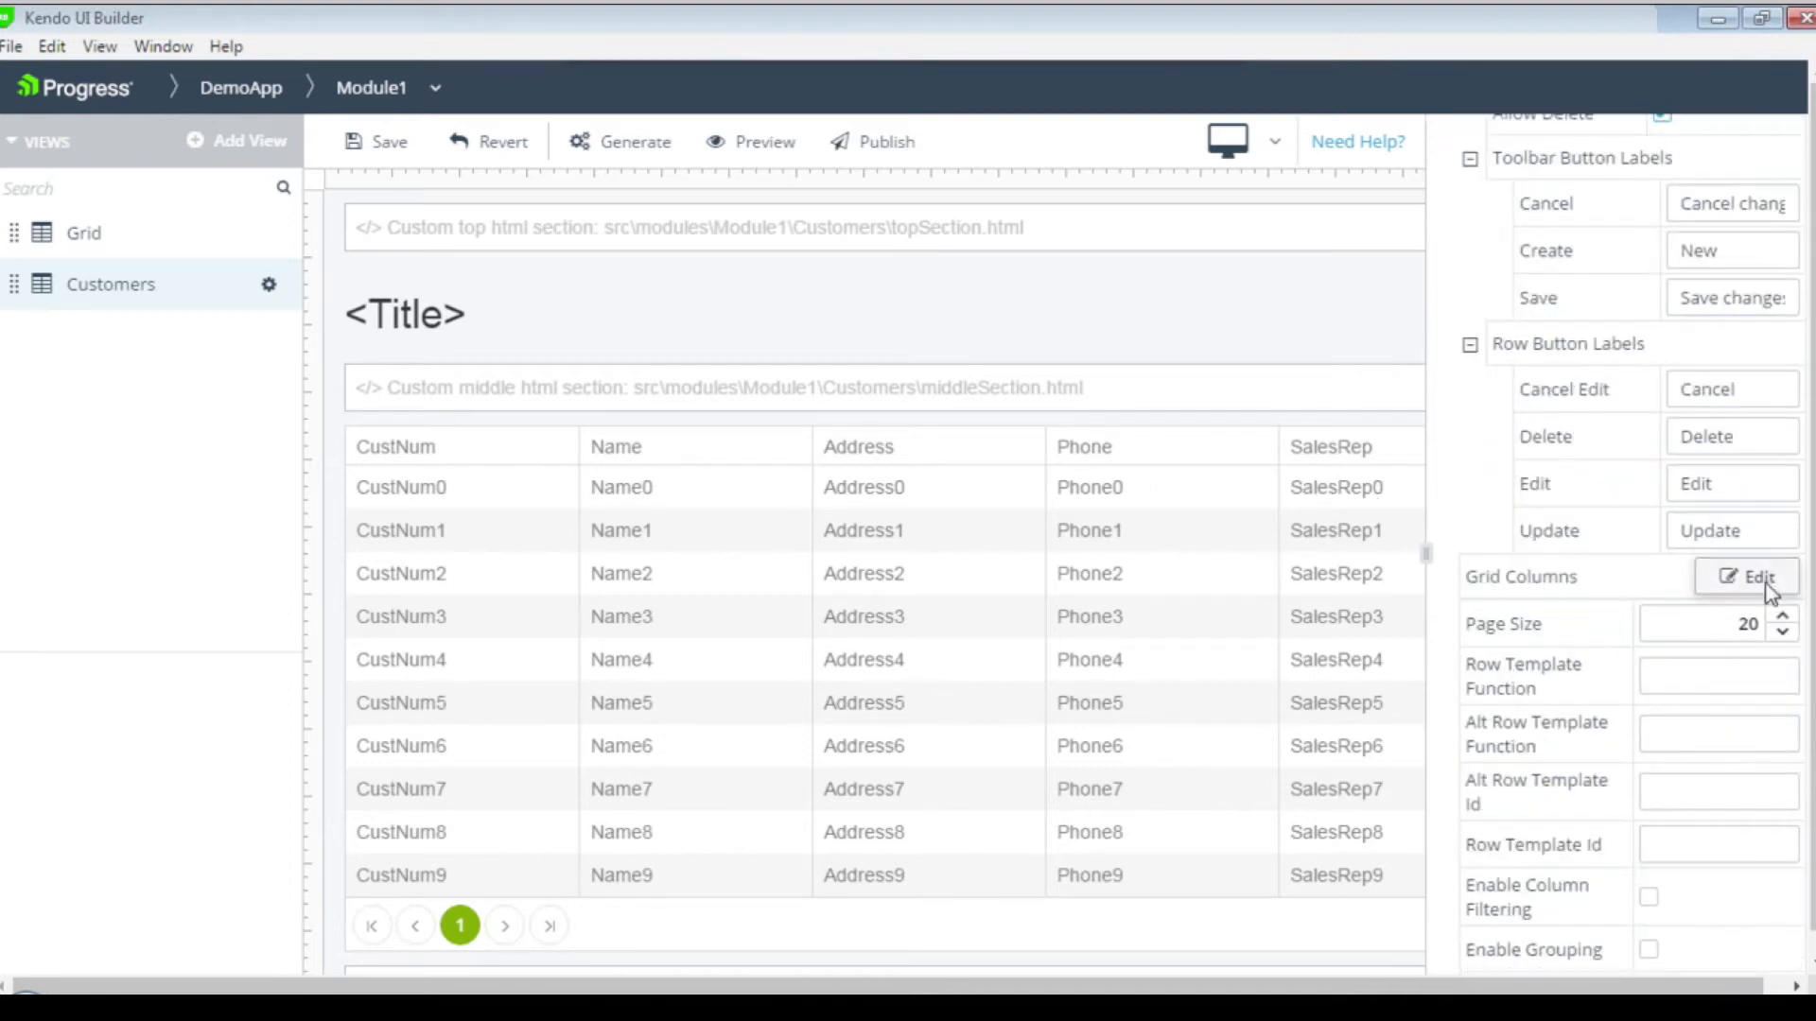
pyautogui.click(1748, 577)
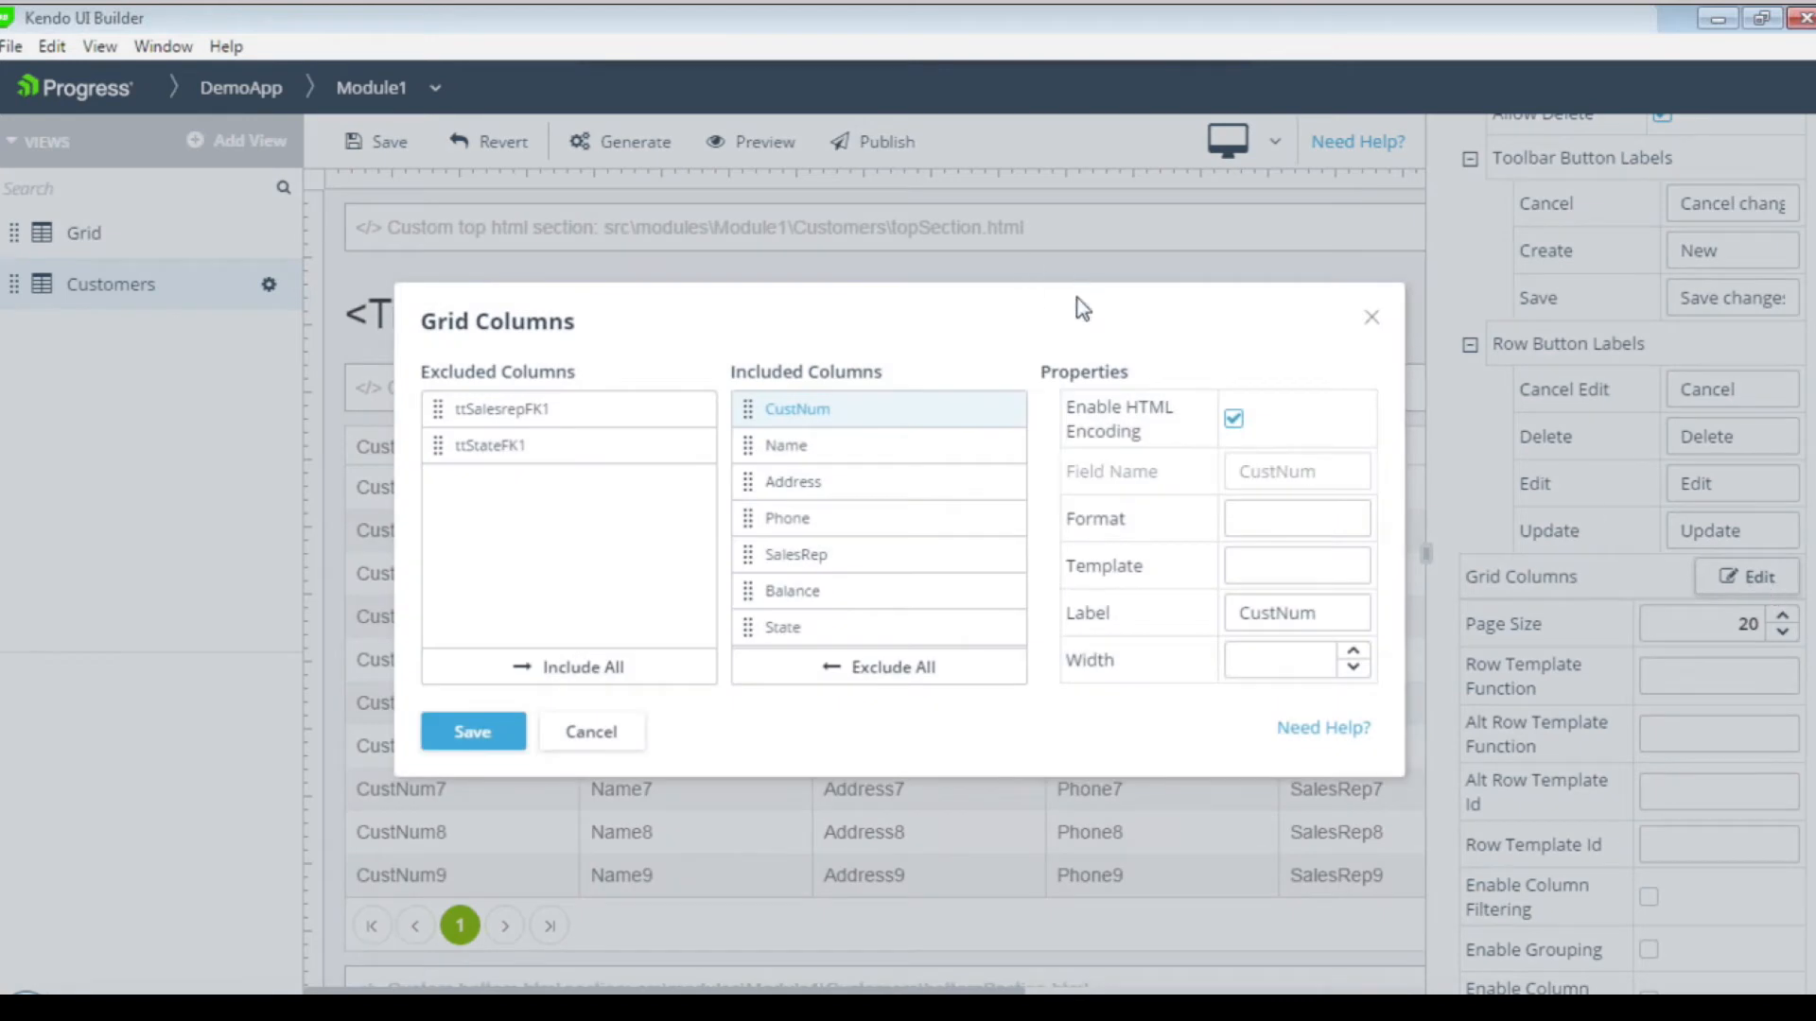
pyautogui.moveTo(827, 448)
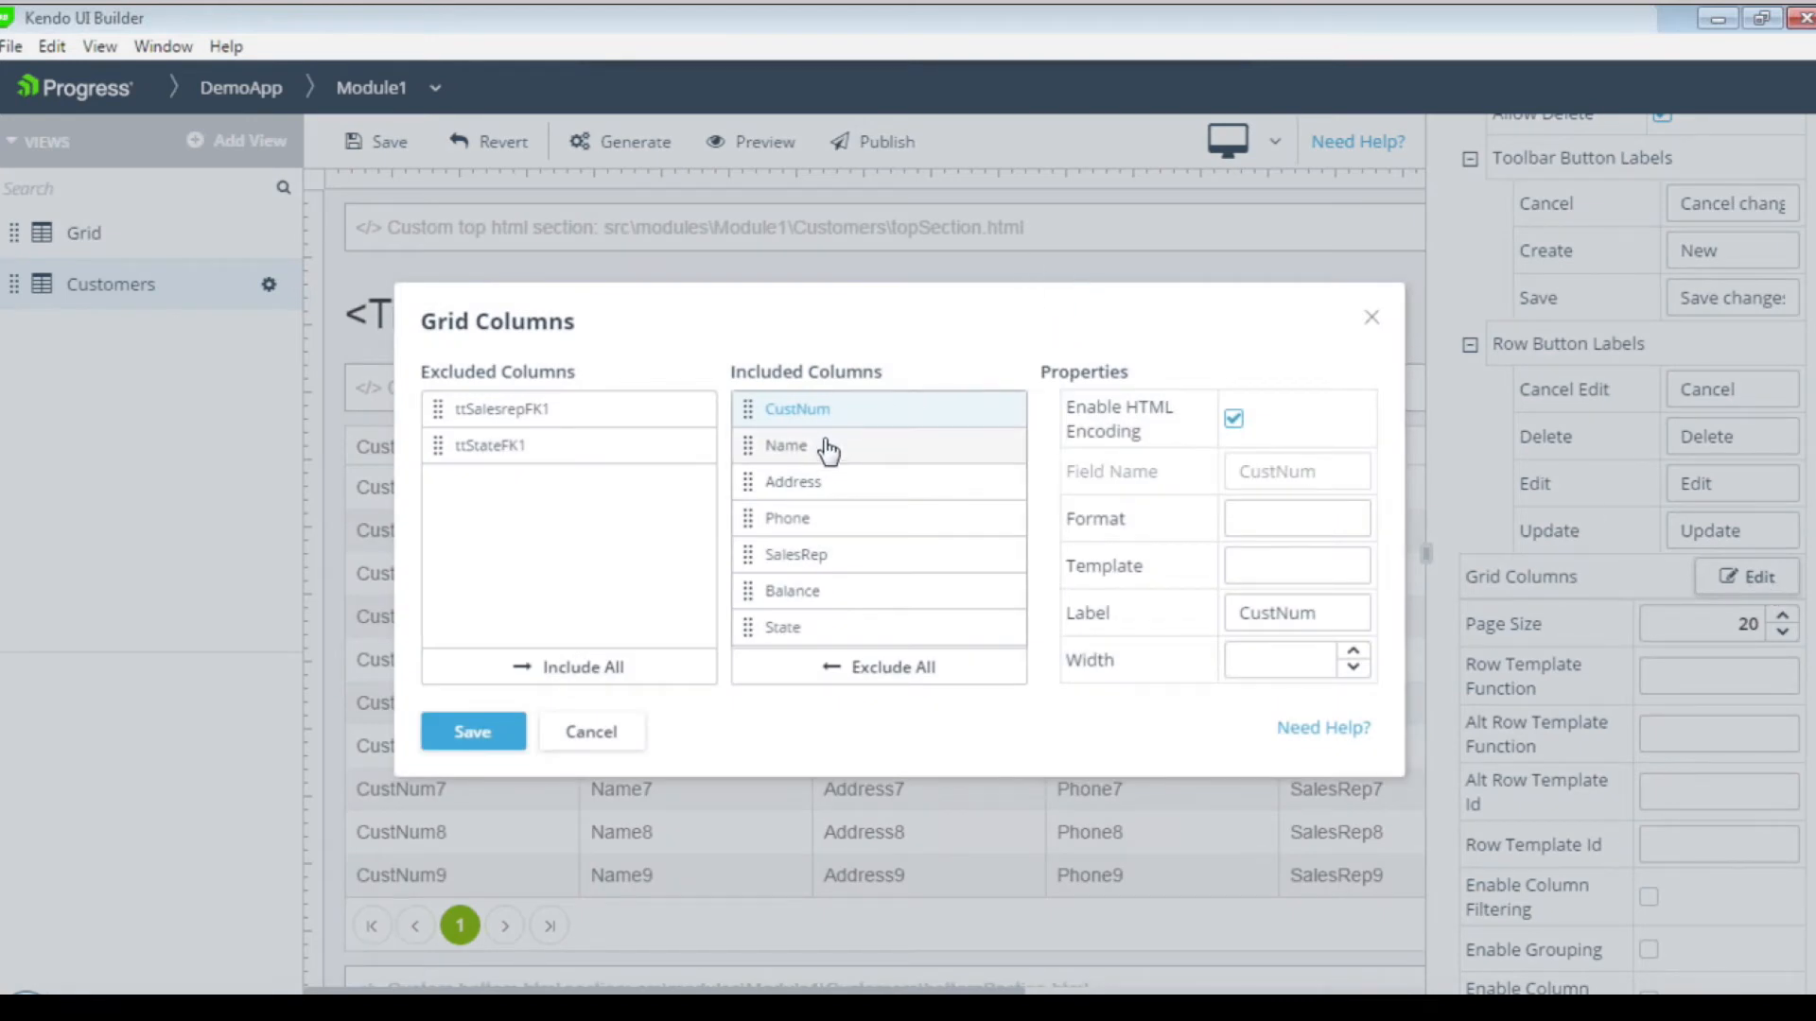
pyautogui.click(792, 482)
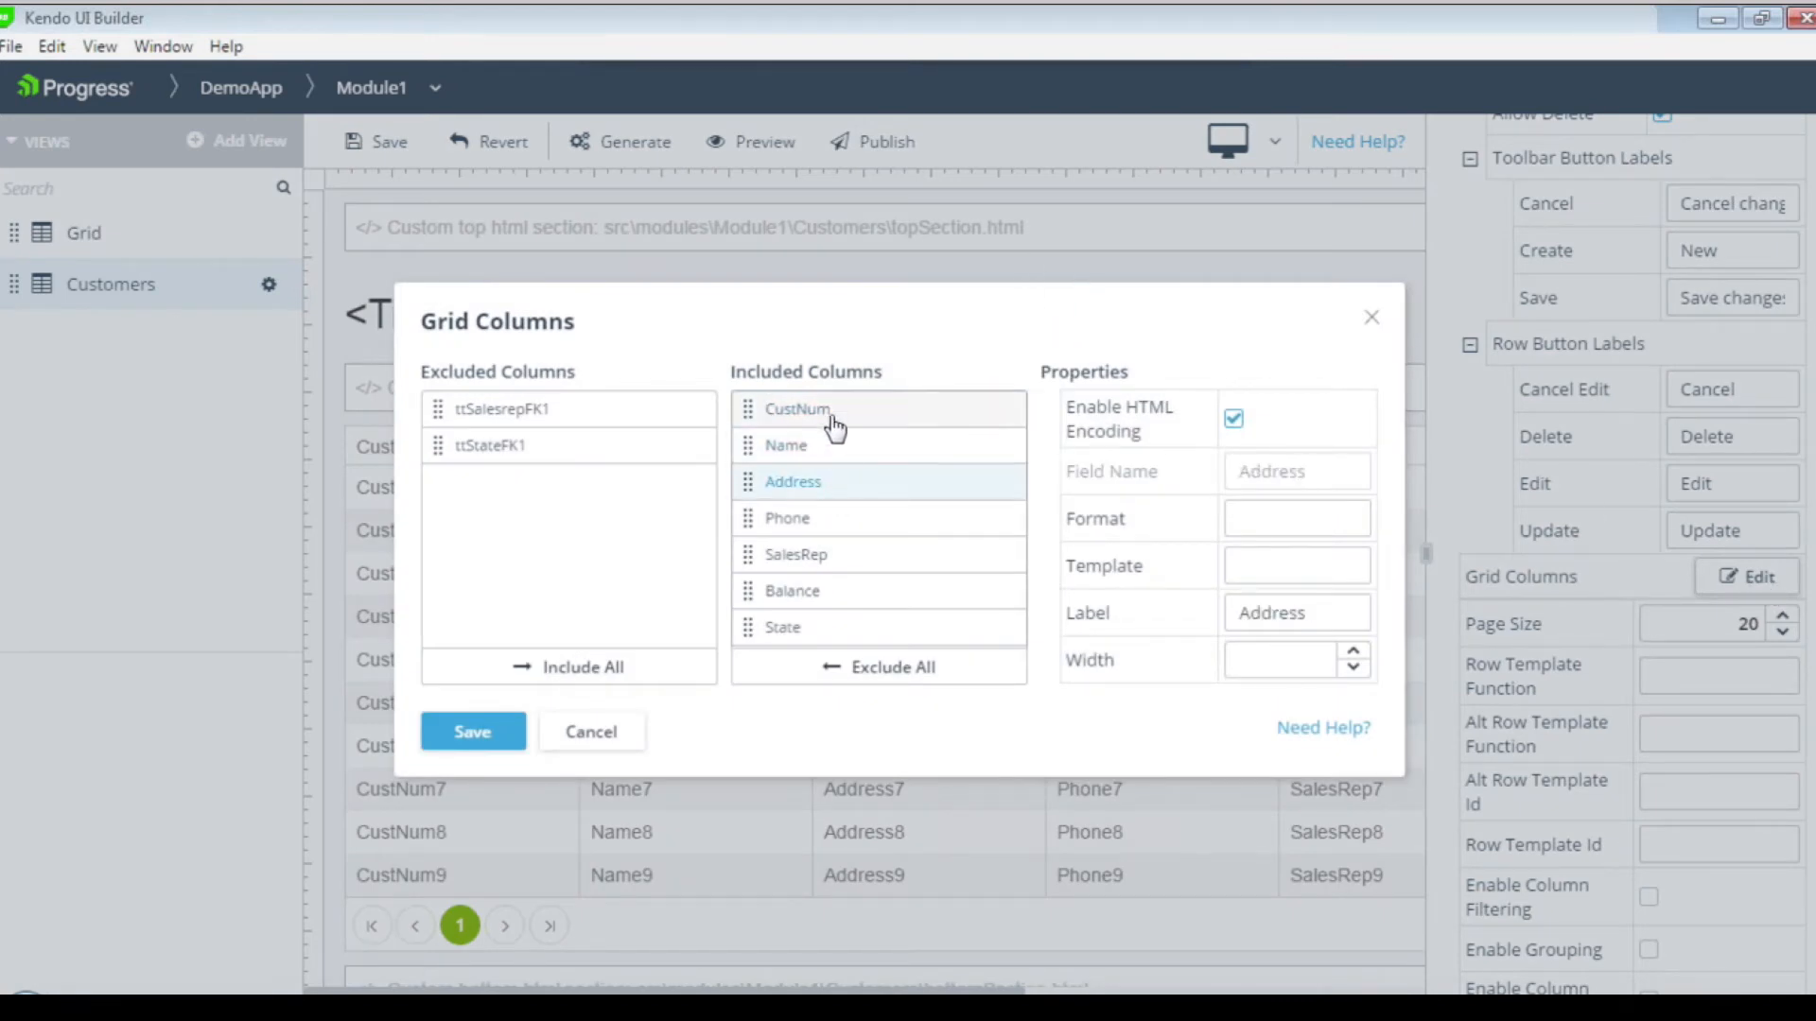
pyautogui.click(796, 409)
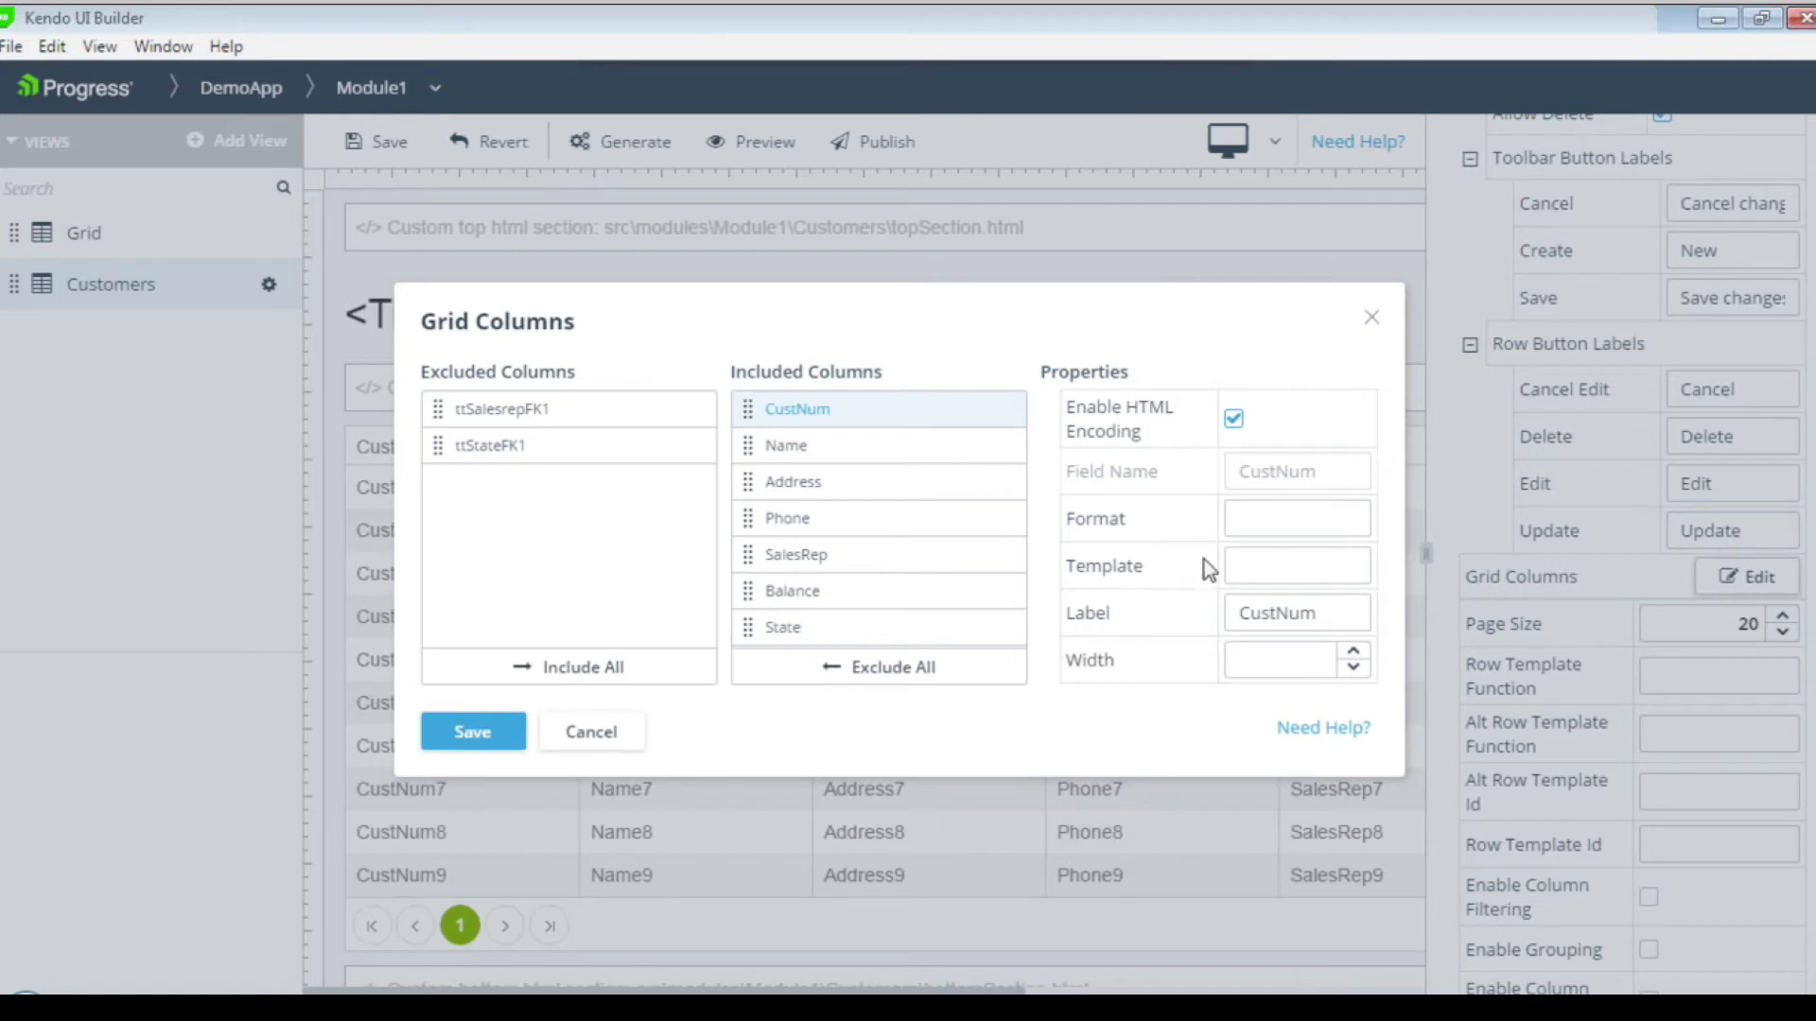
pyautogui.click(1295, 567)
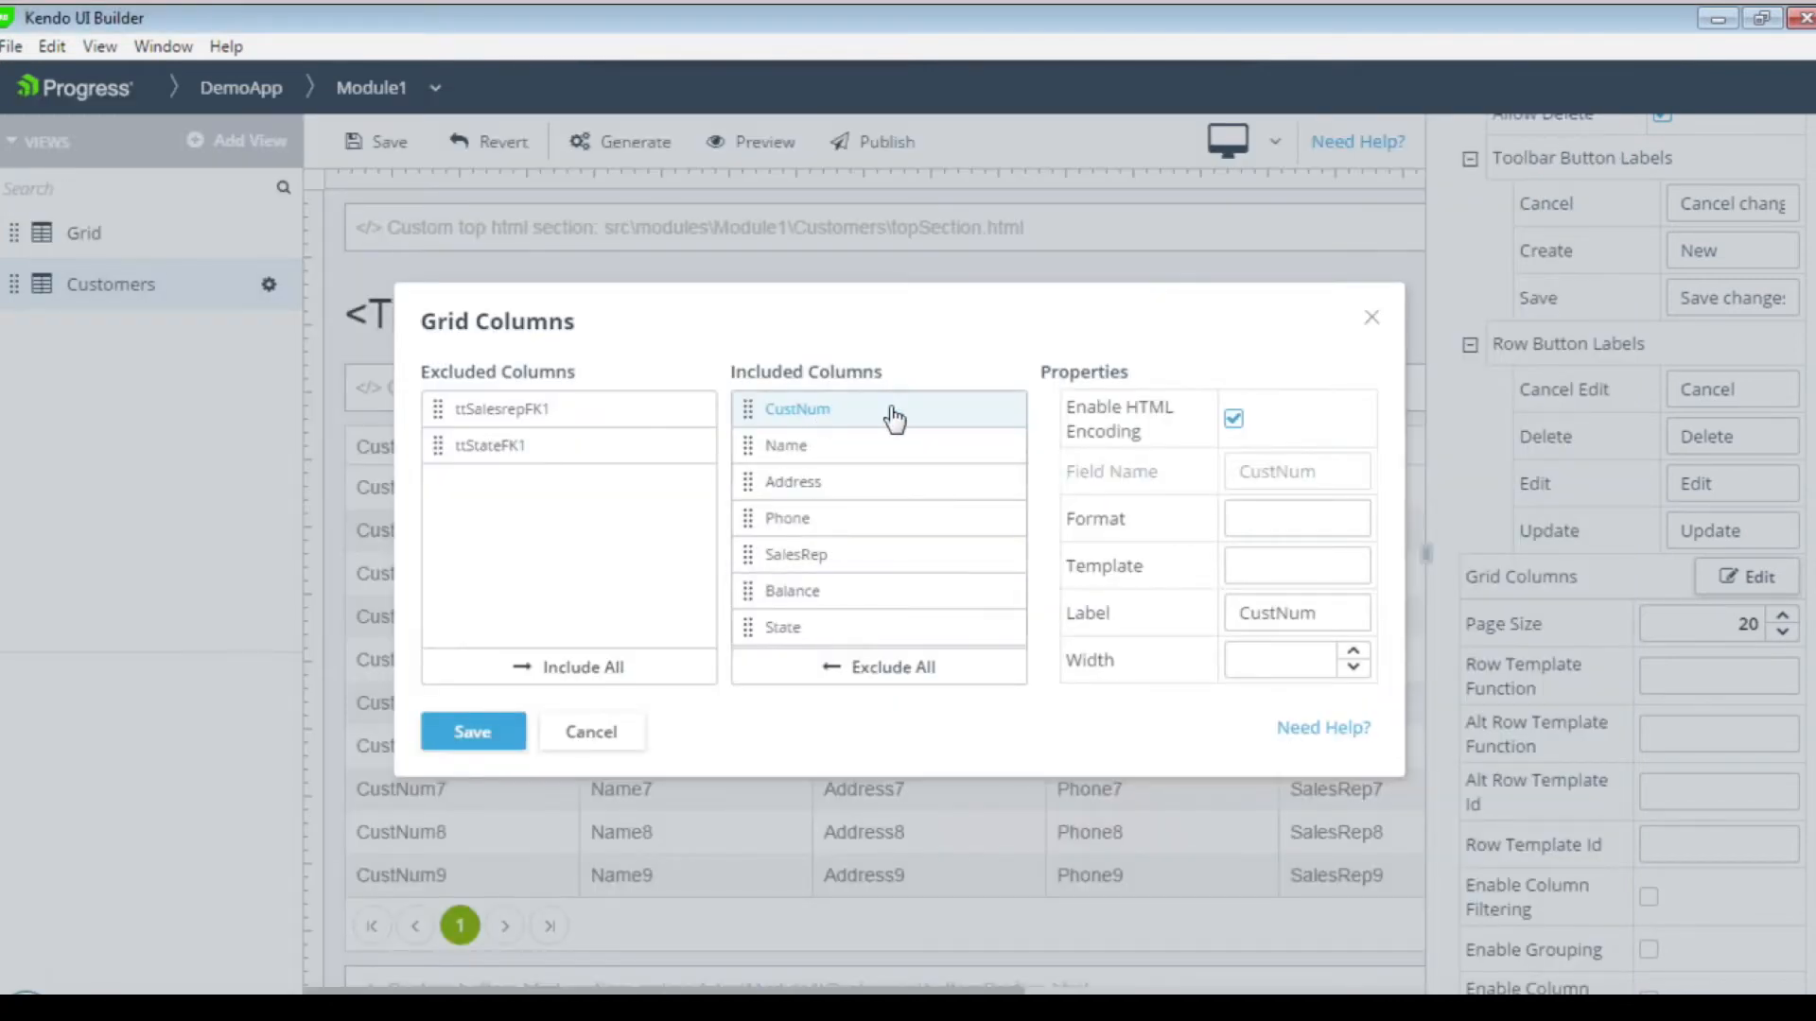
pyautogui.click(1295, 565)
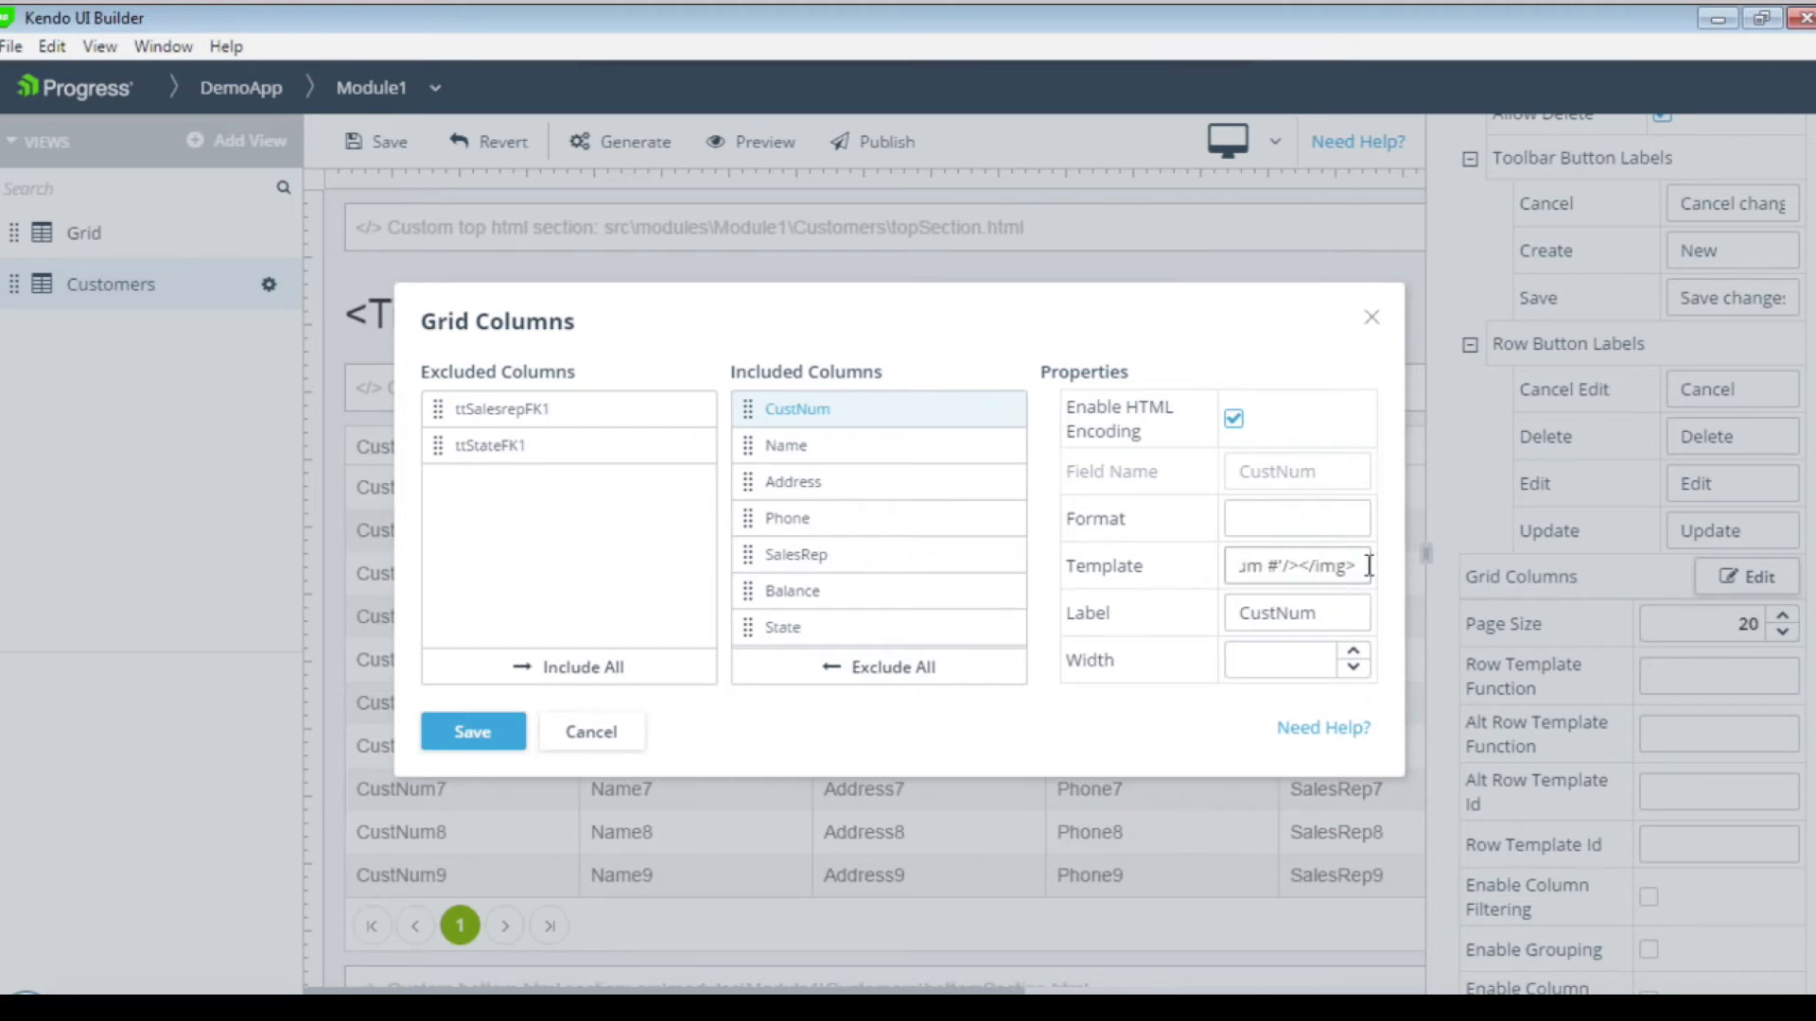
pyautogui.tripleClick(1295, 565)
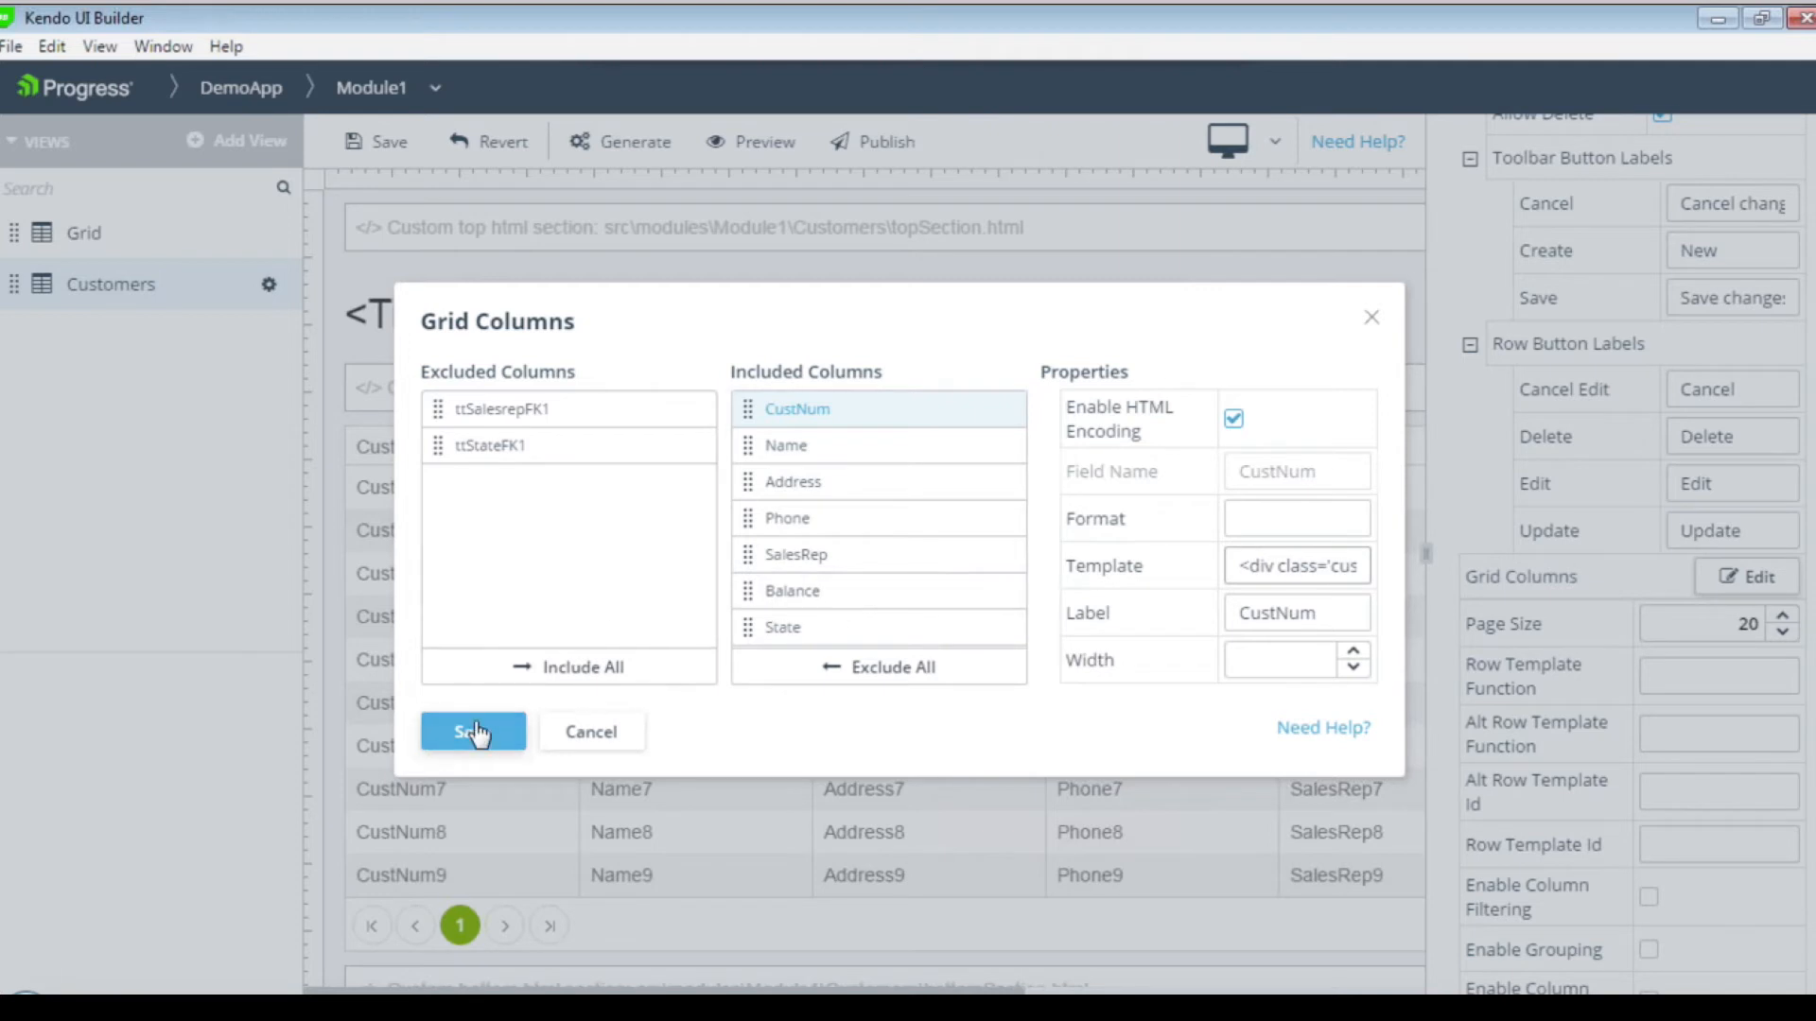
# Apply the CustNum template, save the view and launch the DemoApp preview in the browser.
pyautogui.click(471, 732)
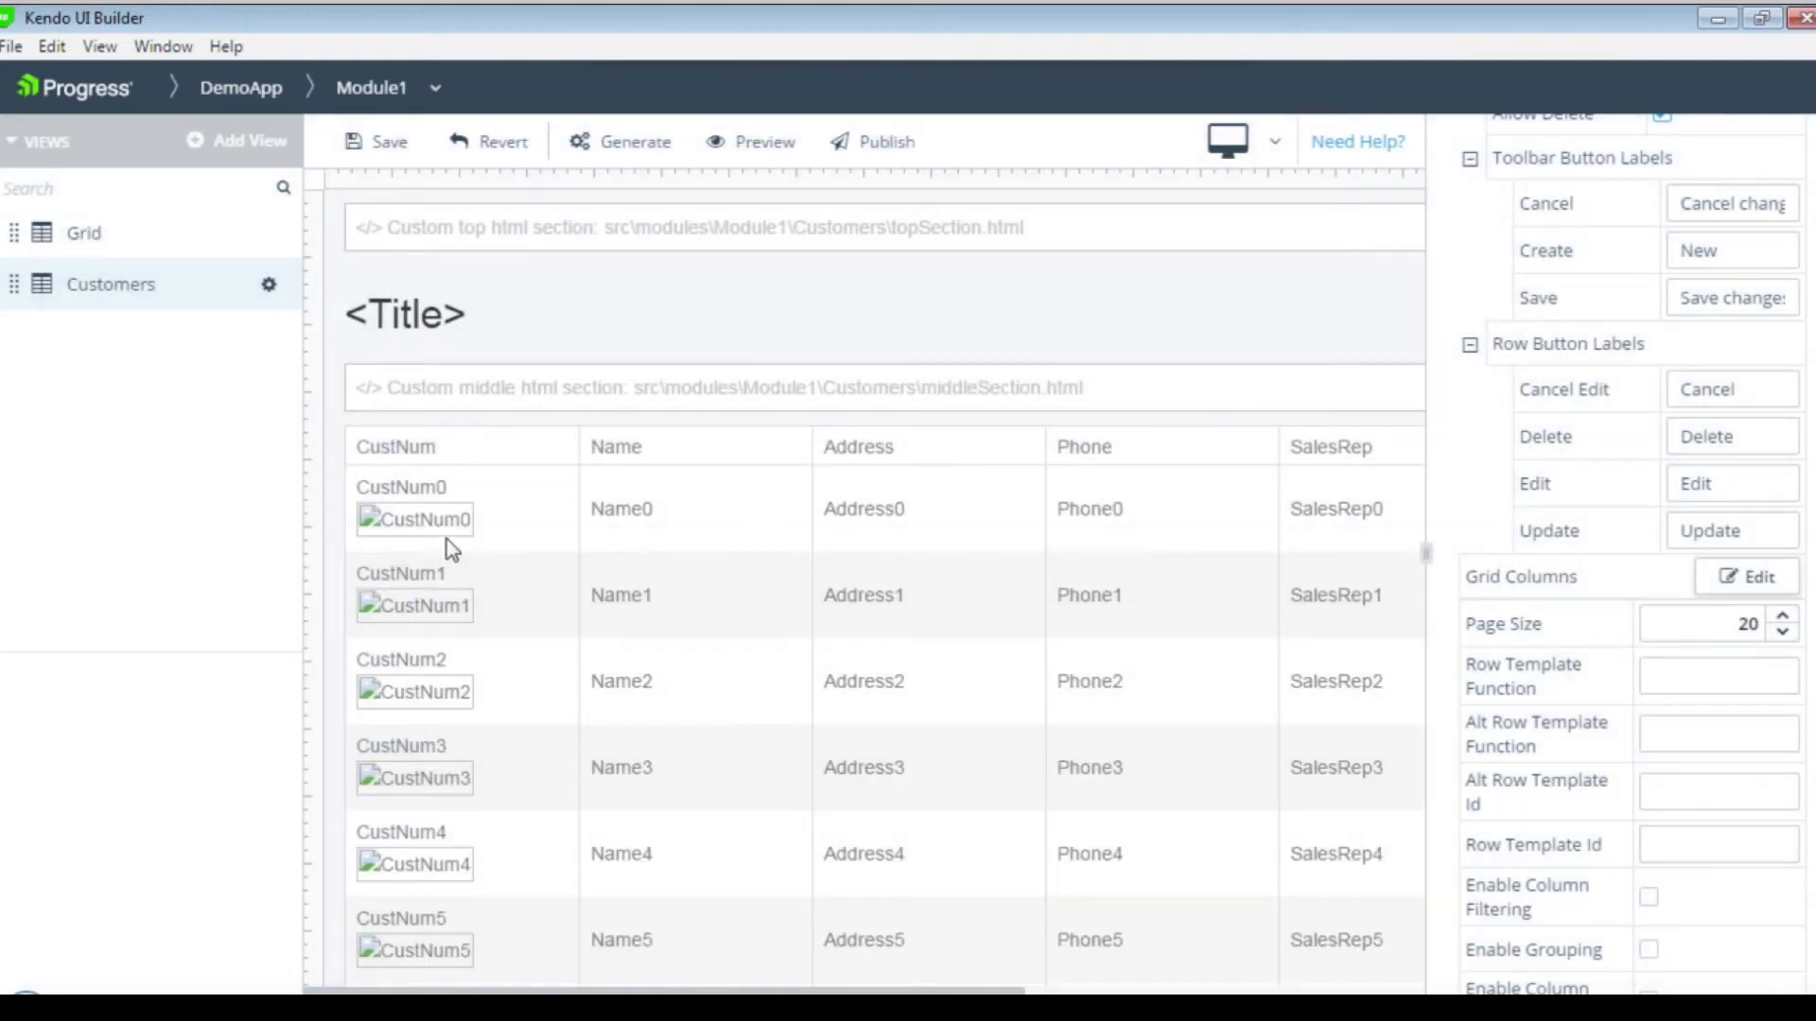
pyautogui.moveTo(385, 525)
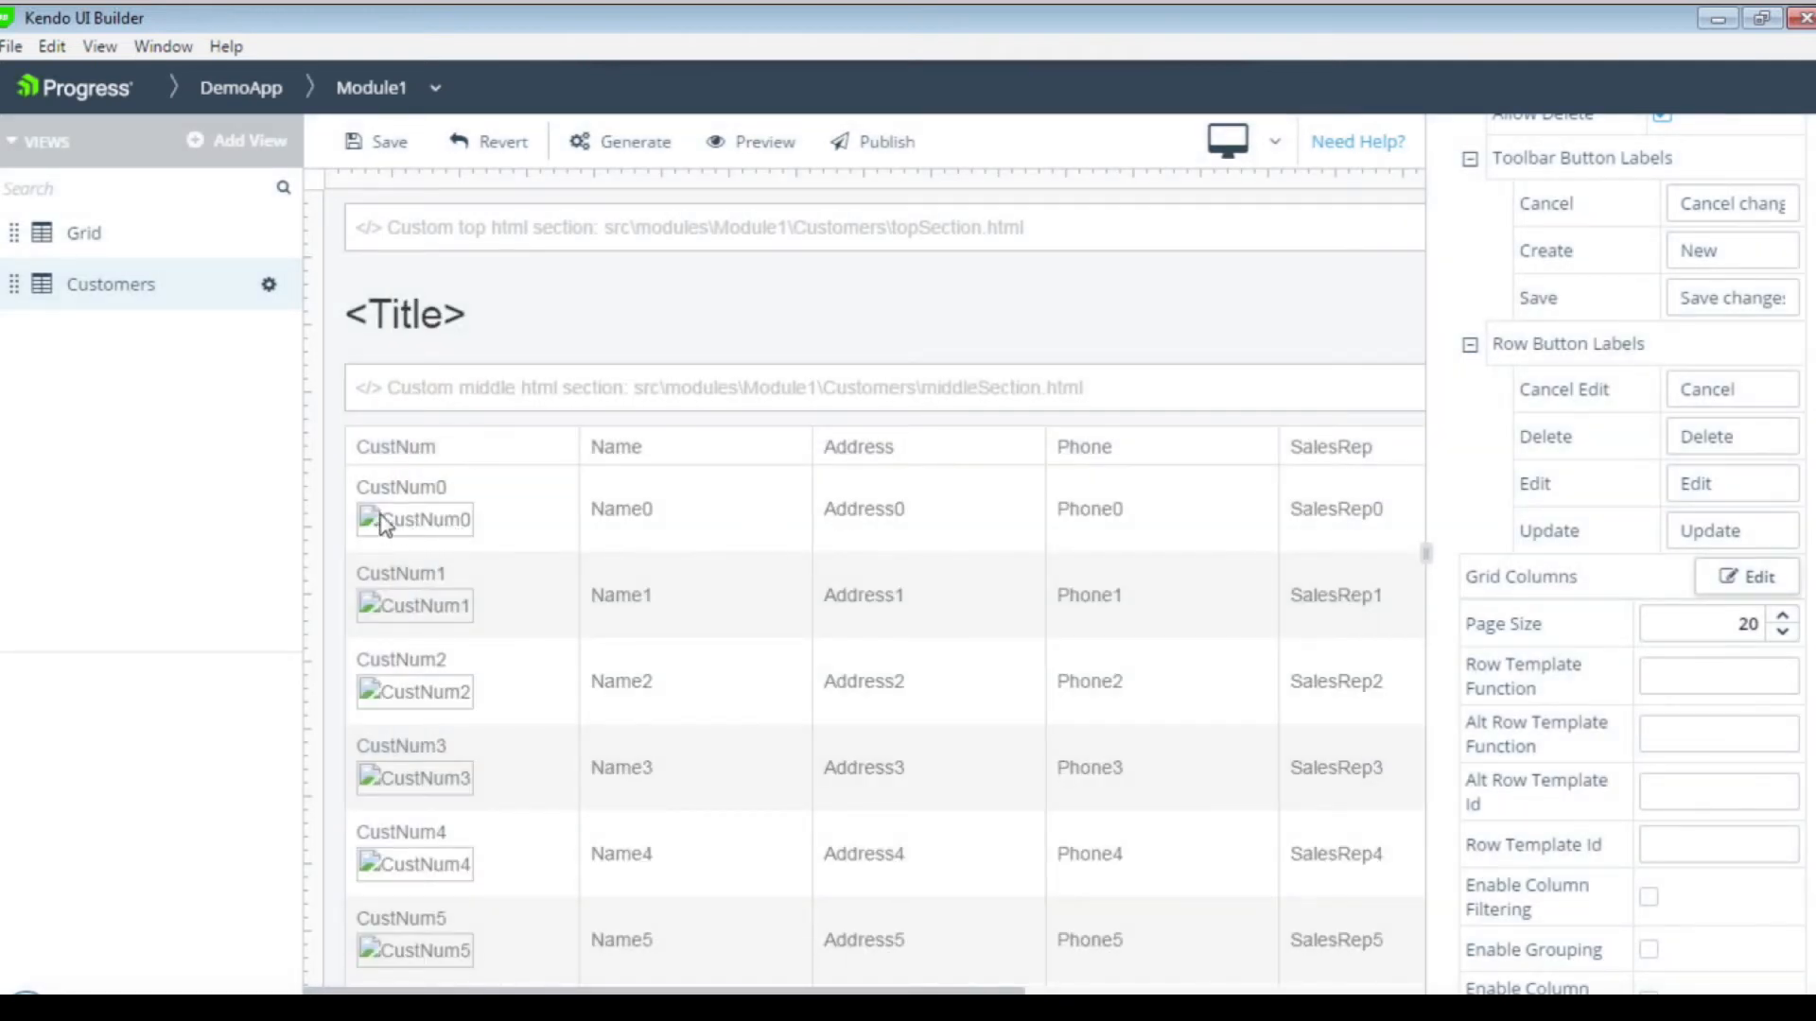
pyautogui.moveTo(457, 538)
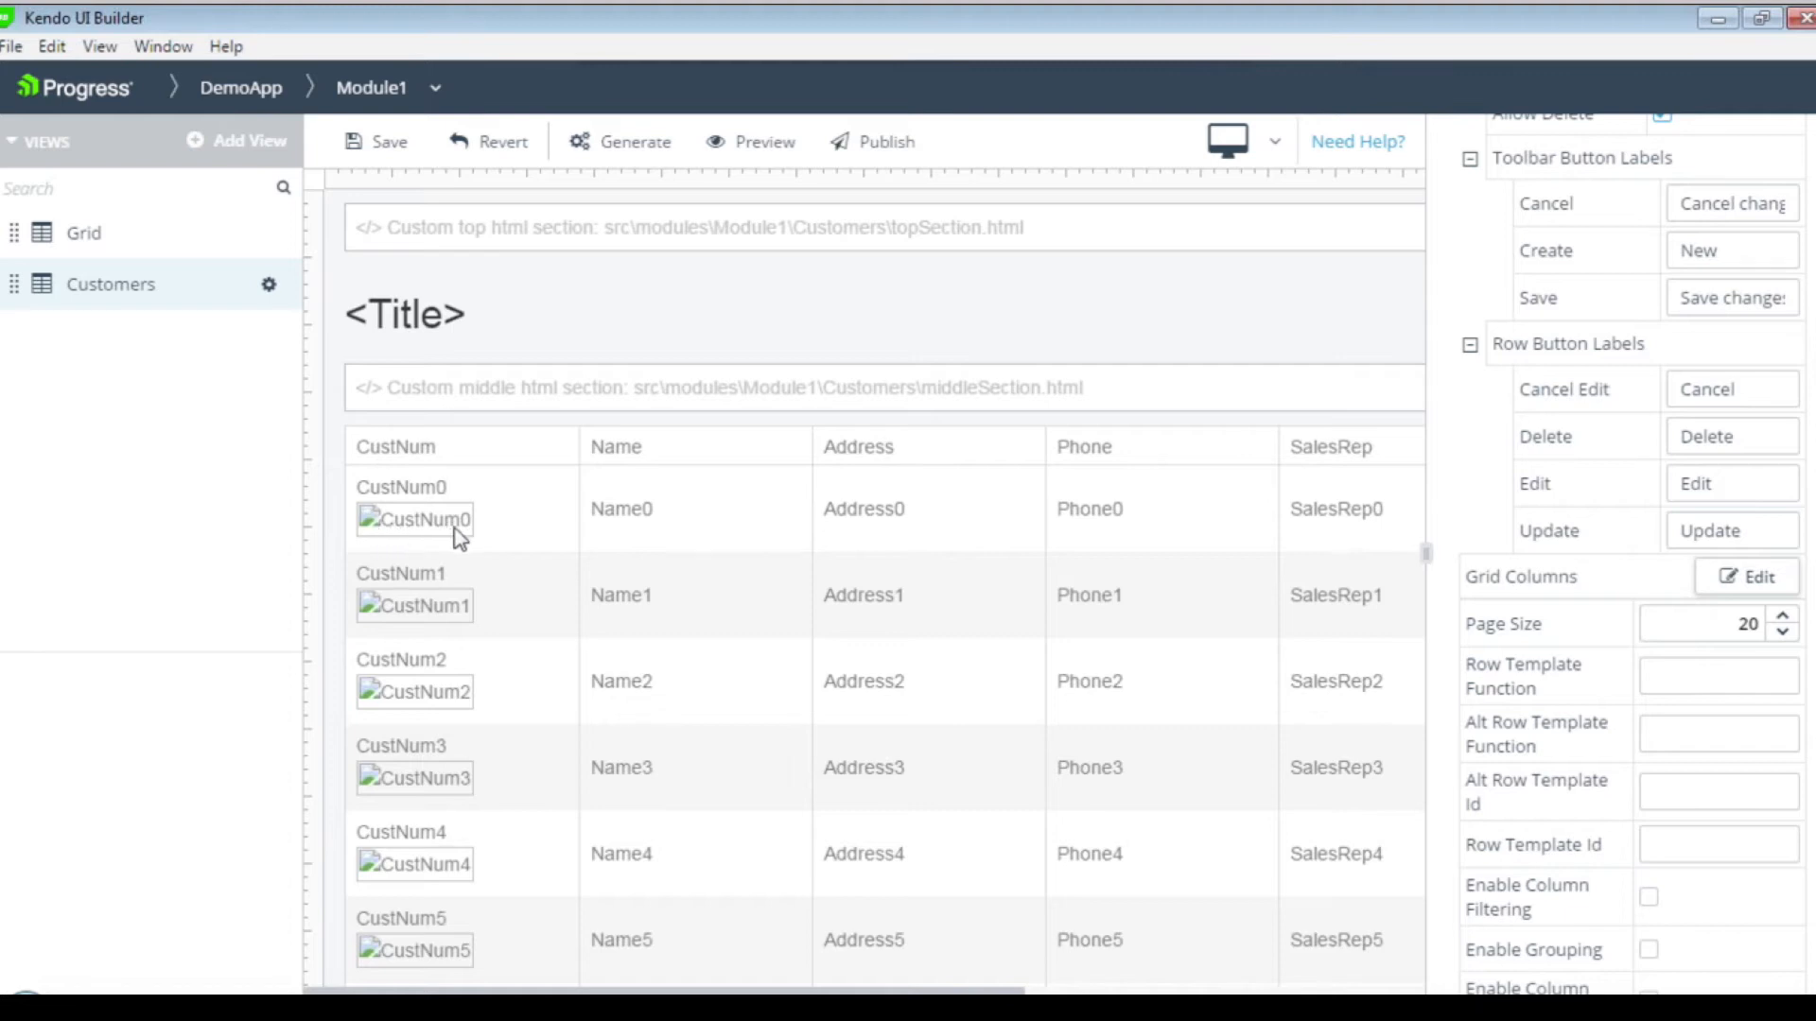
pyautogui.moveTo(432, 533)
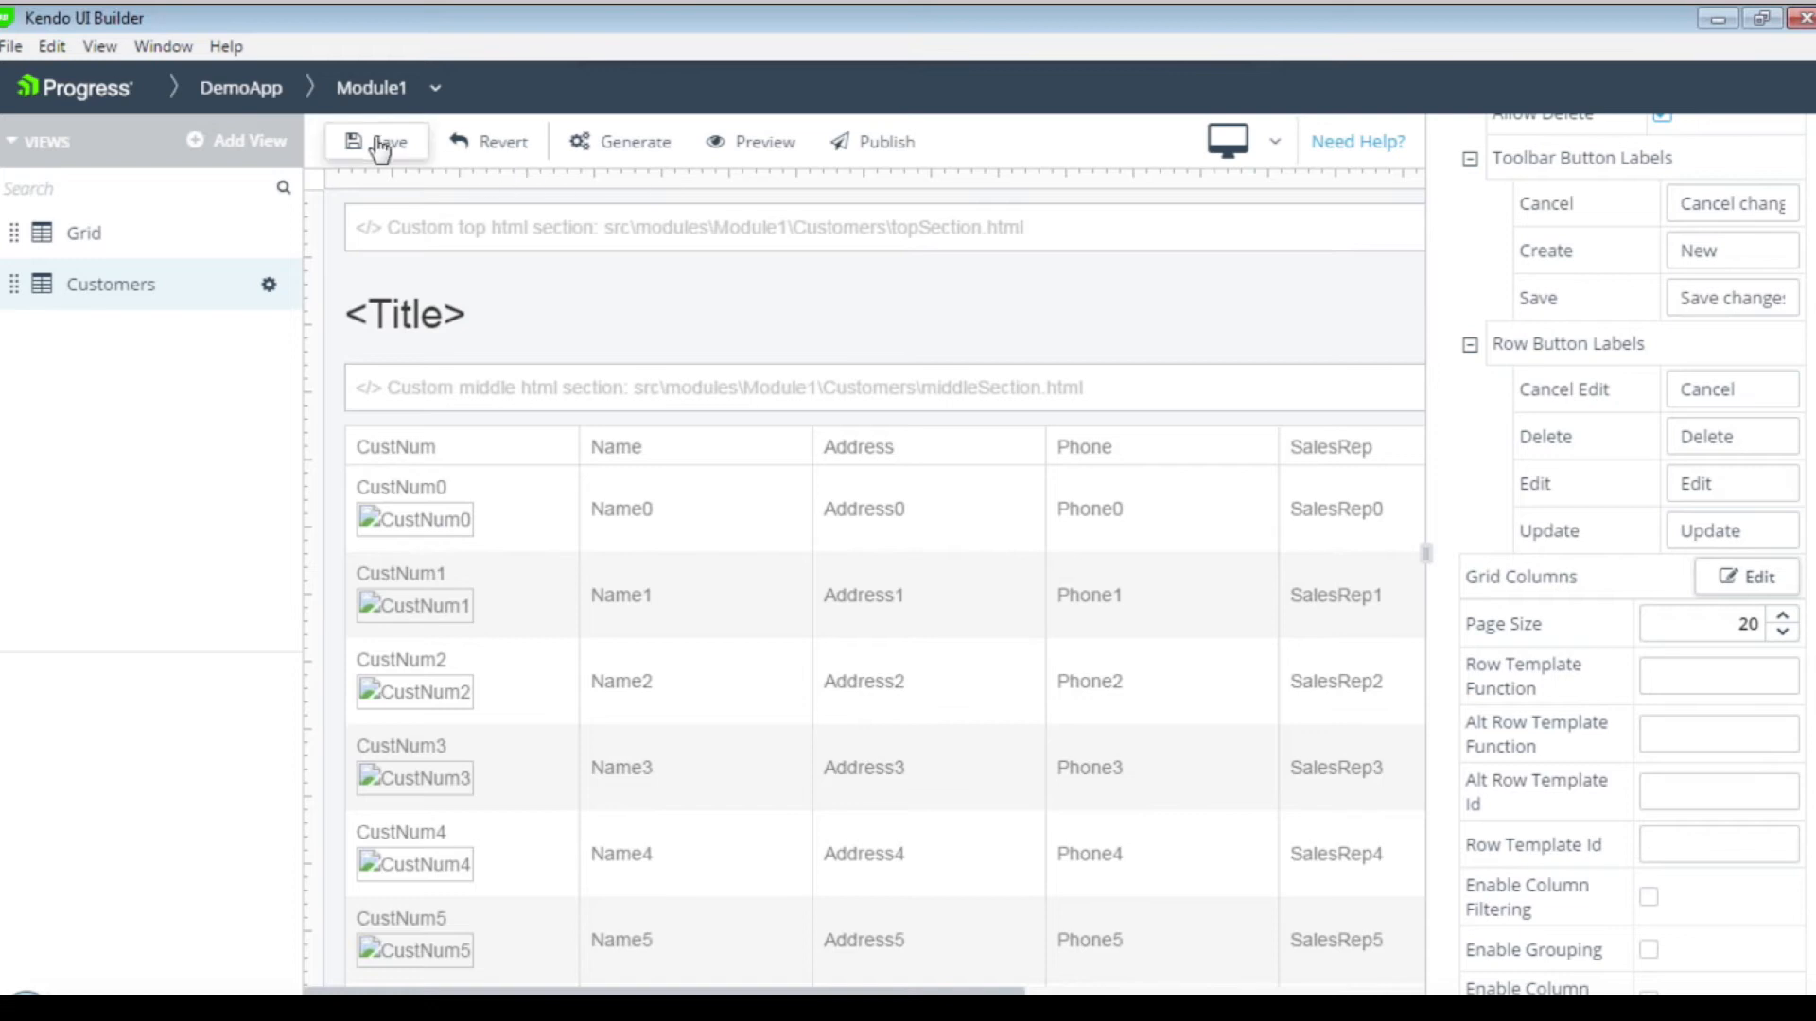
pyautogui.click(377, 141)
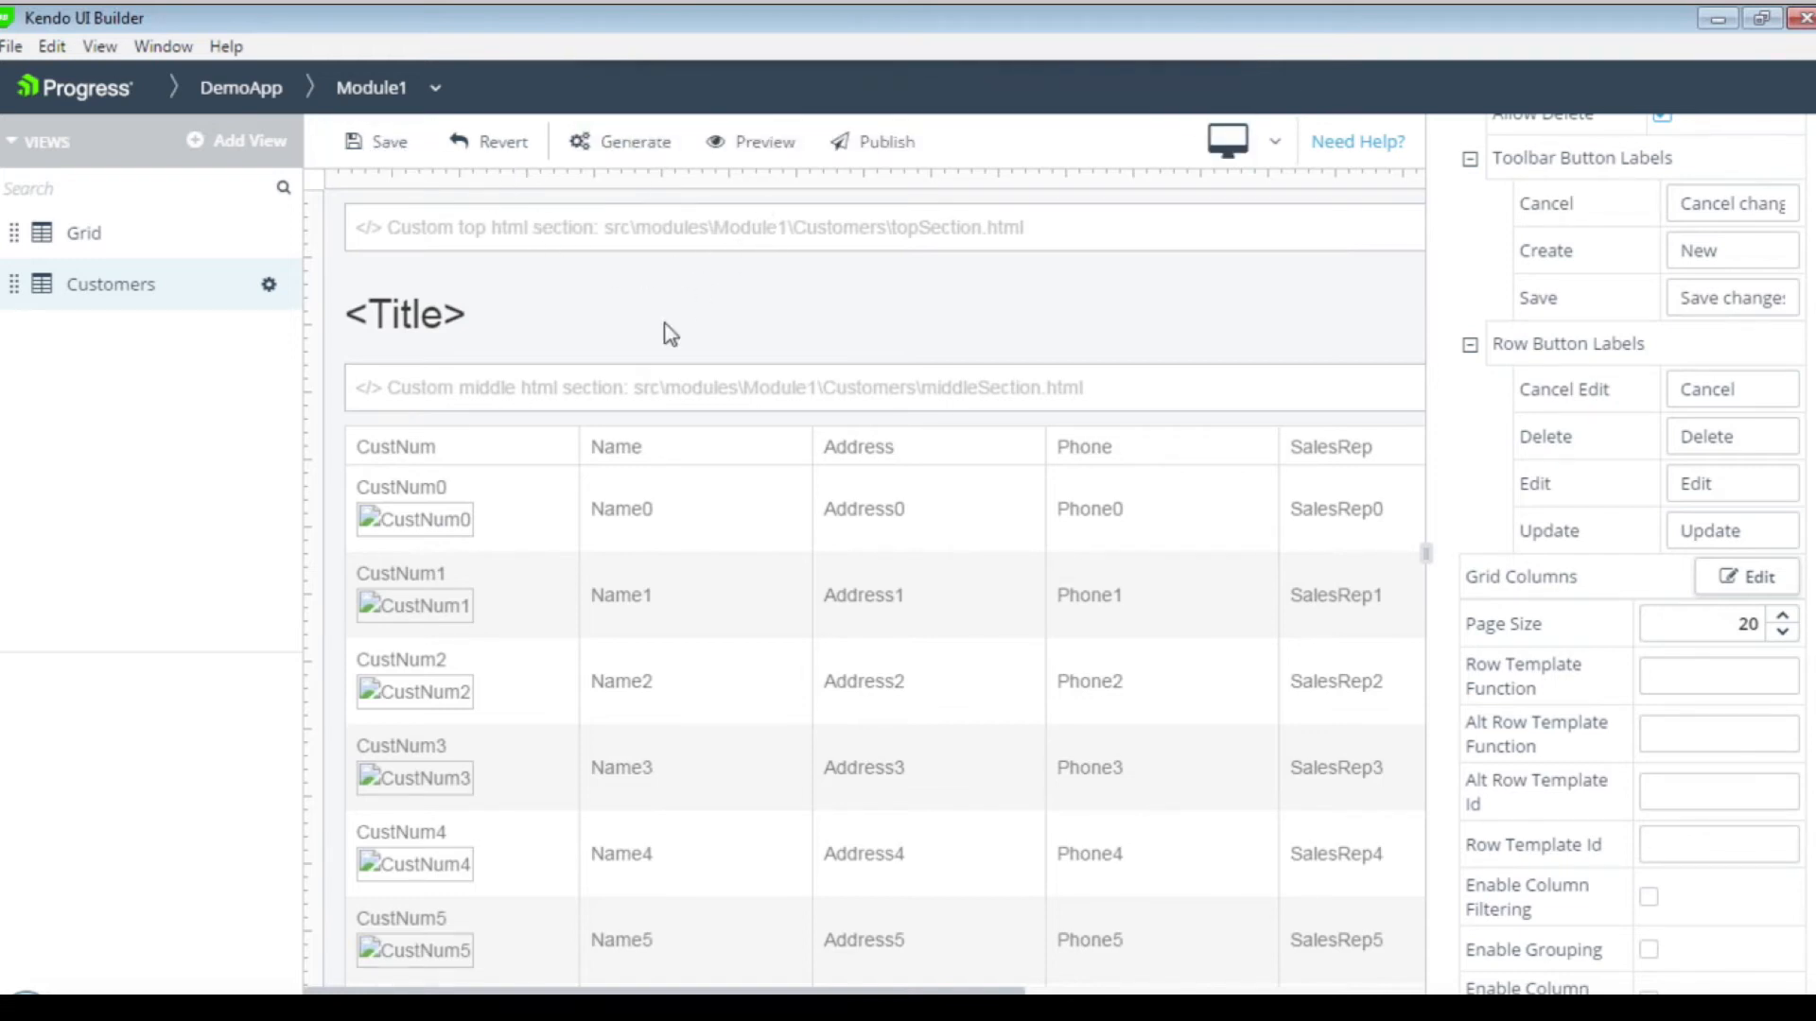
pyautogui.click(764, 141)
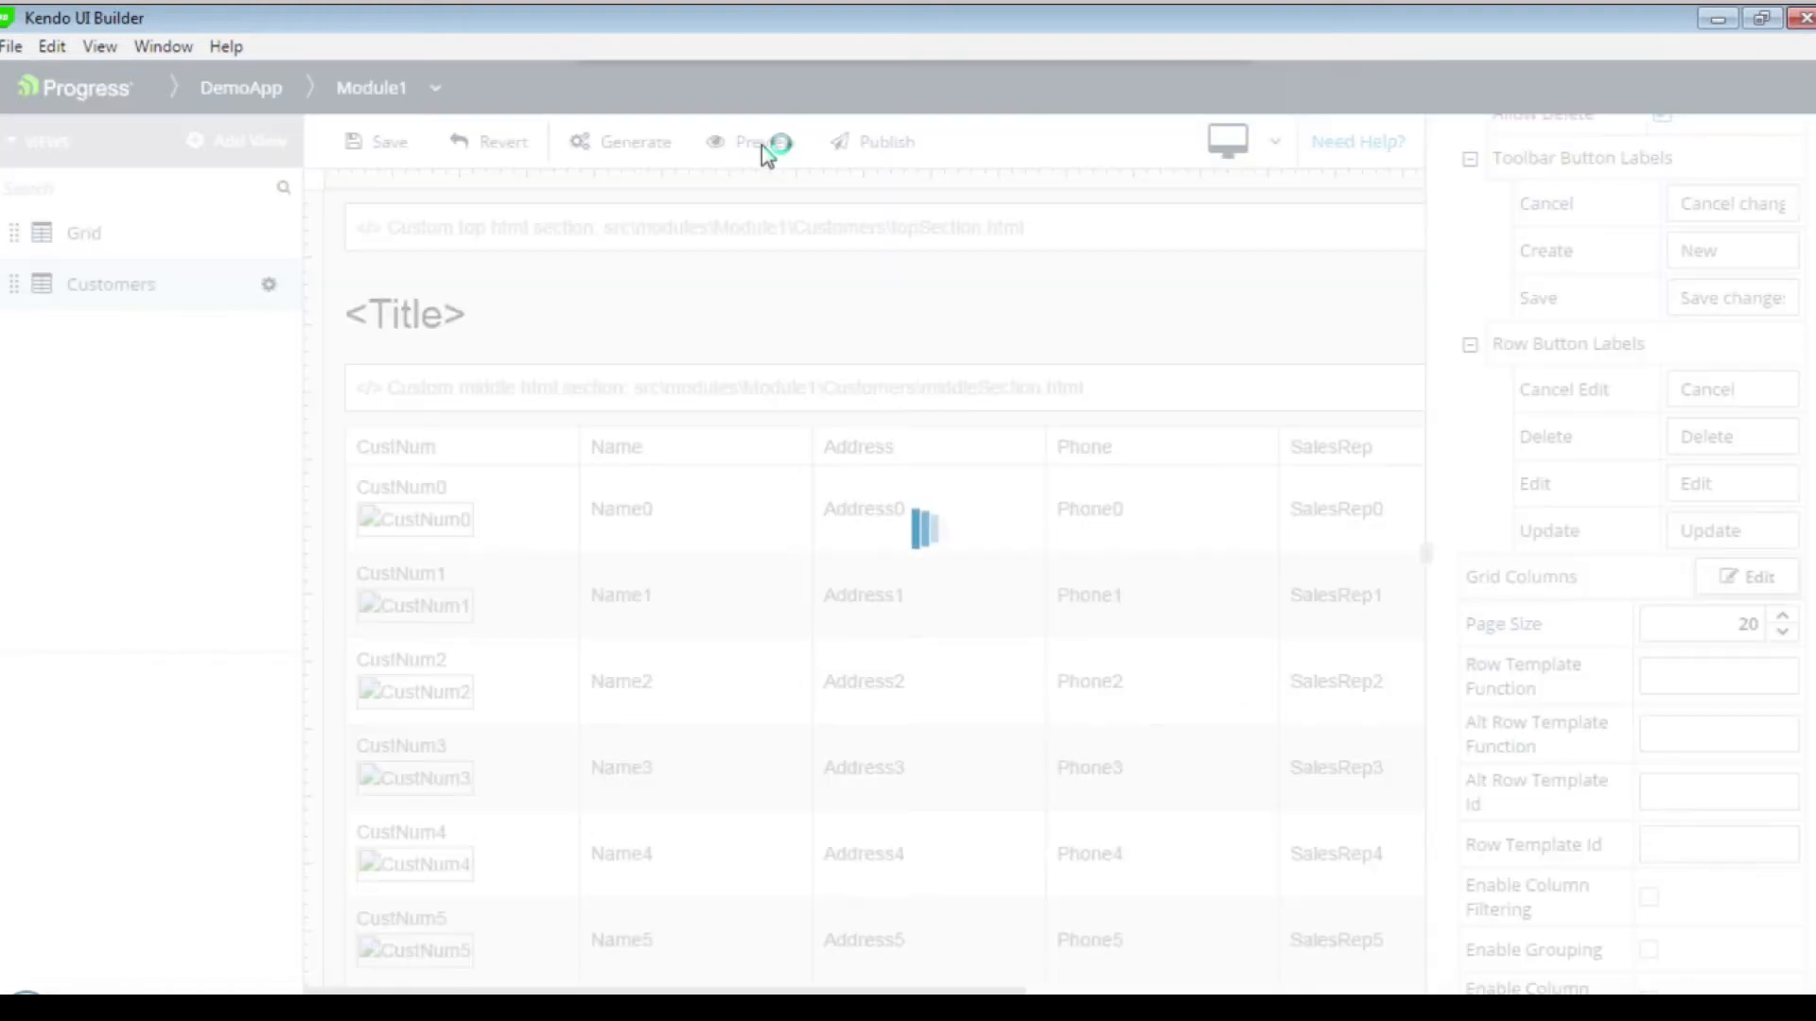
pyautogui.click(754, 141)
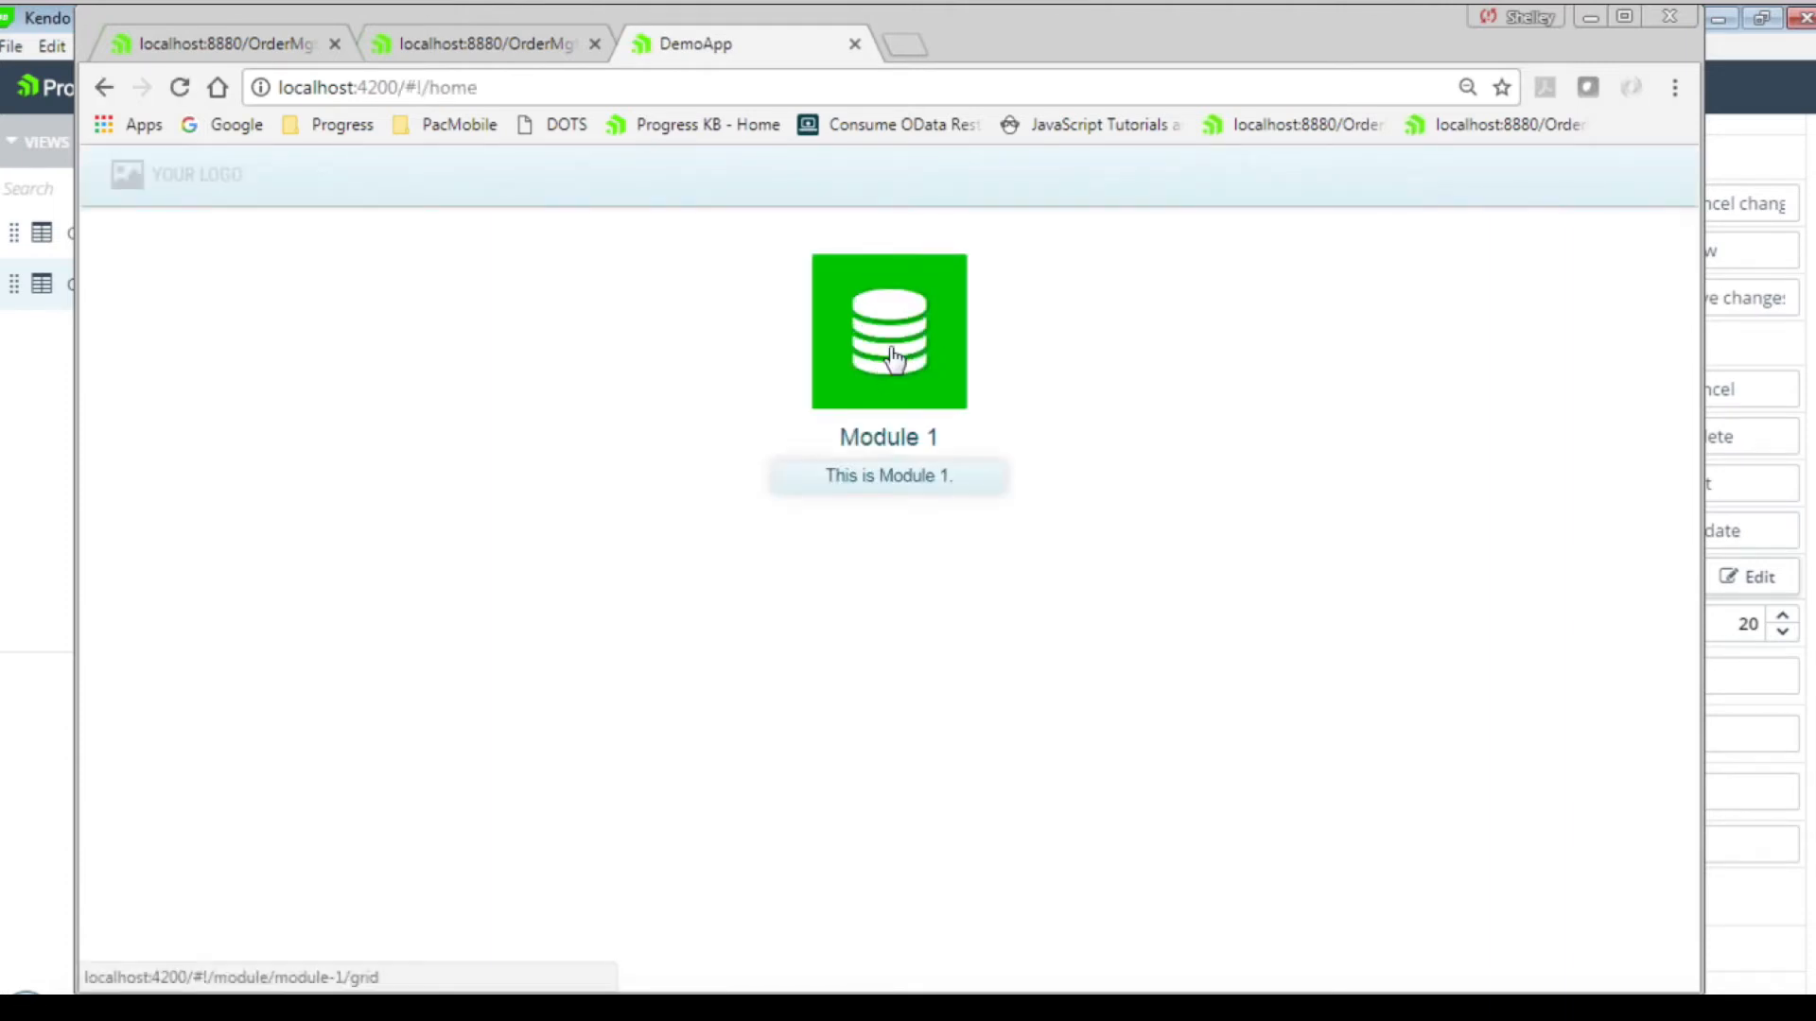
# Open Module 1's Customers page and scroll through the customer records with photos.
pyautogui.click(888, 331)
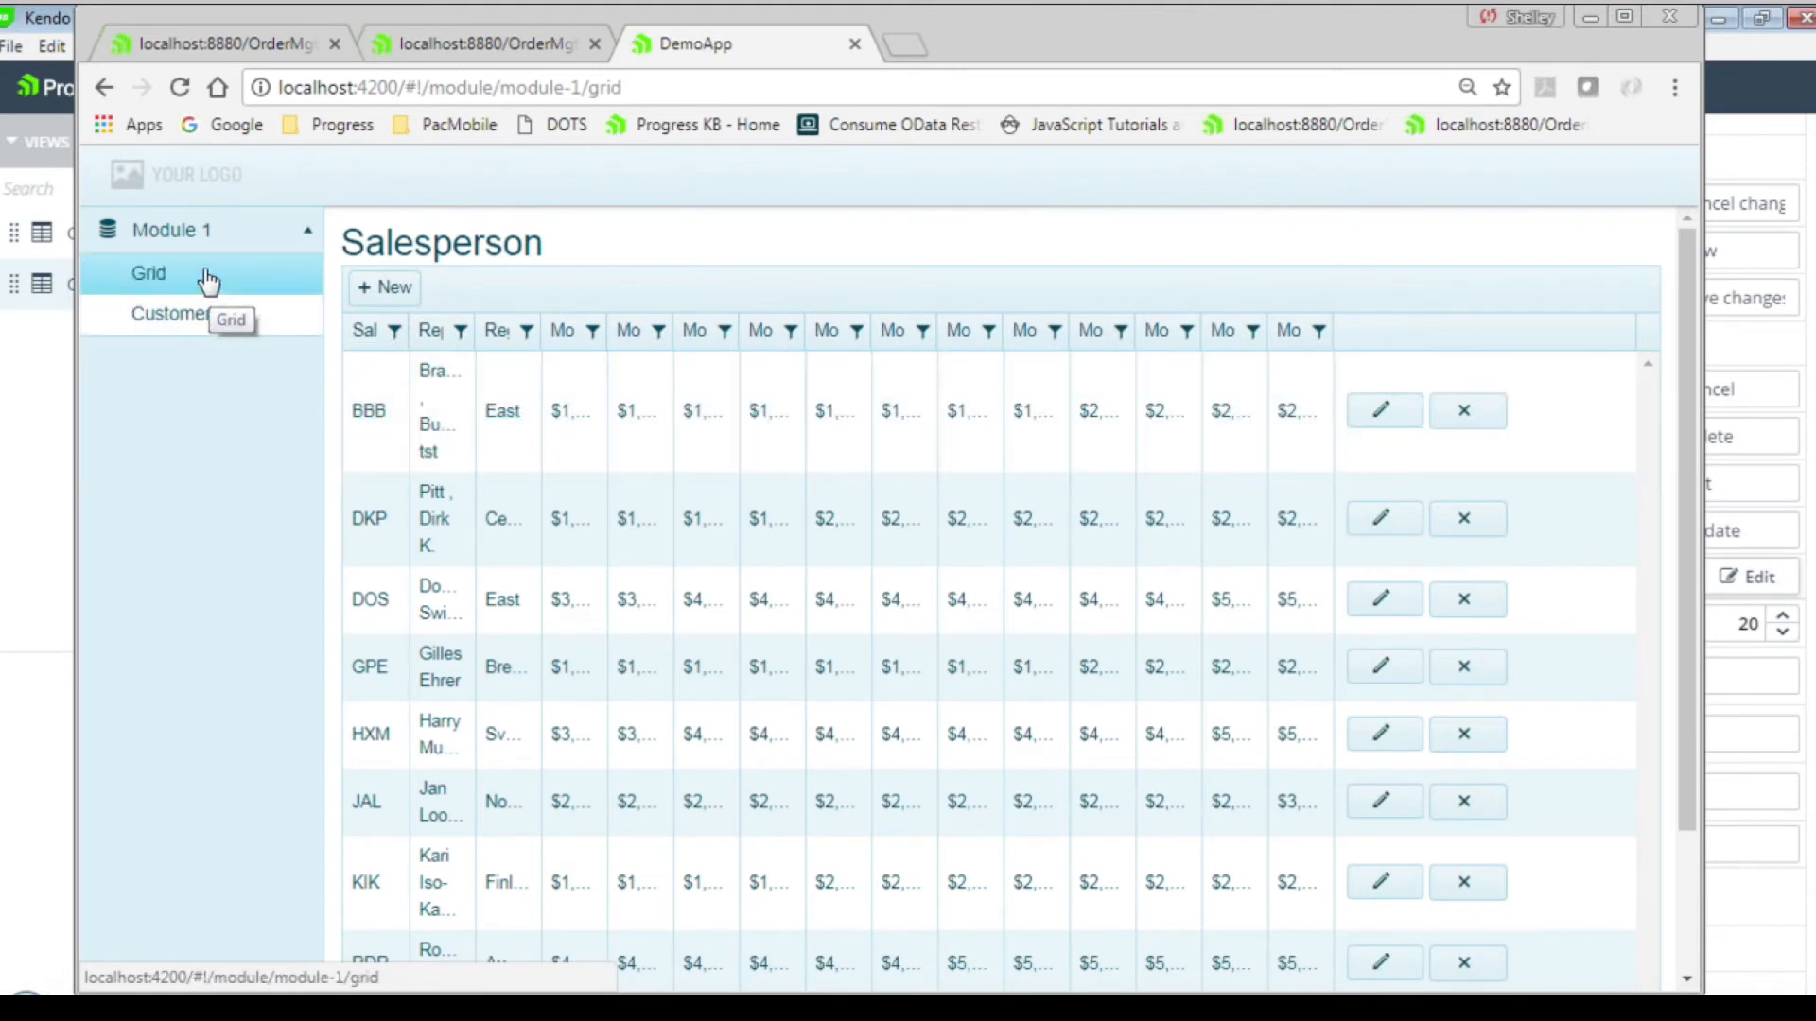
pyautogui.click(175, 313)
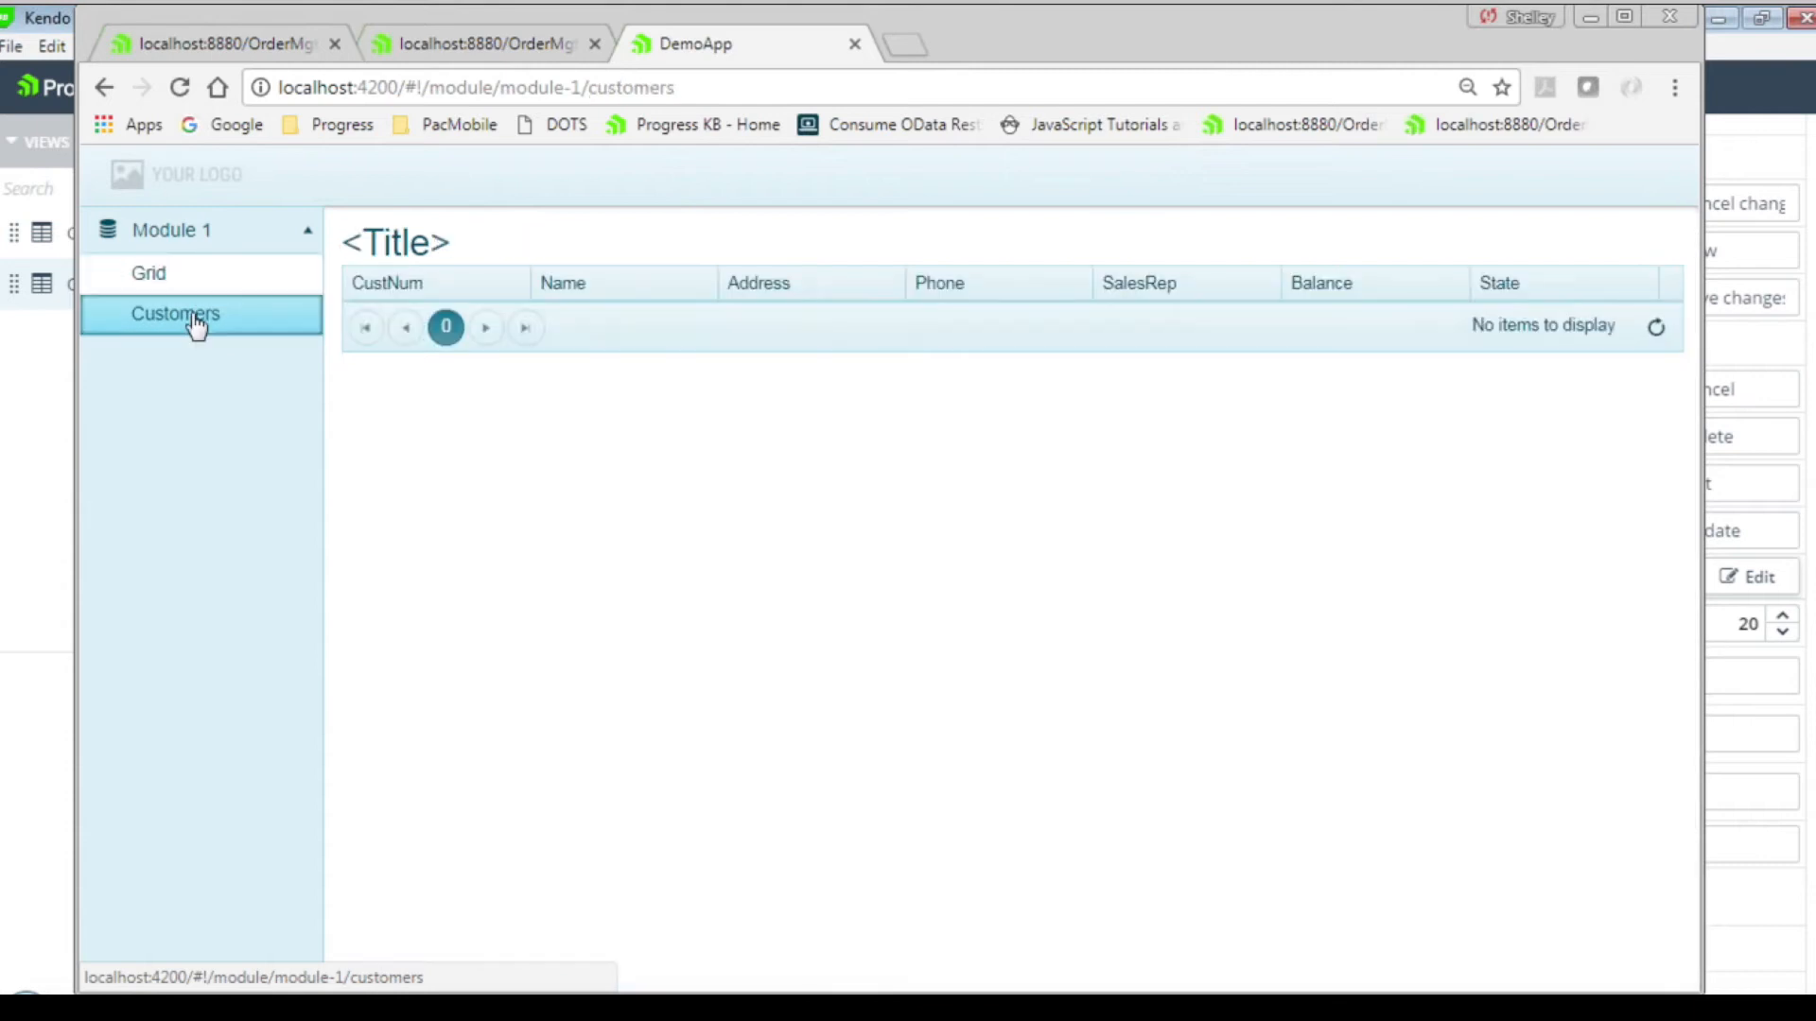
pyautogui.click(175, 313)
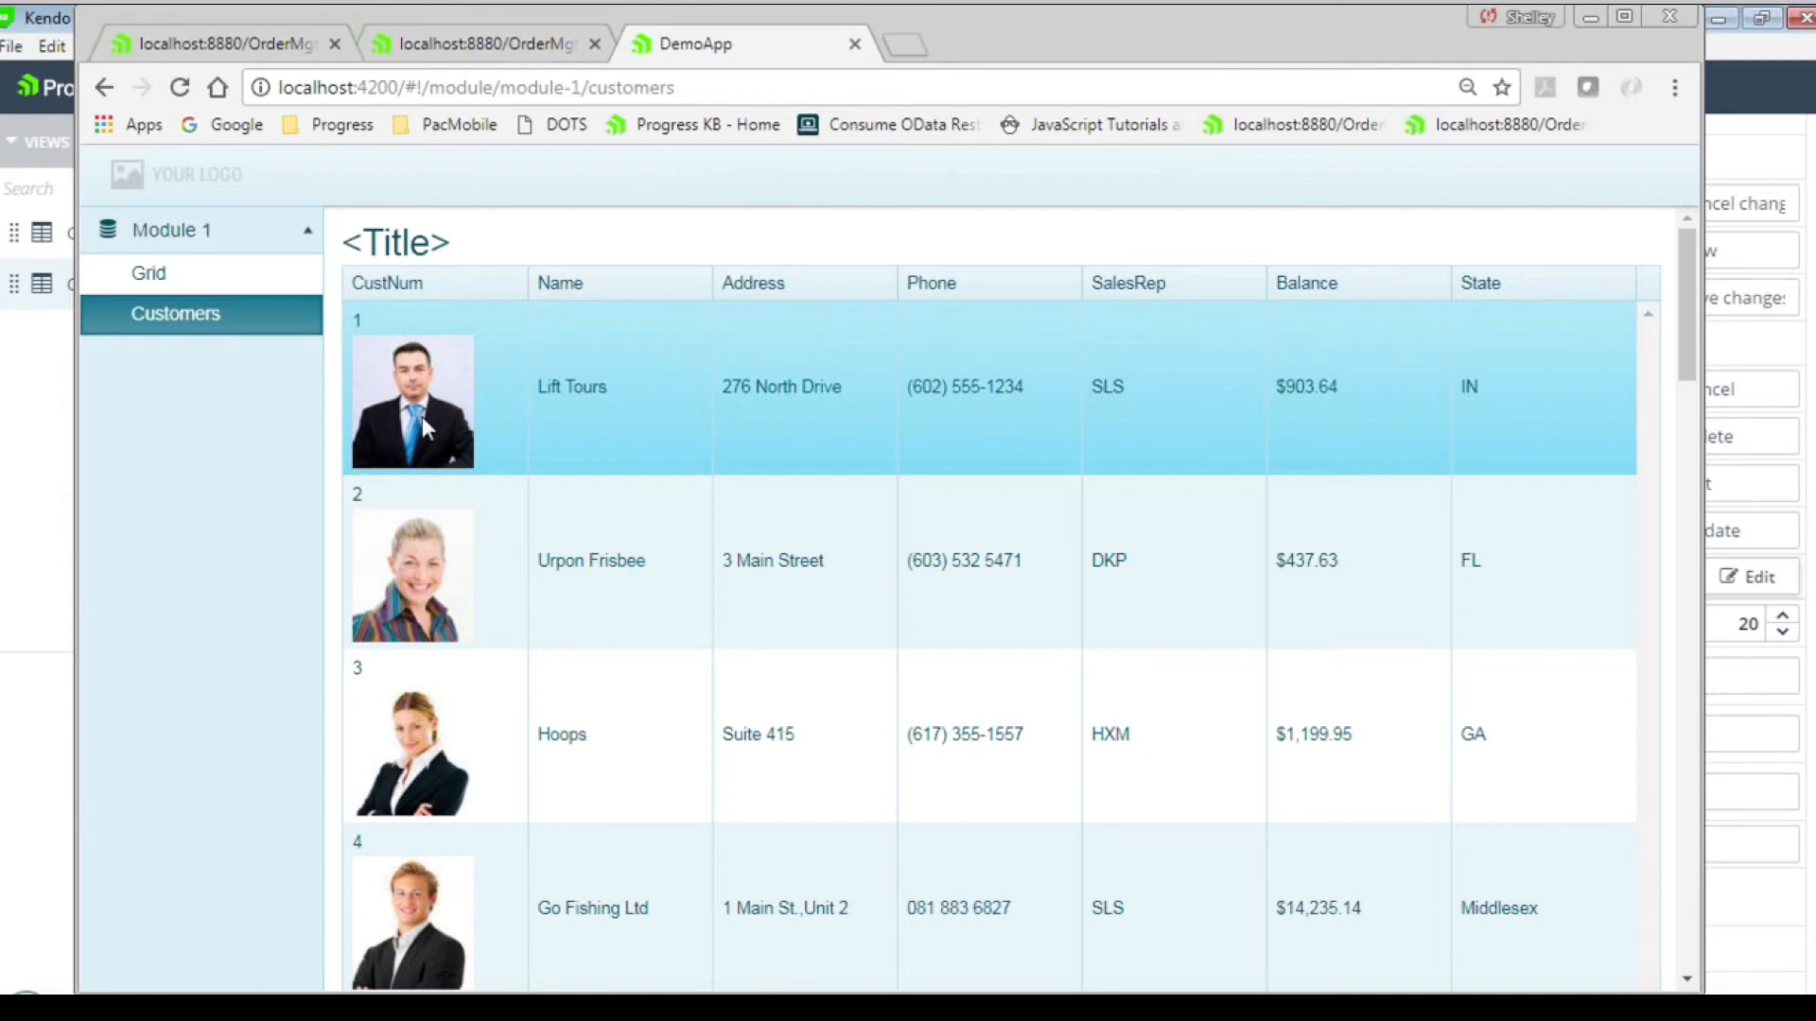
pyautogui.scroll(-3)
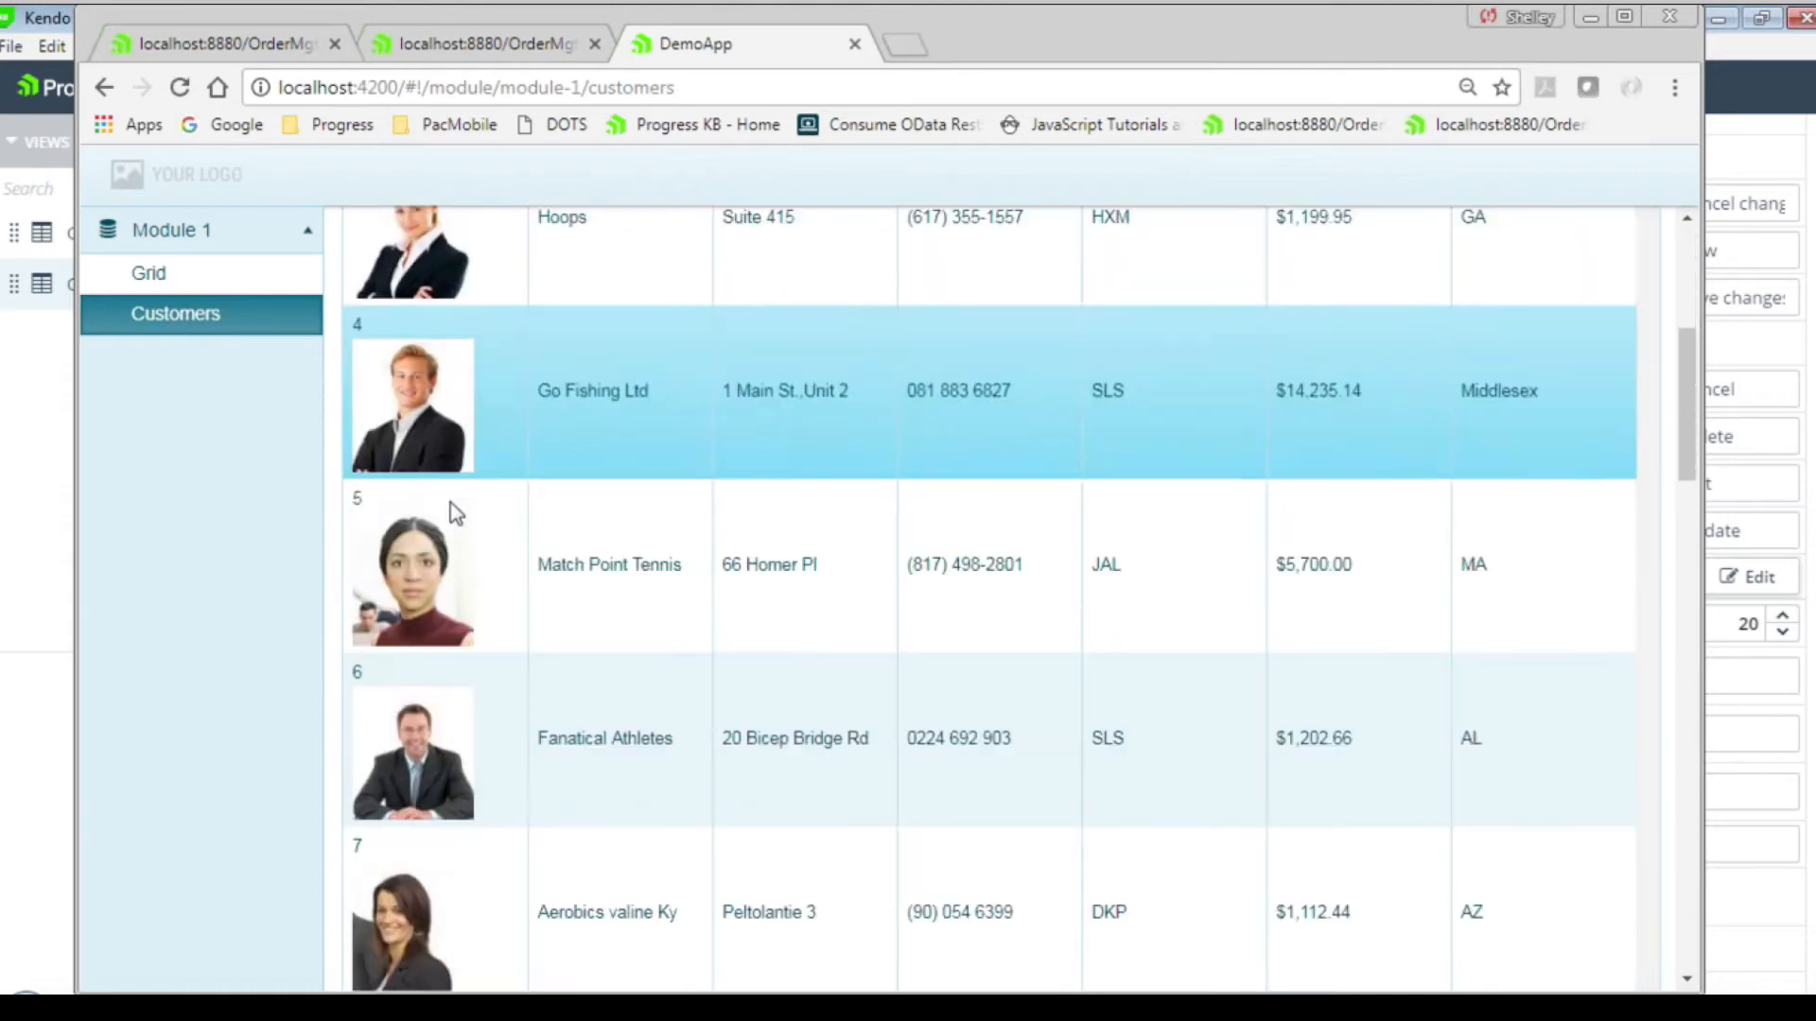
pyautogui.scroll(-3)
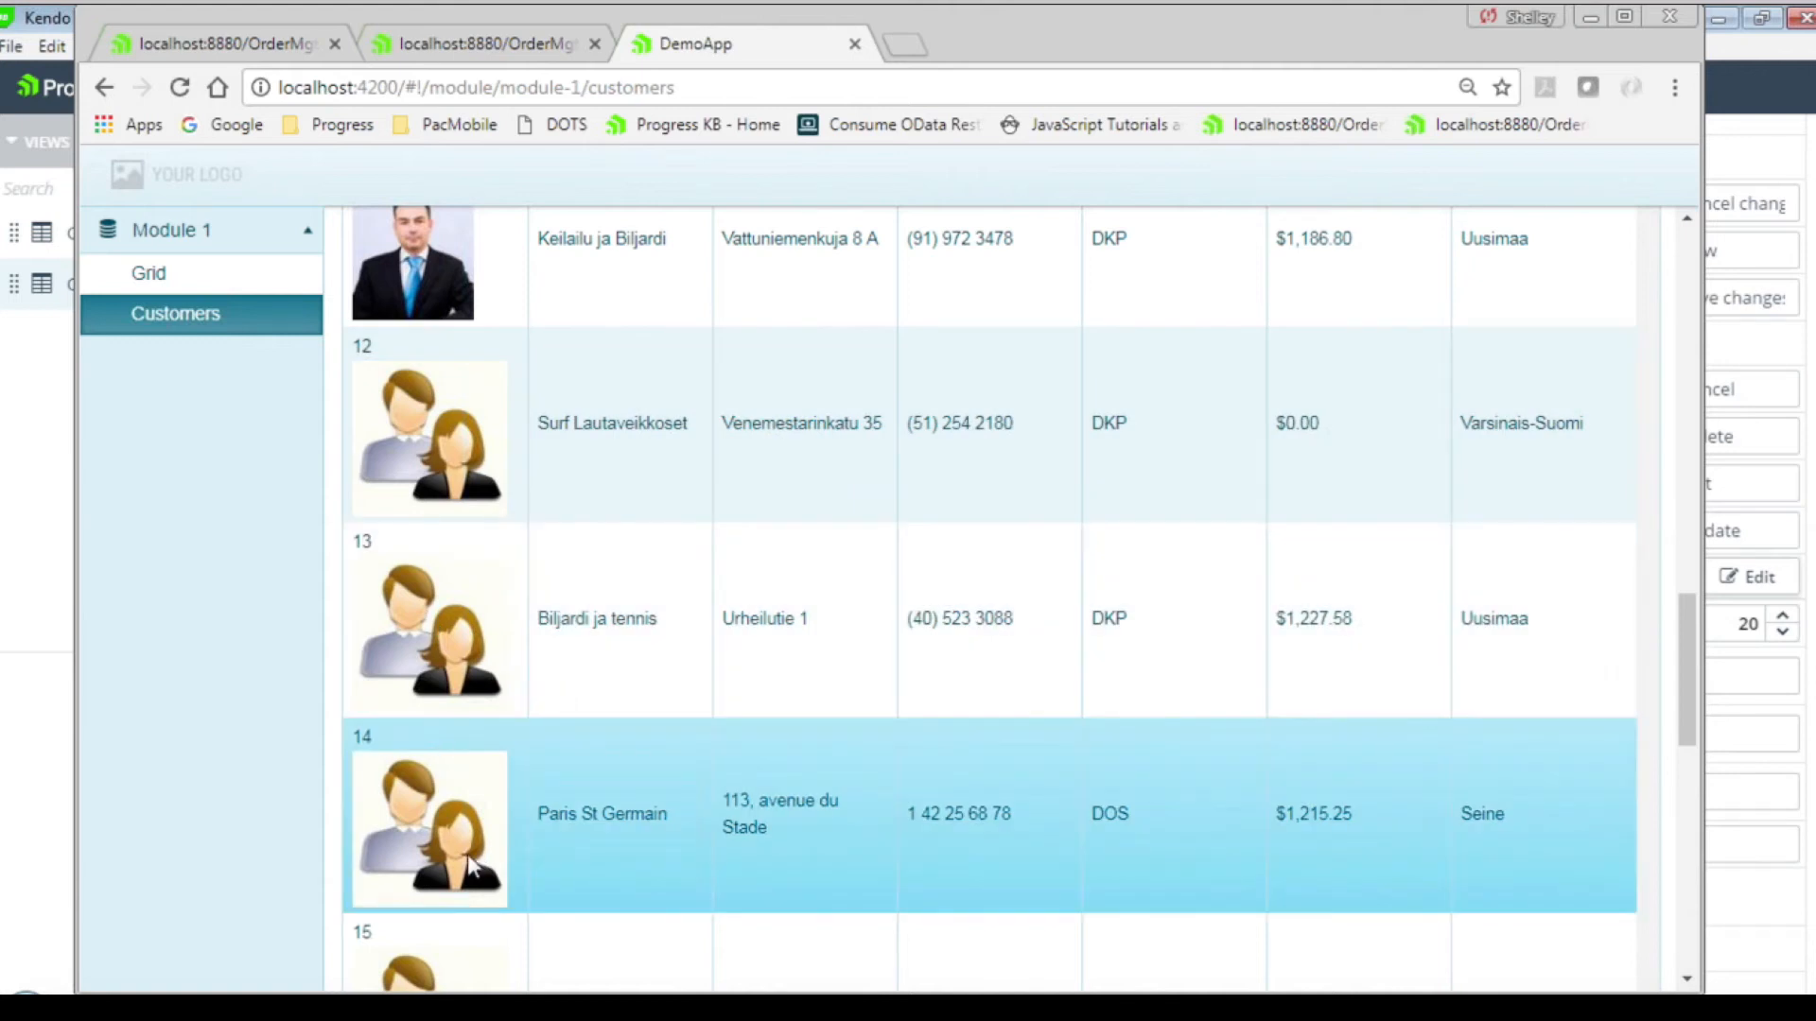
pyautogui.scroll(-3)
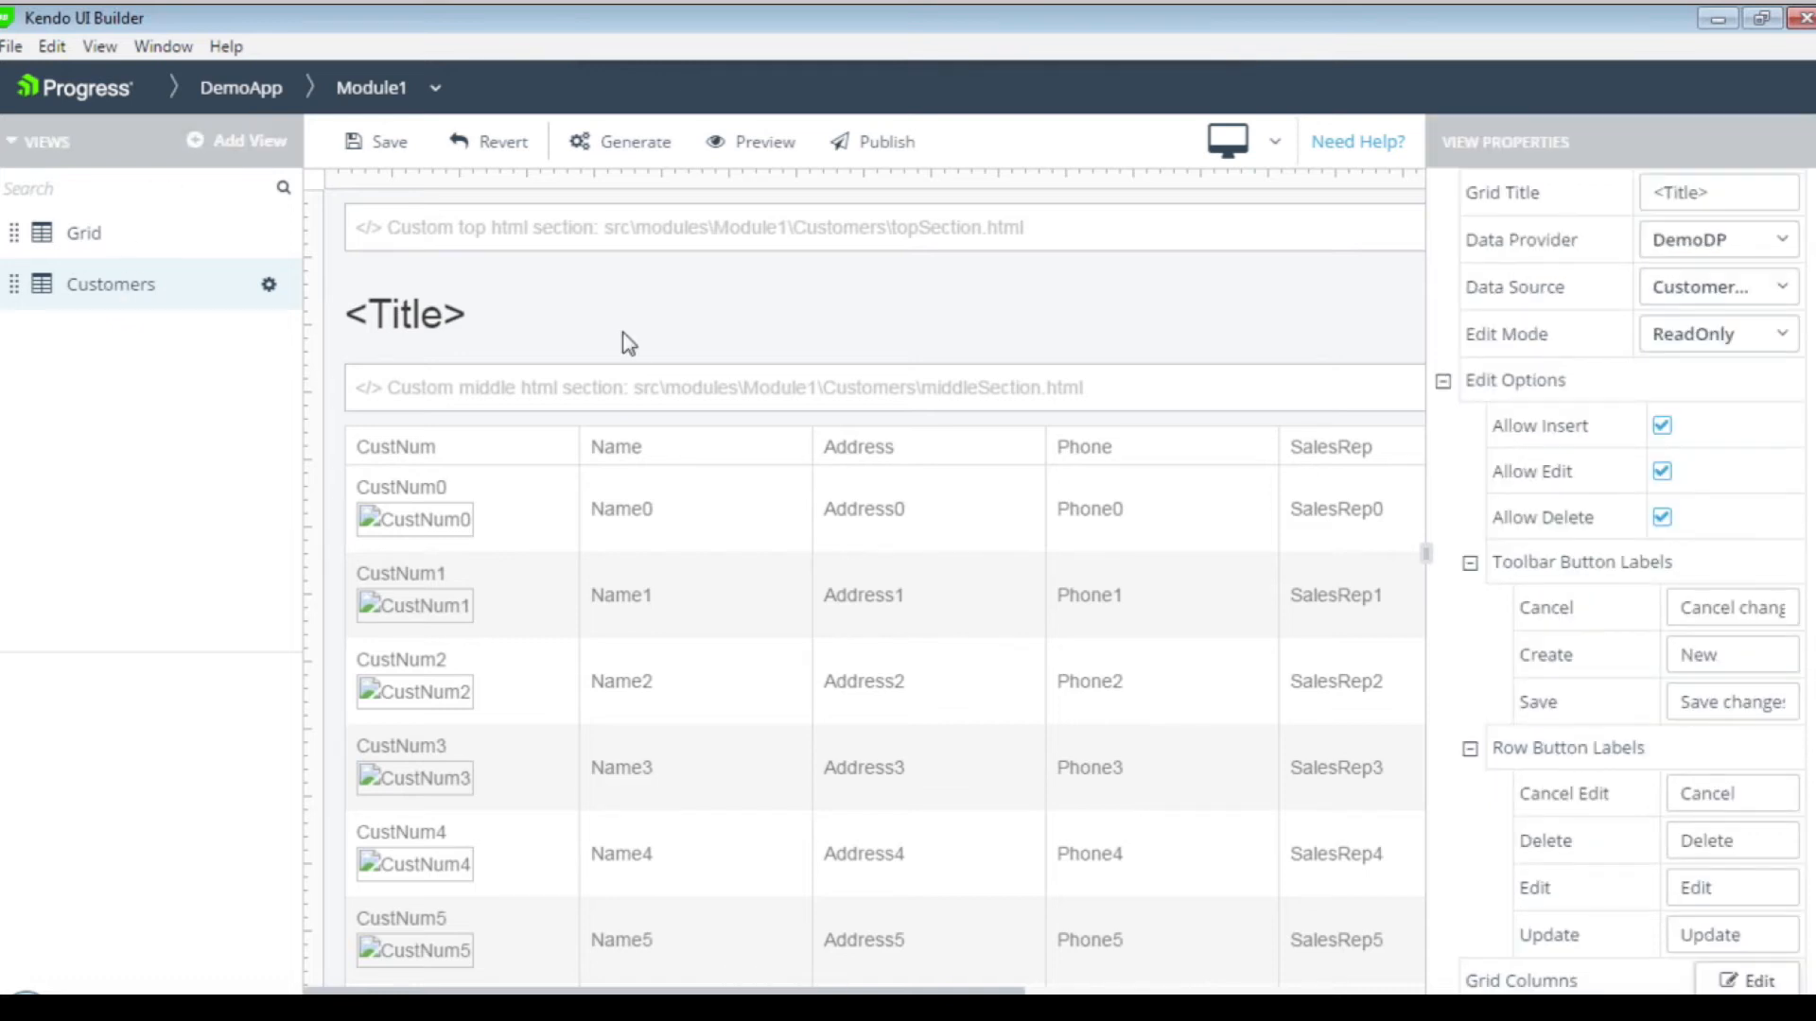
# Create a Blank view named Inventory with the label itemTemplate.
pyautogui.click(243, 140)
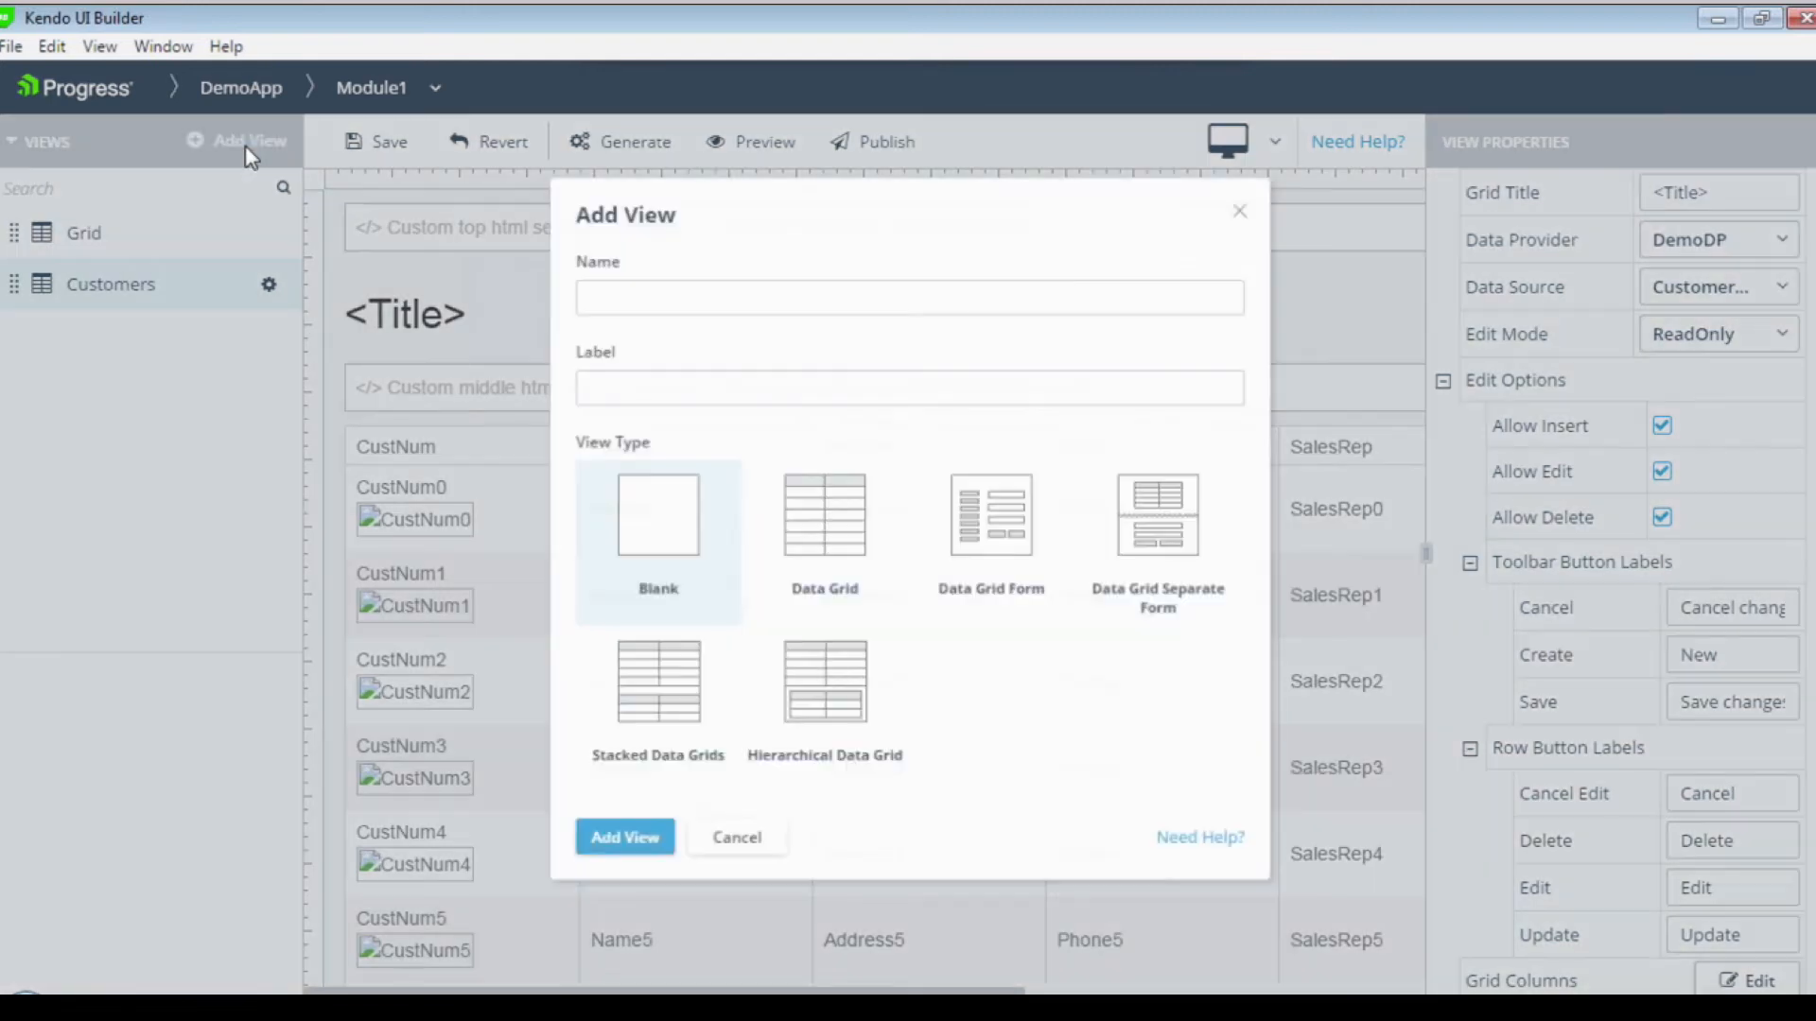
pyautogui.write('Inventory')
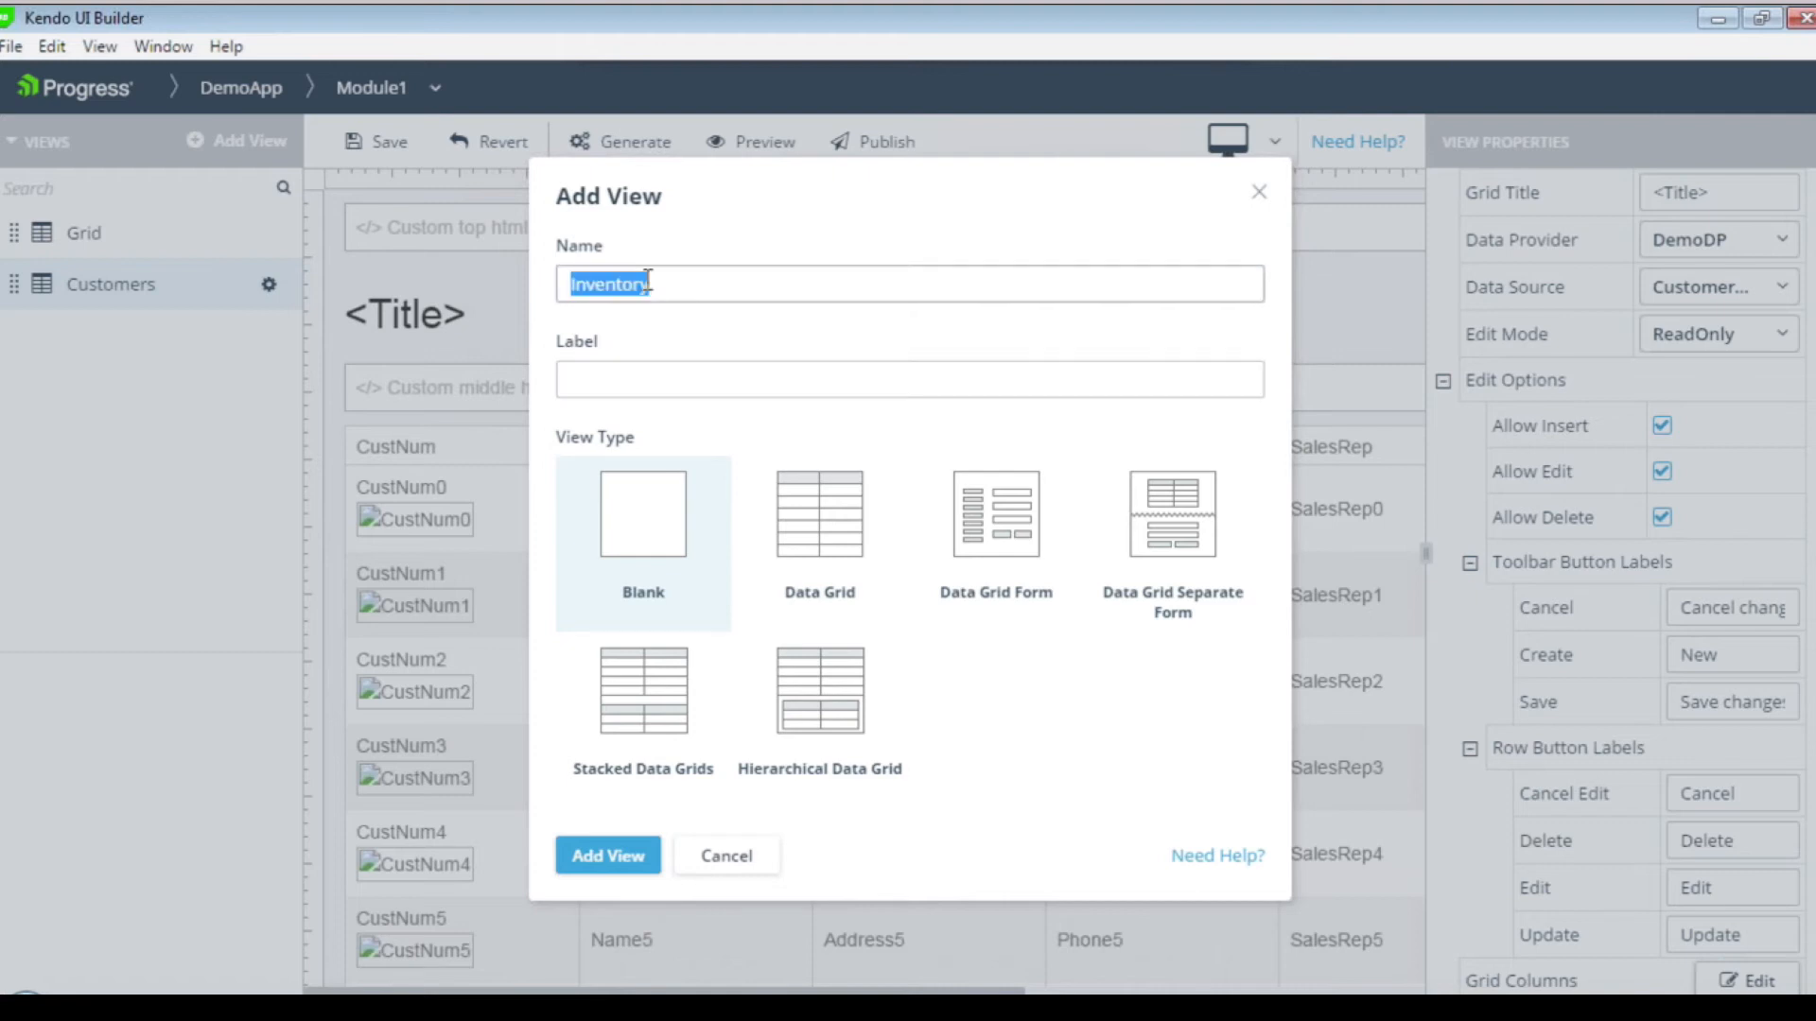
pyautogui.write('itemTemplate')
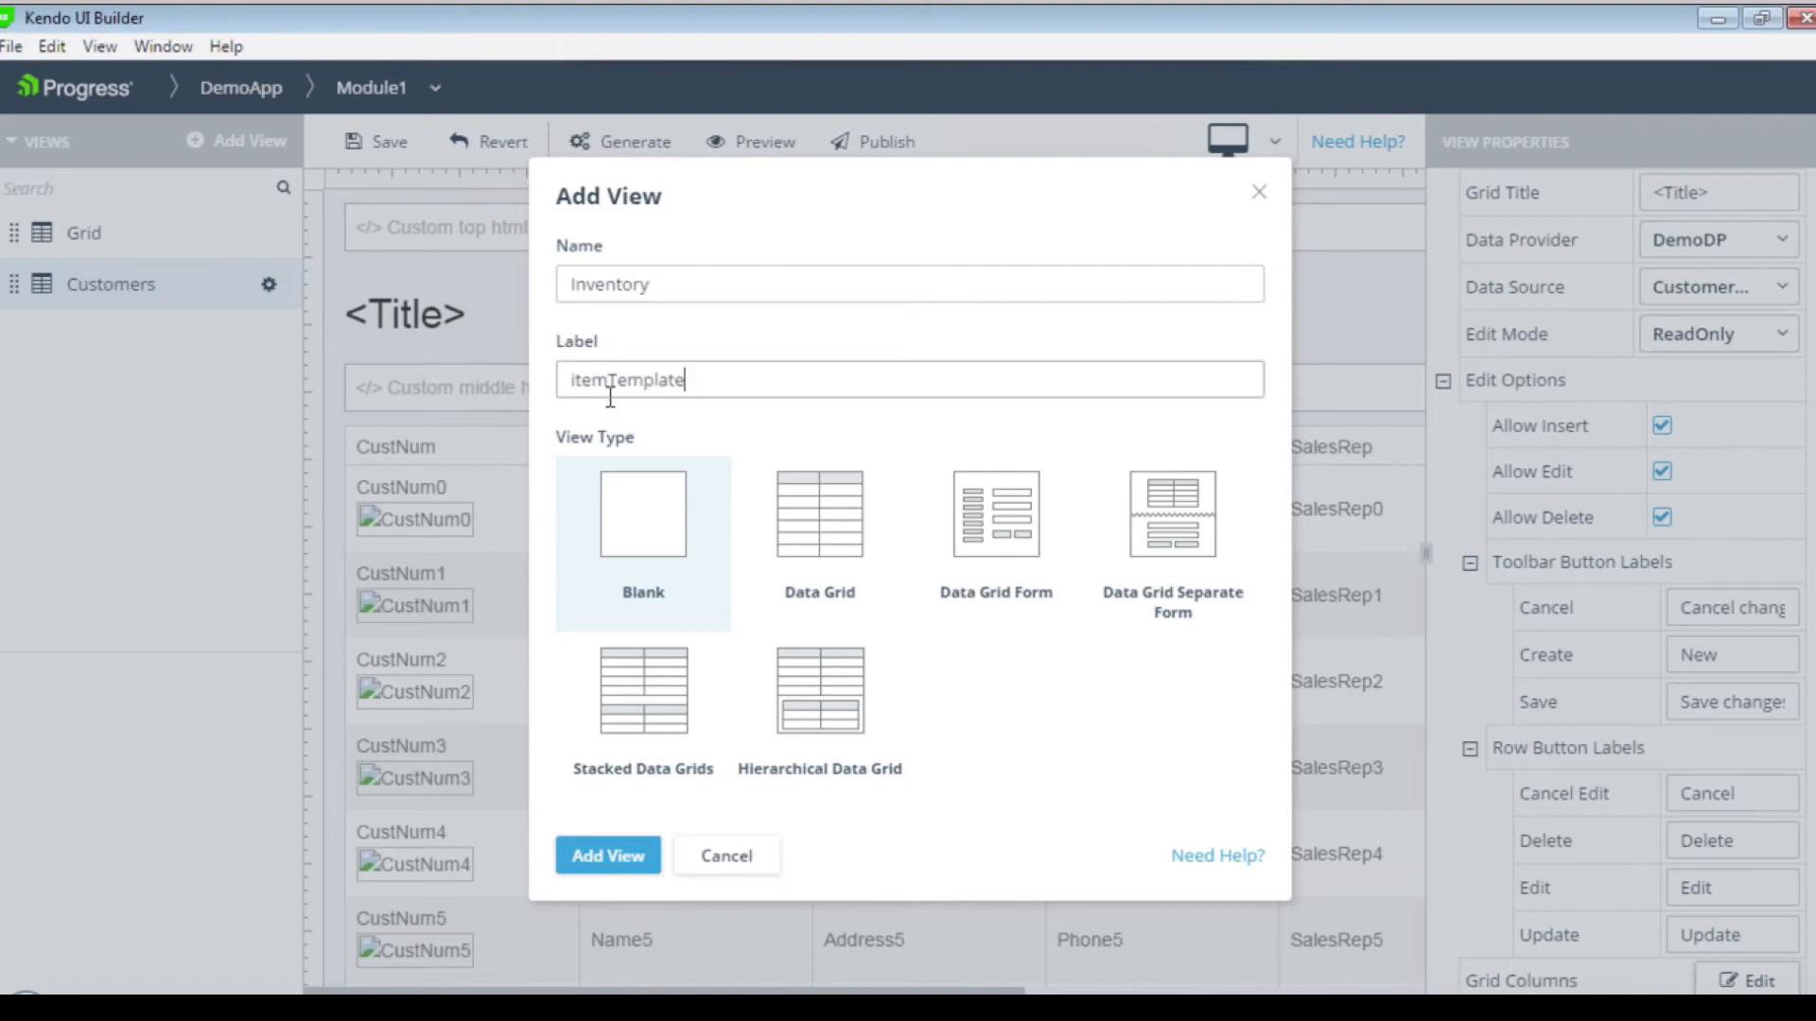
pyautogui.moveTo(607, 856)
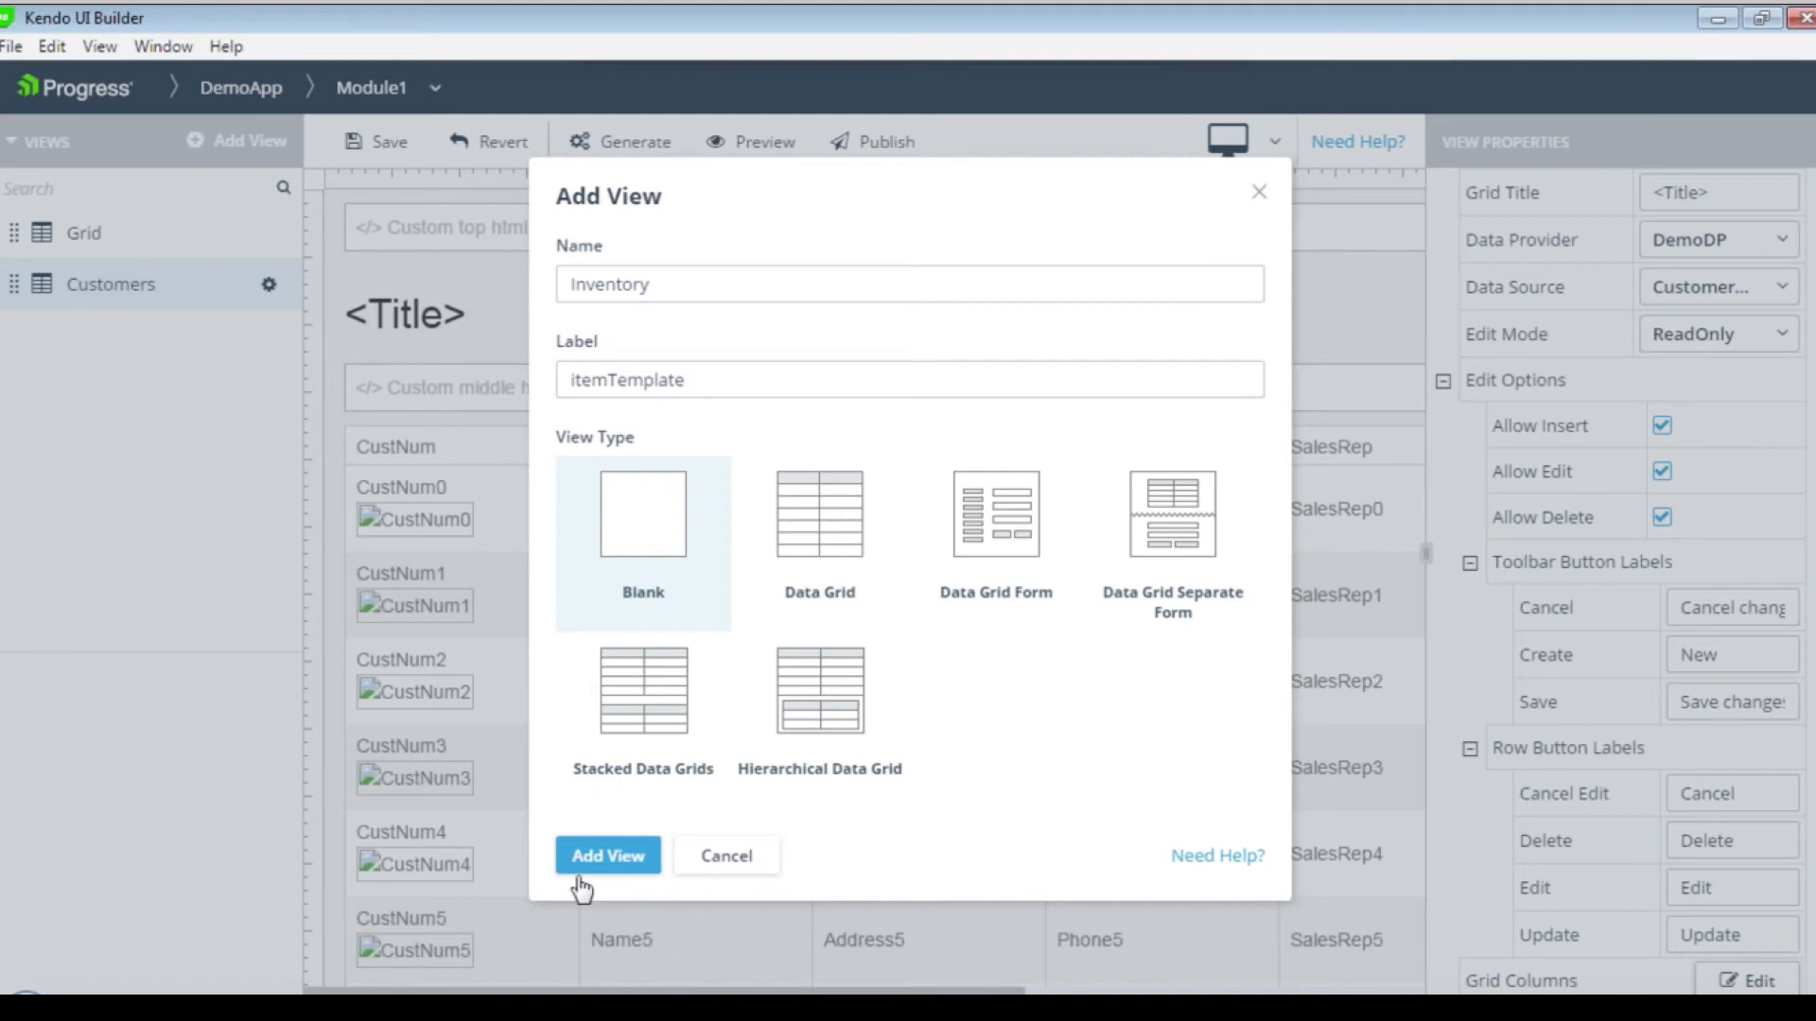
pyautogui.click(607, 855)
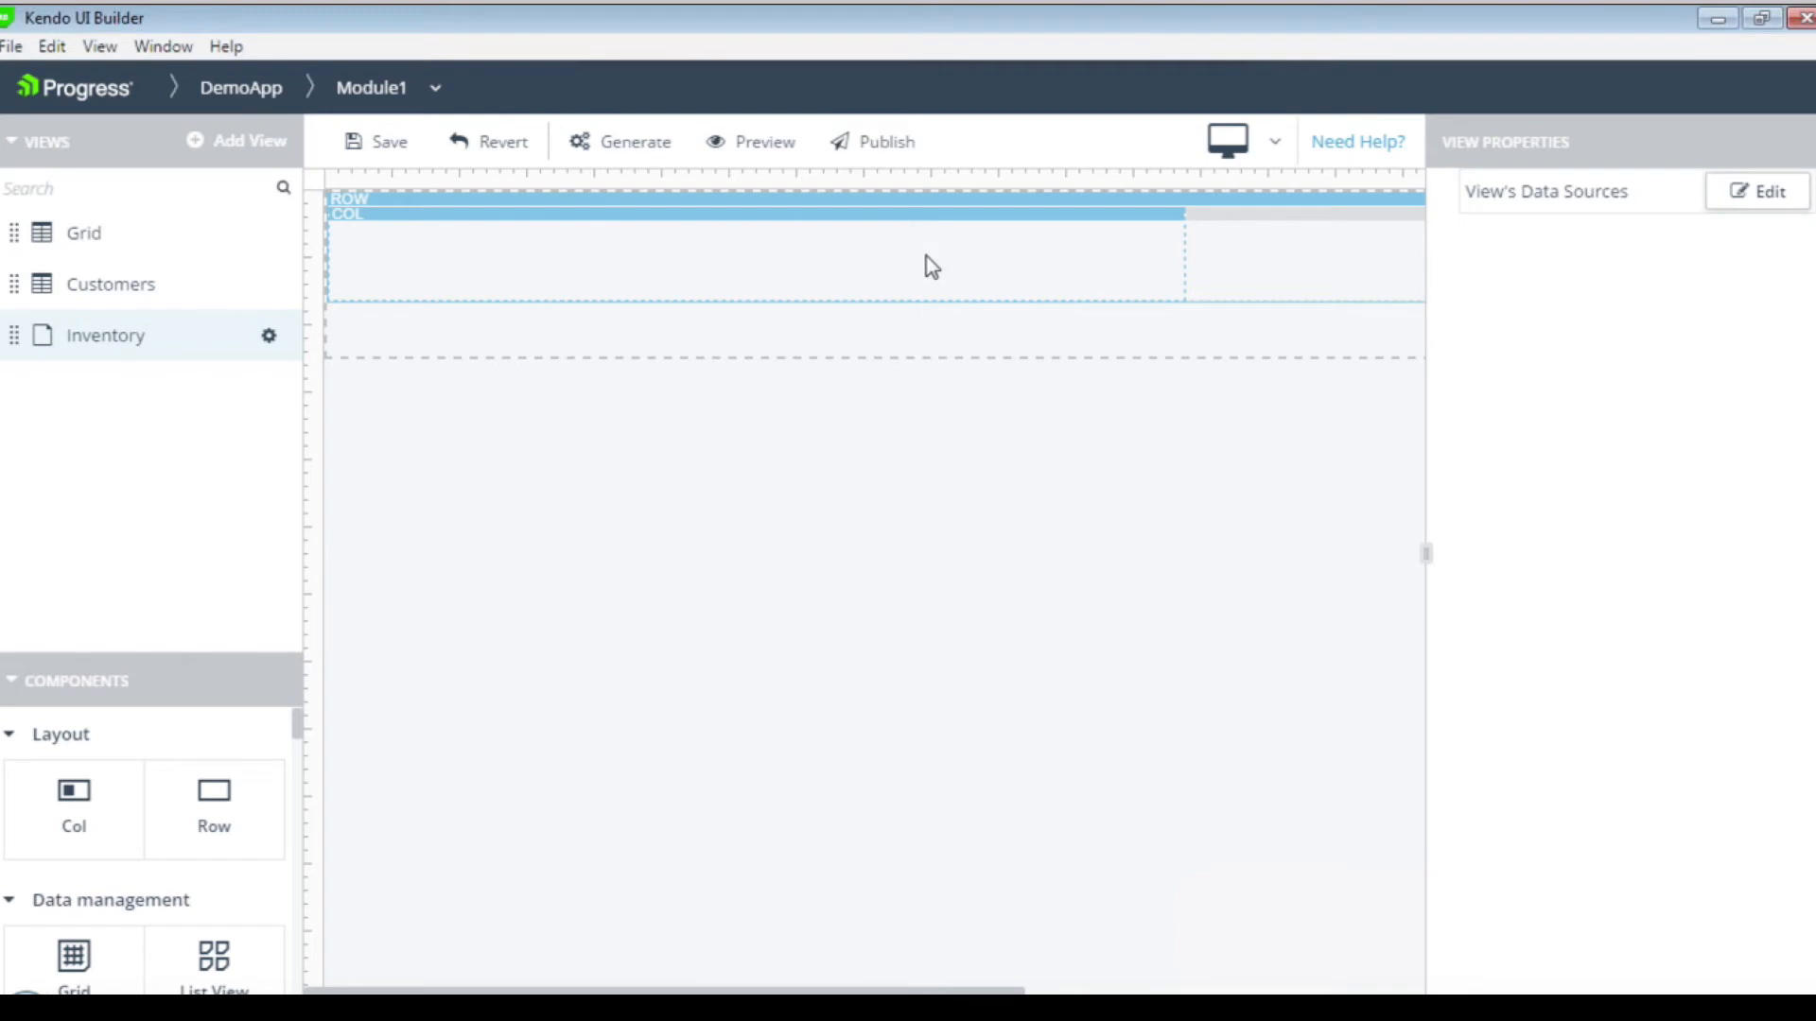
pyautogui.moveTo(959, 264)
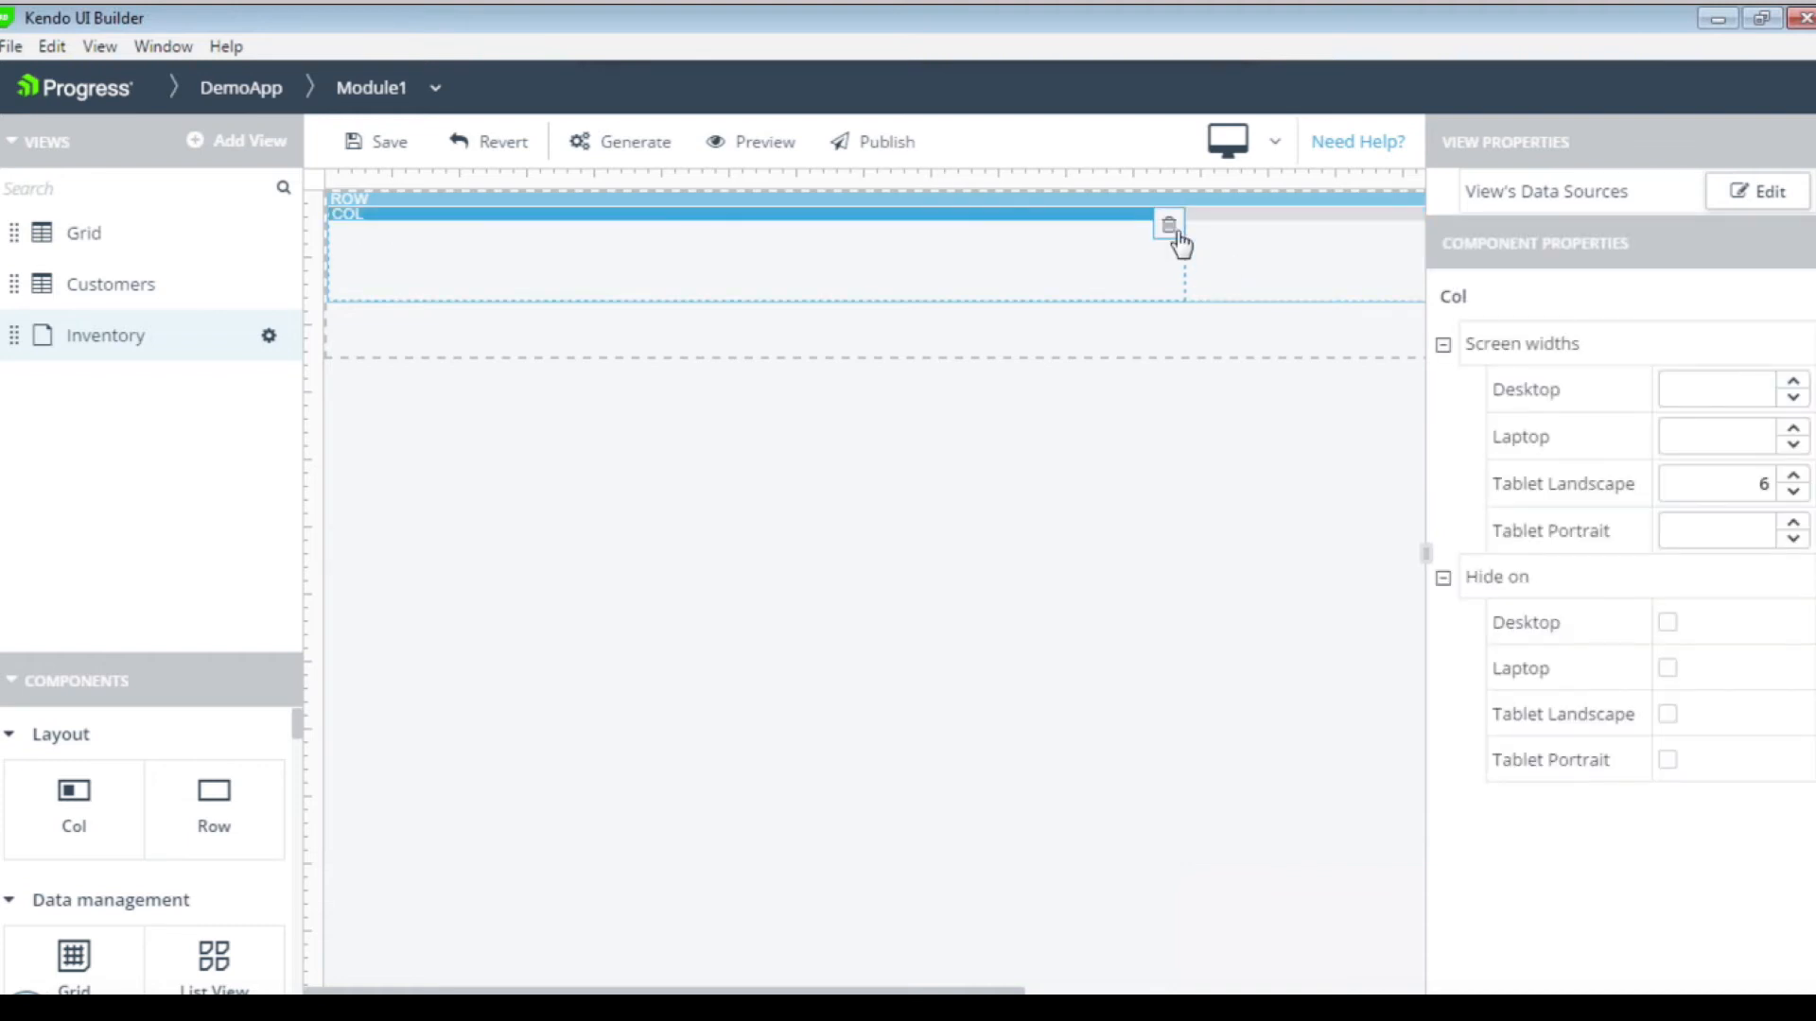
# Set the Col component's Tablet Landscape screen width to 12.
pyautogui.click(1169, 225)
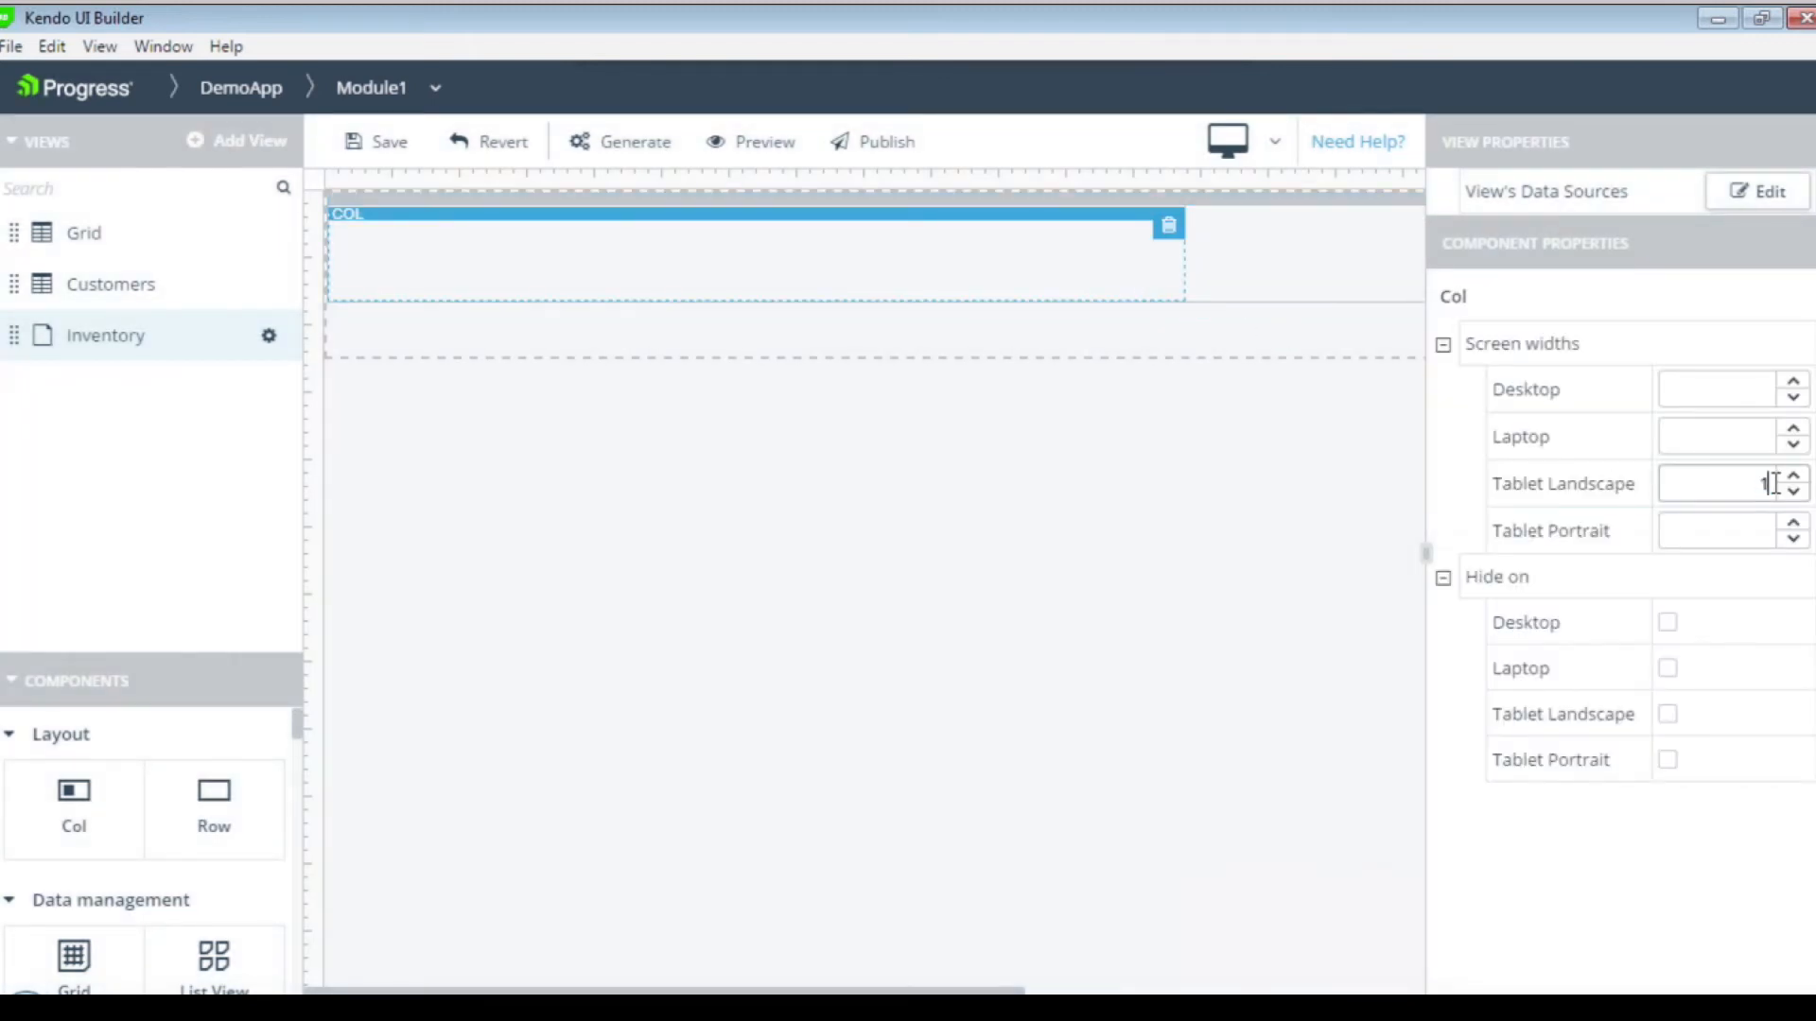
pyautogui.write('12')
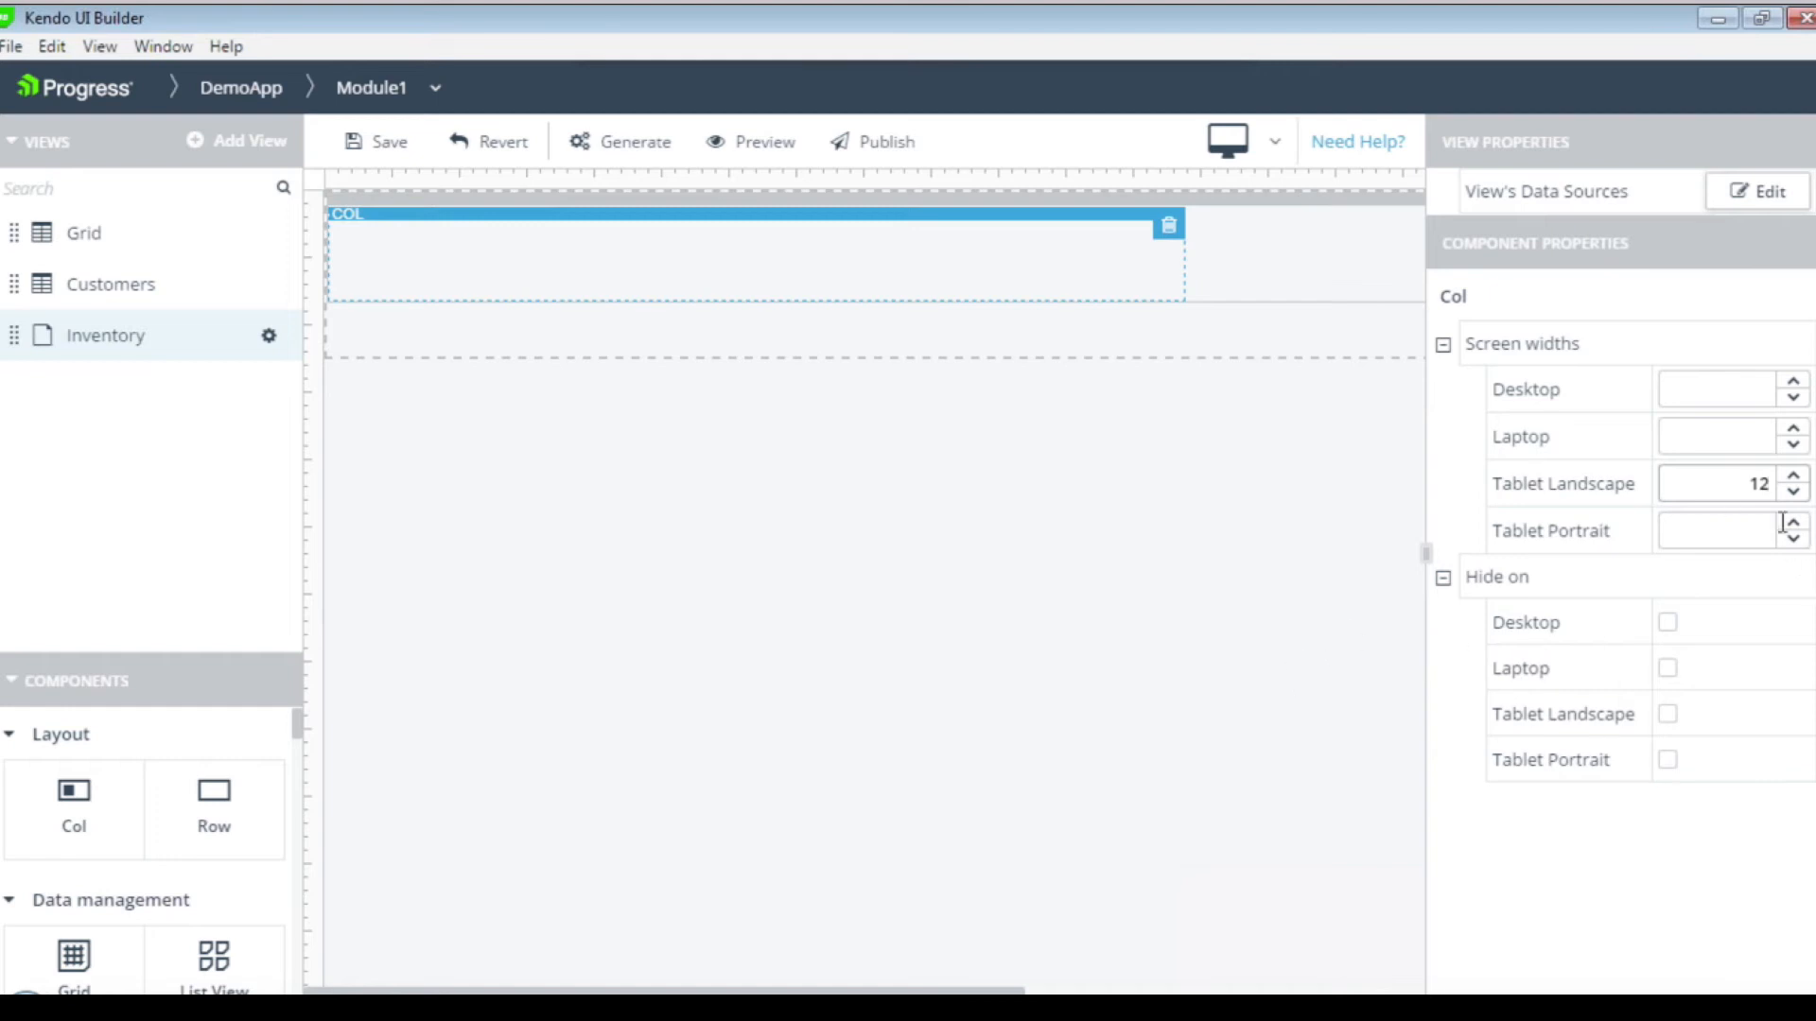
pyautogui.moveTo(1169, 594)
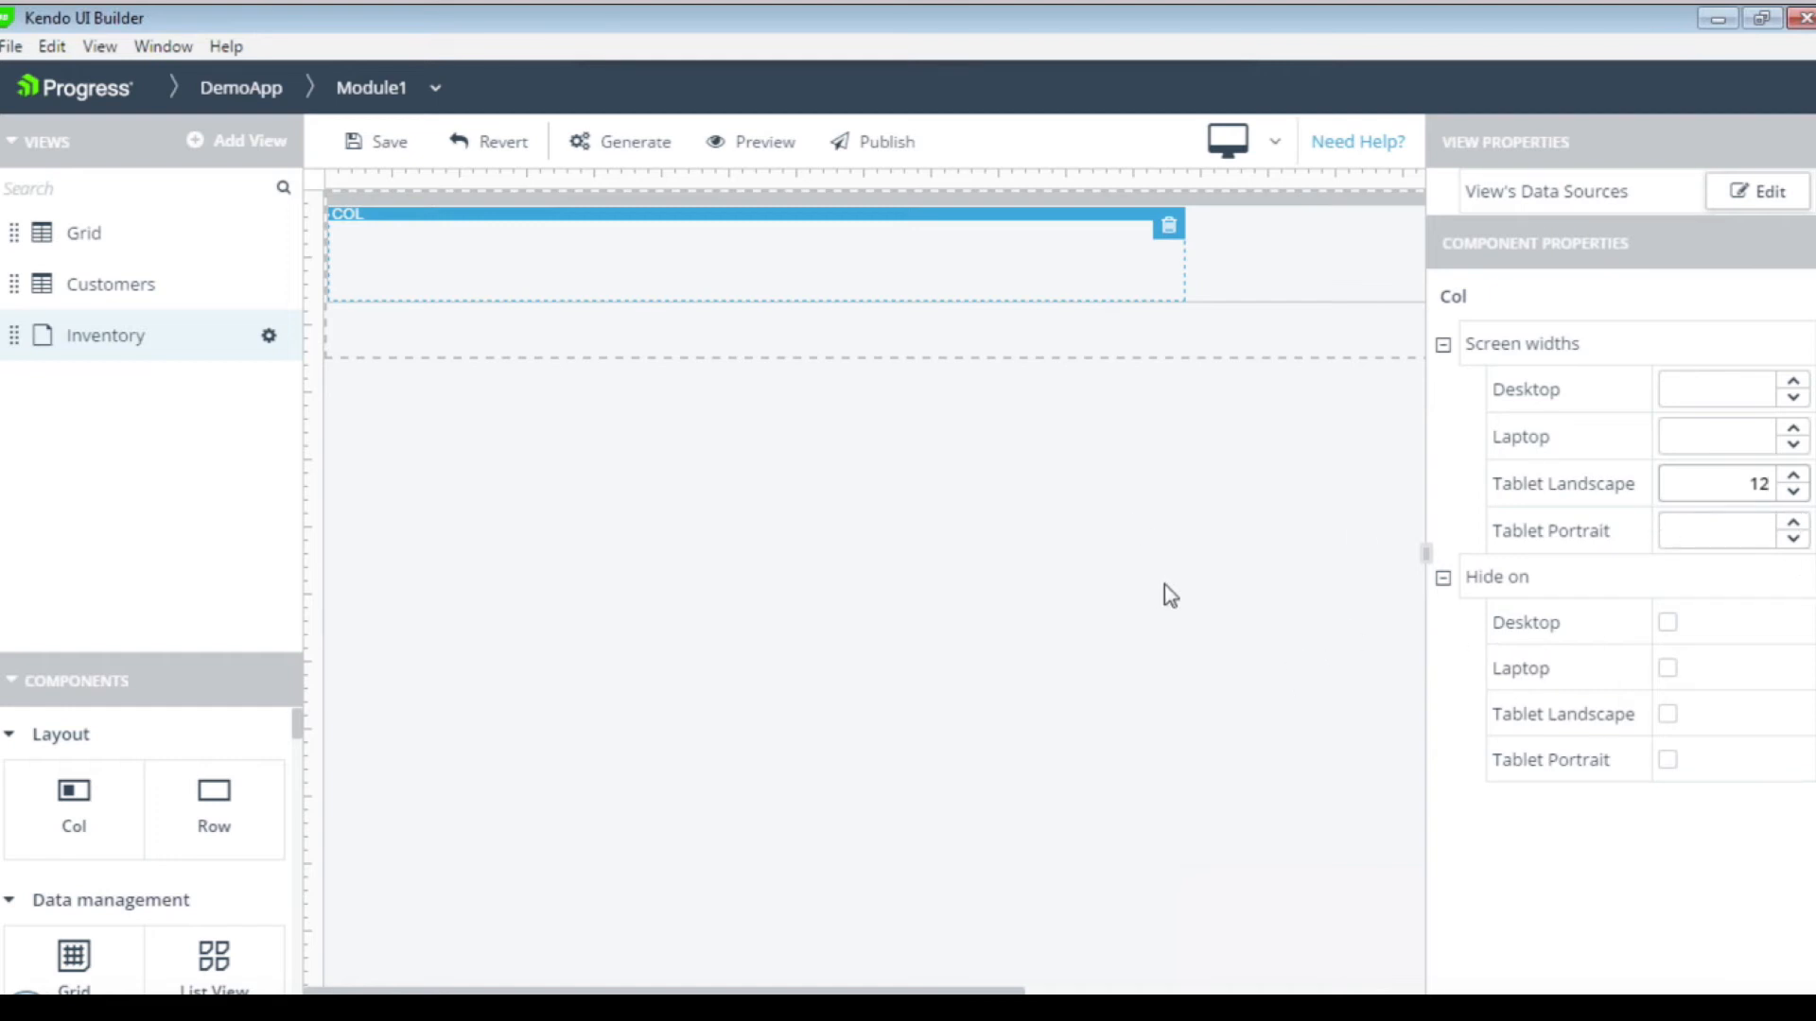
pyautogui.moveTo(1184, 597)
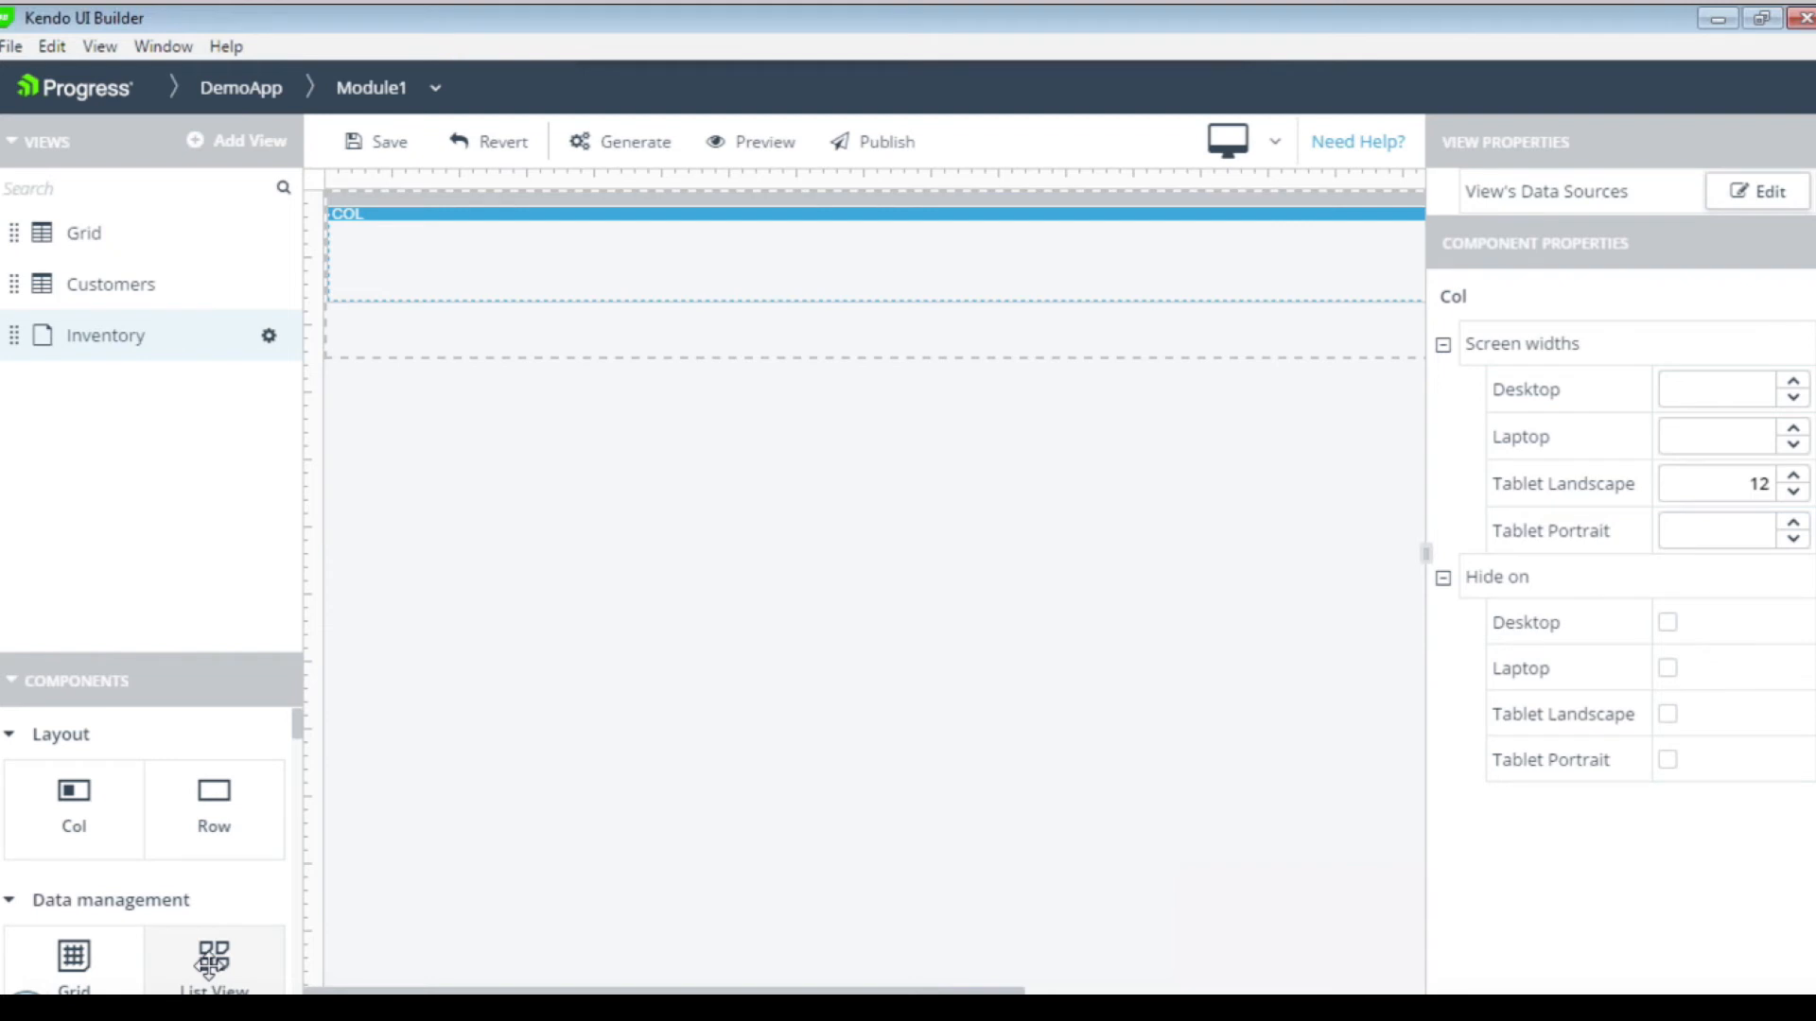
# Drop a List View into the column and bring up the view's data sources editor.
pyautogui.moveTo(212, 955); pyautogui.dragTo(440, 414)
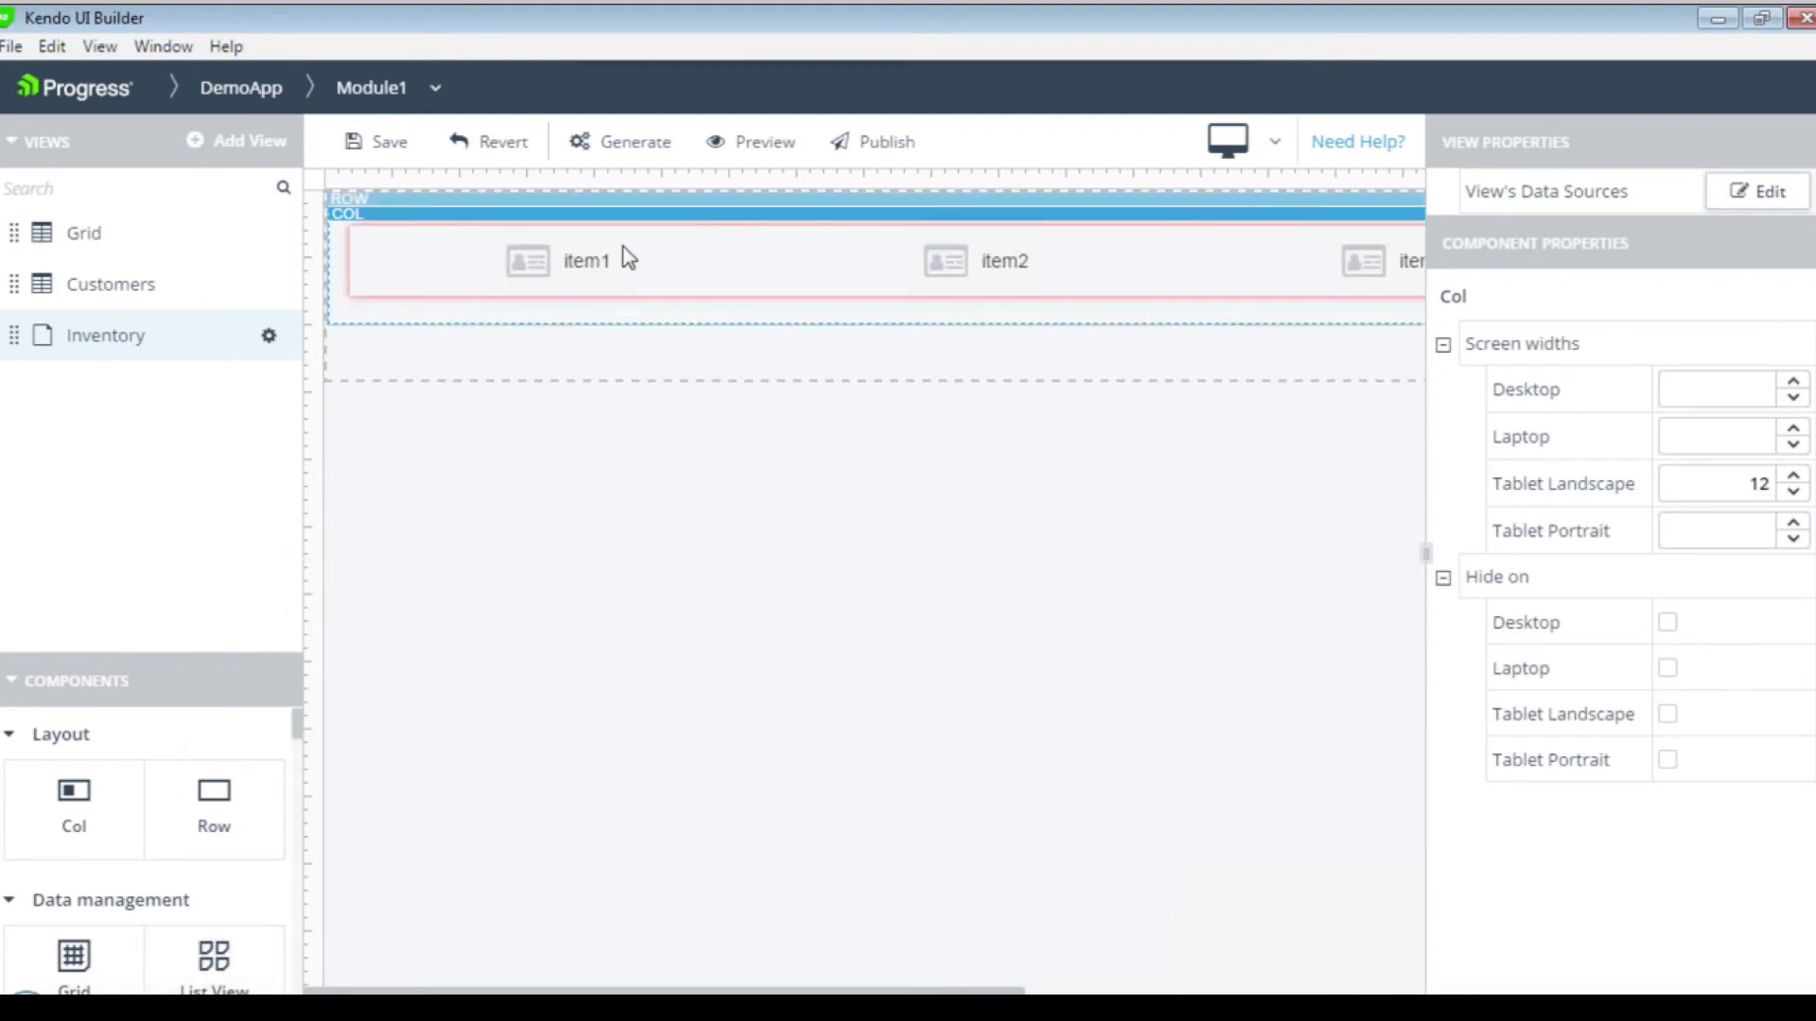
pyautogui.moveTo(593, 289)
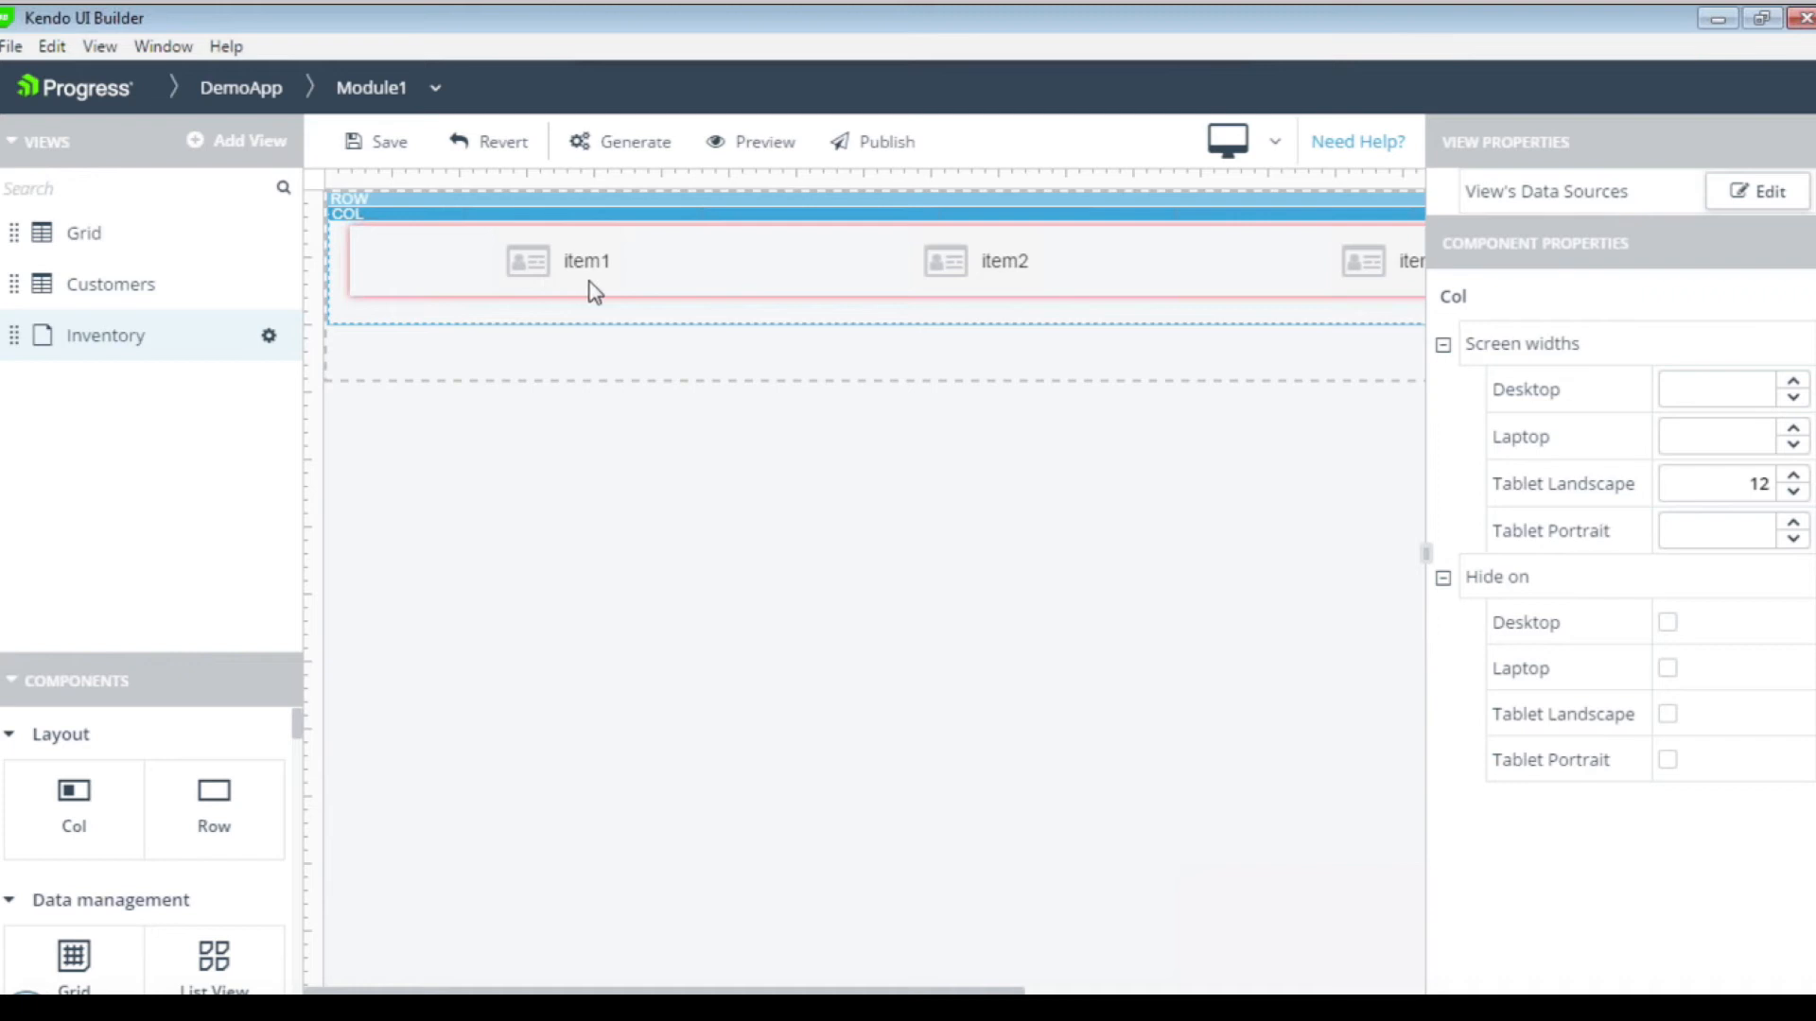
pyautogui.click(588, 261)
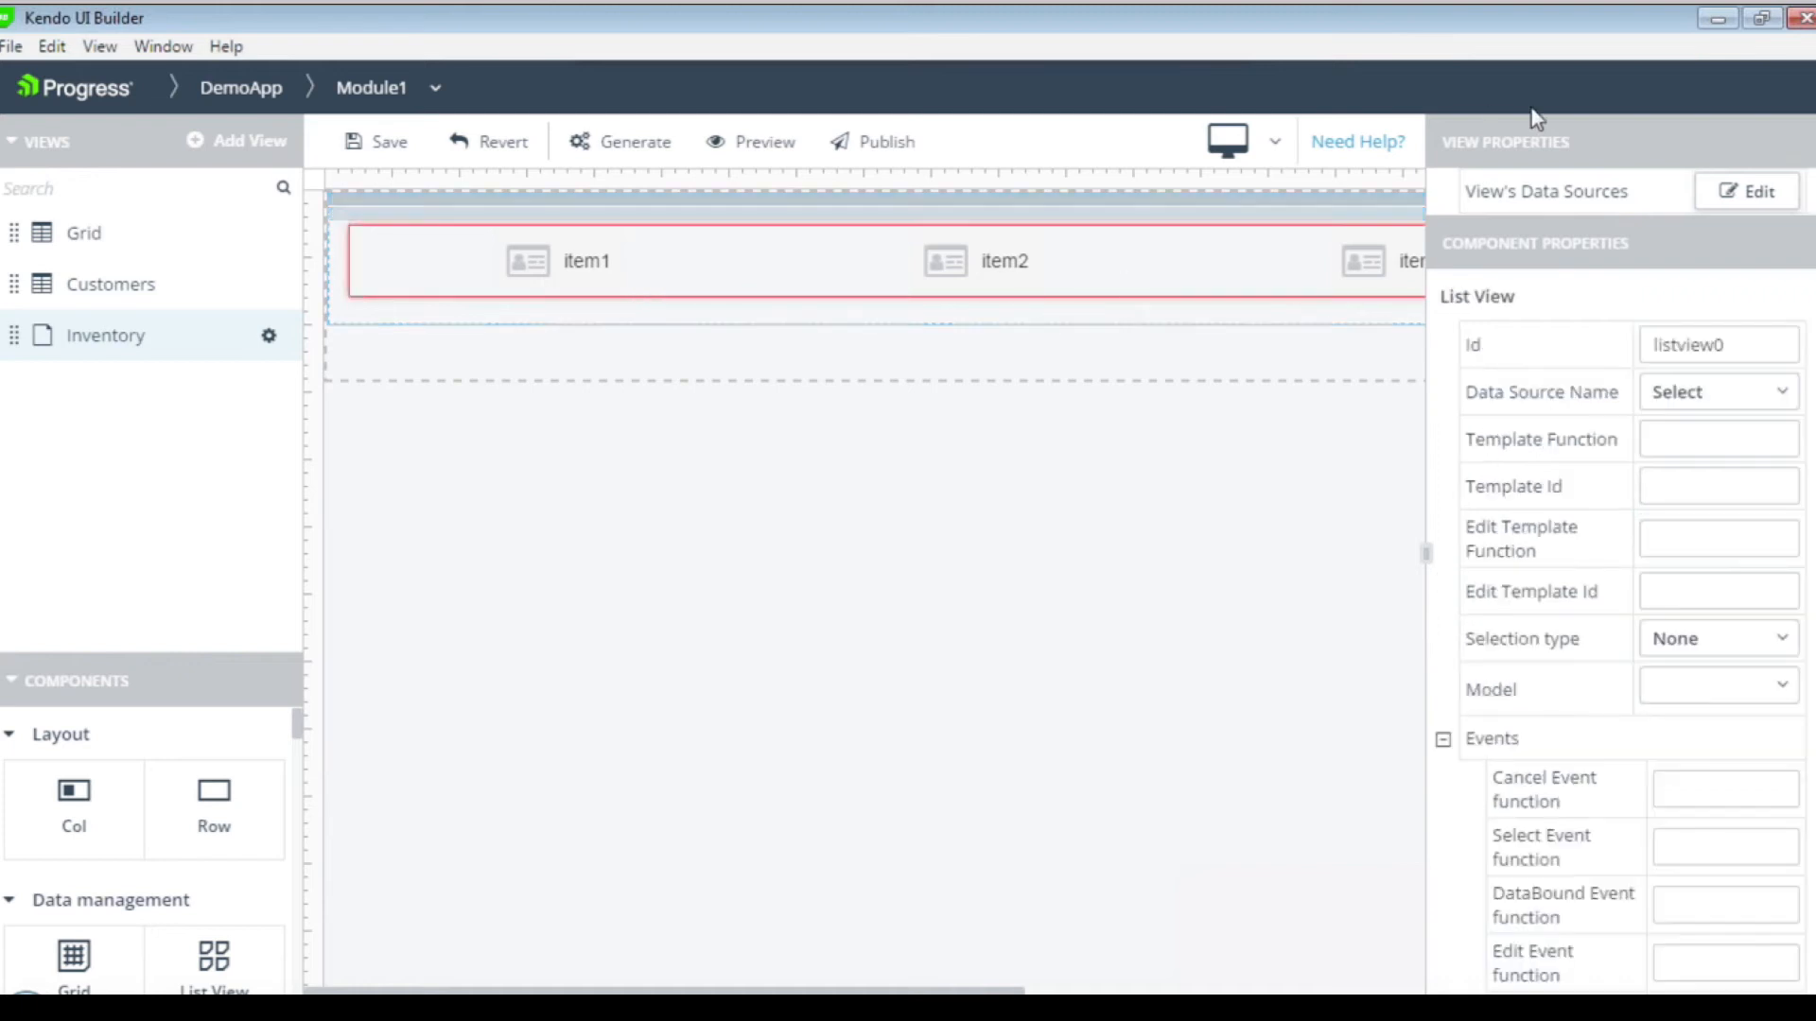
pyautogui.click(1748, 191)
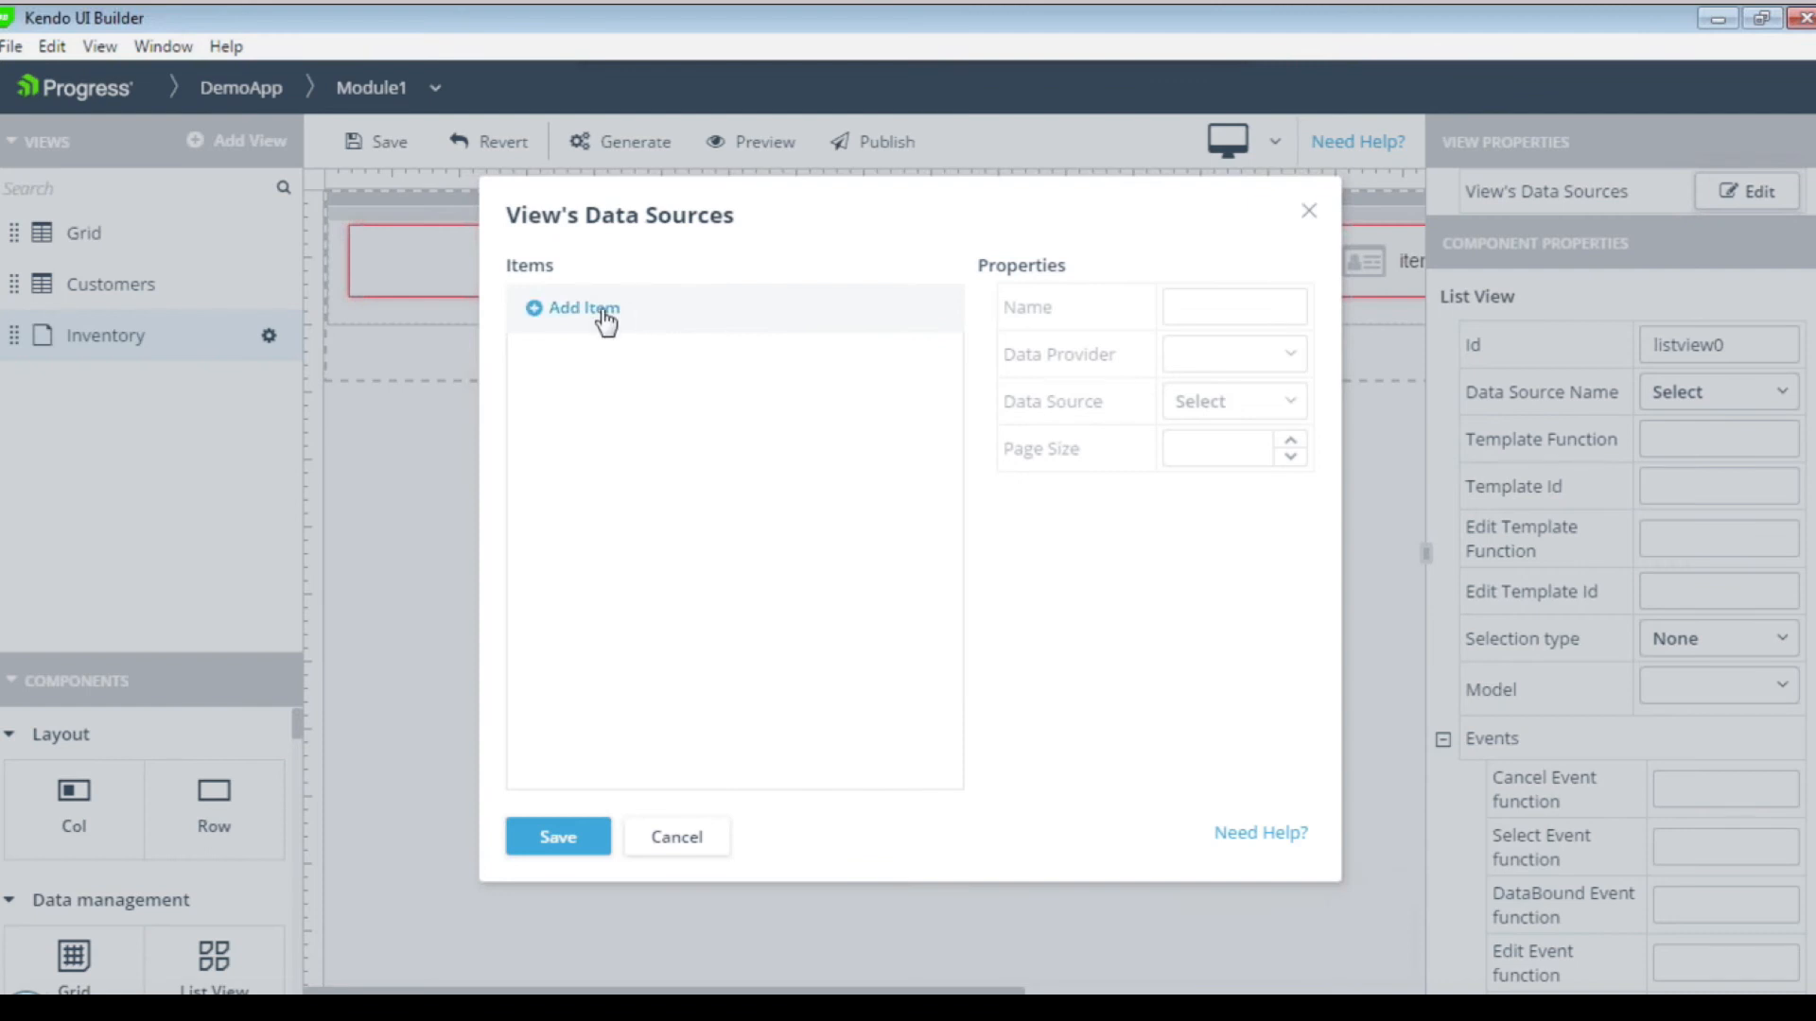
# Add the ItemsDS data source on DemoDP's Item data with page size 20 and save it.
pyautogui.click(584, 306)
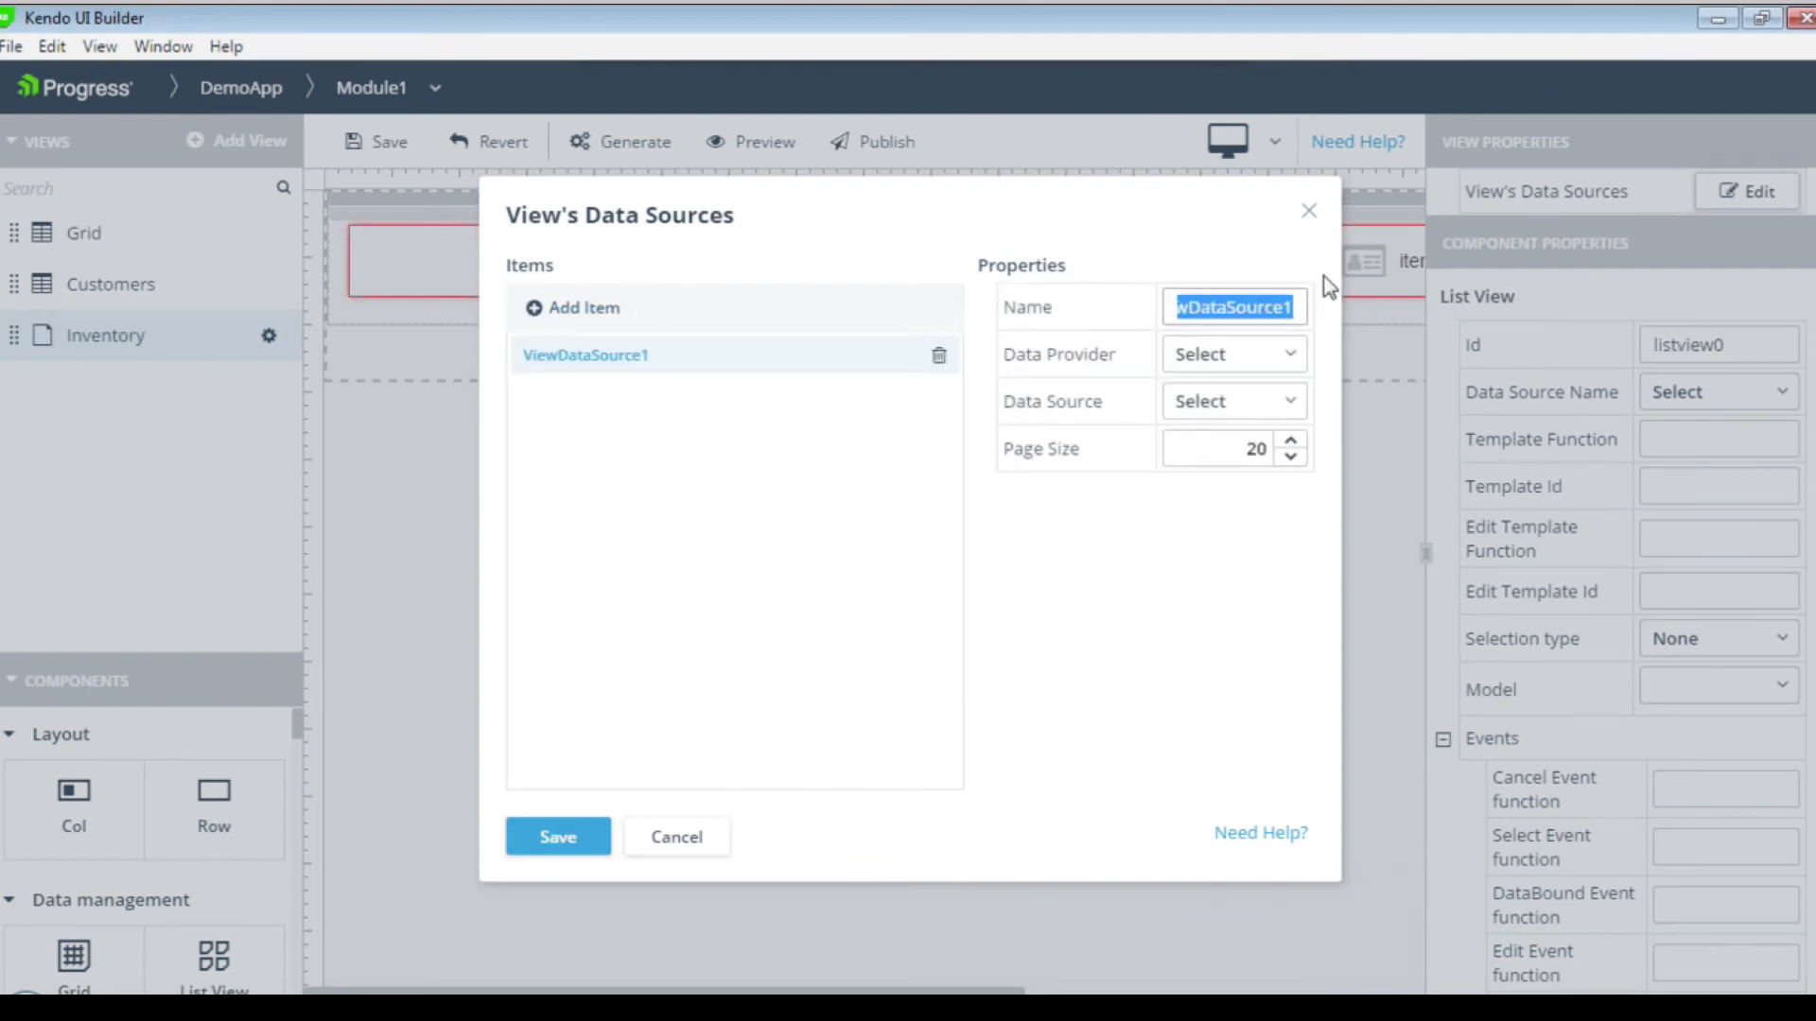
pyautogui.write('ItemsDS')
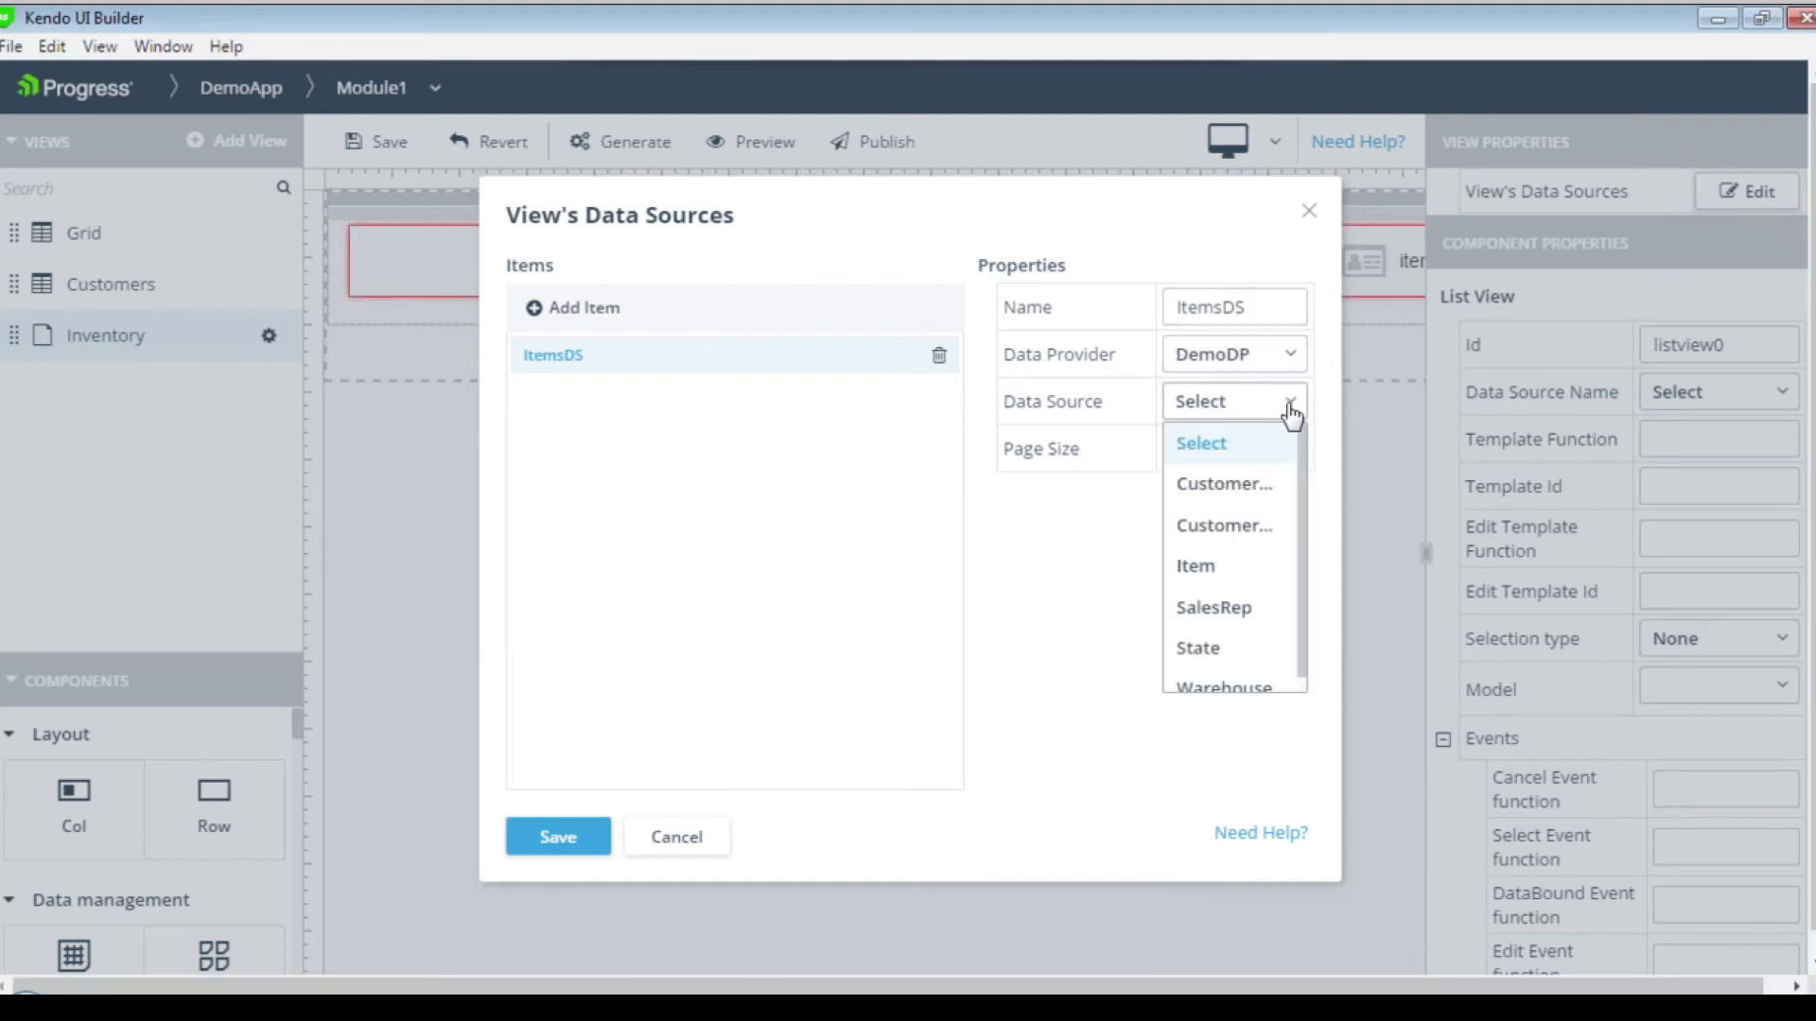
pyautogui.click(1195, 566)
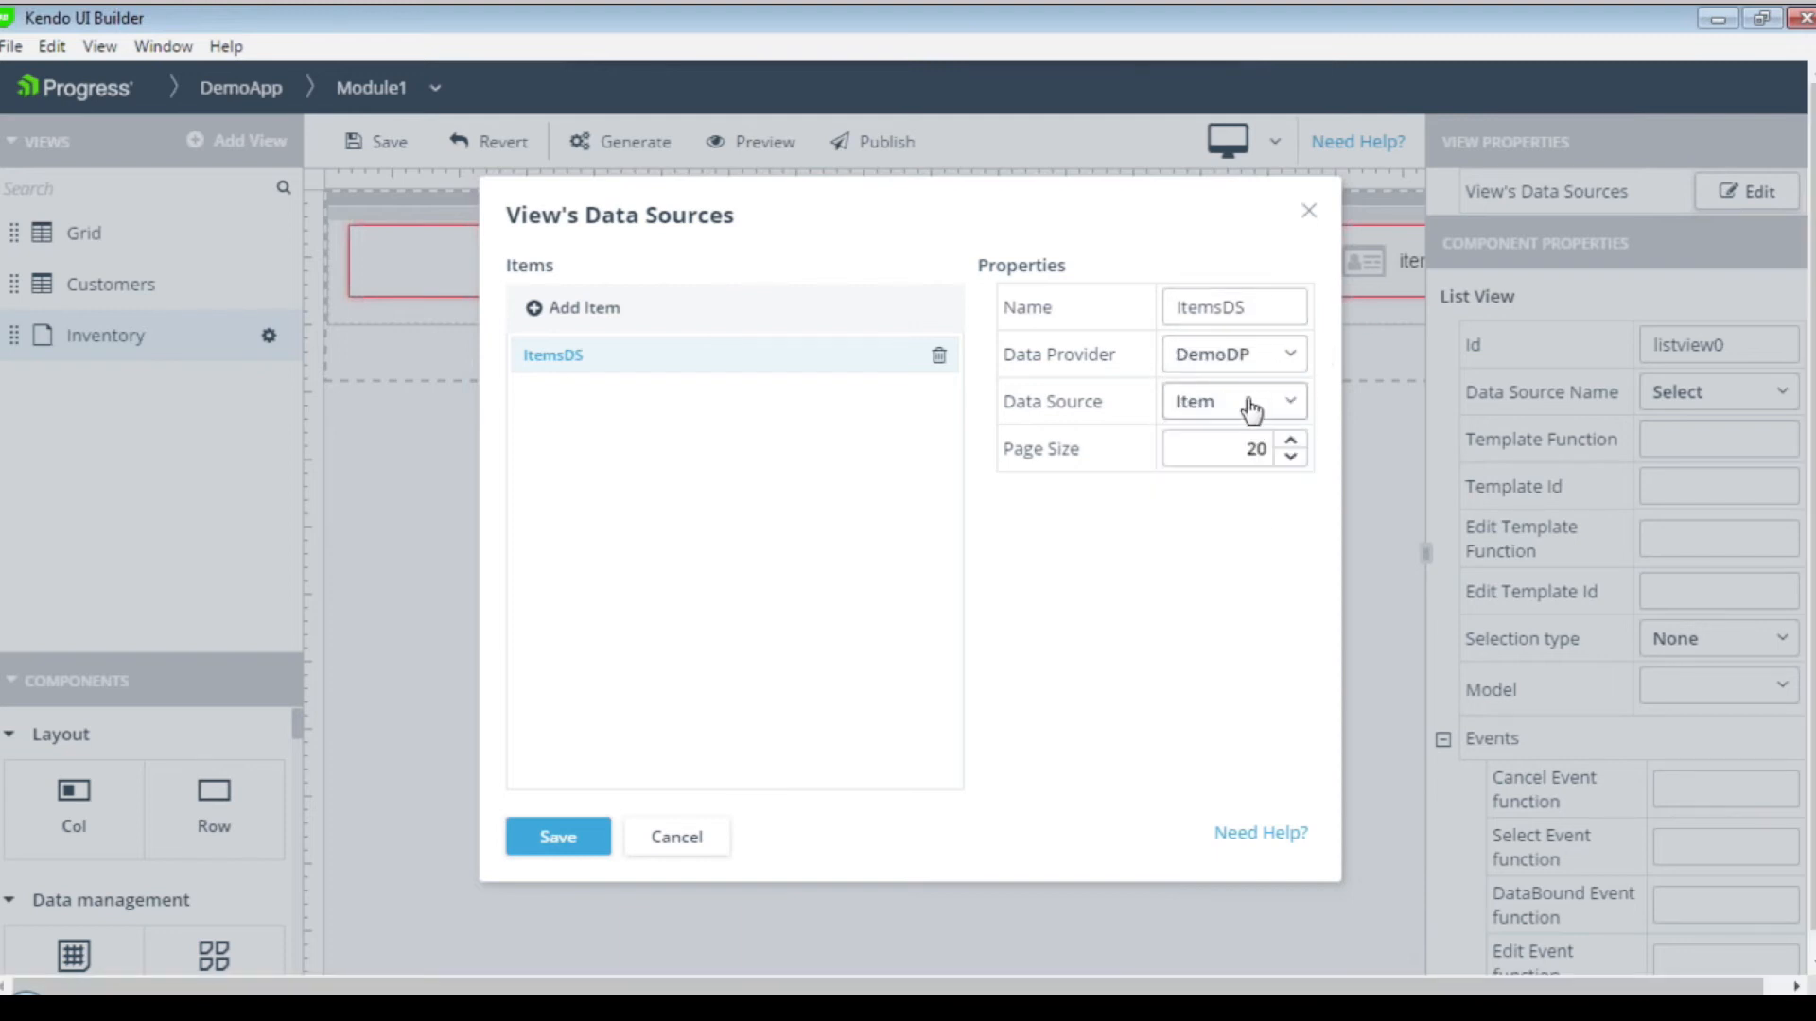
pyautogui.click(1222, 448)
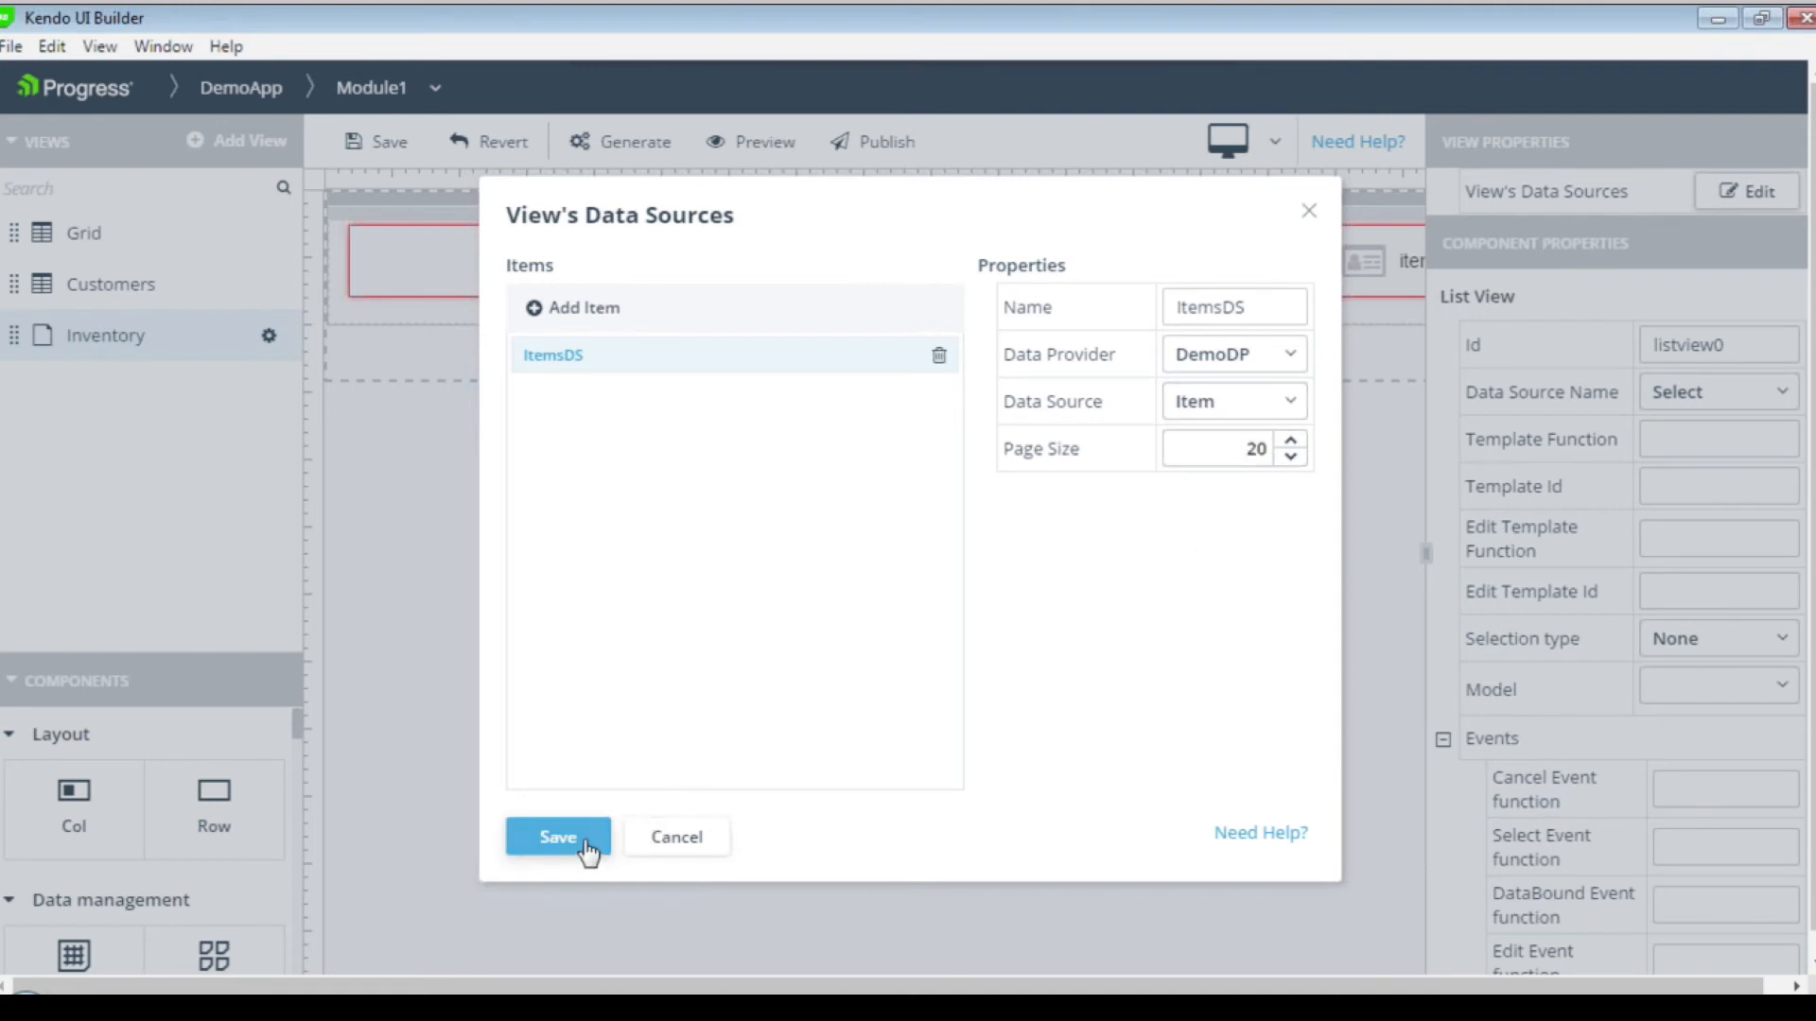
pyautogui.click(557, 836)
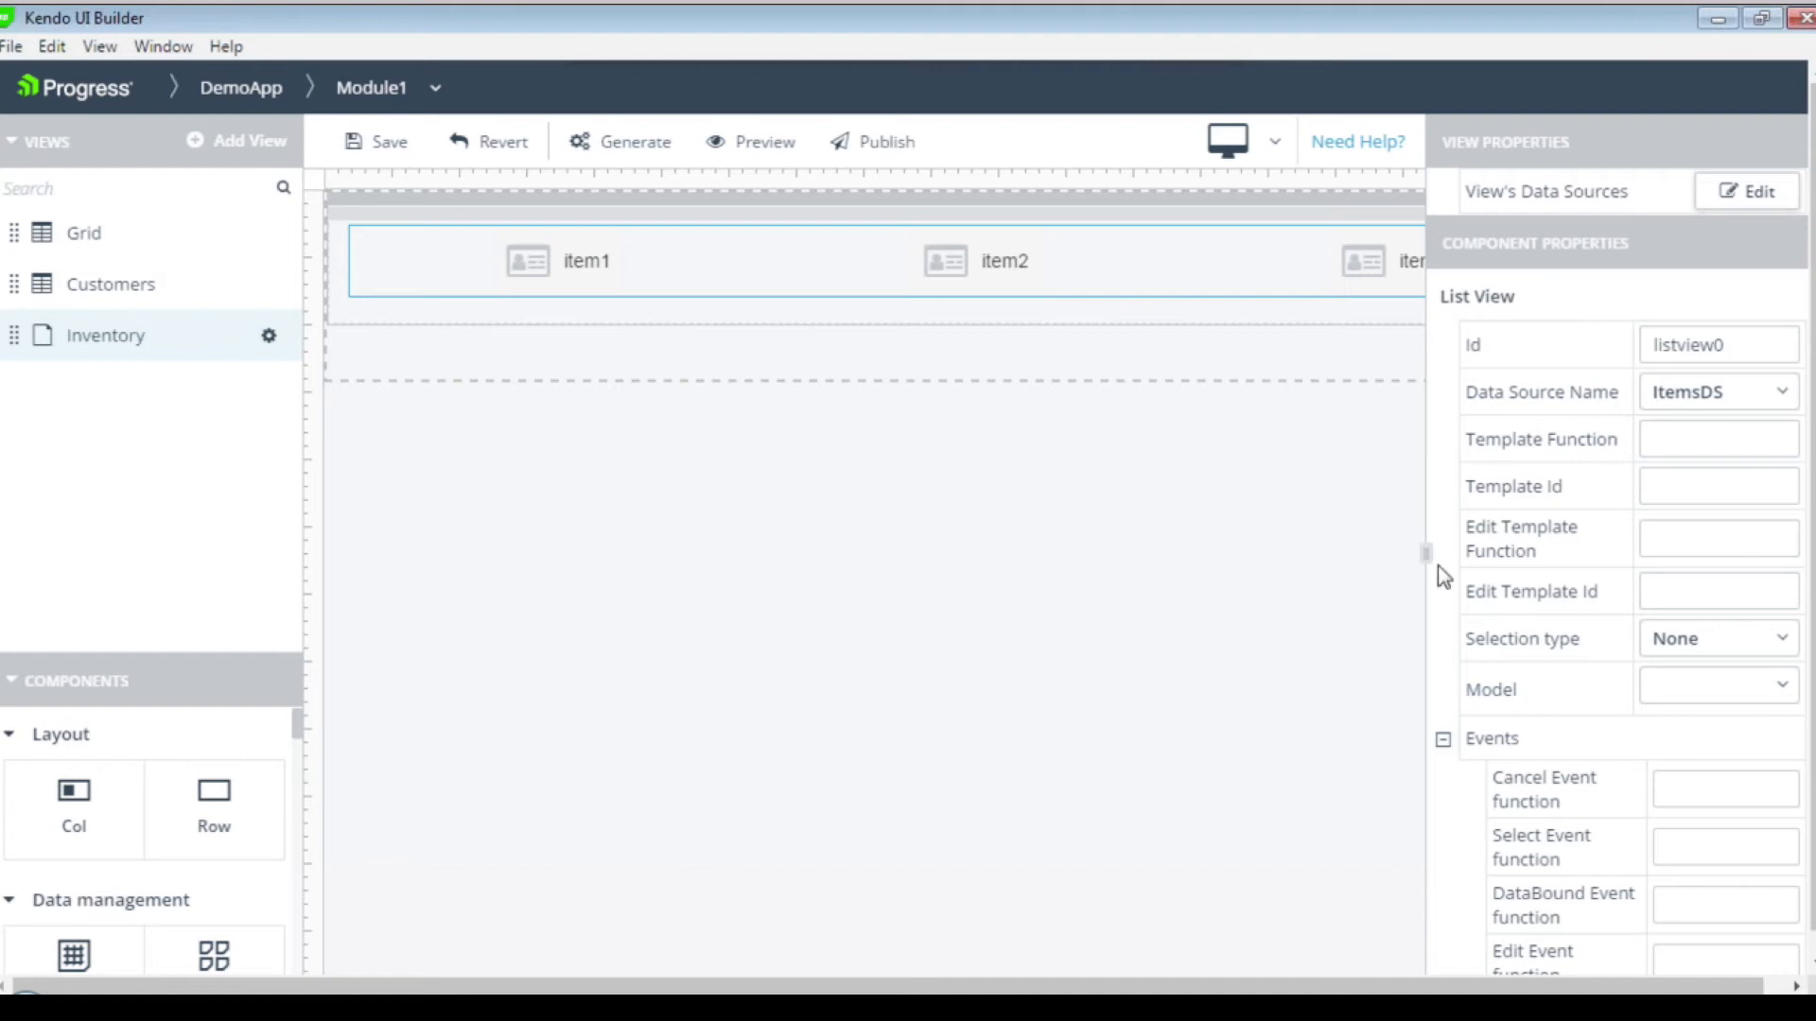
pyautogui.moveTo(1753, 644)
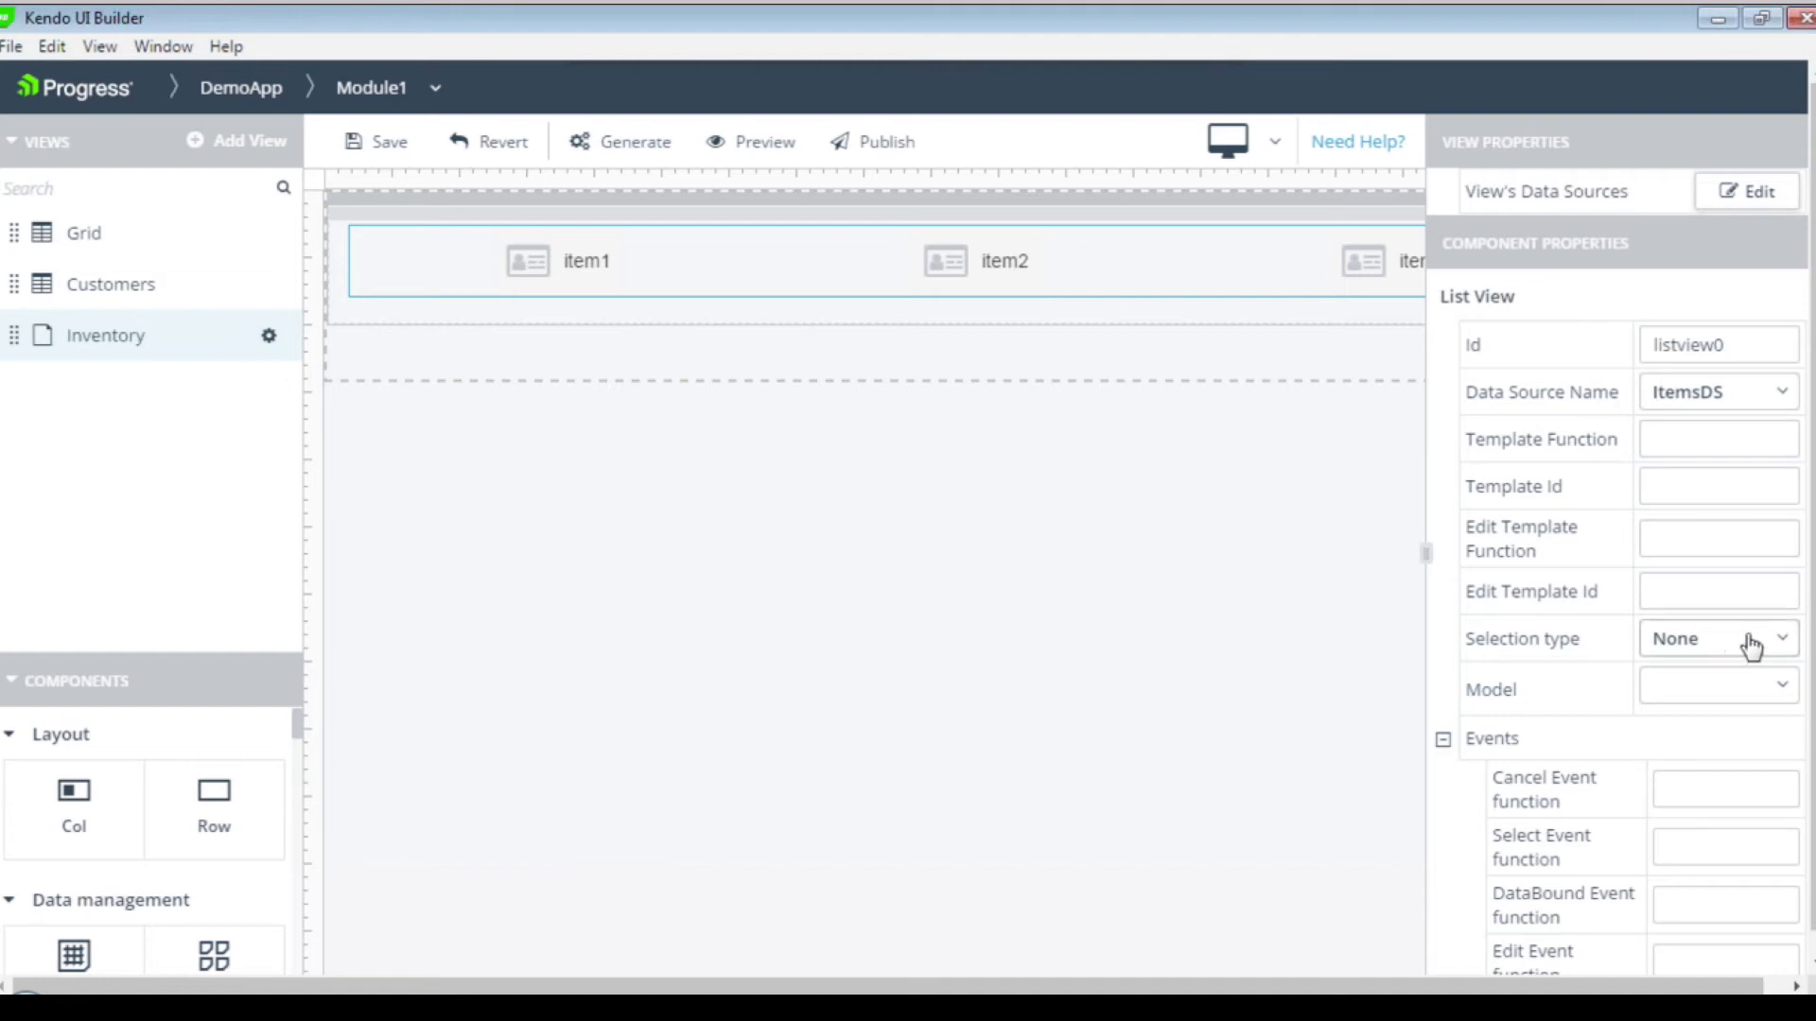
# Set the list view's selection type to Single and its model to ItemsDSModel.
pyautogui.click(1716, 639)
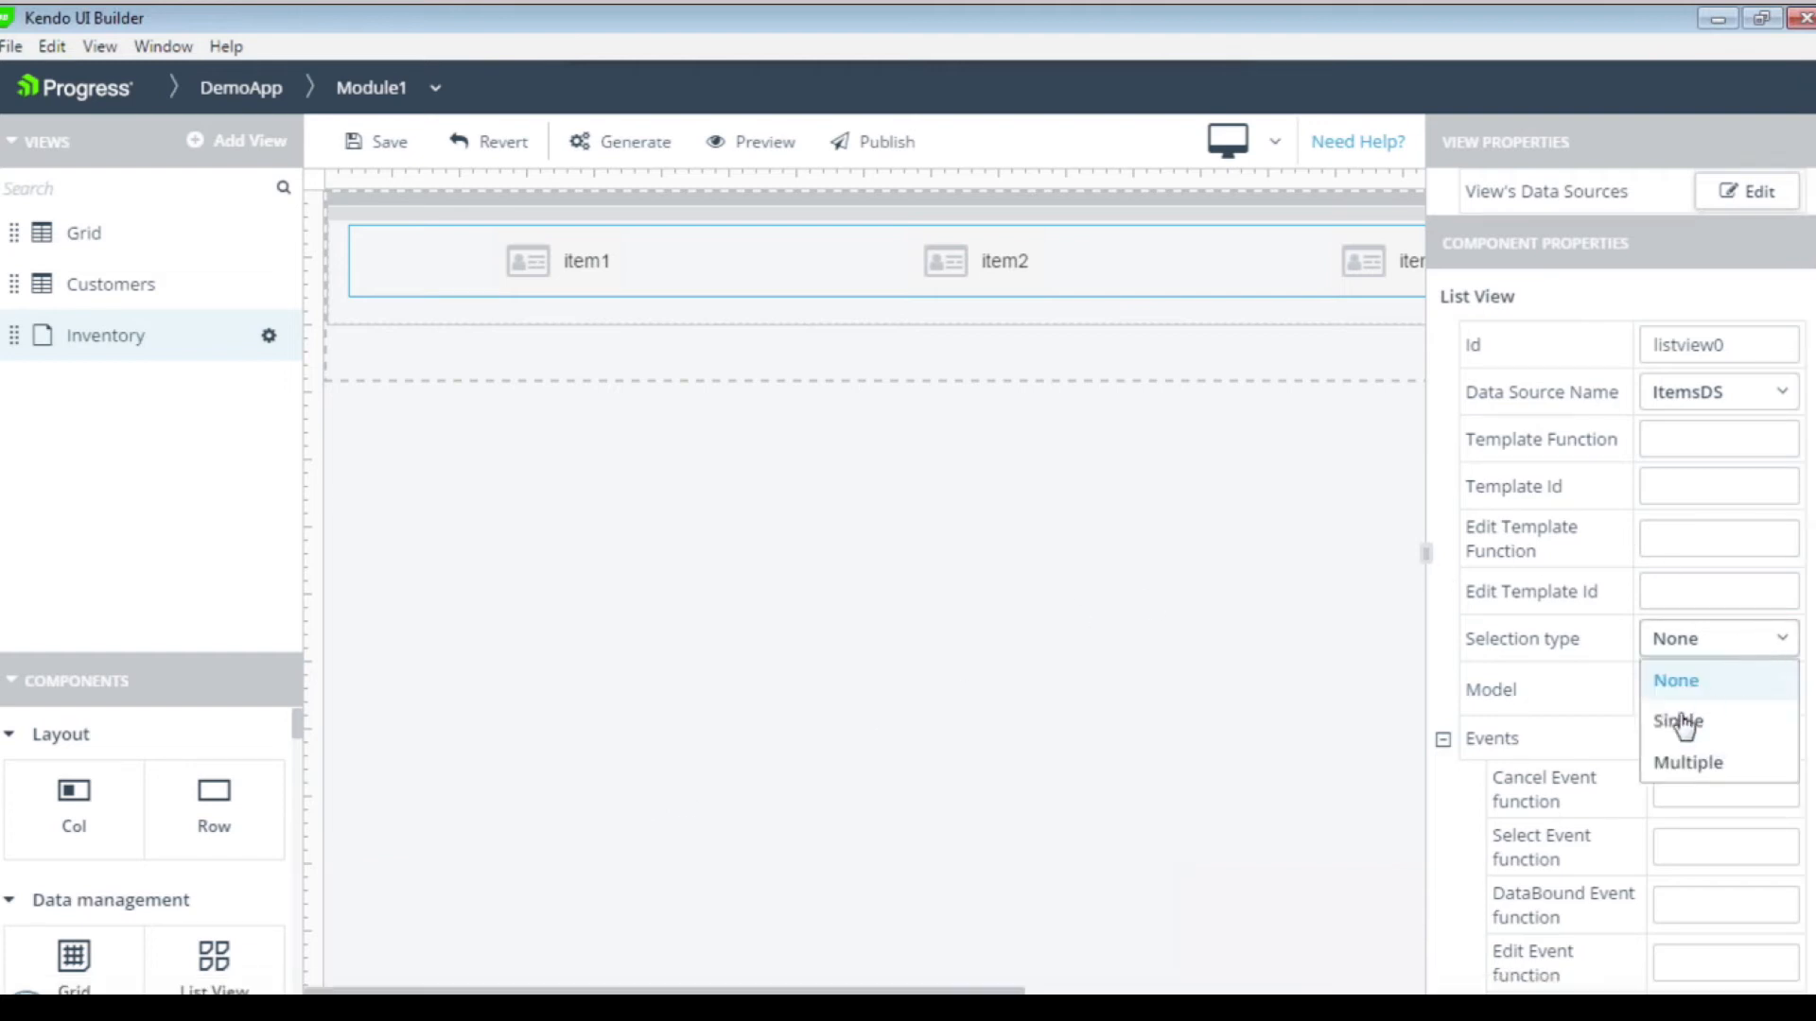
pyautogui.click(1676, 720)
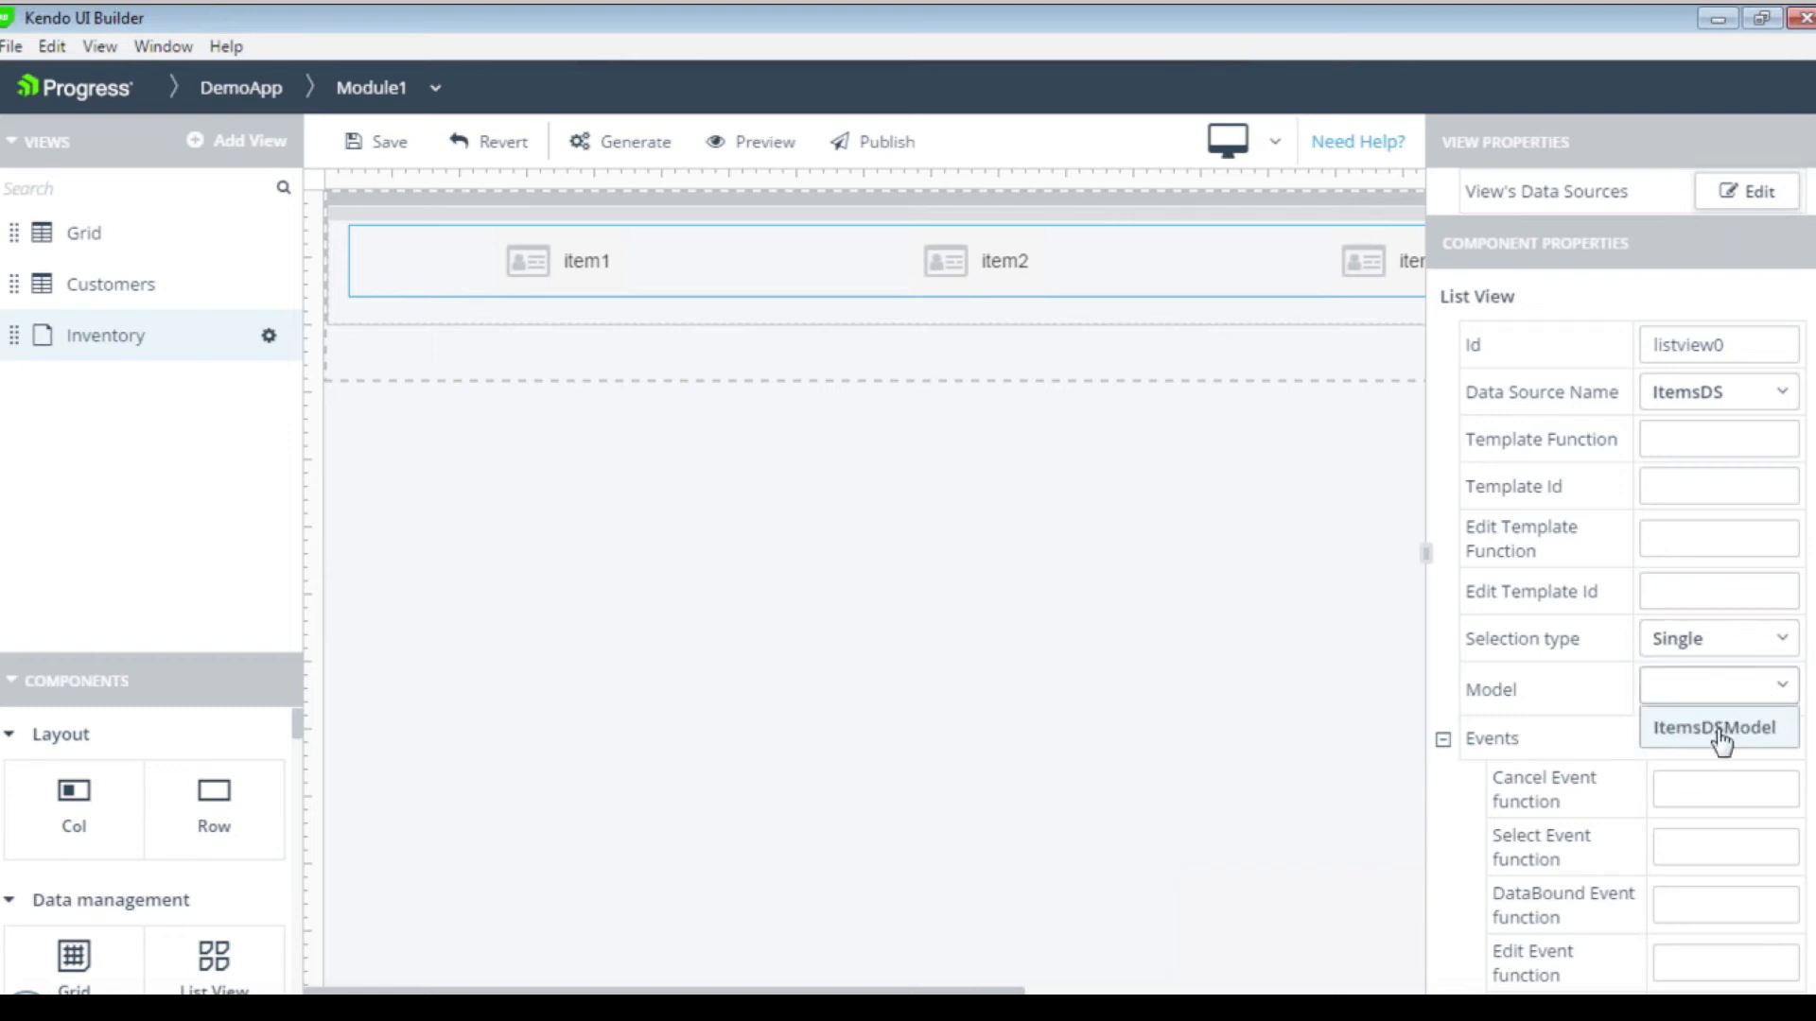
pyautogui.moveTo(1715, 728)
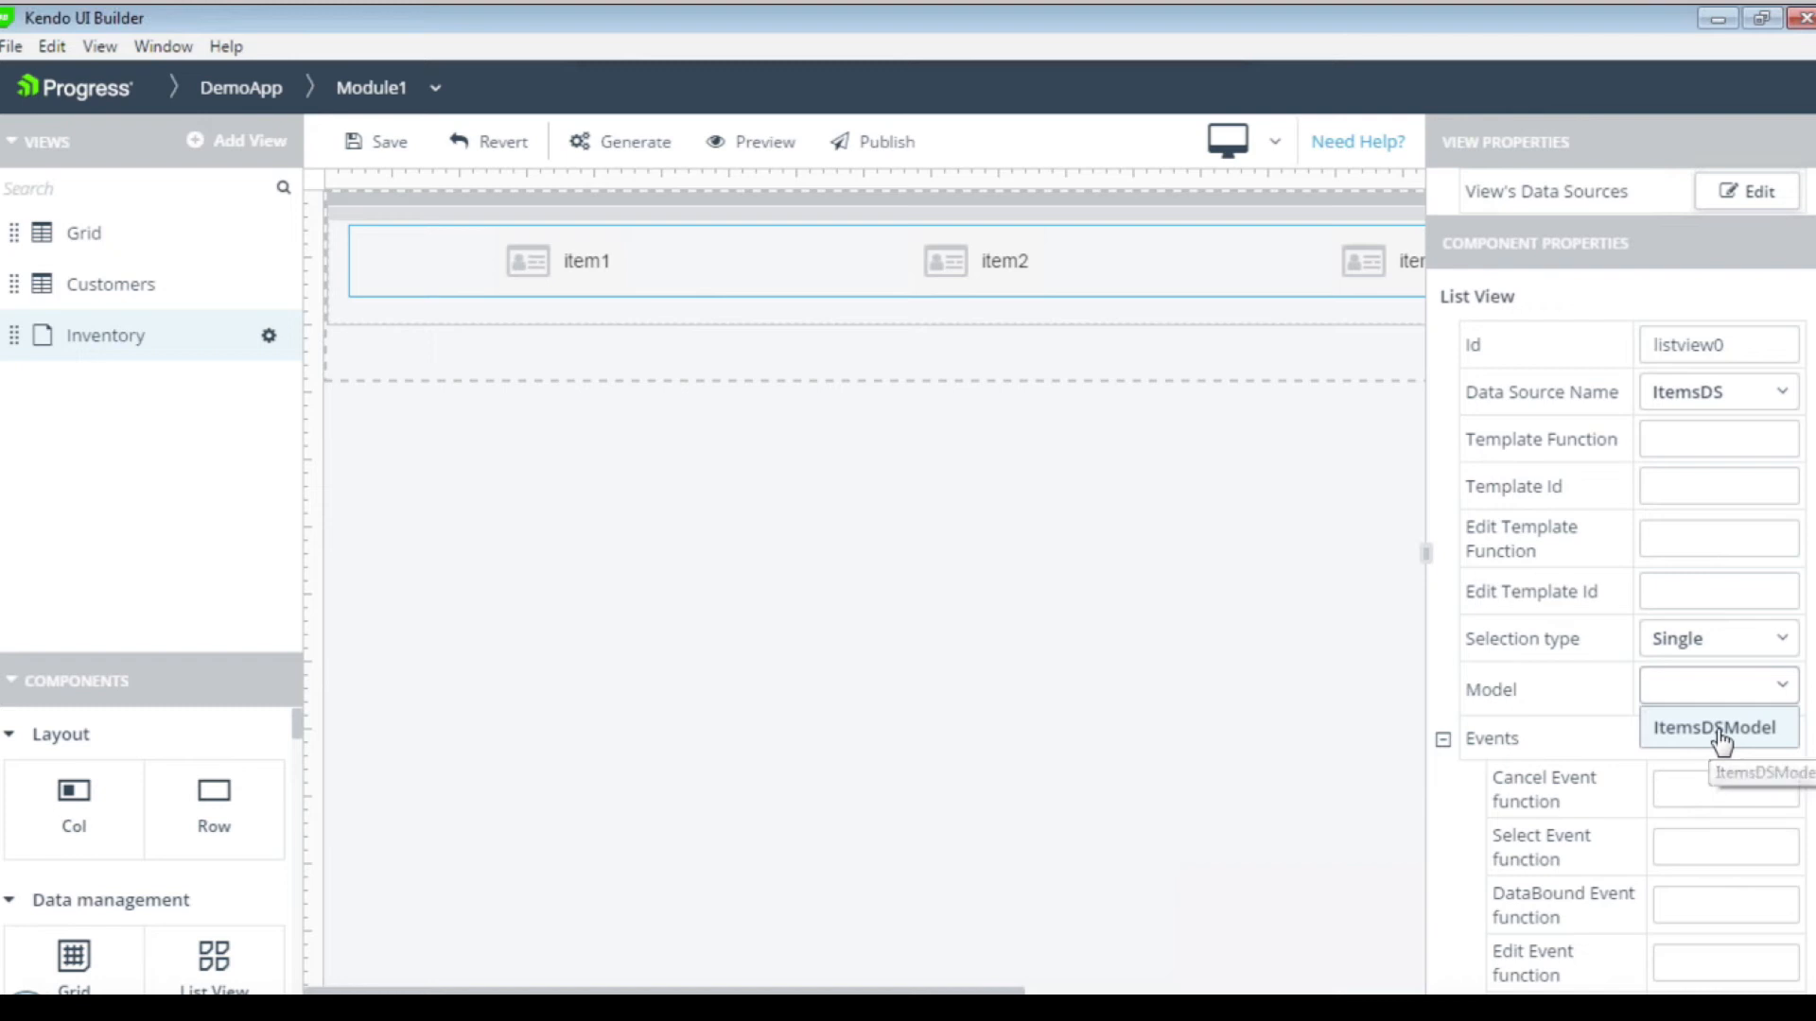
pyautogui.click(1715, 728)
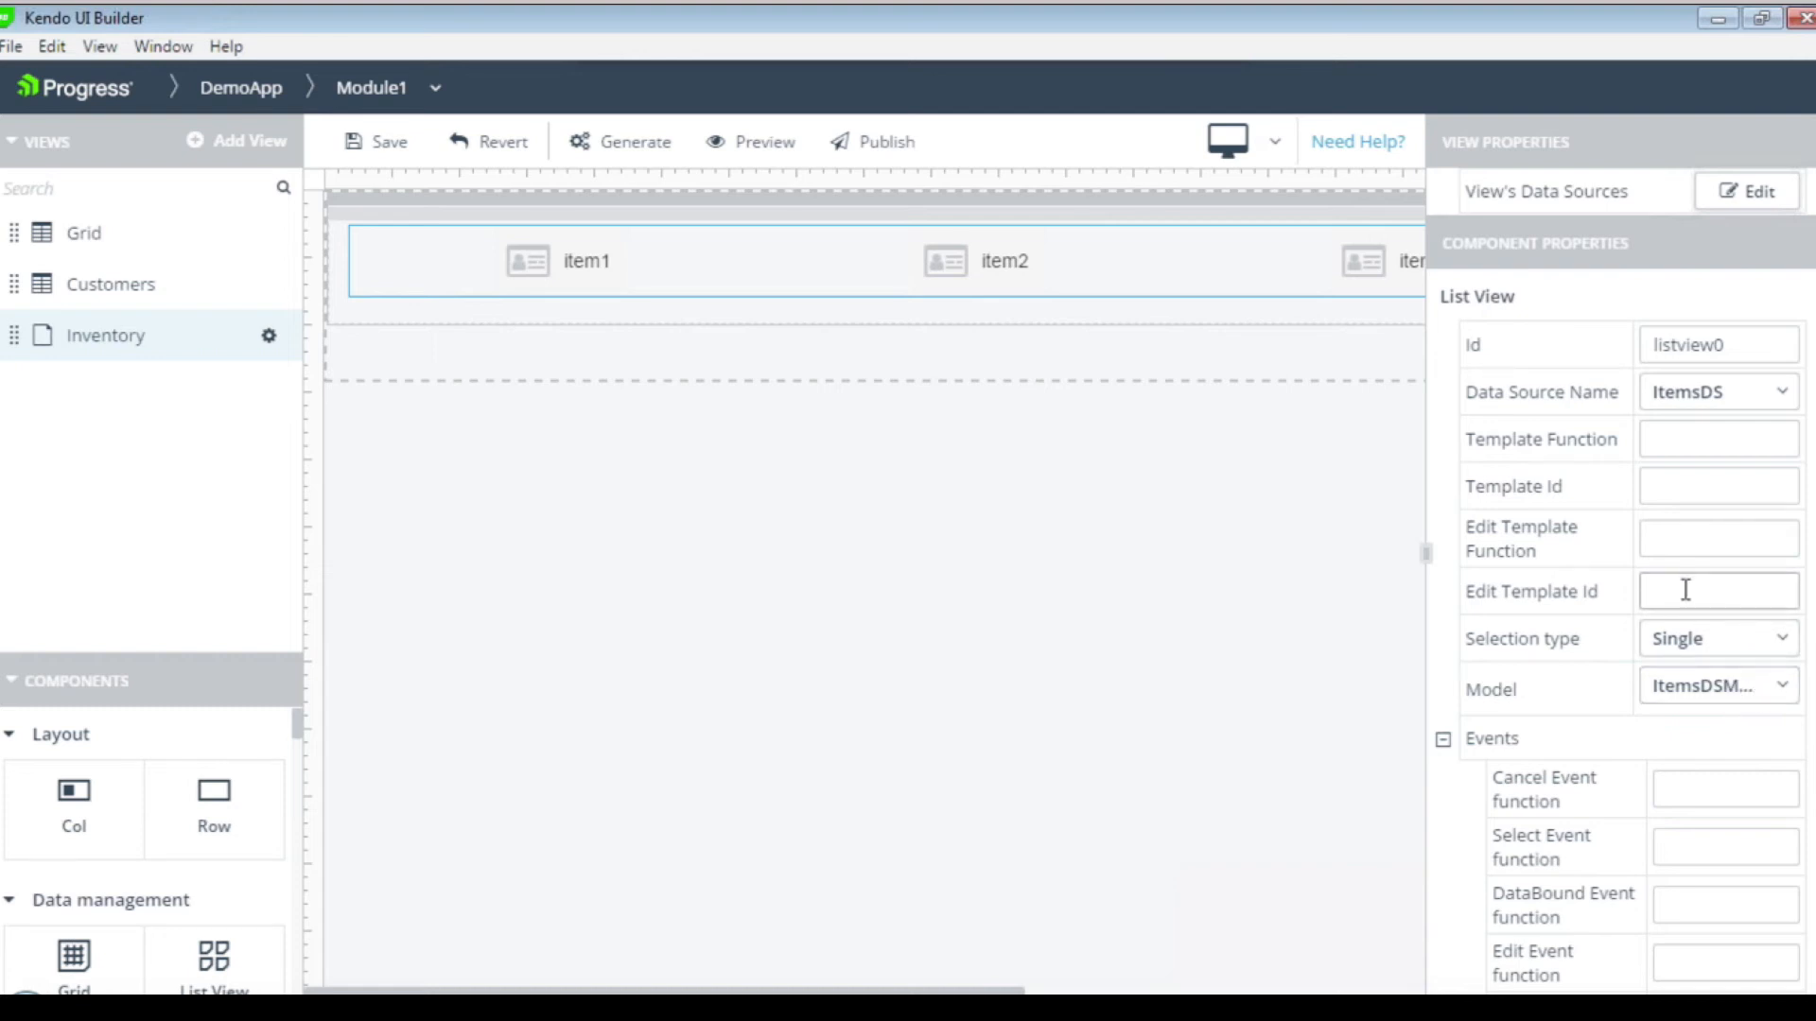
# Enter itemTemplate as the list view's Template Id and confirm it.
pyautogui.click(1713, 590)
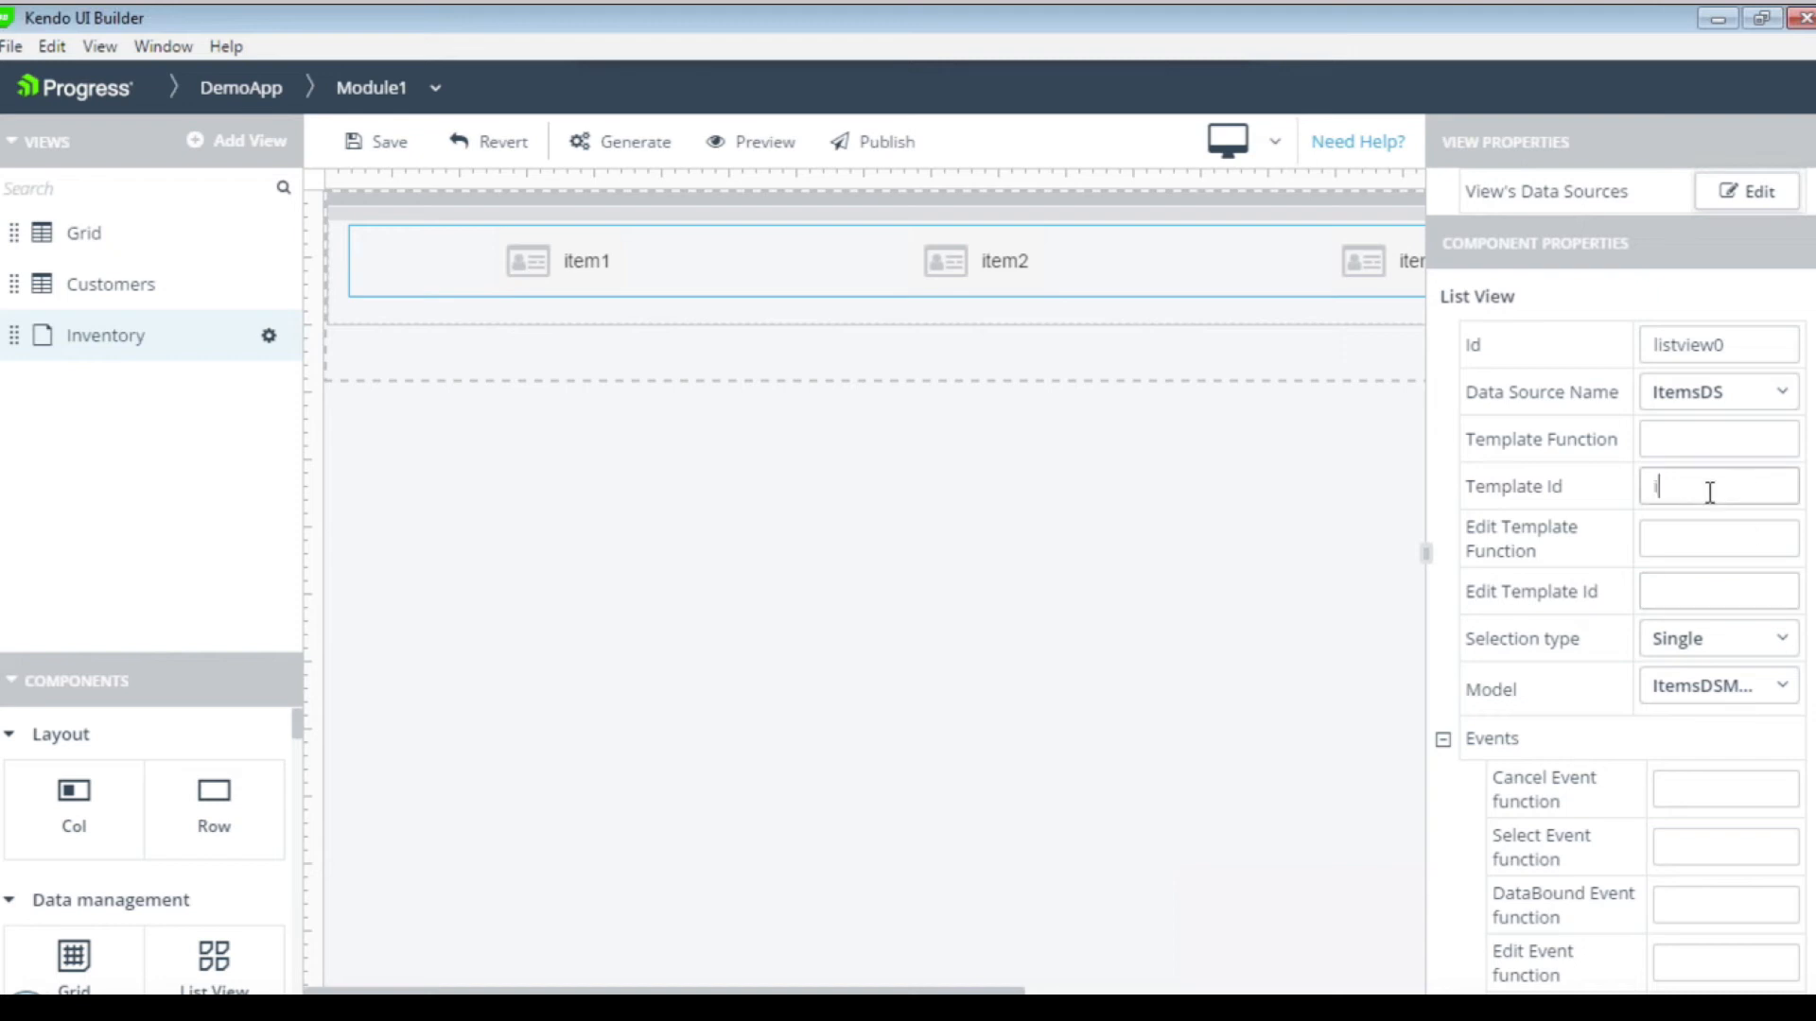
pyautogui.write('itemT')
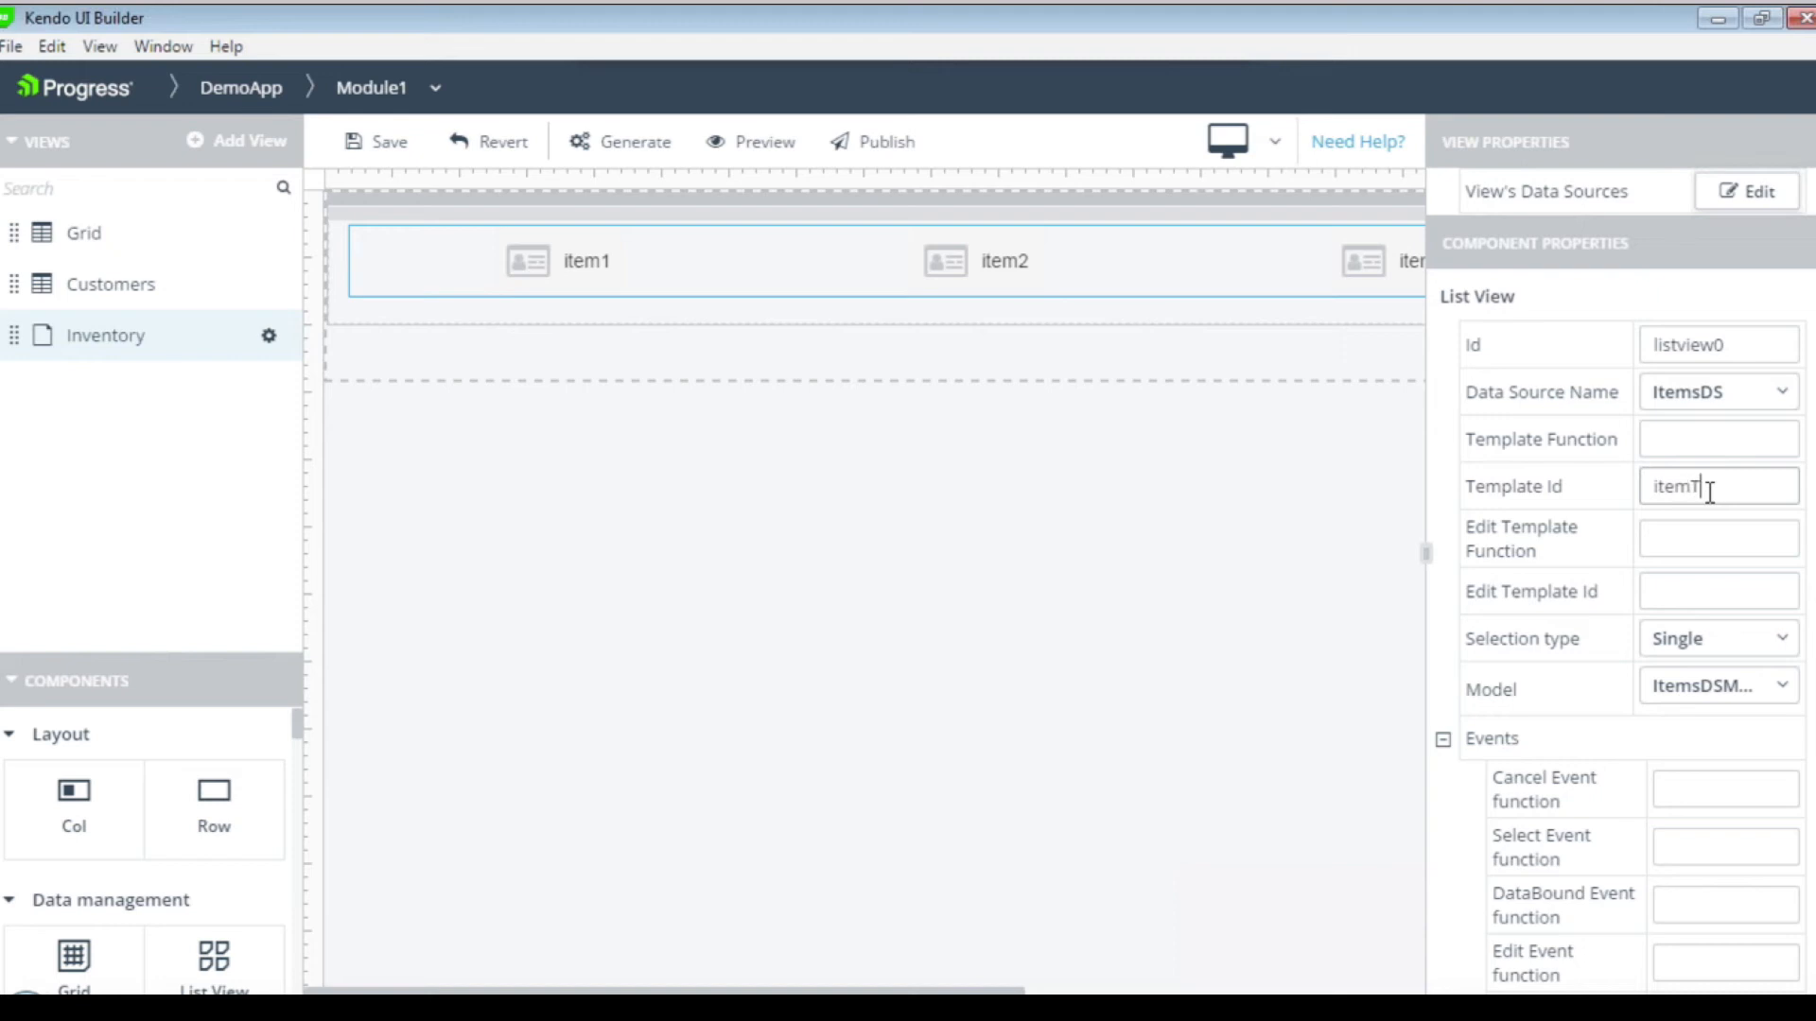
pyautogui.write('emplate')
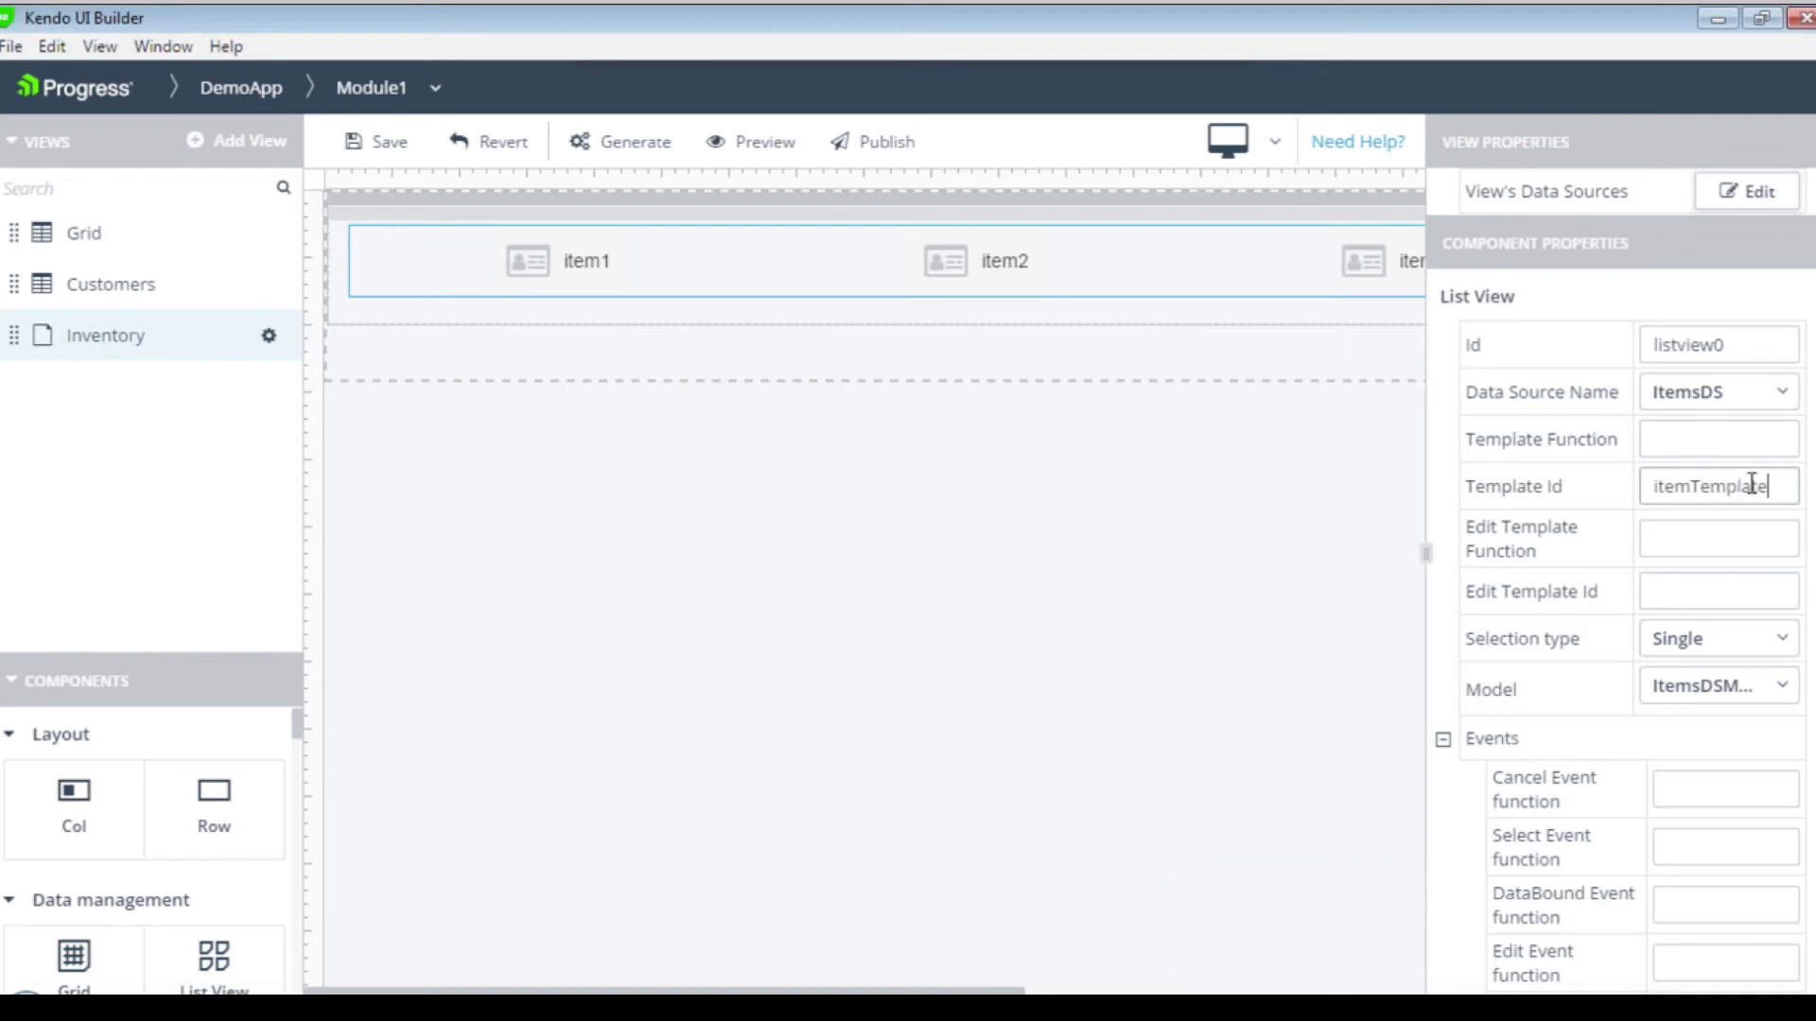
pyautogui.click(376, 141)
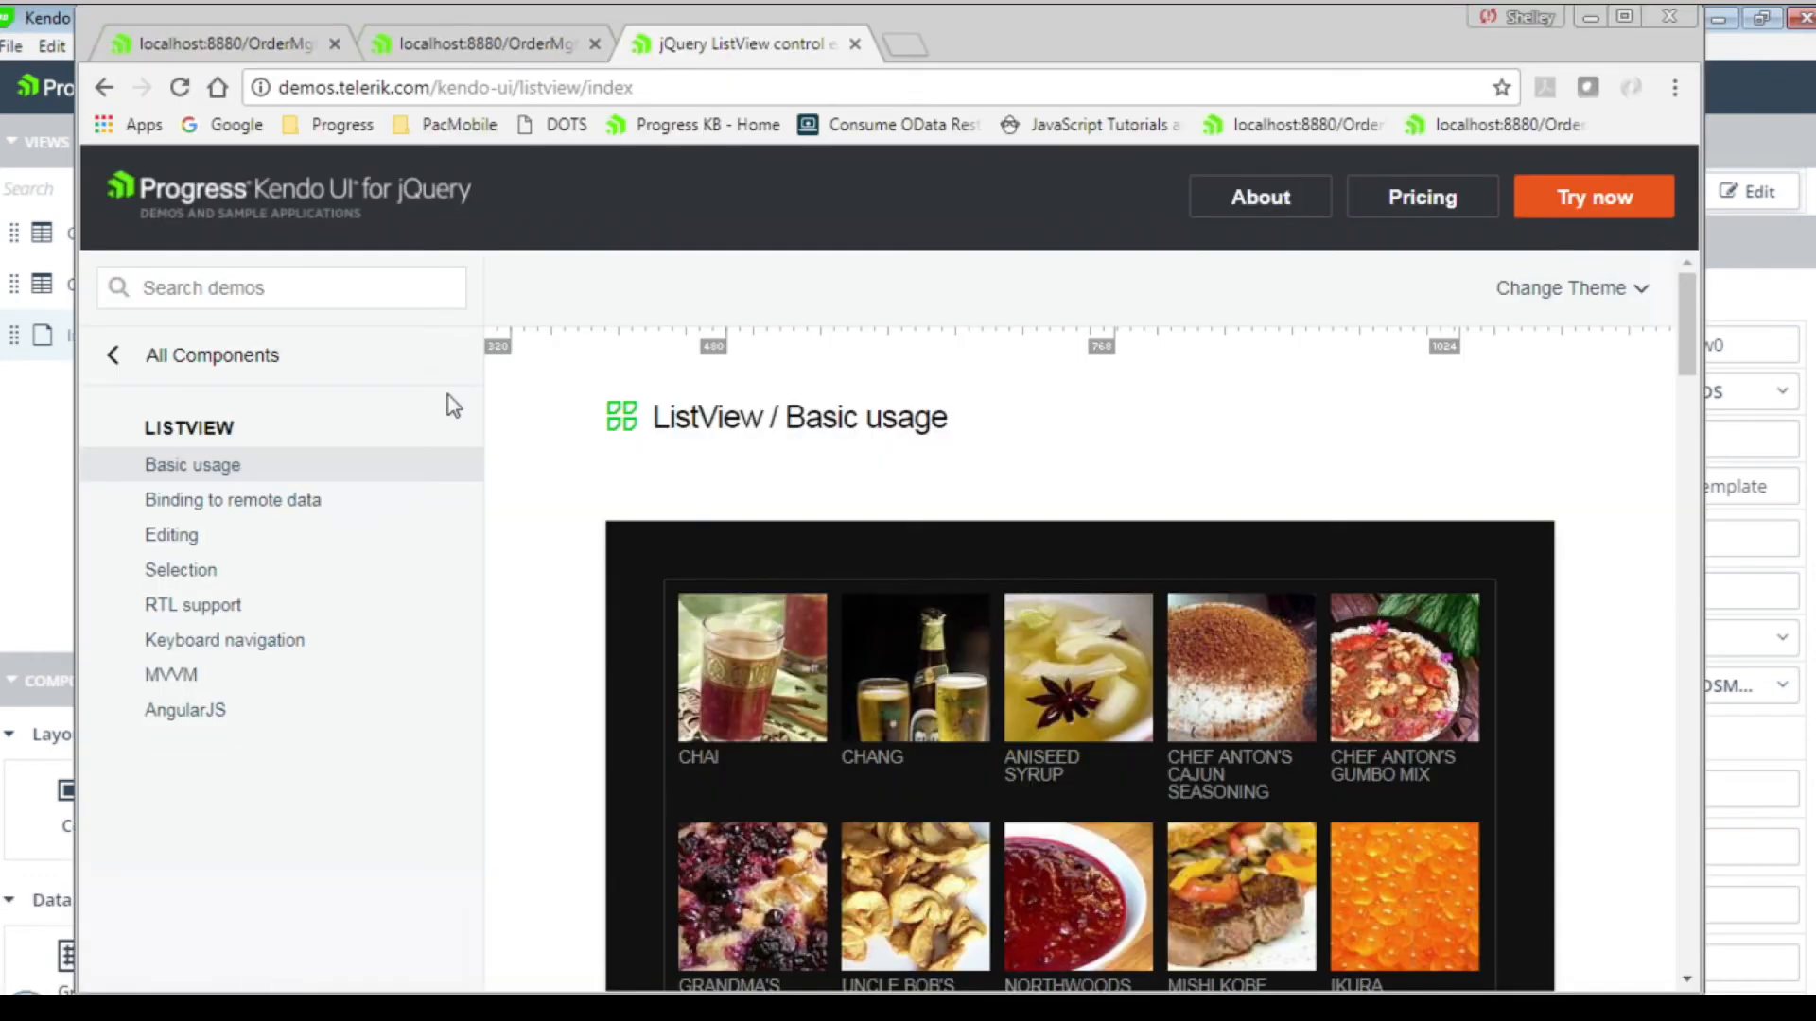
pyautogui.moveTo(515, 174)
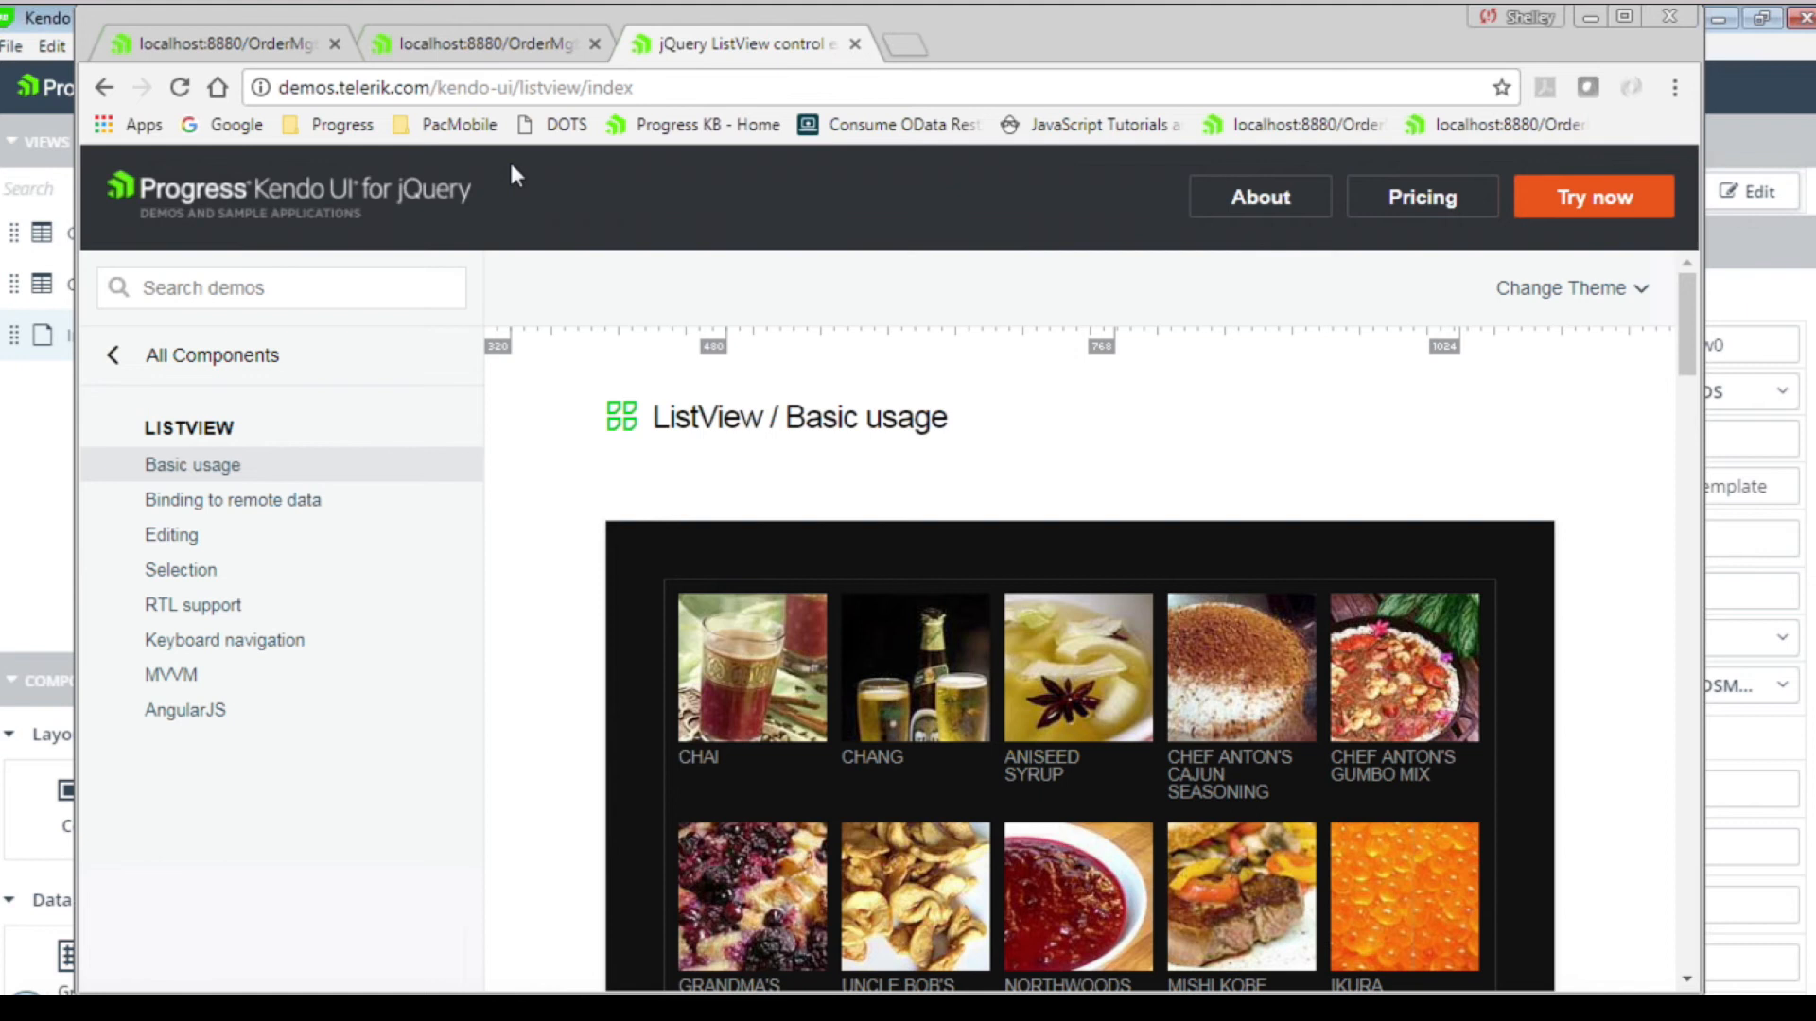
pyautogui.moveTo(610, 174)
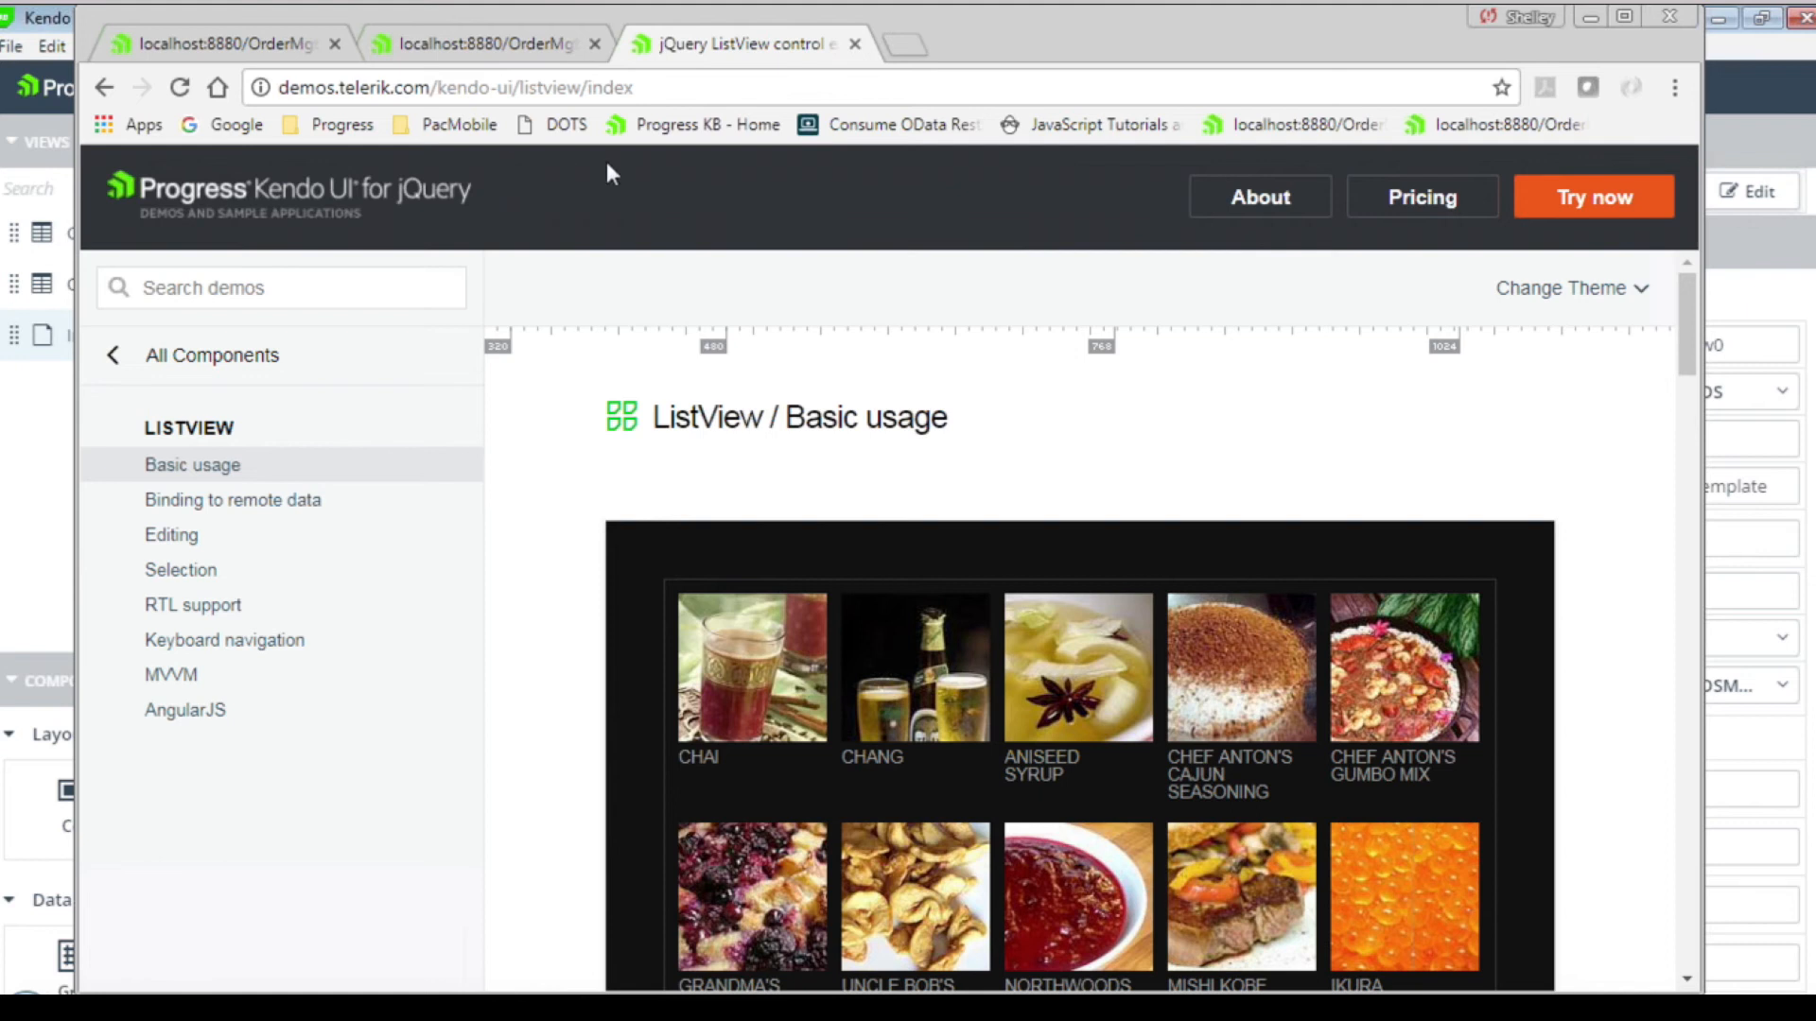
pyautogui.moveTo(630, 228)
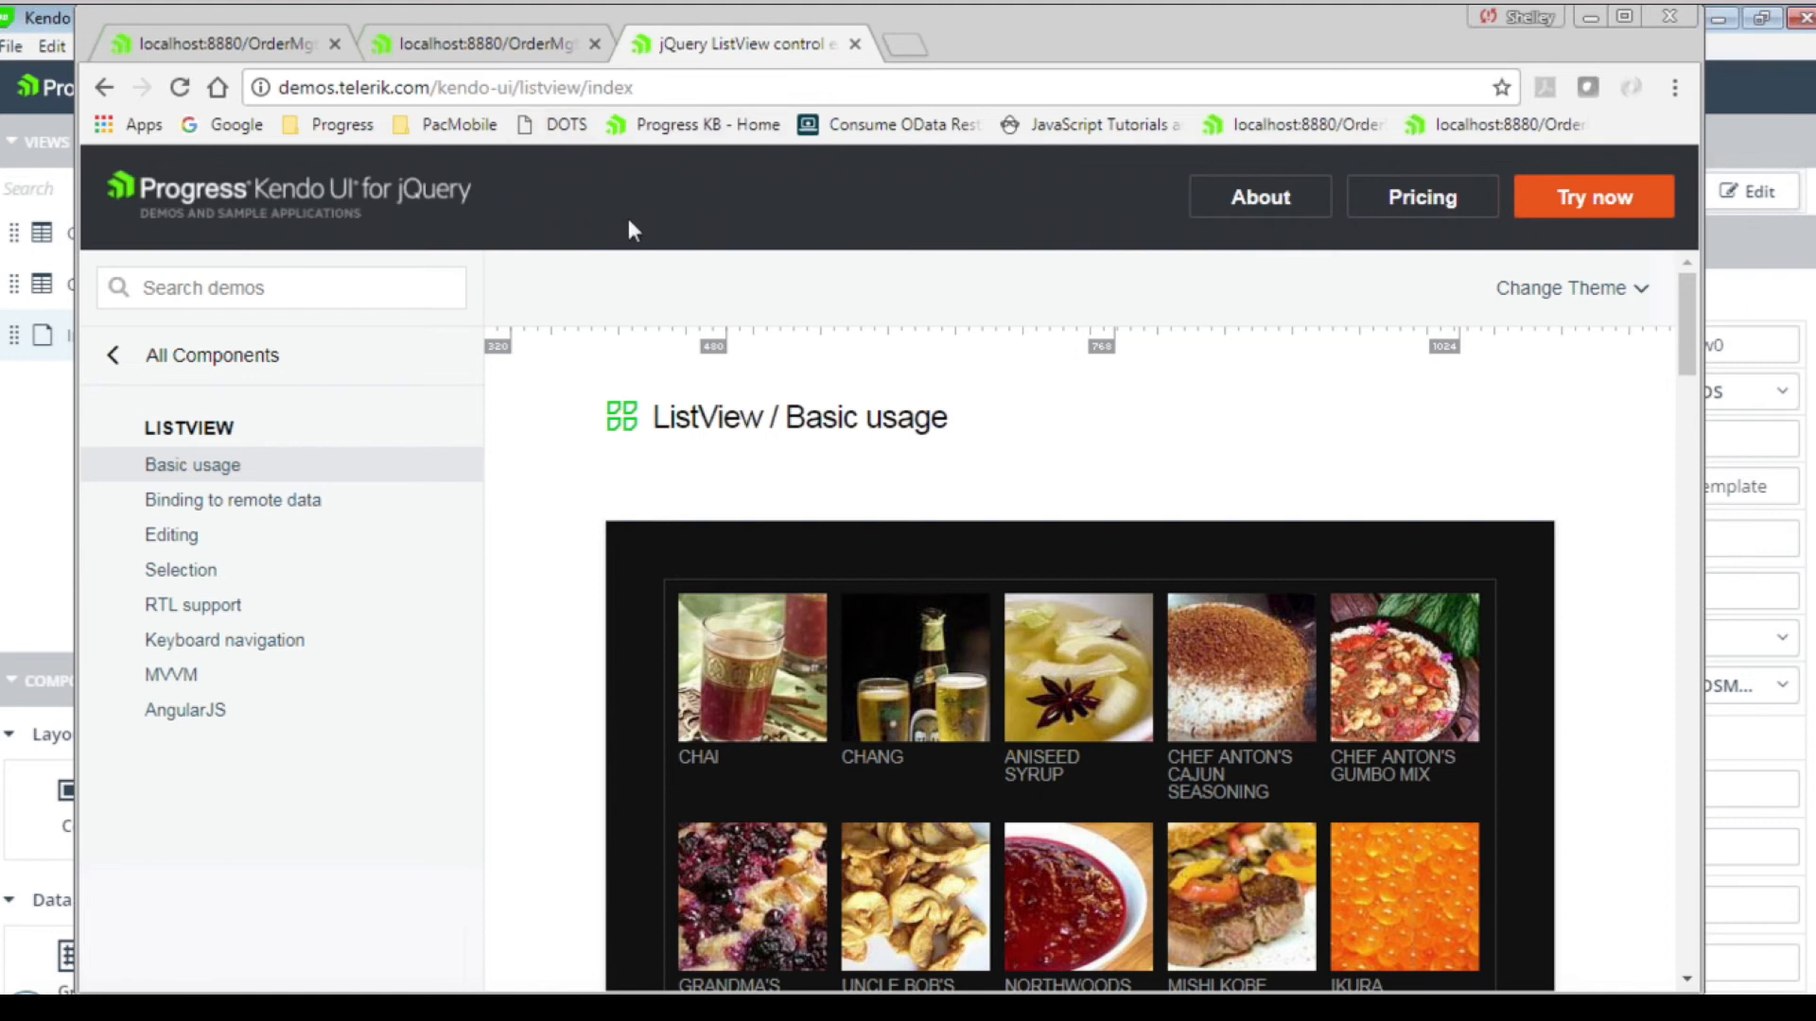
# Review the ListView basic usage demo and scroll down to its HTML5/JavaScript source.
pyautogui.doubleClick(698, 418)
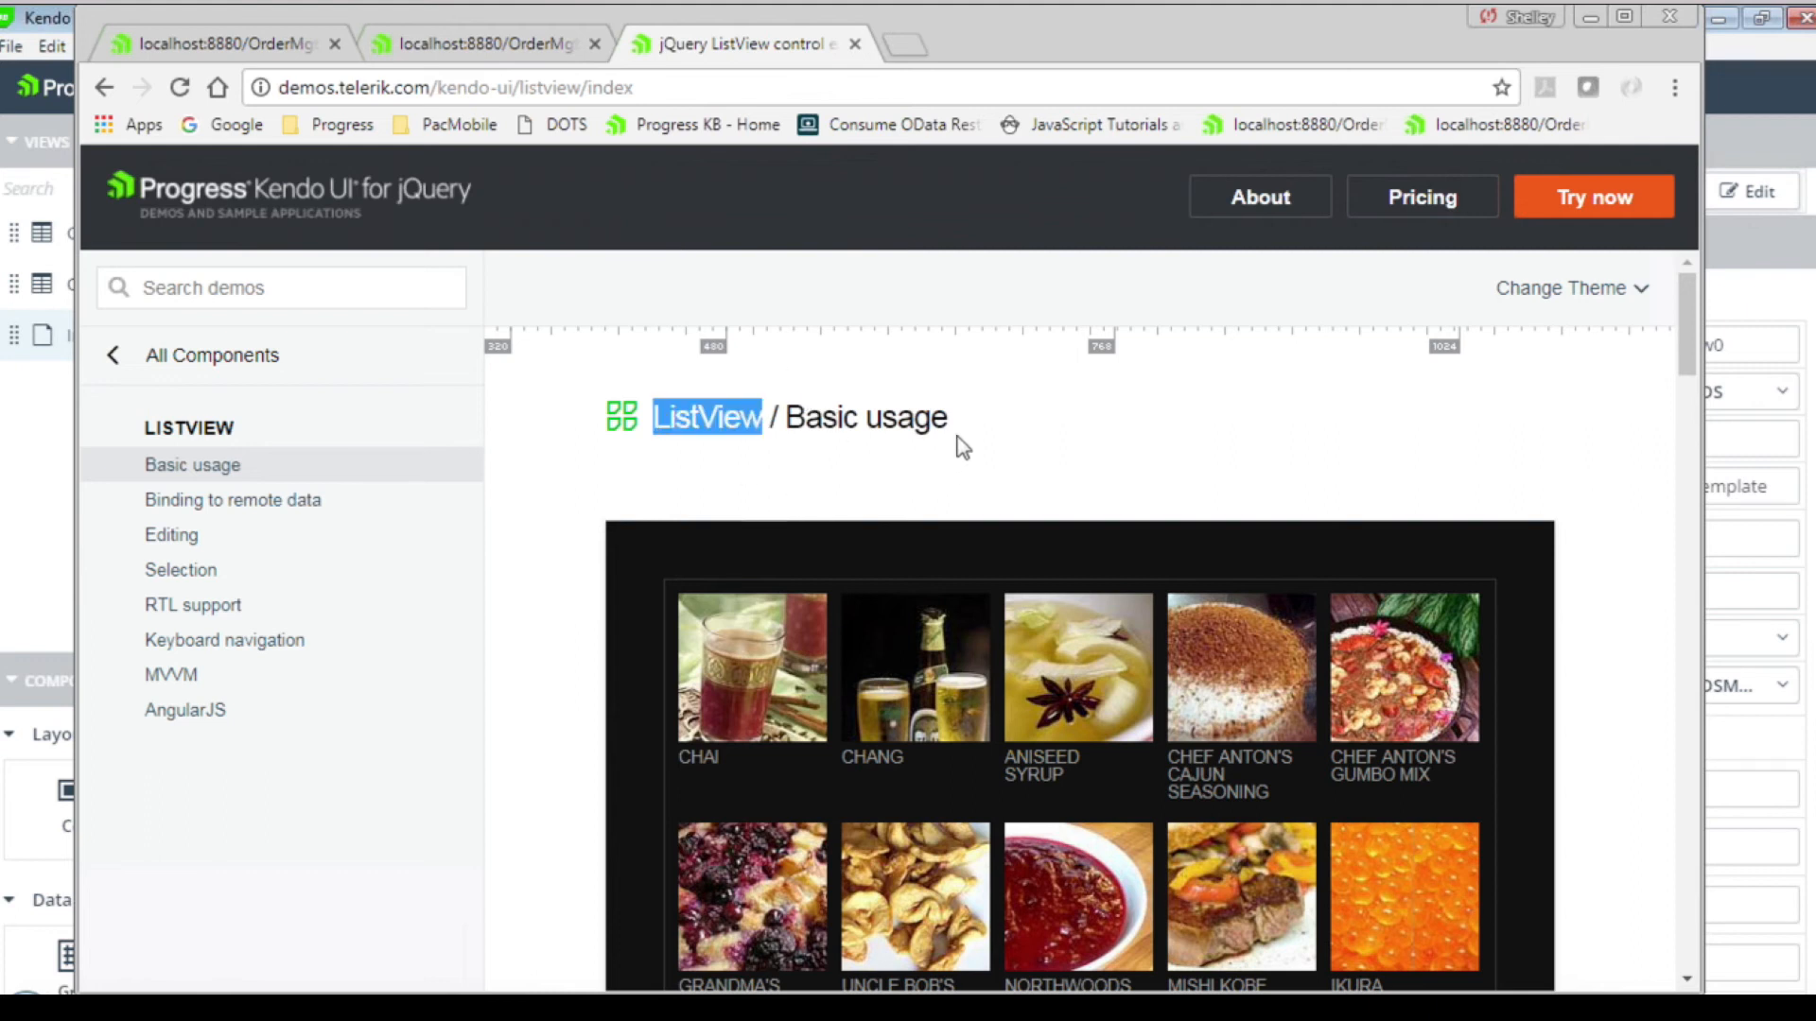
pyautogui.scroll(-3)
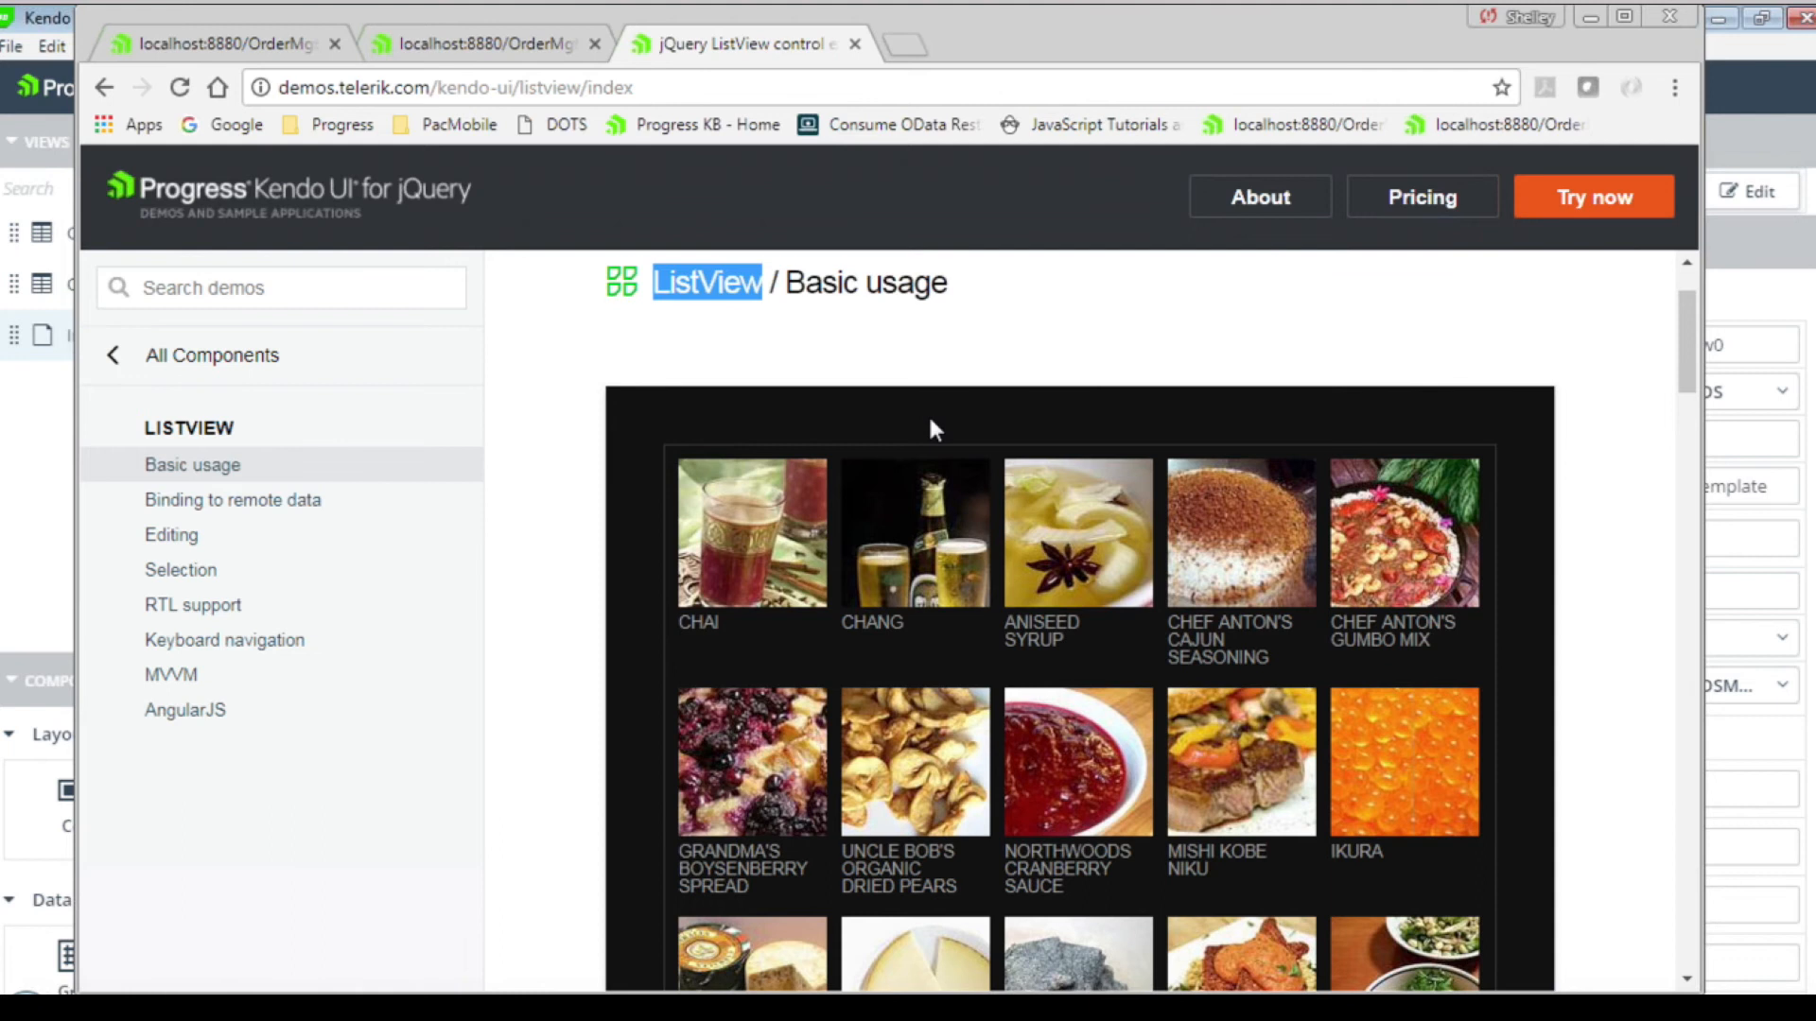
pyautogui.scroll(-3)
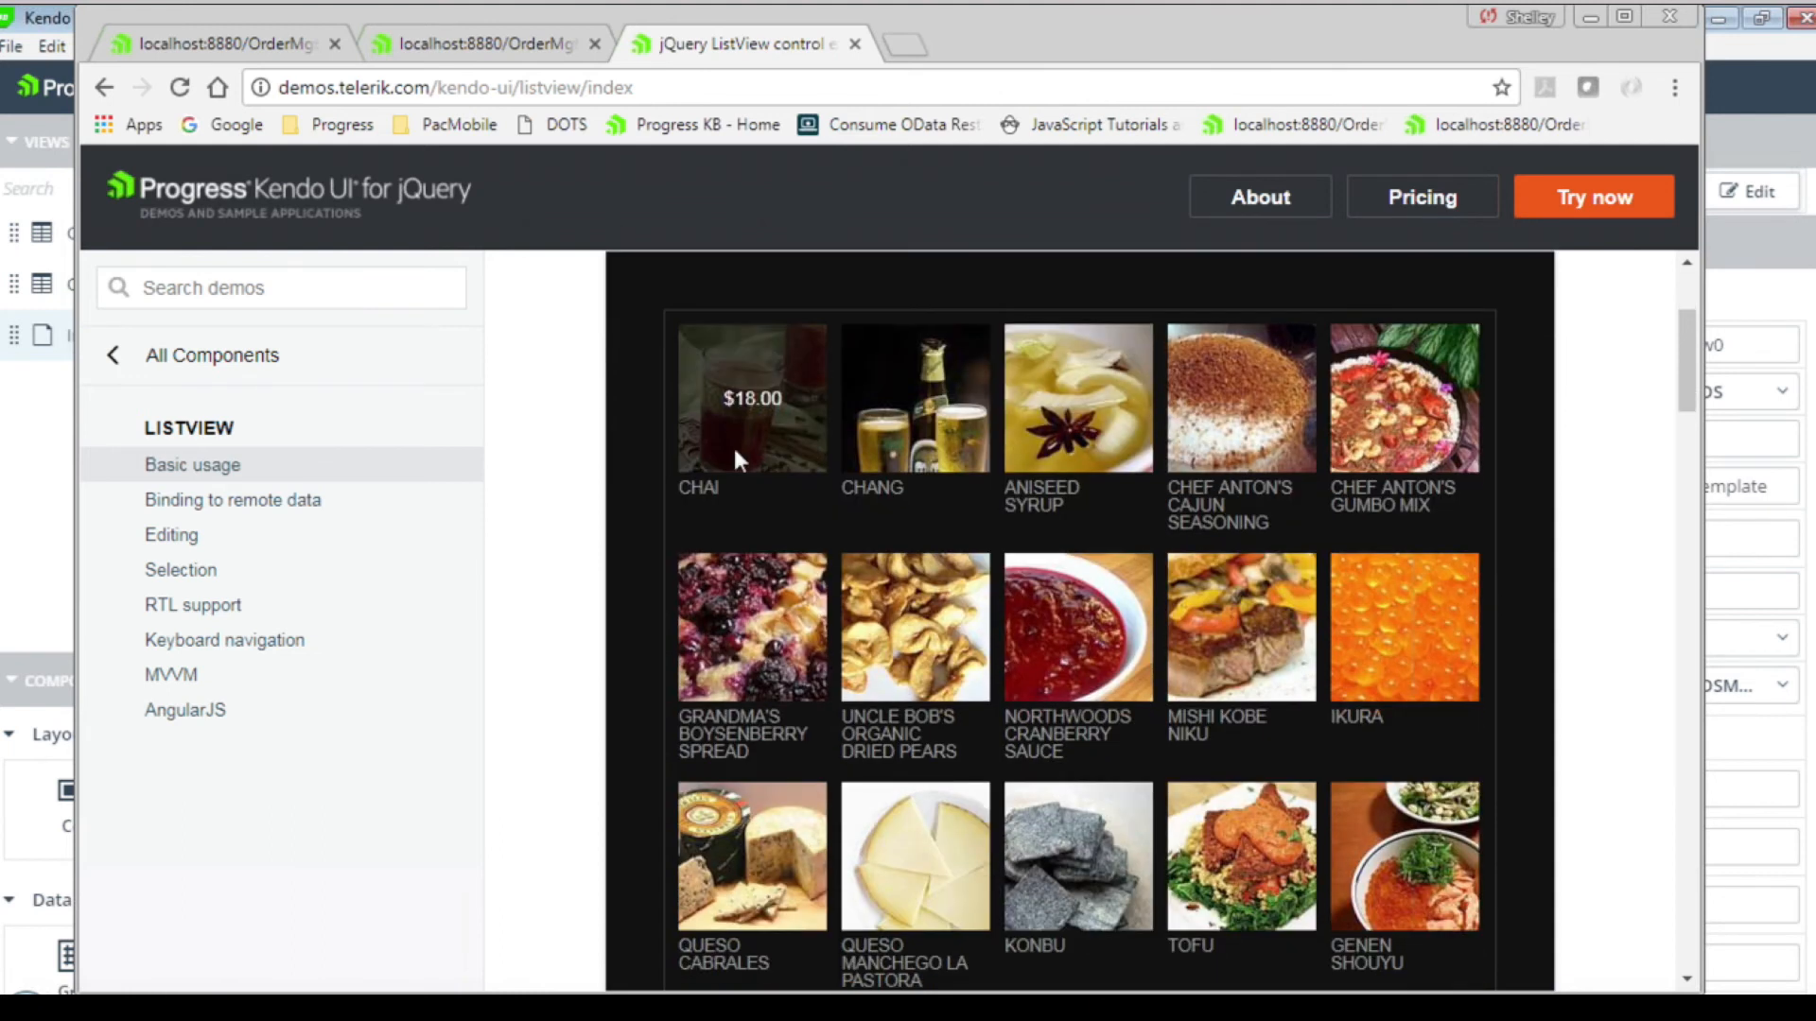
pyautogui.moveTo(1240, 398)
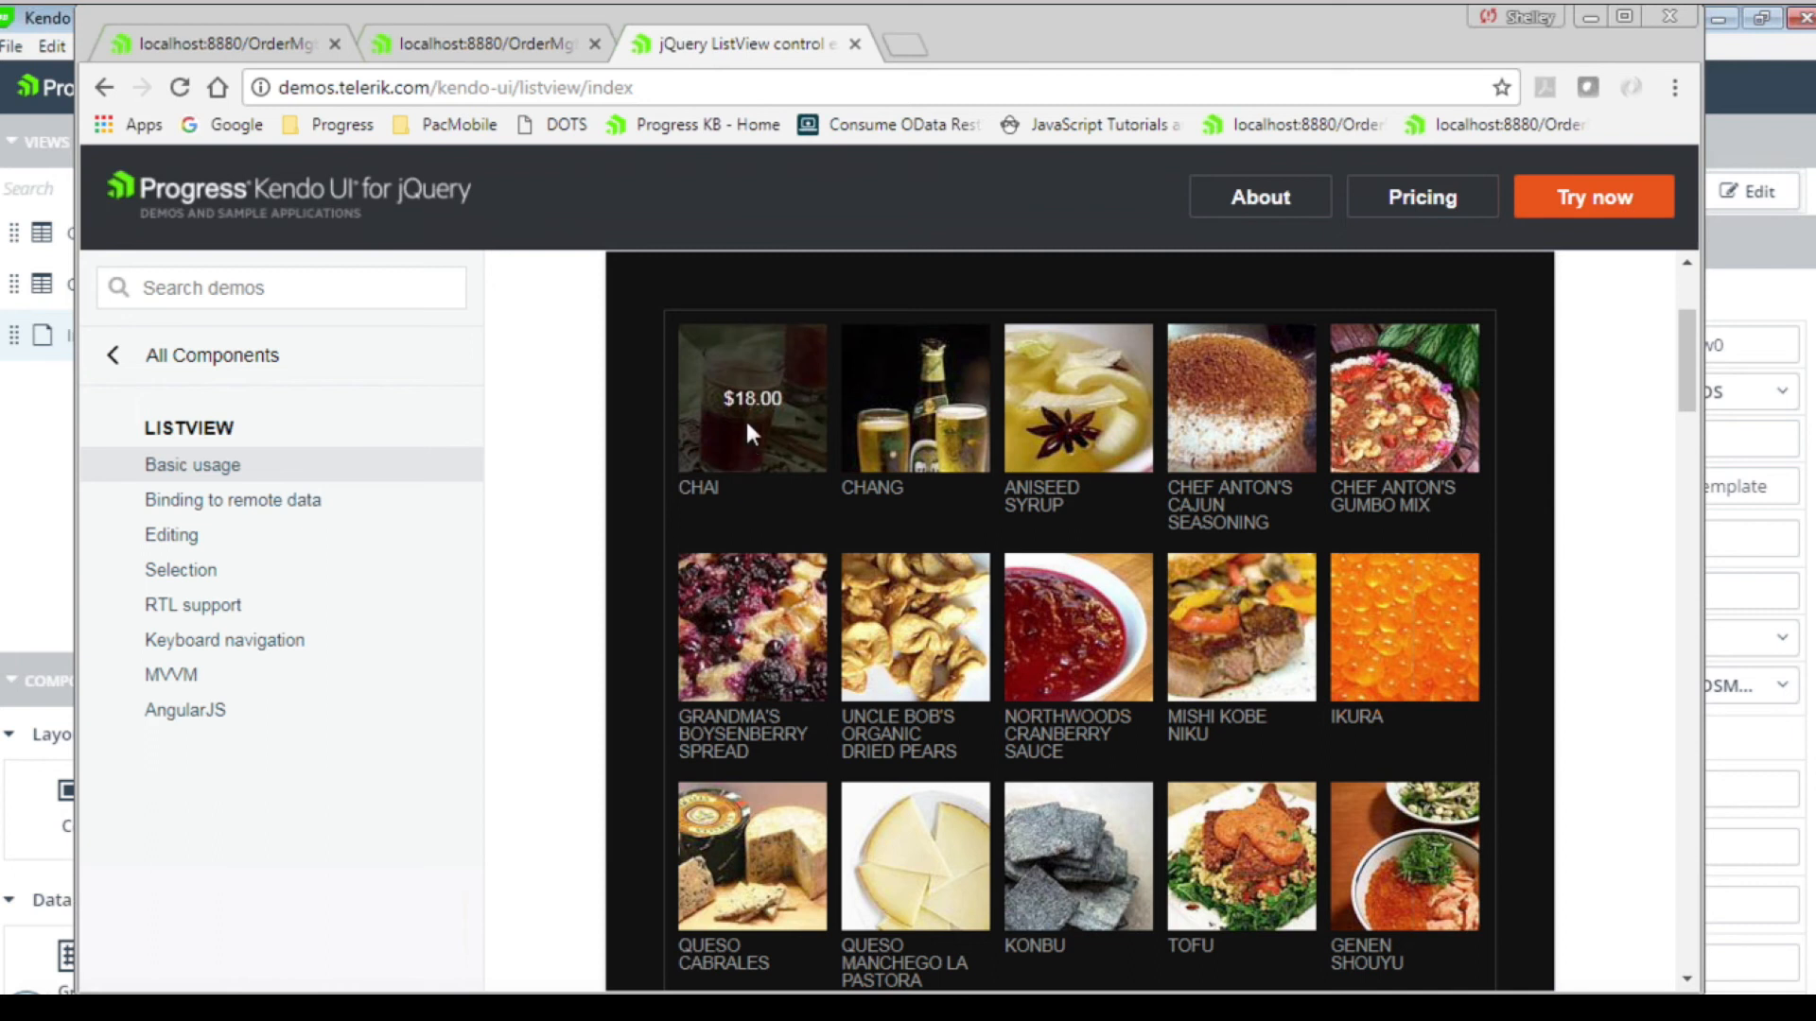
pyautogui.moveTo(923, 426)
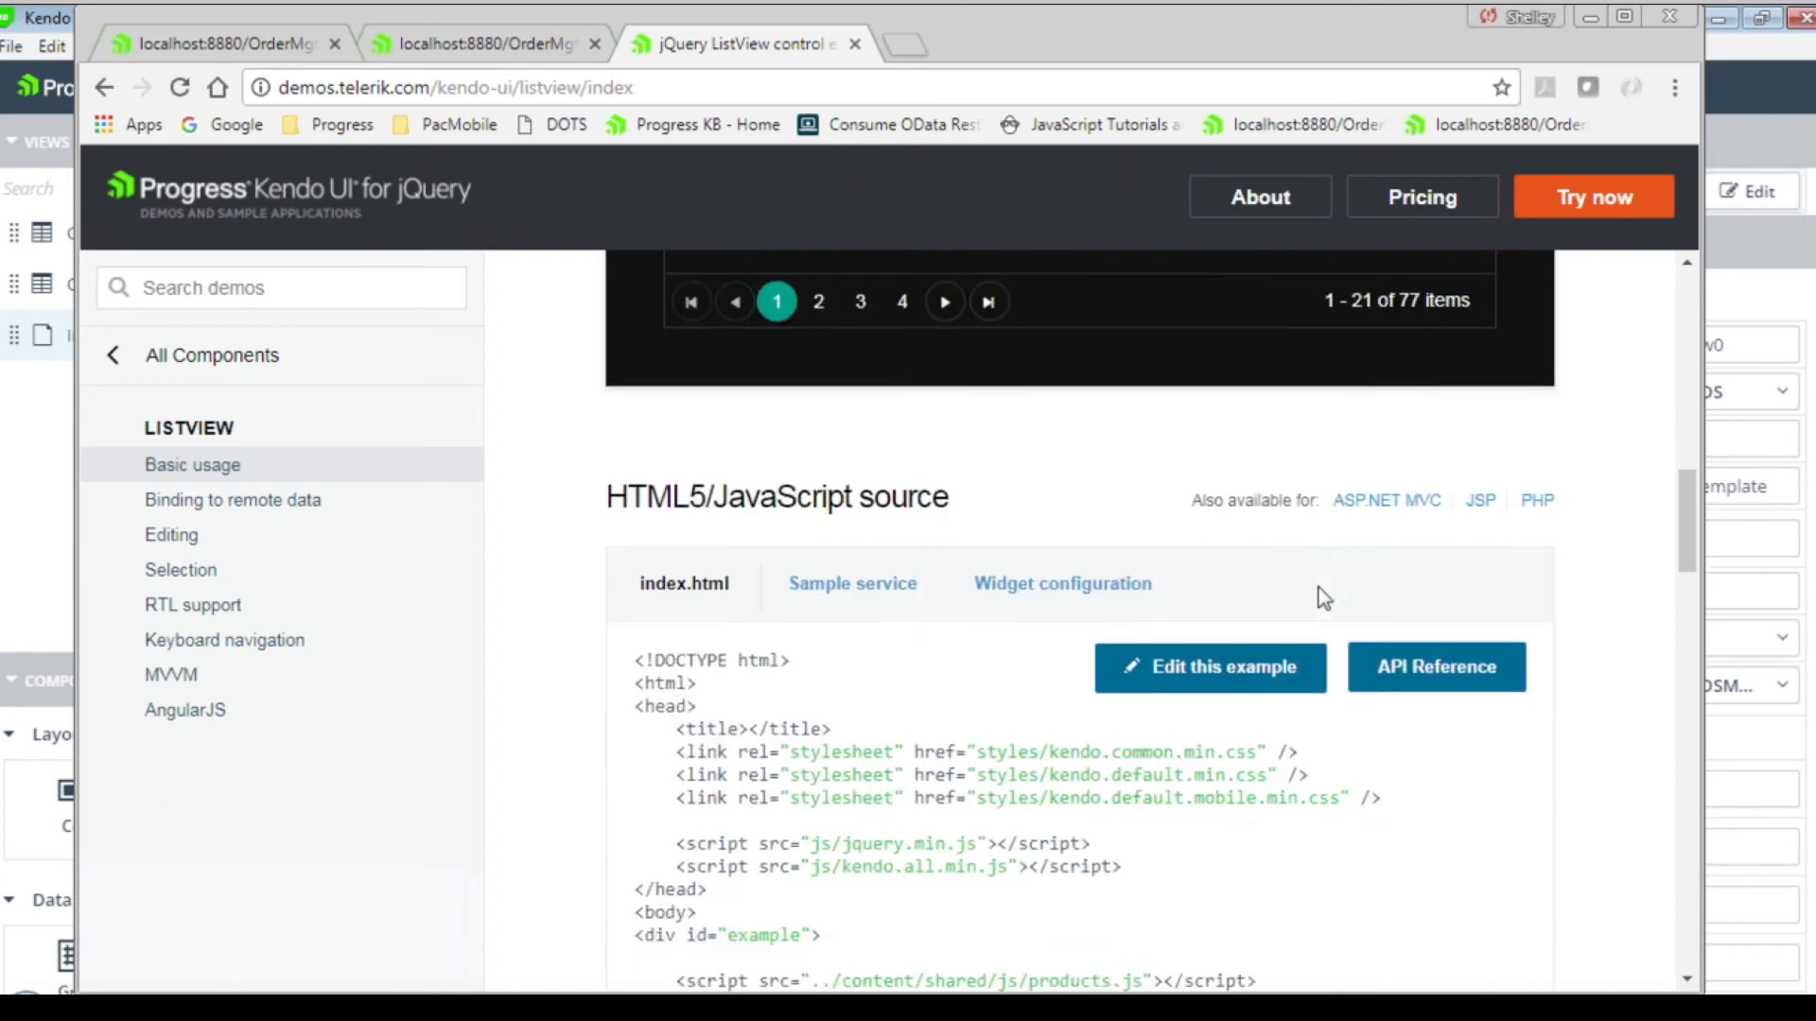
pyautogui.scroll(-3)
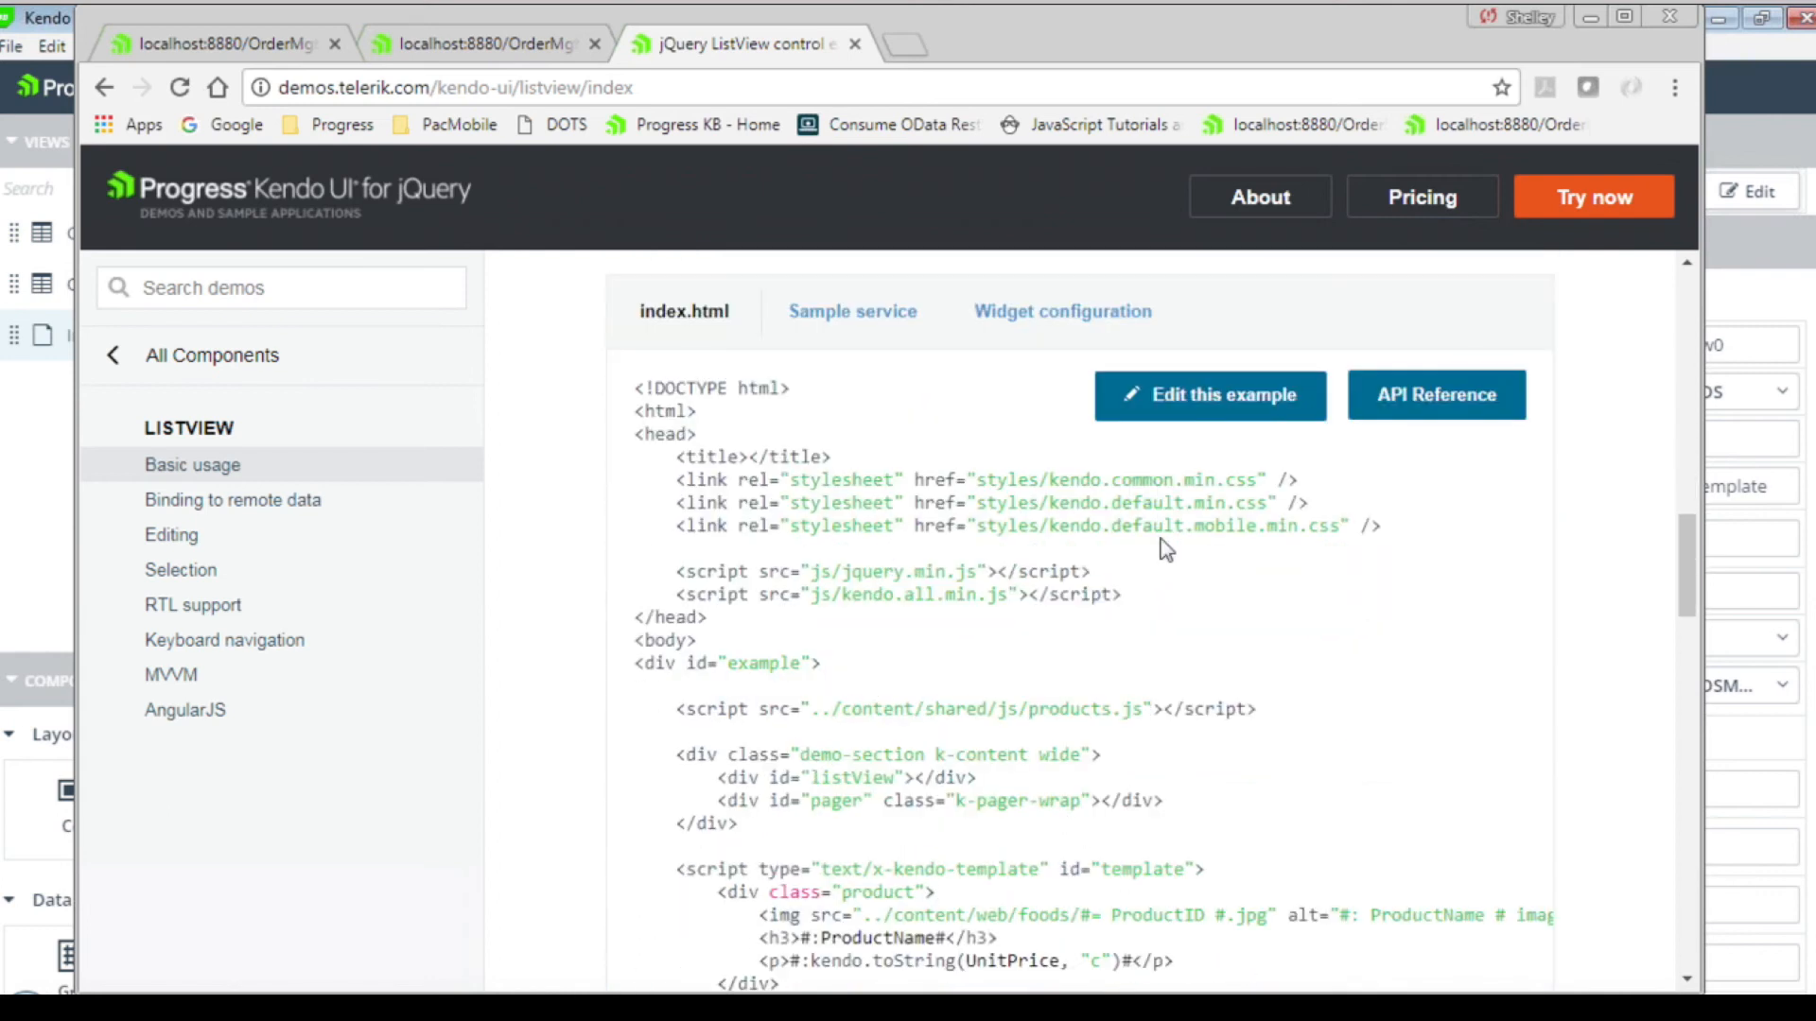
pyautogui.scroll(-3)
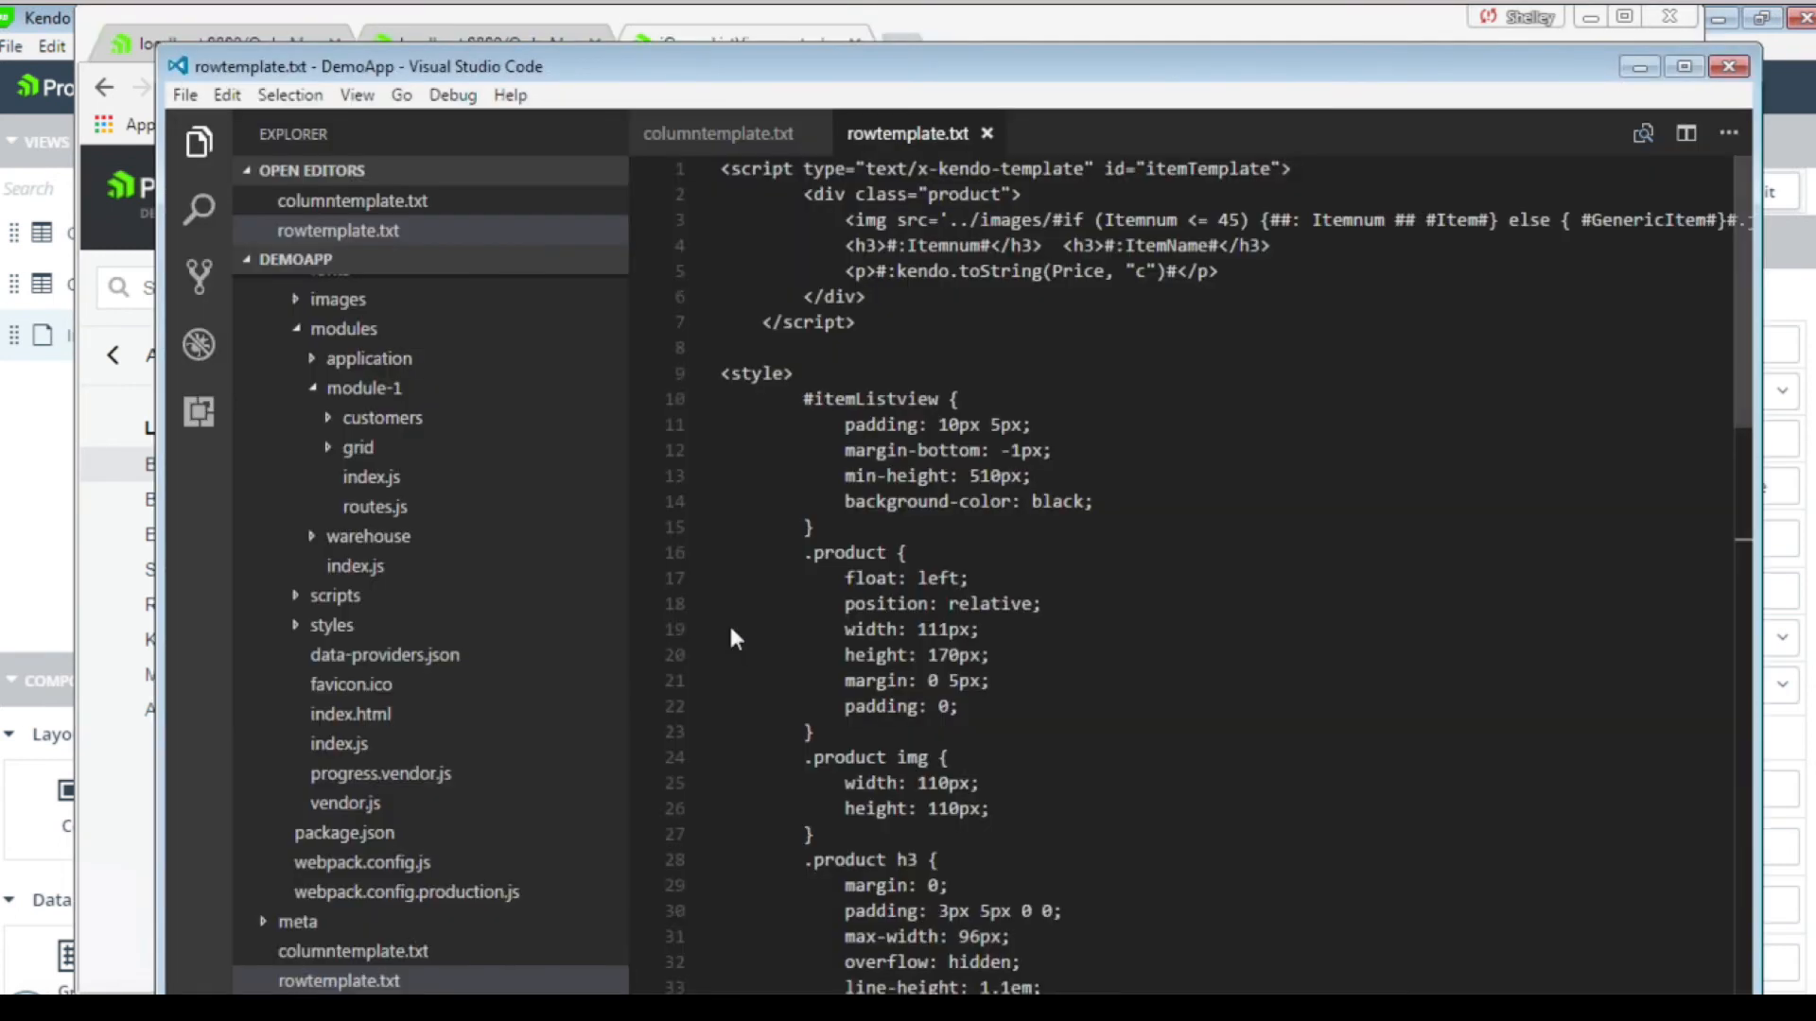
pyautogui.click(339, 231)
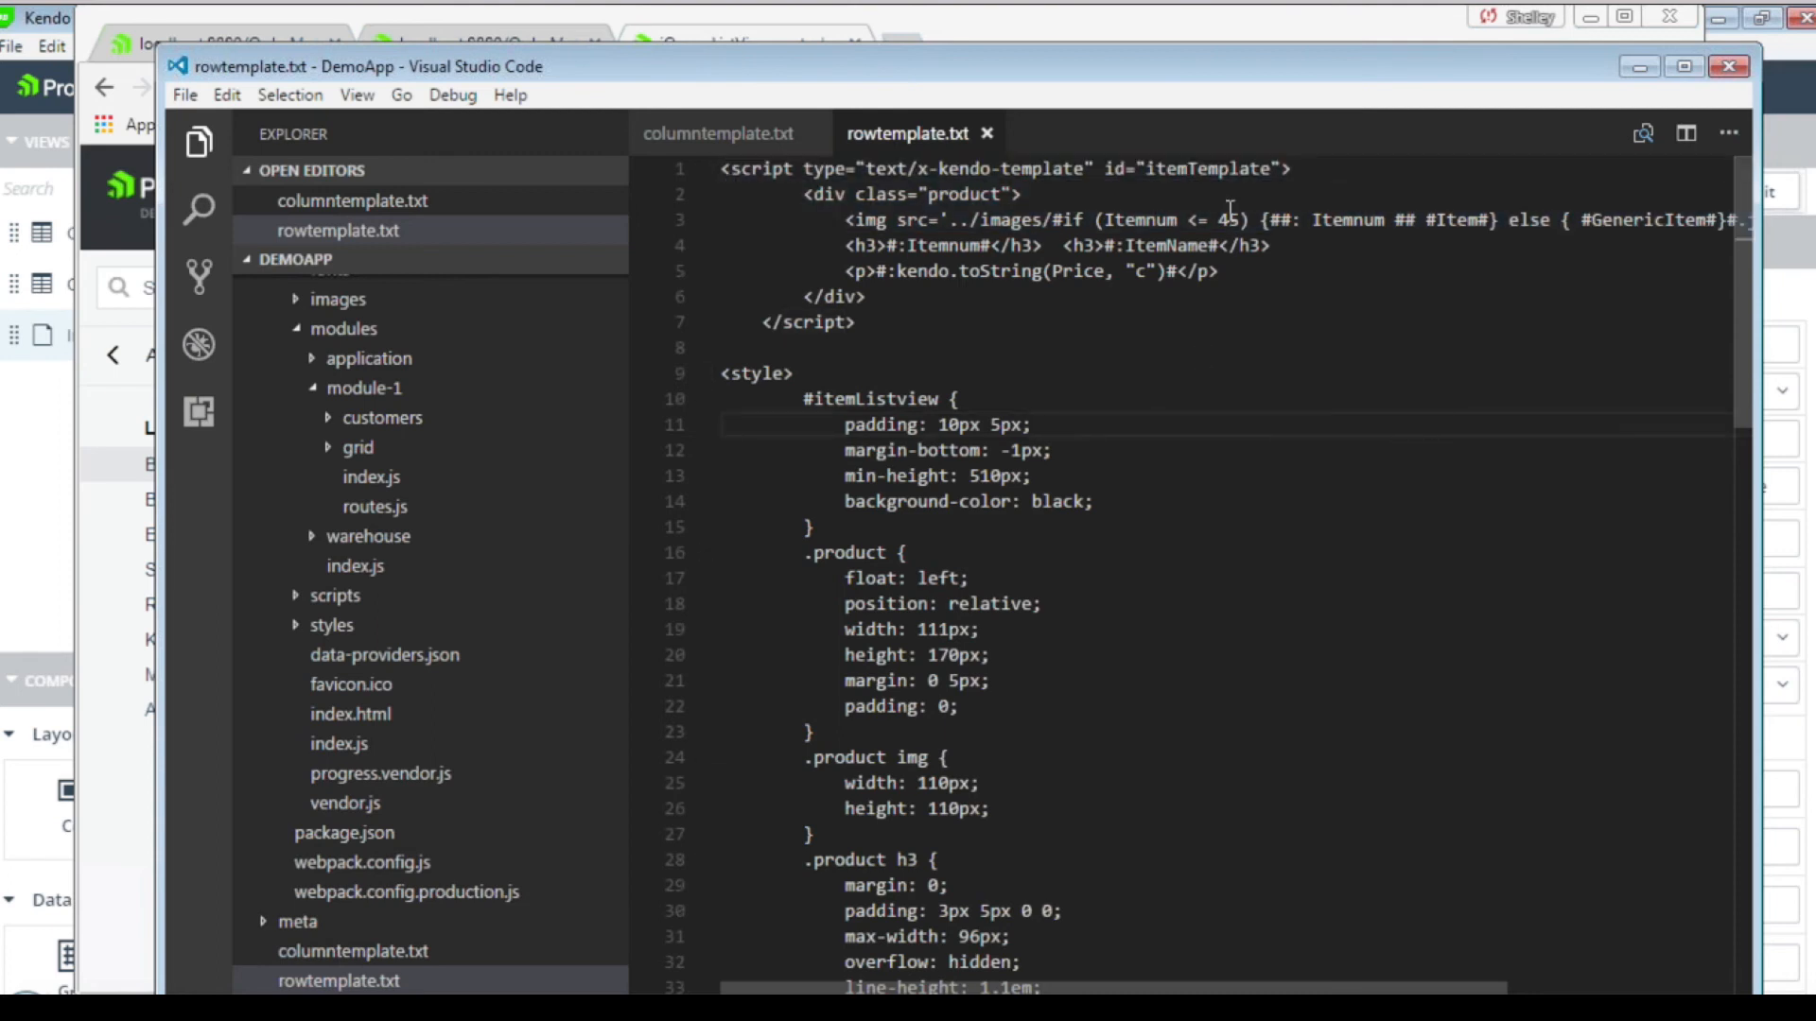
pyautogui.doubleClick(1207, 169)
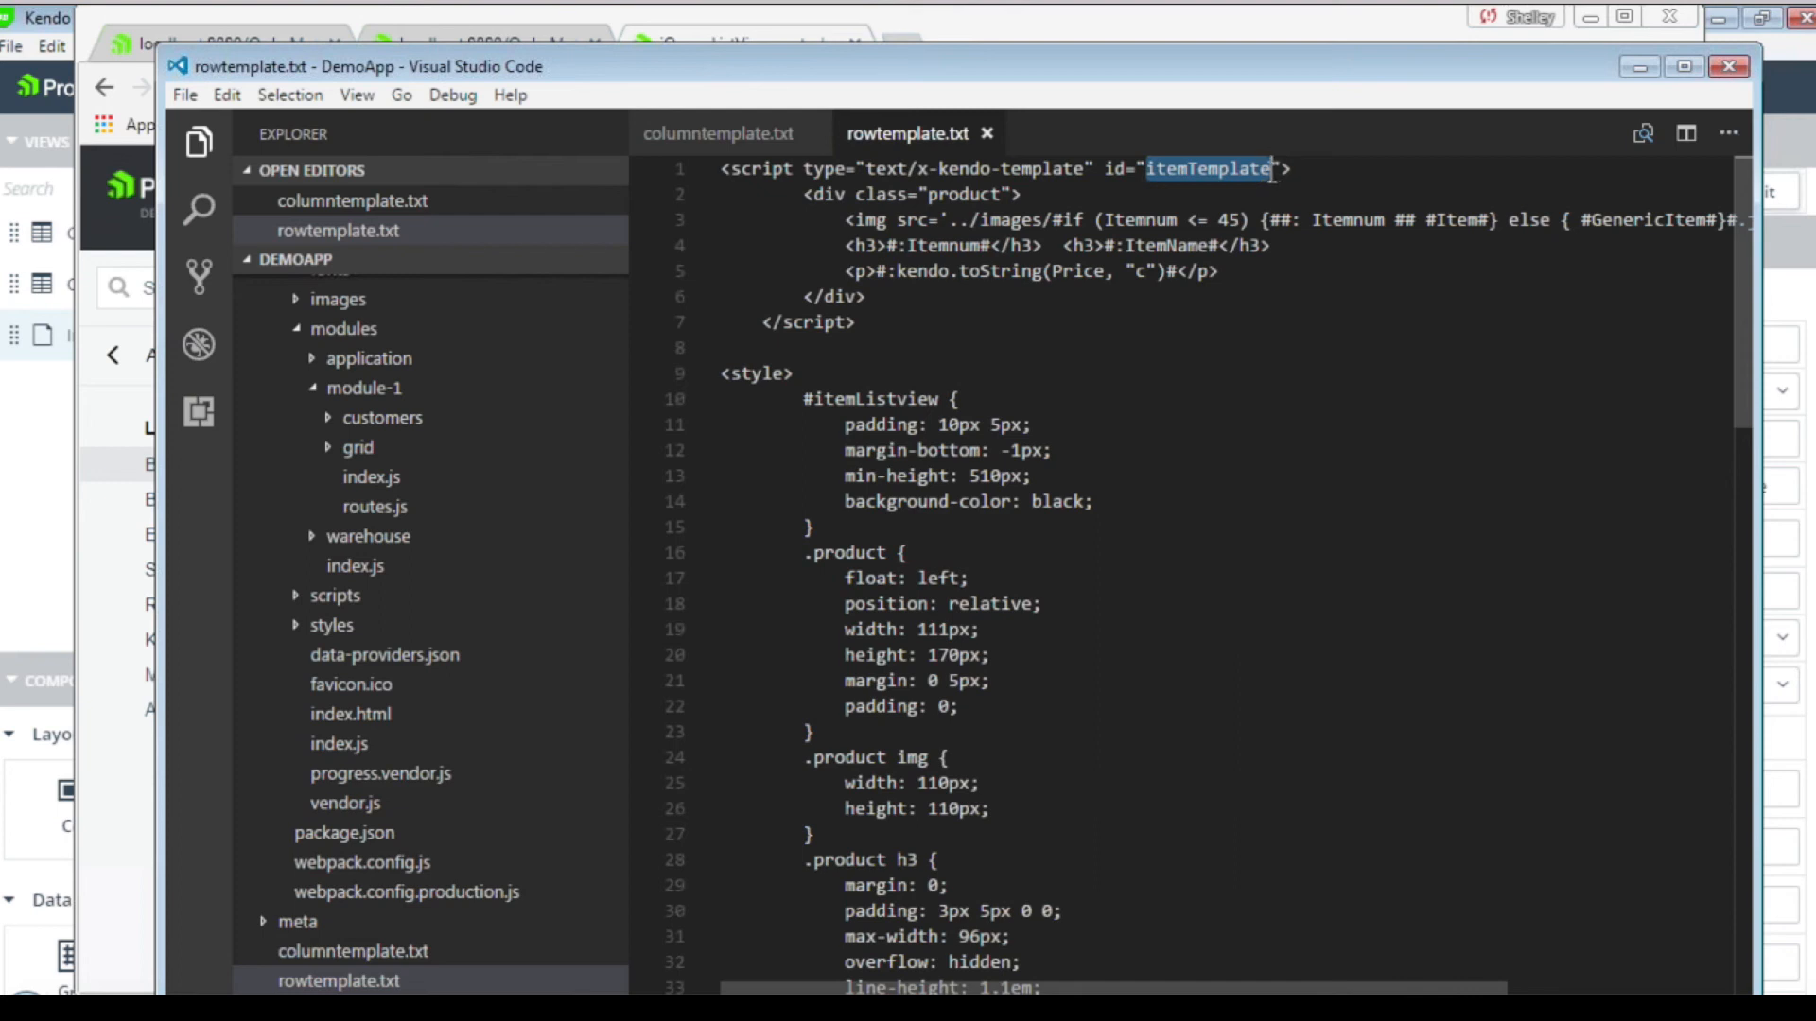
pyautogui.moveTo(1135, 219)
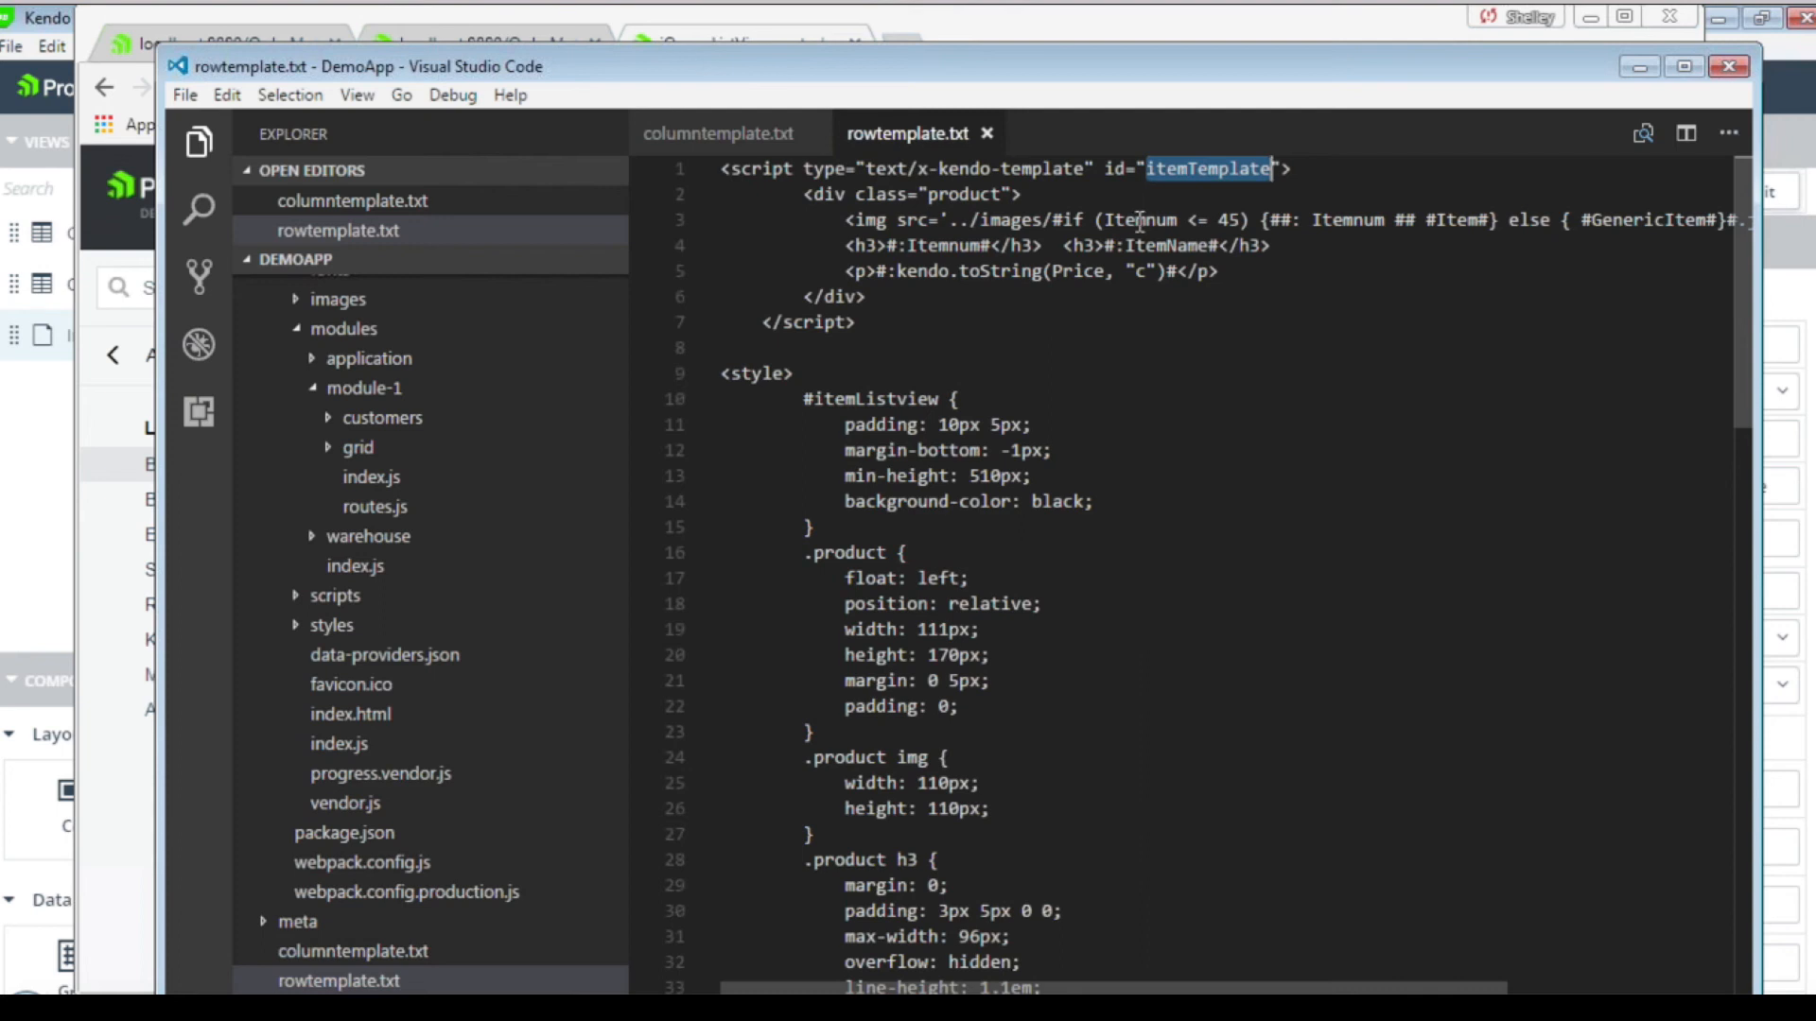
pyautogui.doubleClick(1140, 220)
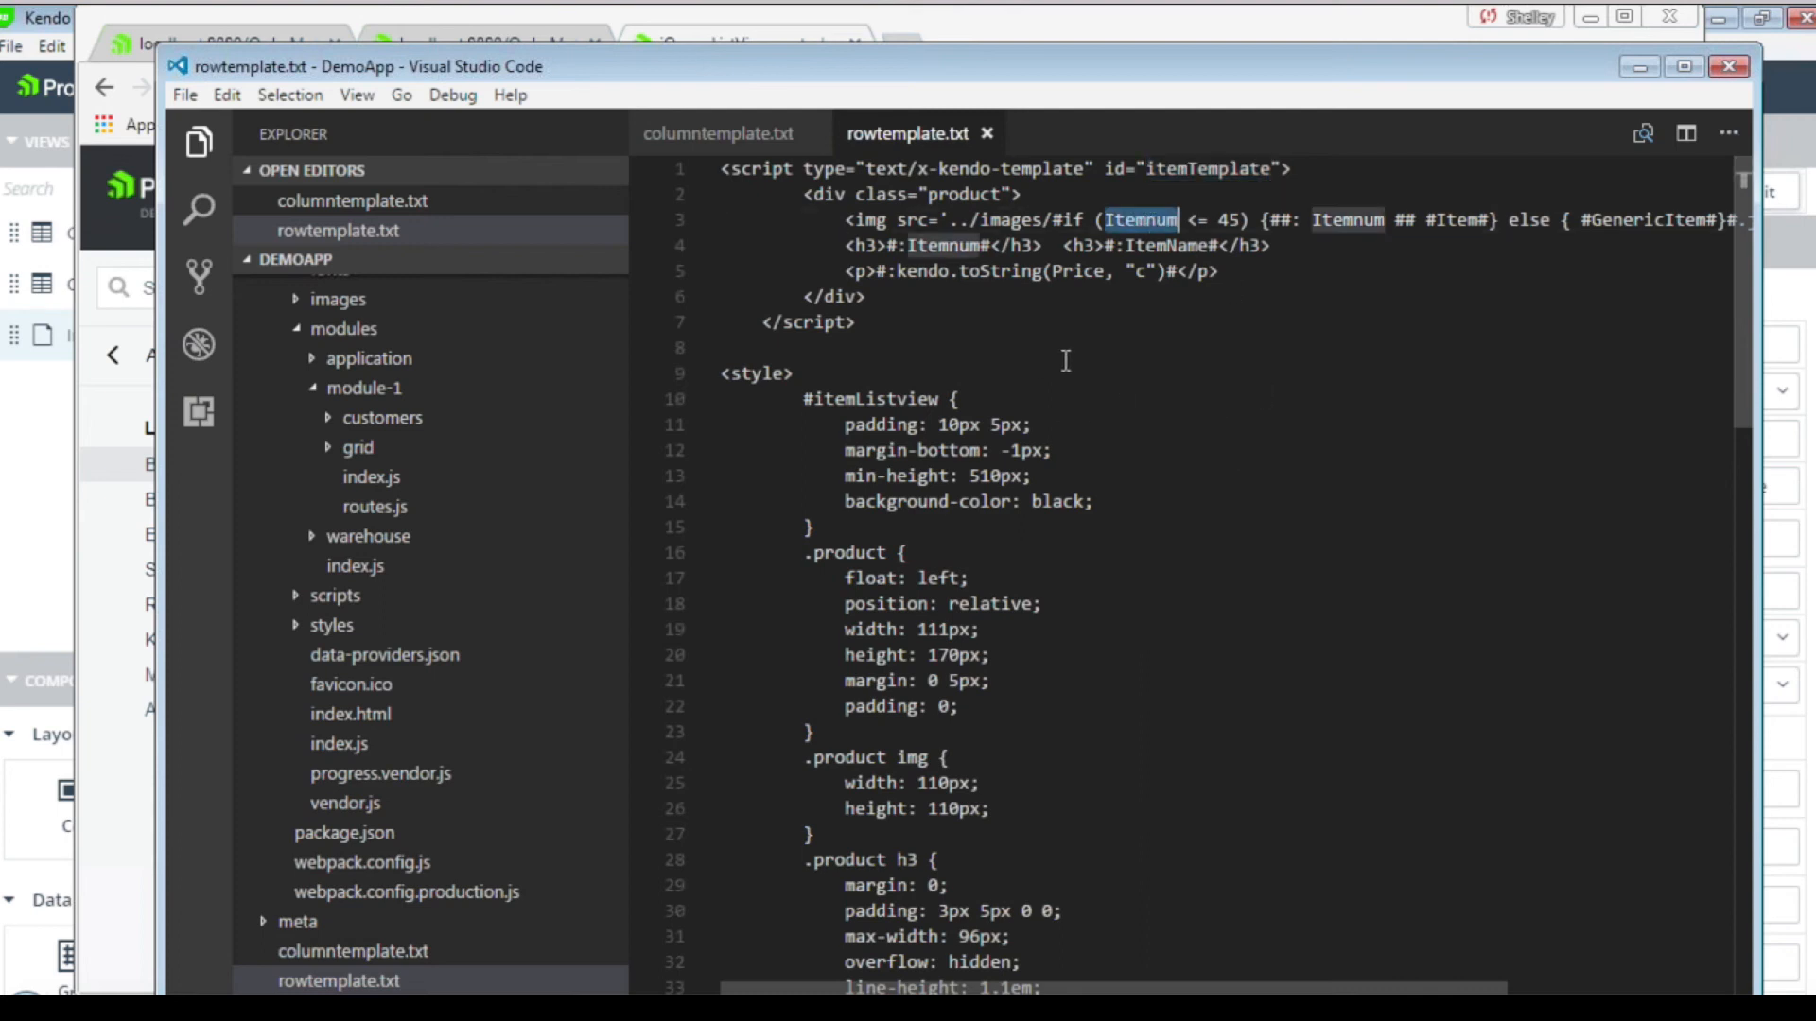
pyautogui.moveTo(1158, 330)
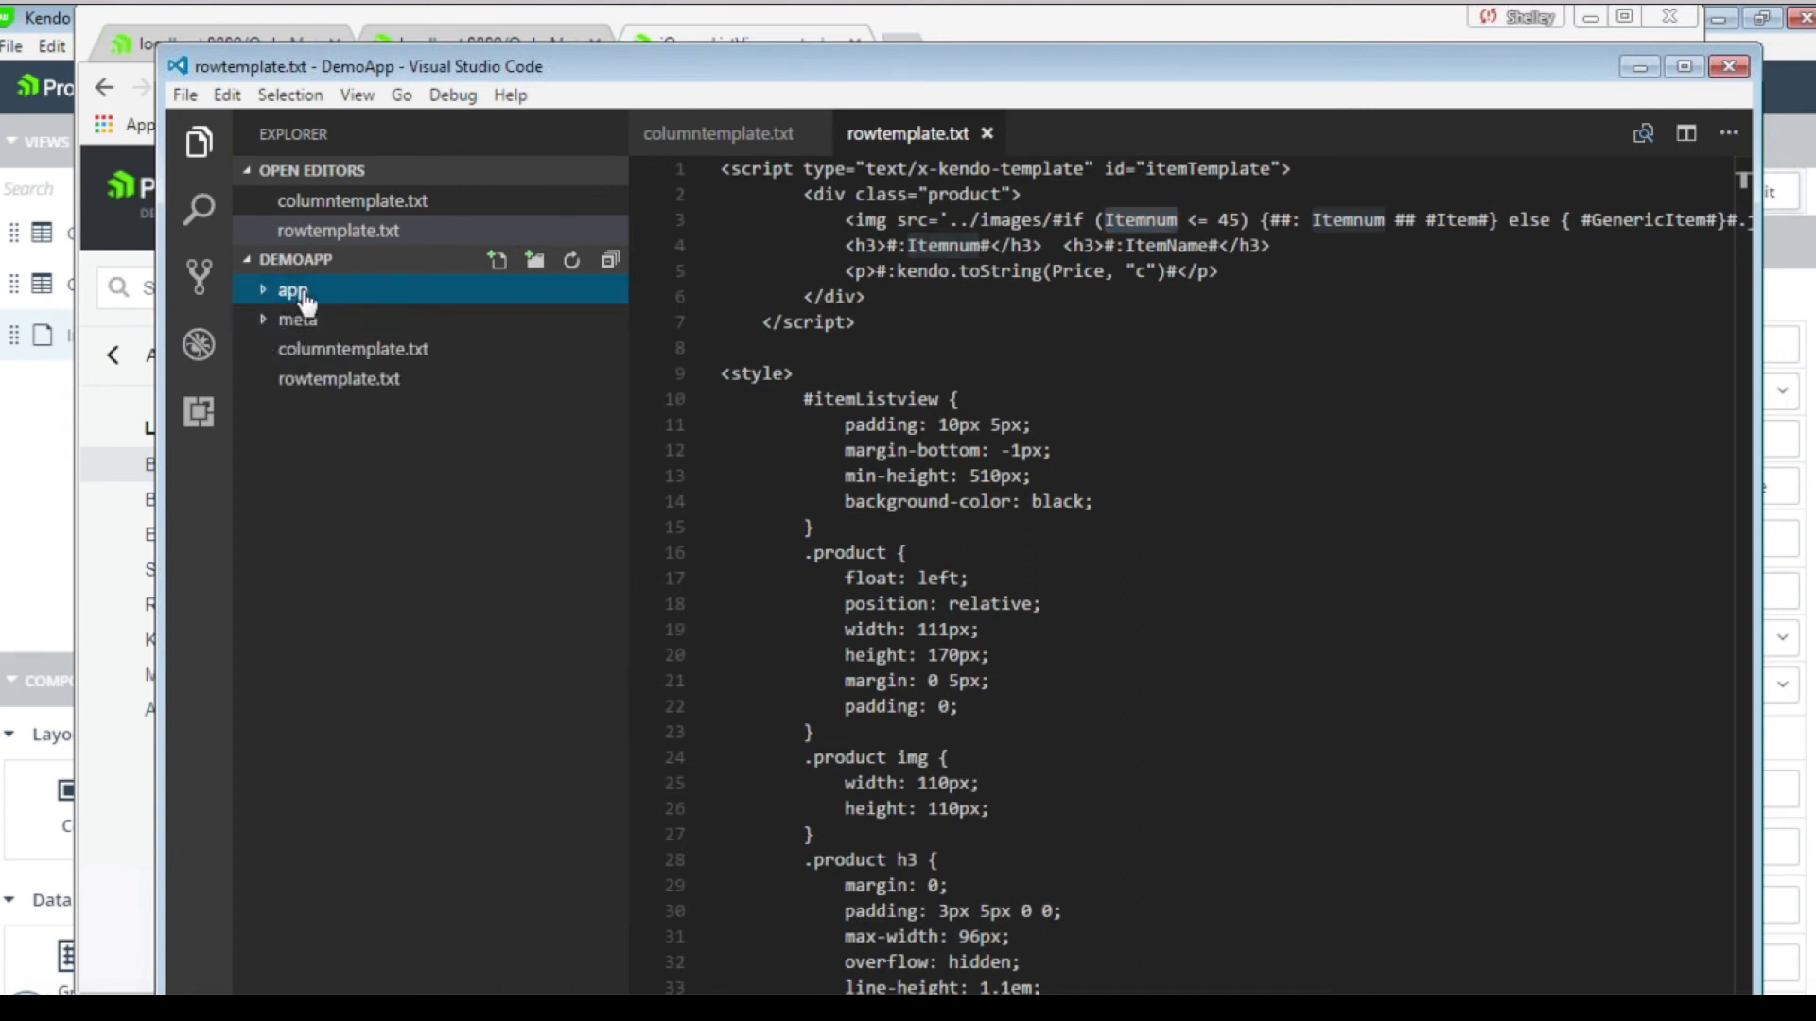
pyautogui.moveTo(292, 289)
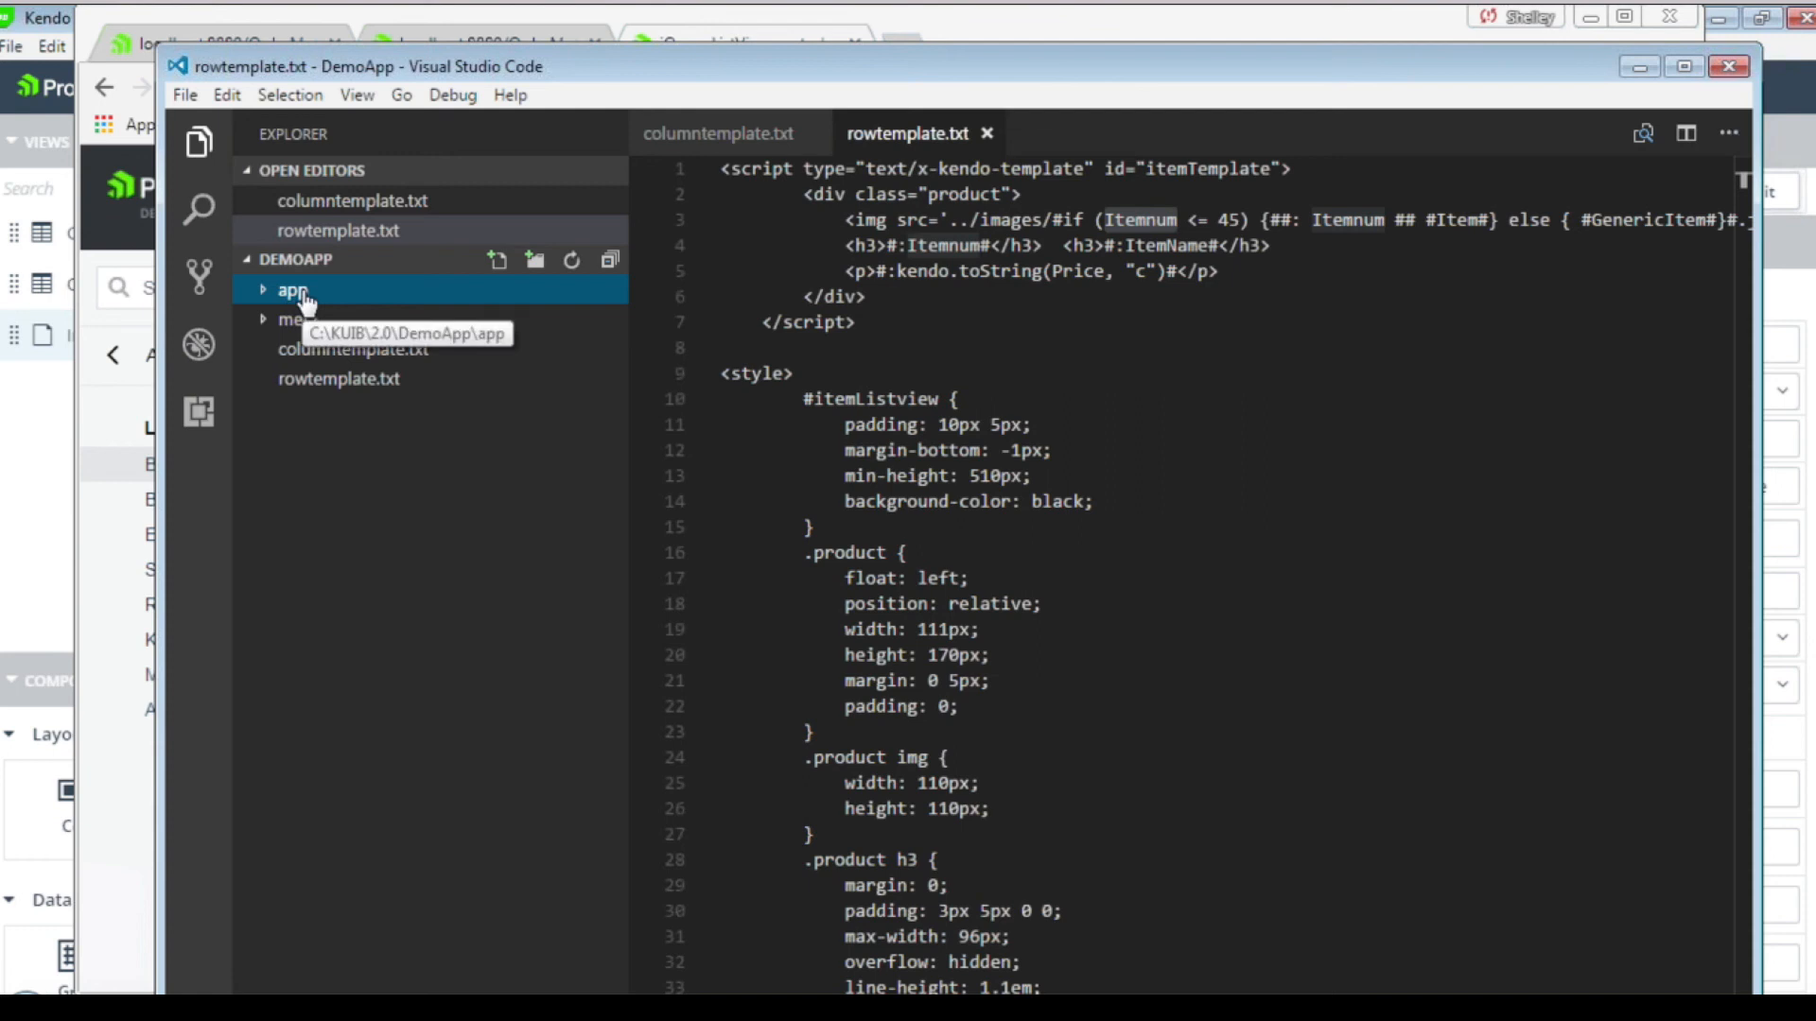
pyautogui.moveTo(299, 328)
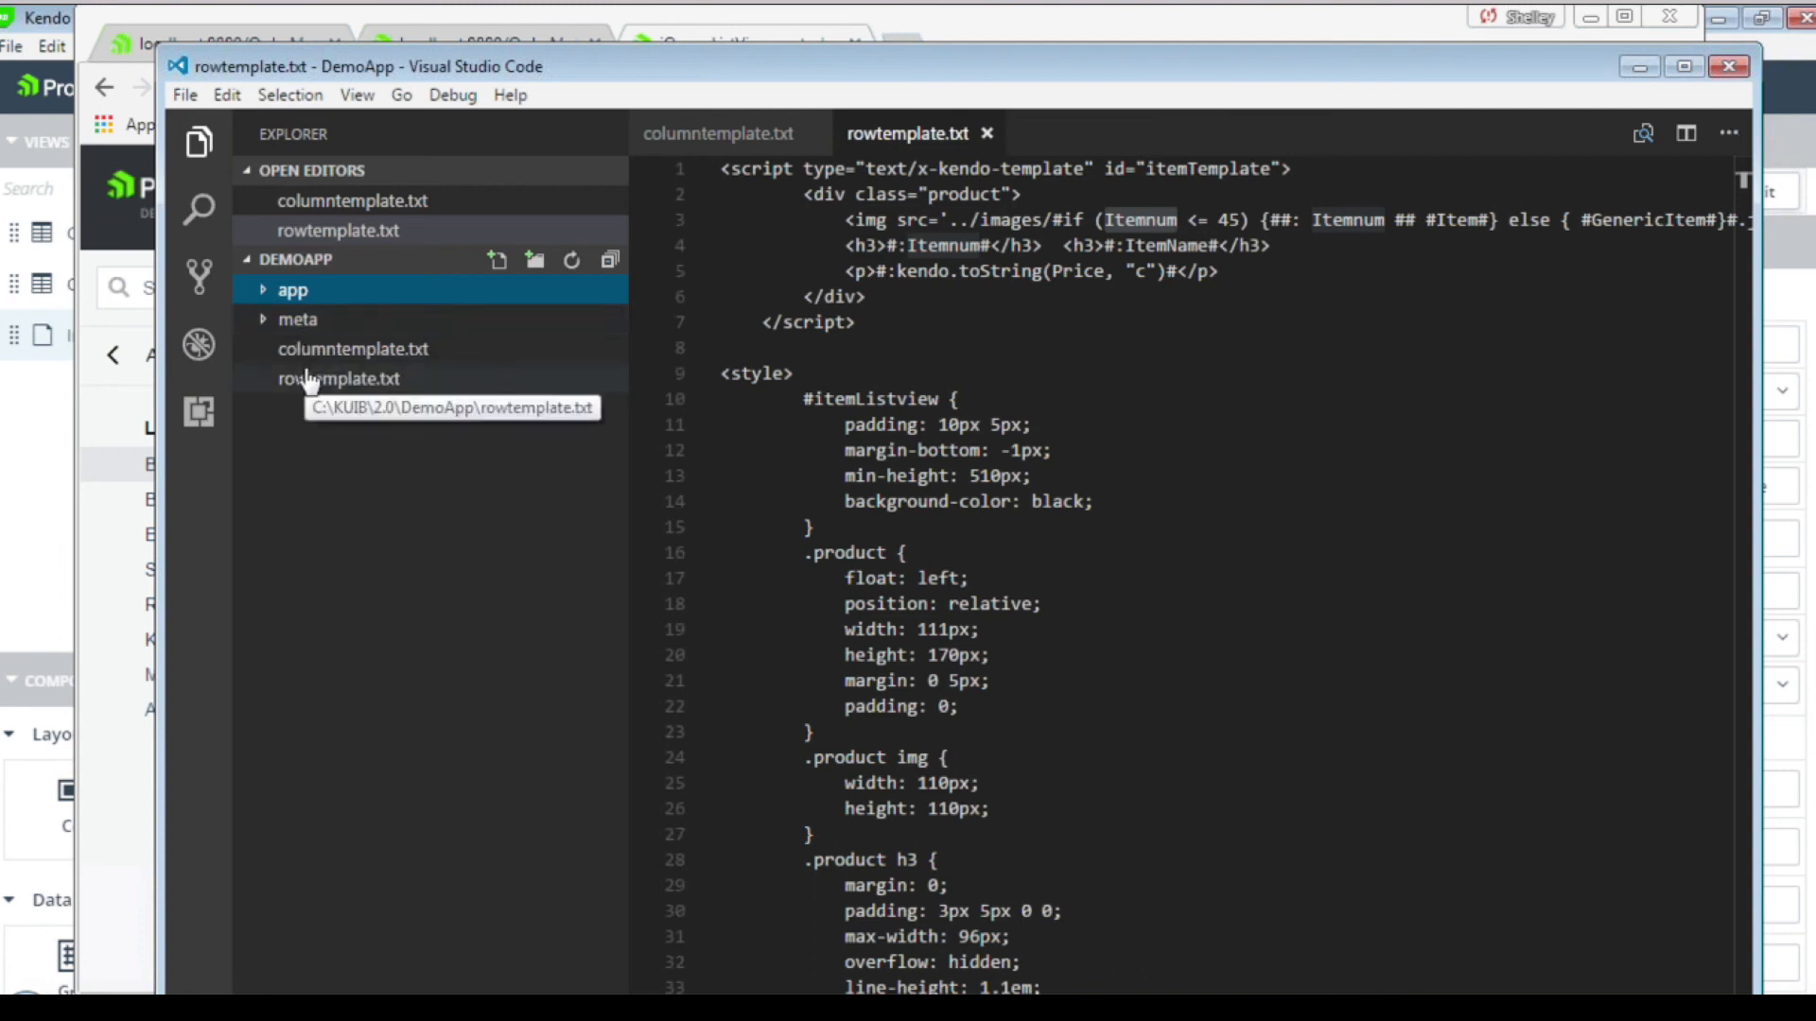
pyautogui.moveTo(287, 332)
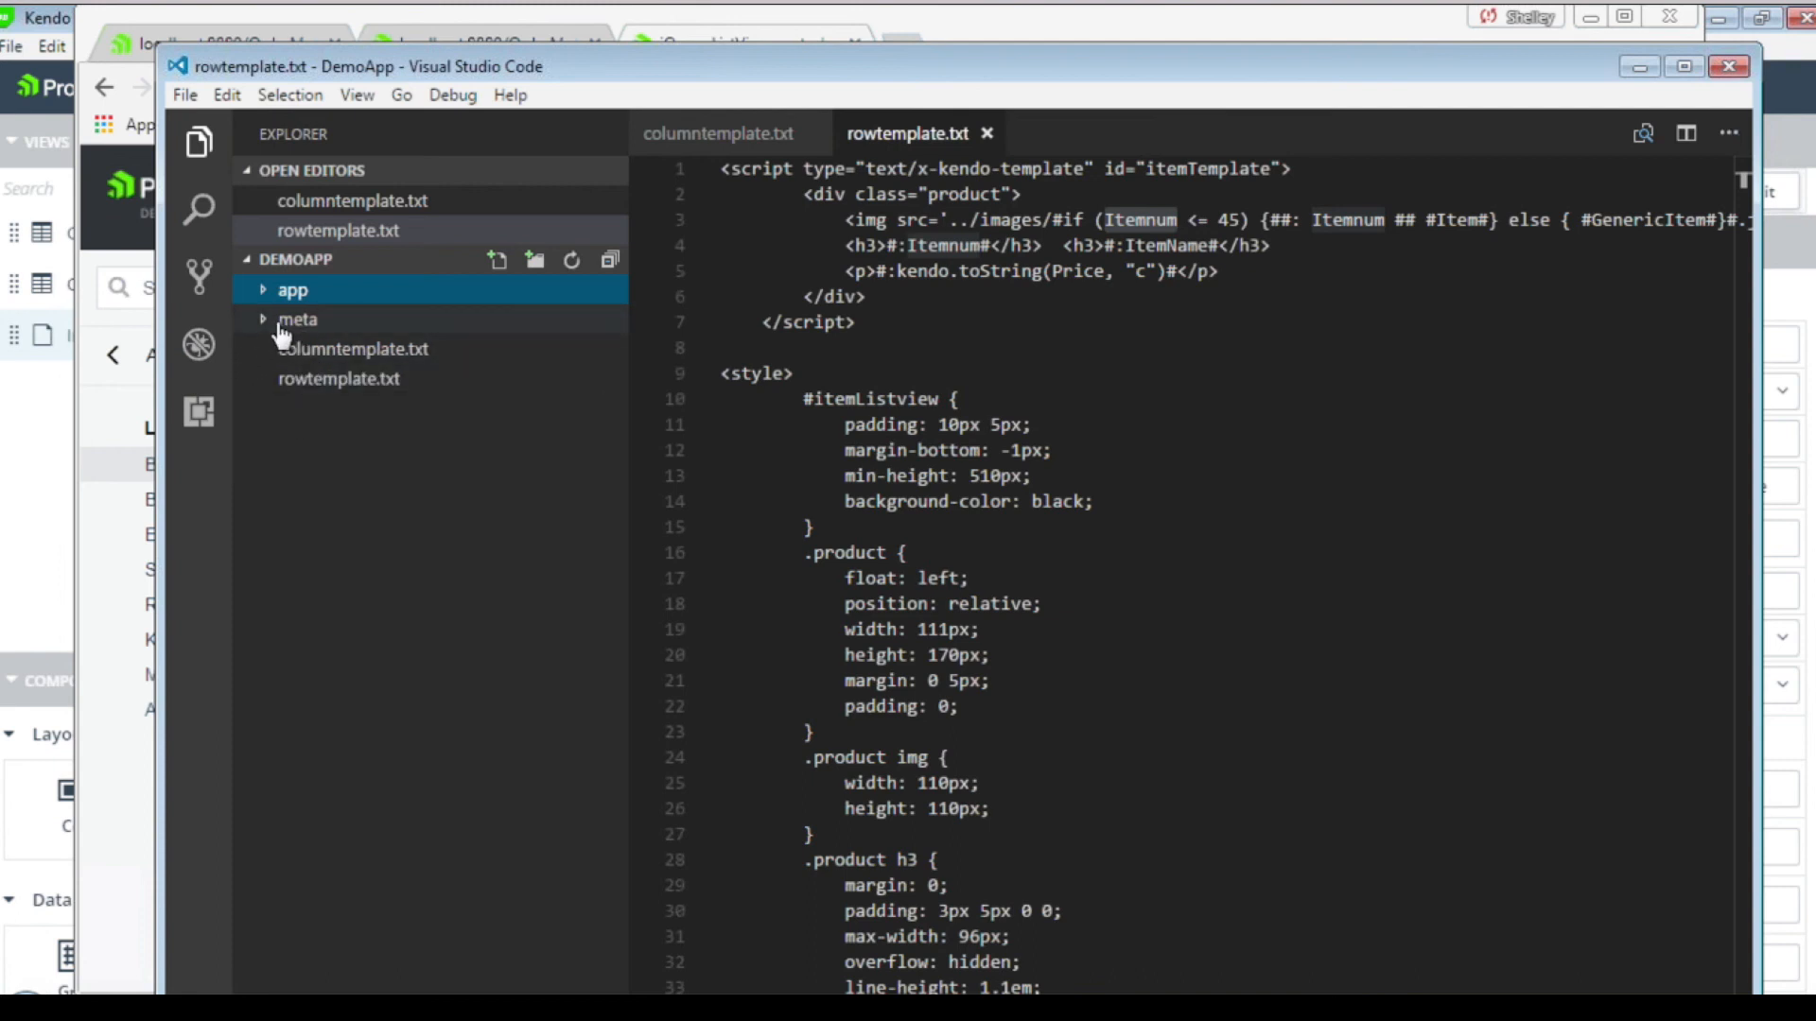
# Expand app > modules > module-1 > inventory and open controller.public.js.
pyautogui.click(293, 289)
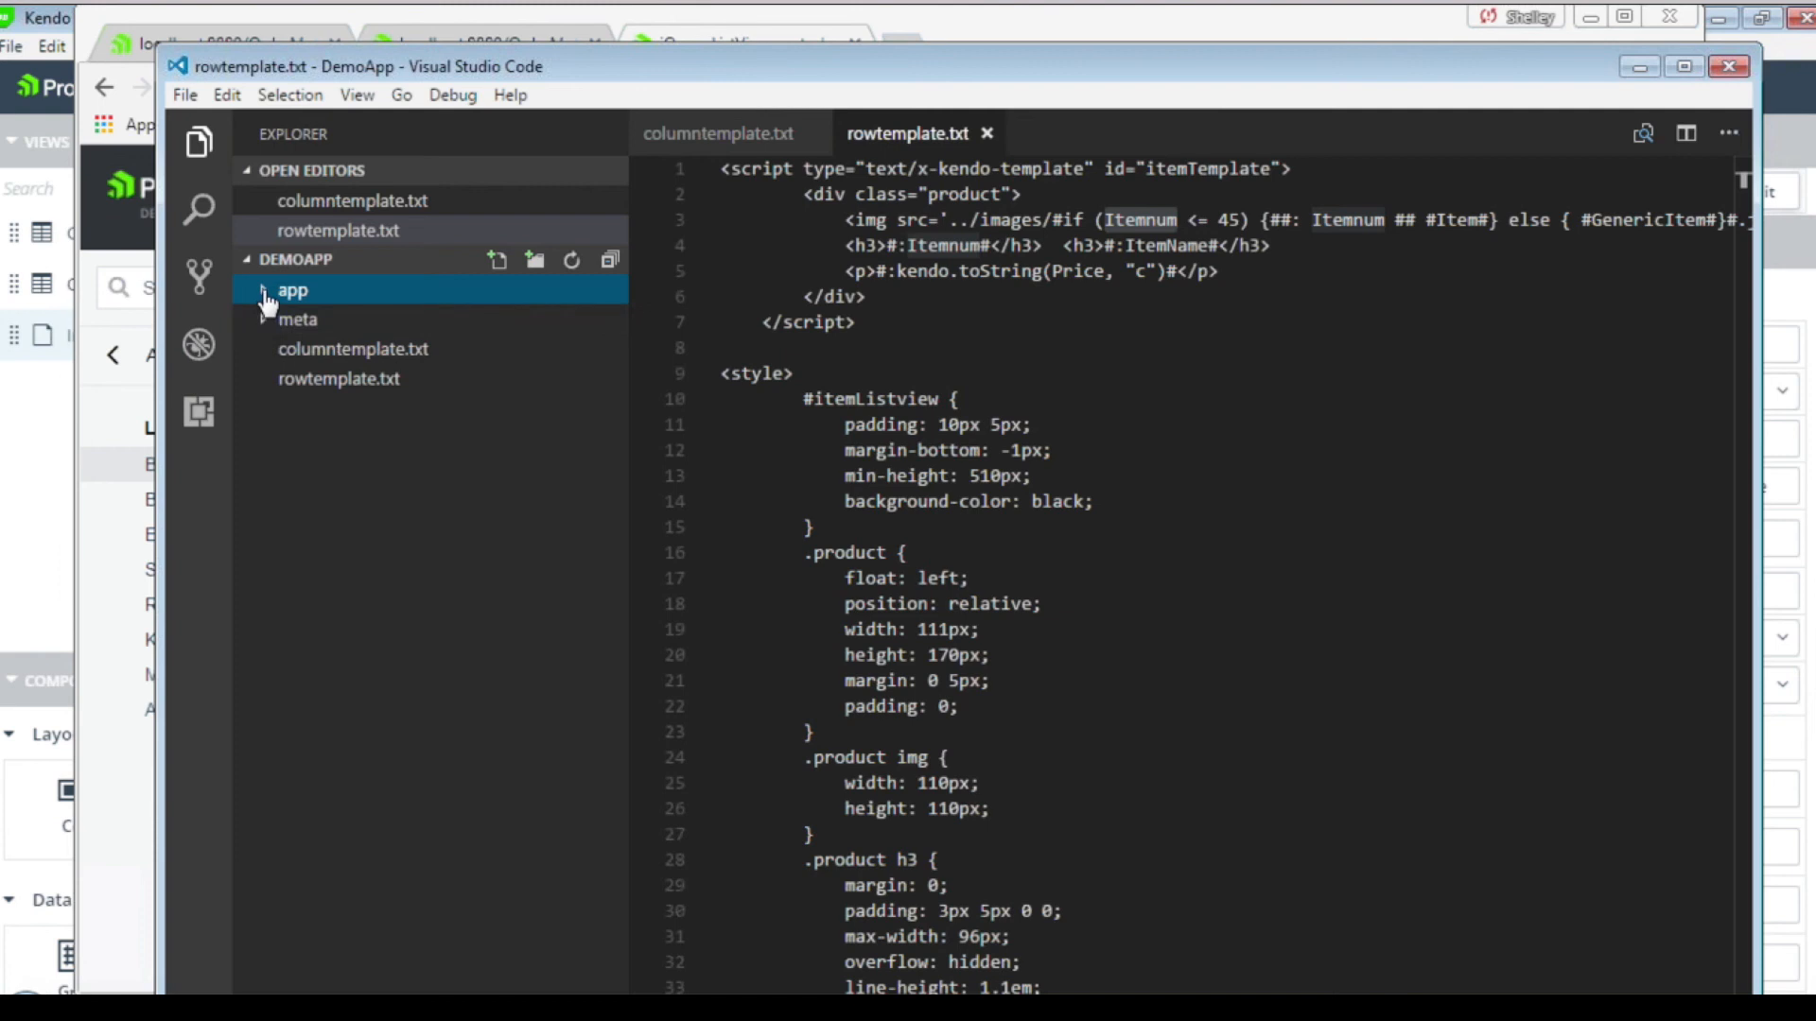
pyautogui.click(294, 289)
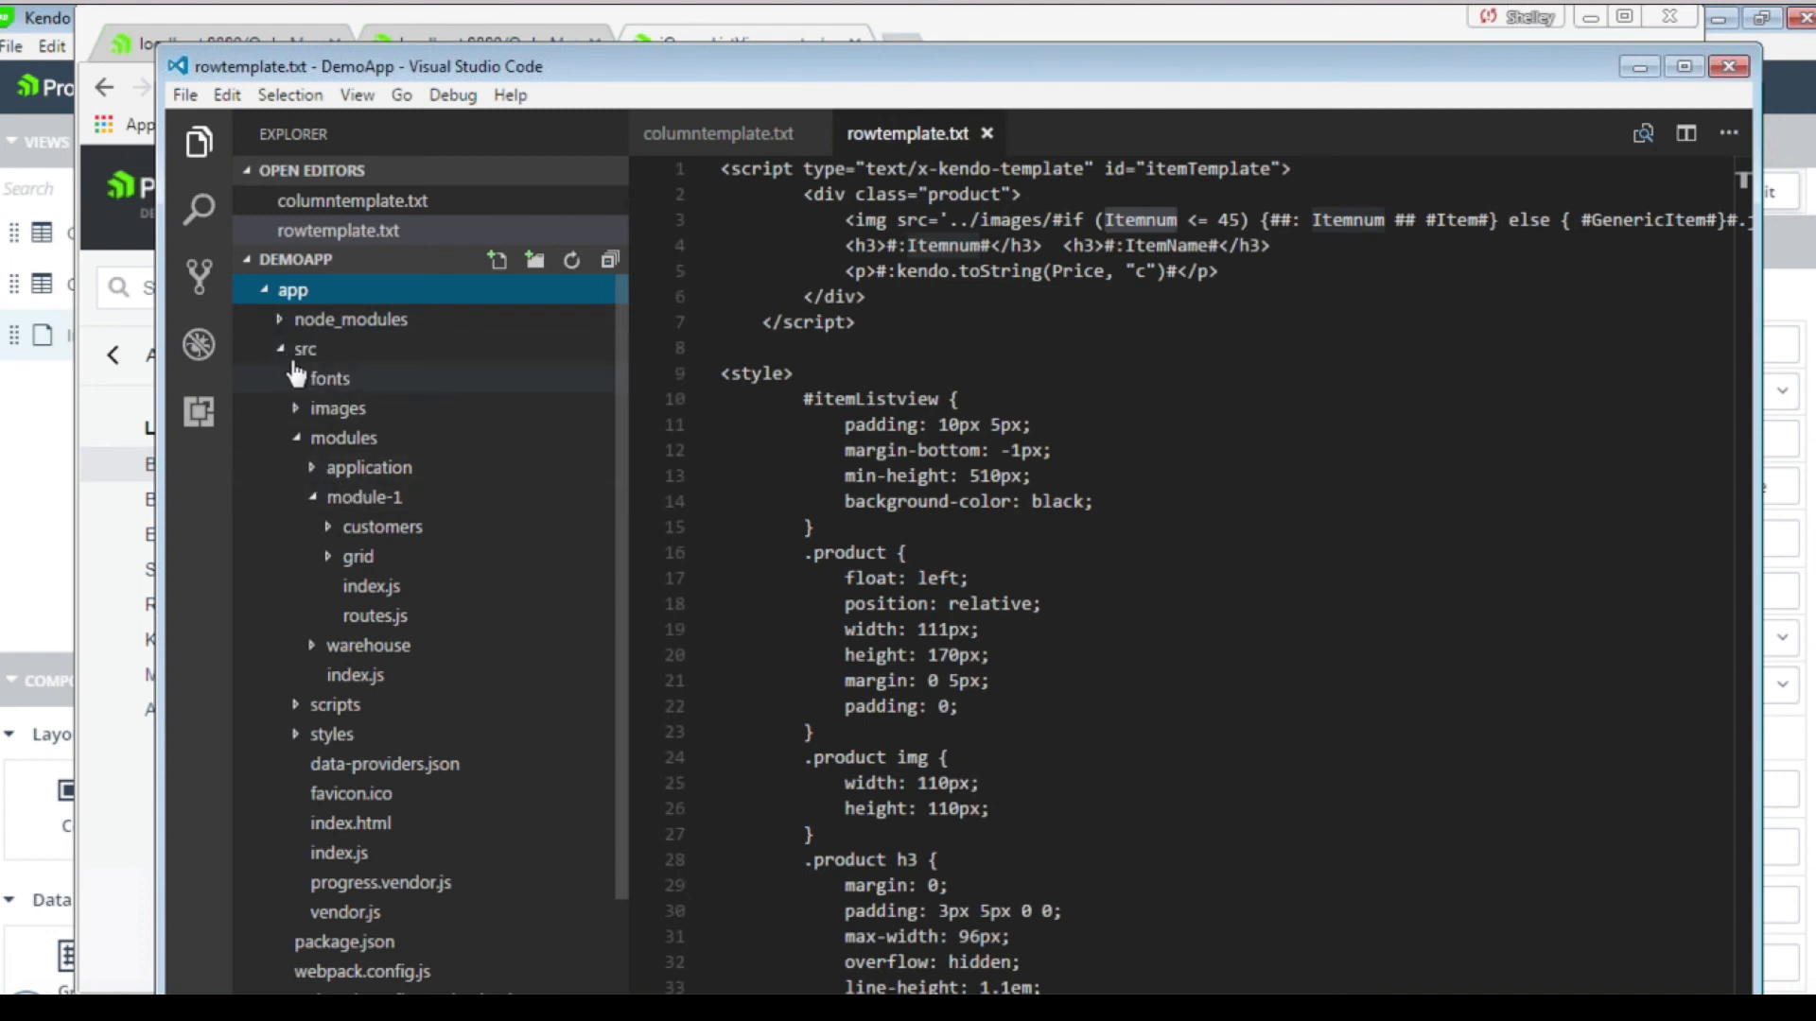
pyautogui.moveTo(305, 349)
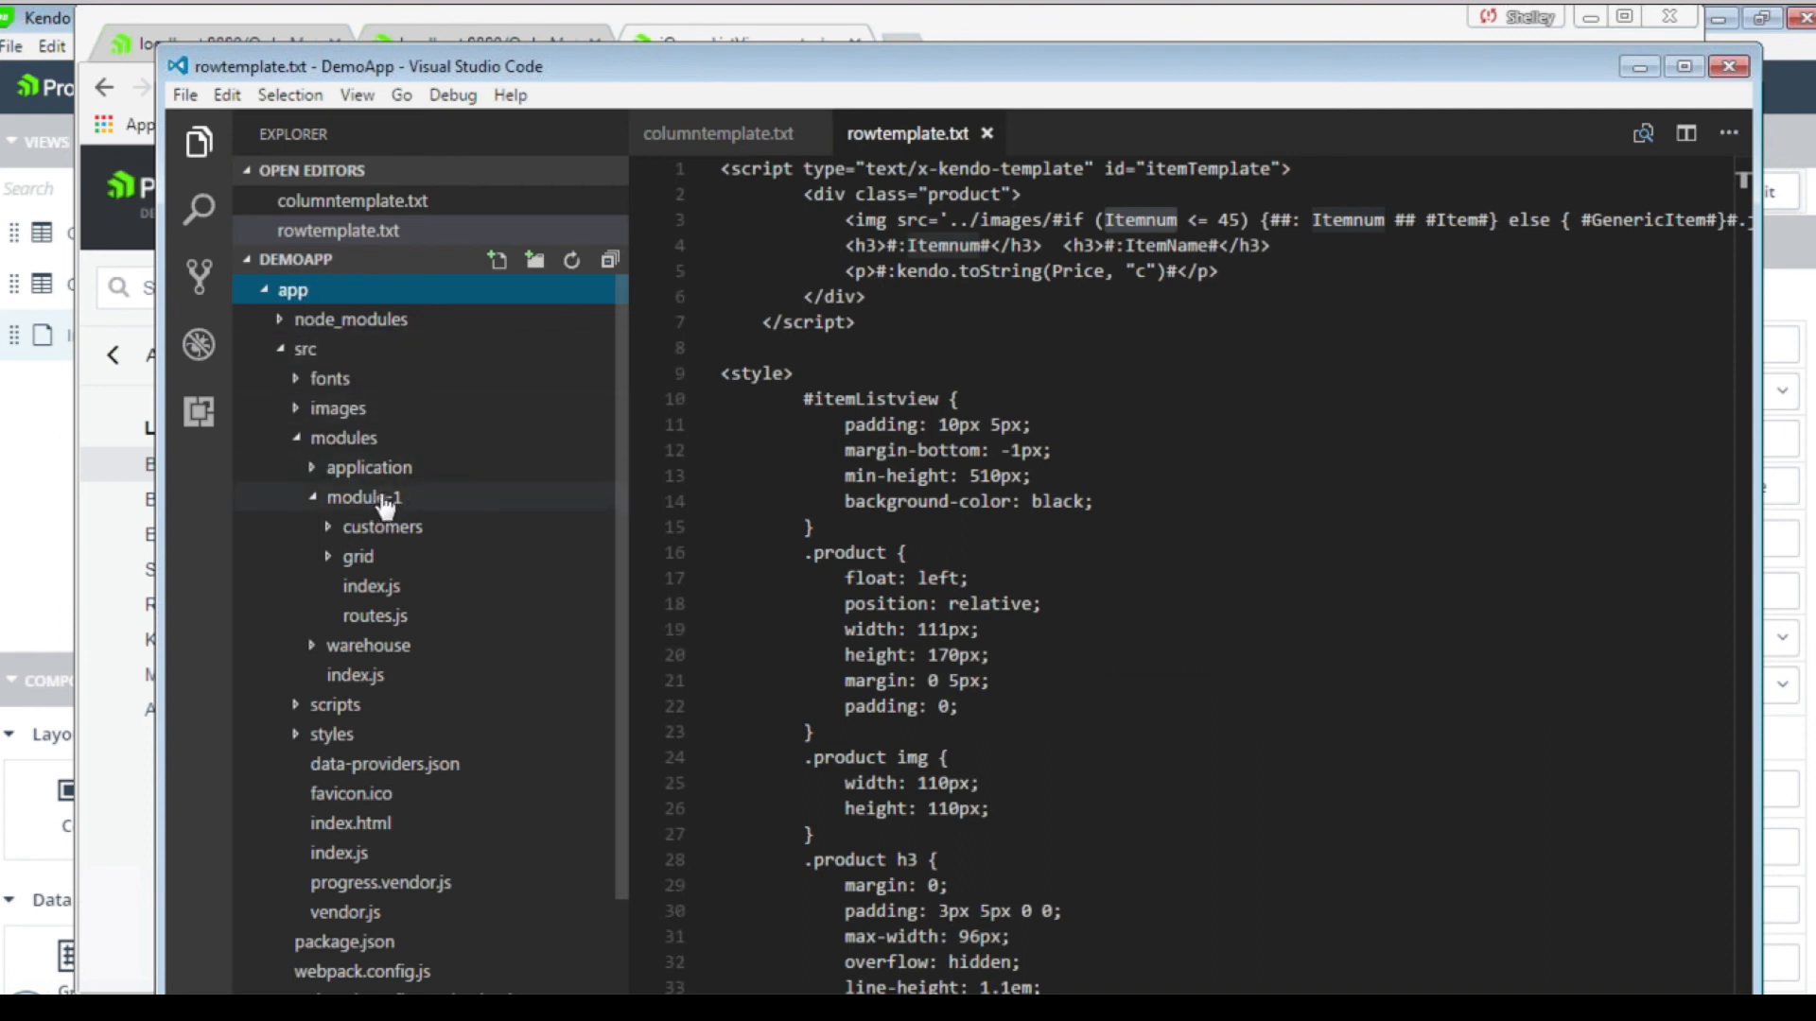
pyautogui.click(365, 497)
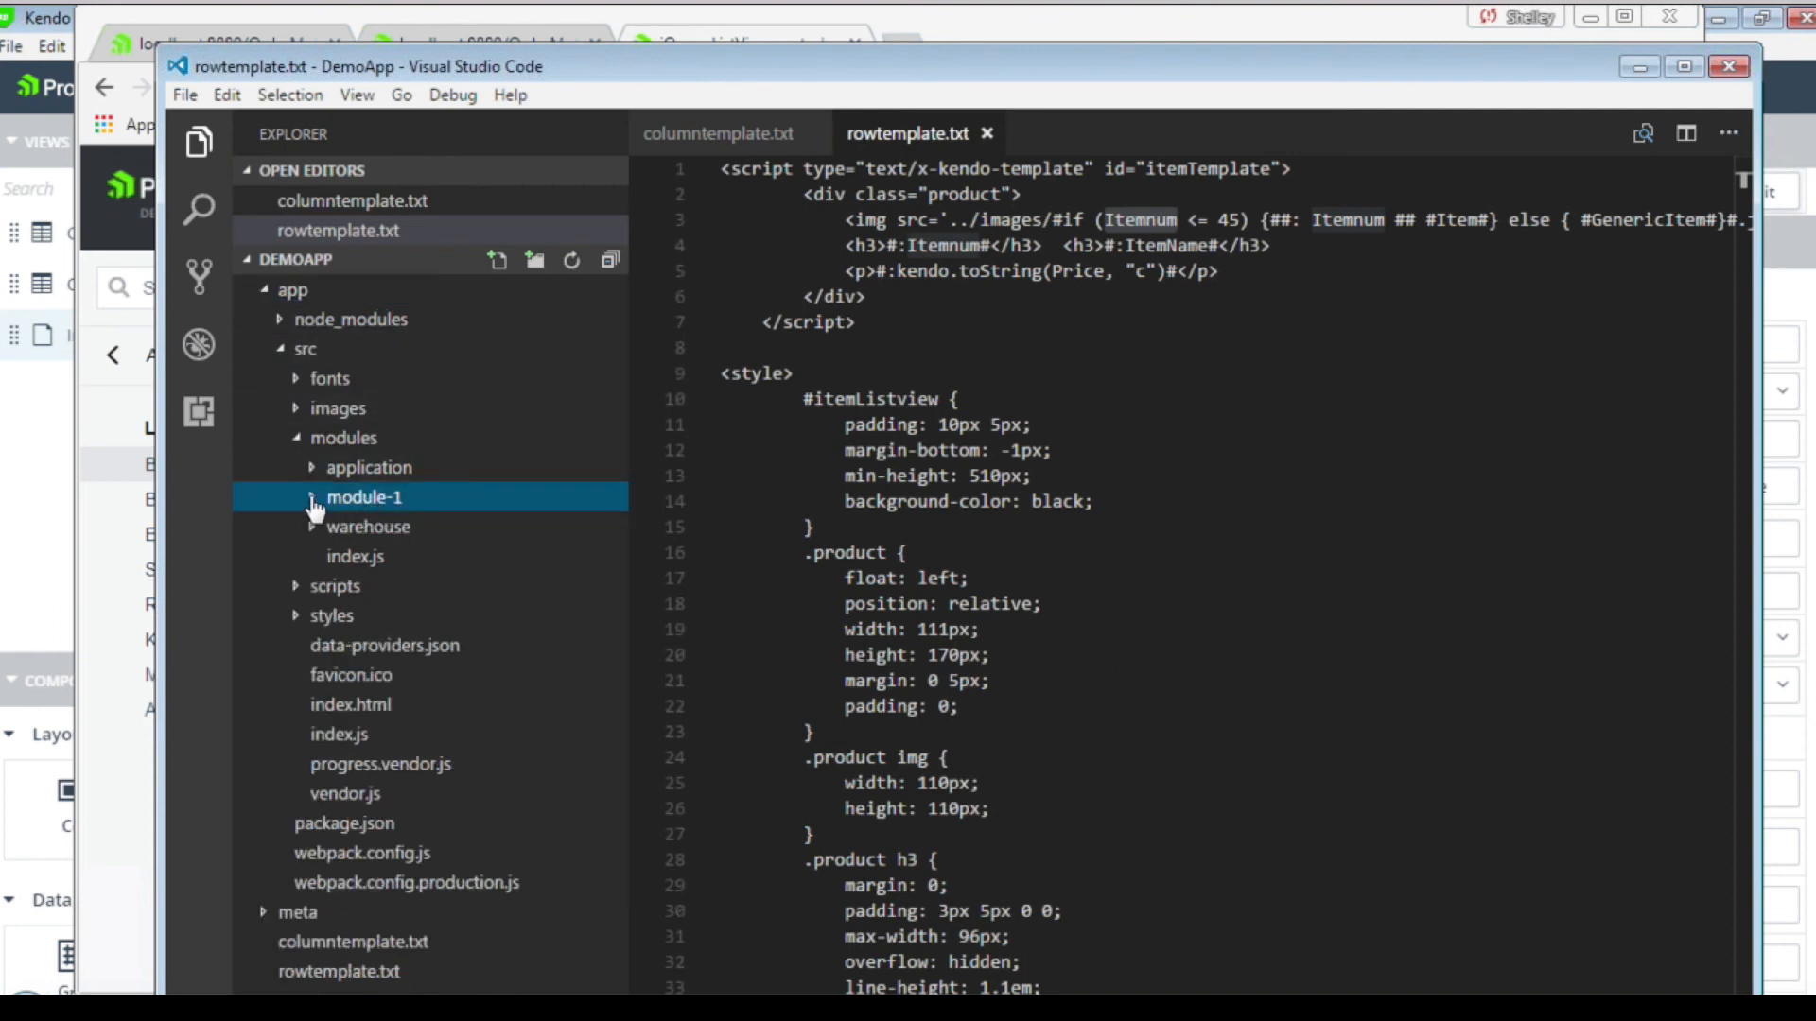
pyautogui.click(365, 497)
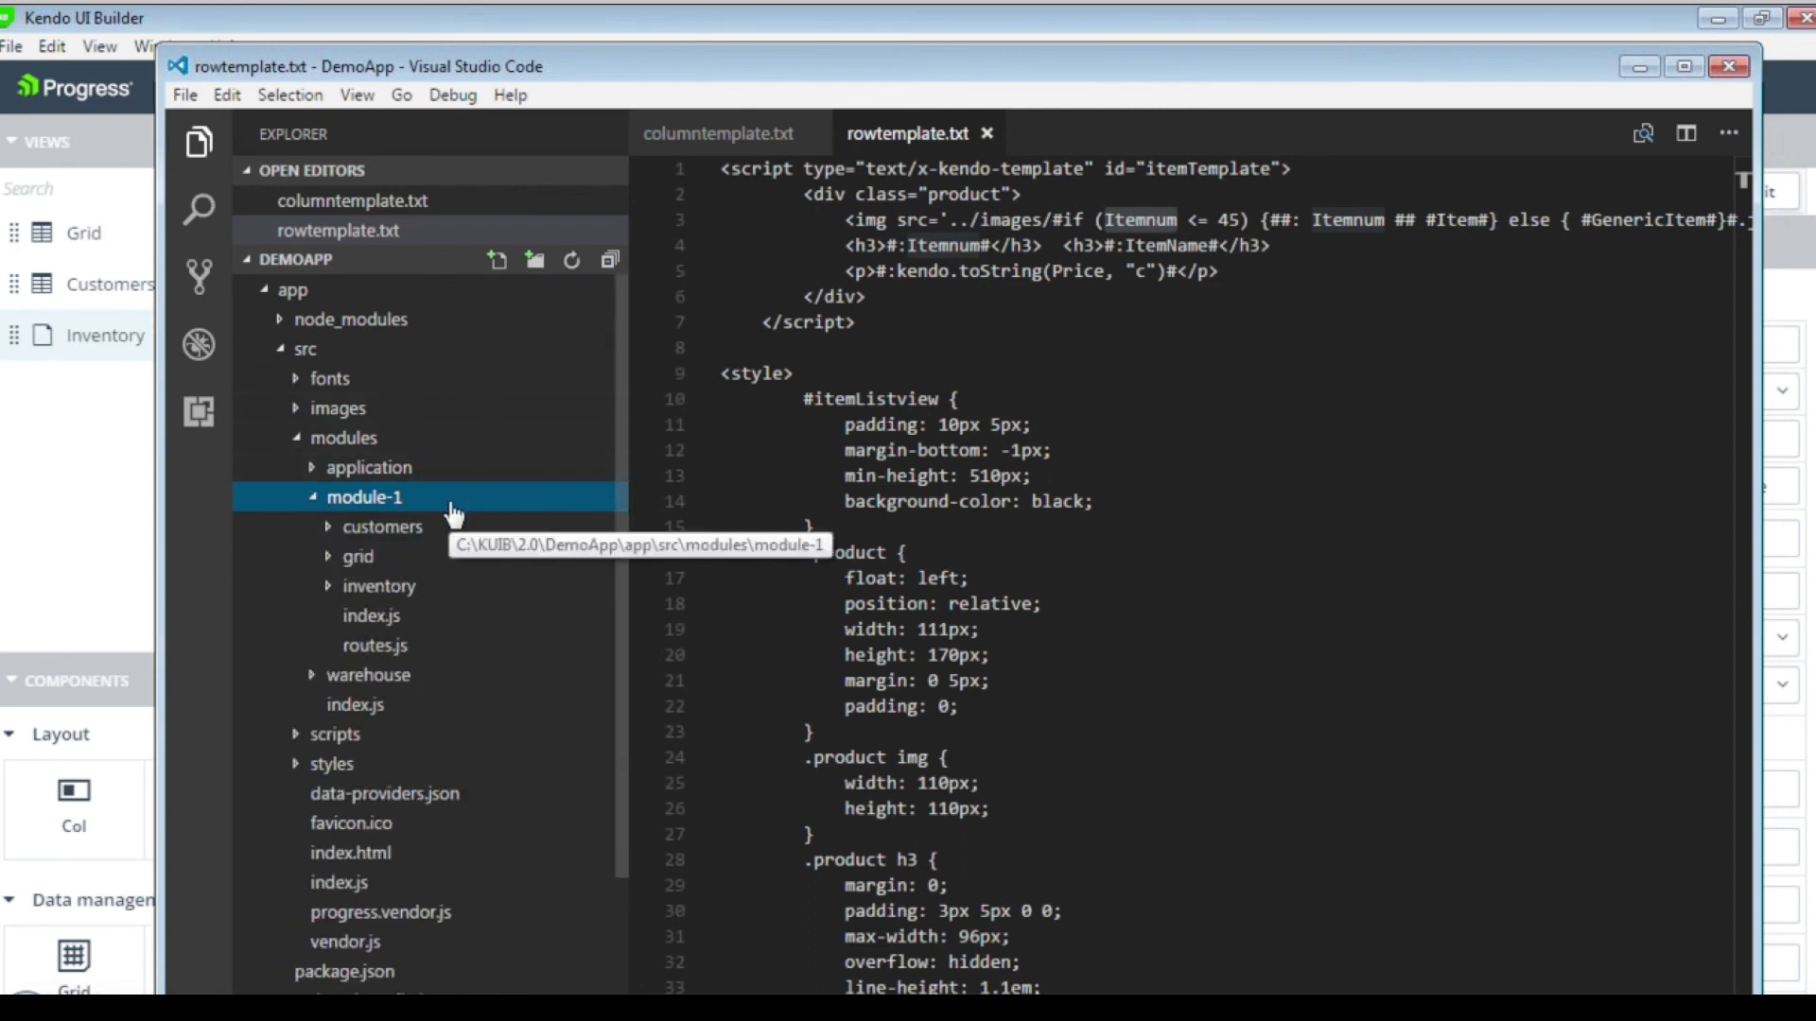
pyautogui.click(378, 584)
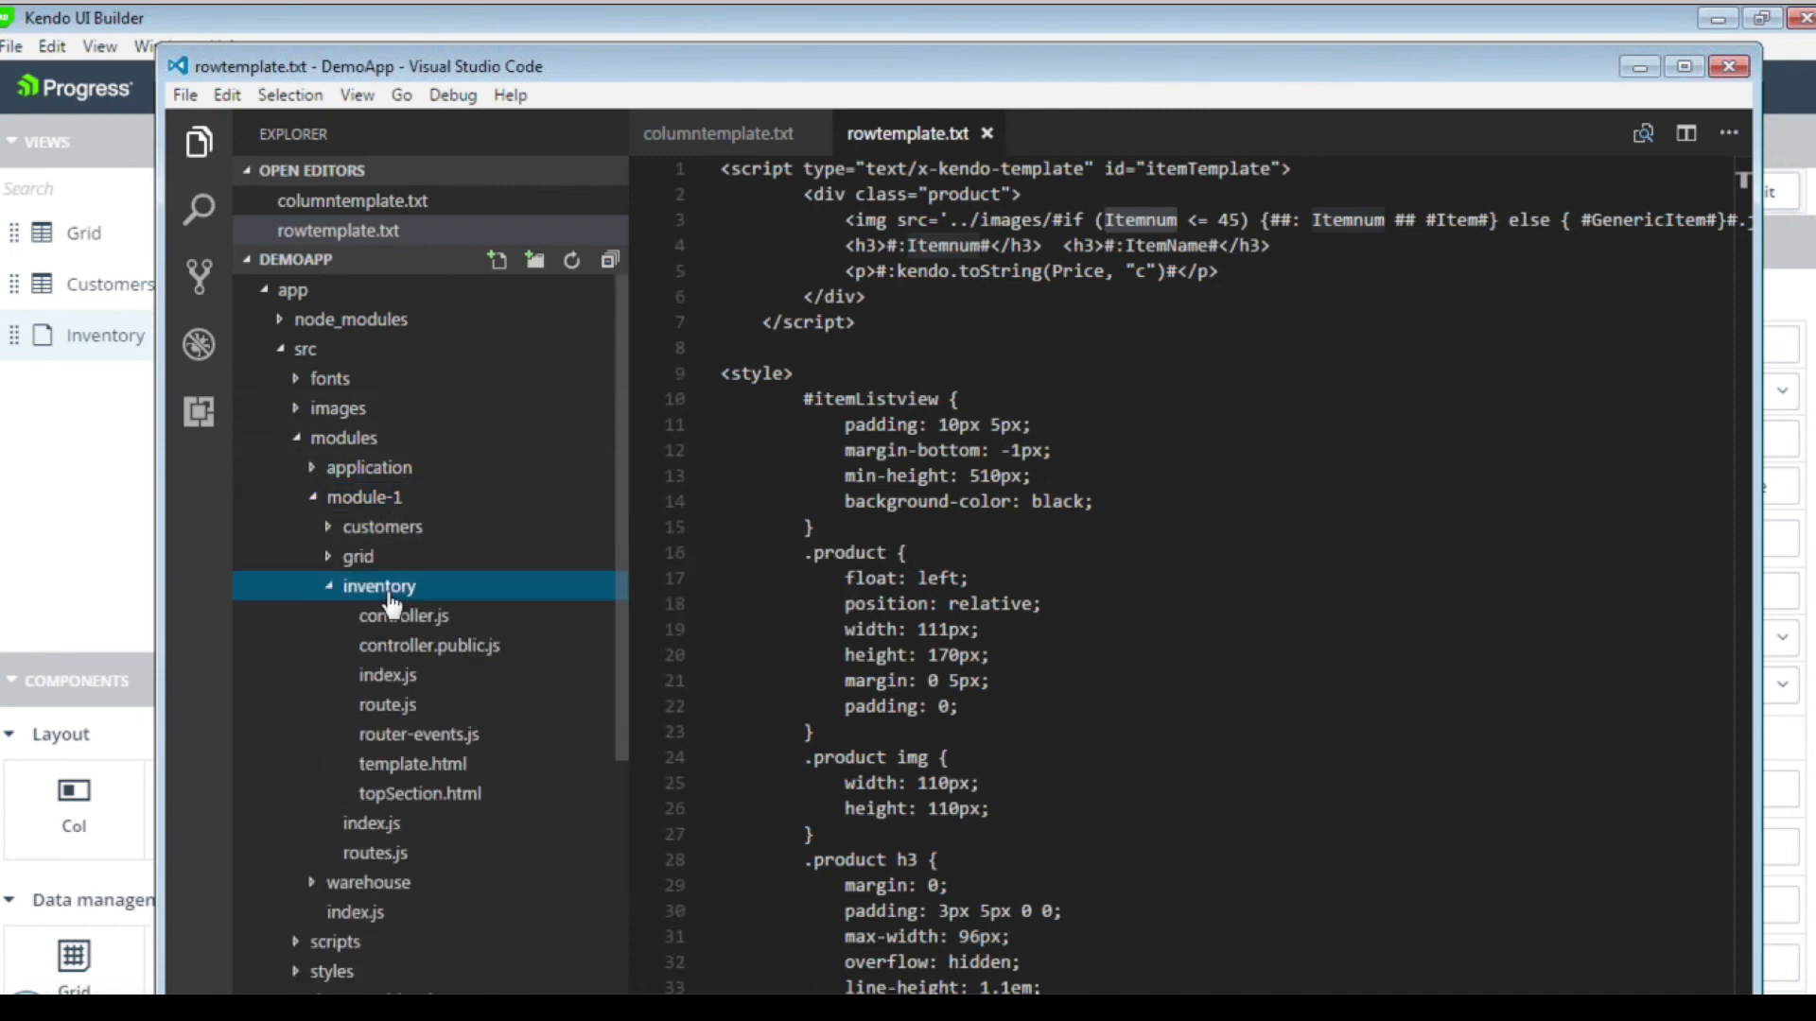
pyautogui.moveTo(399, 597)
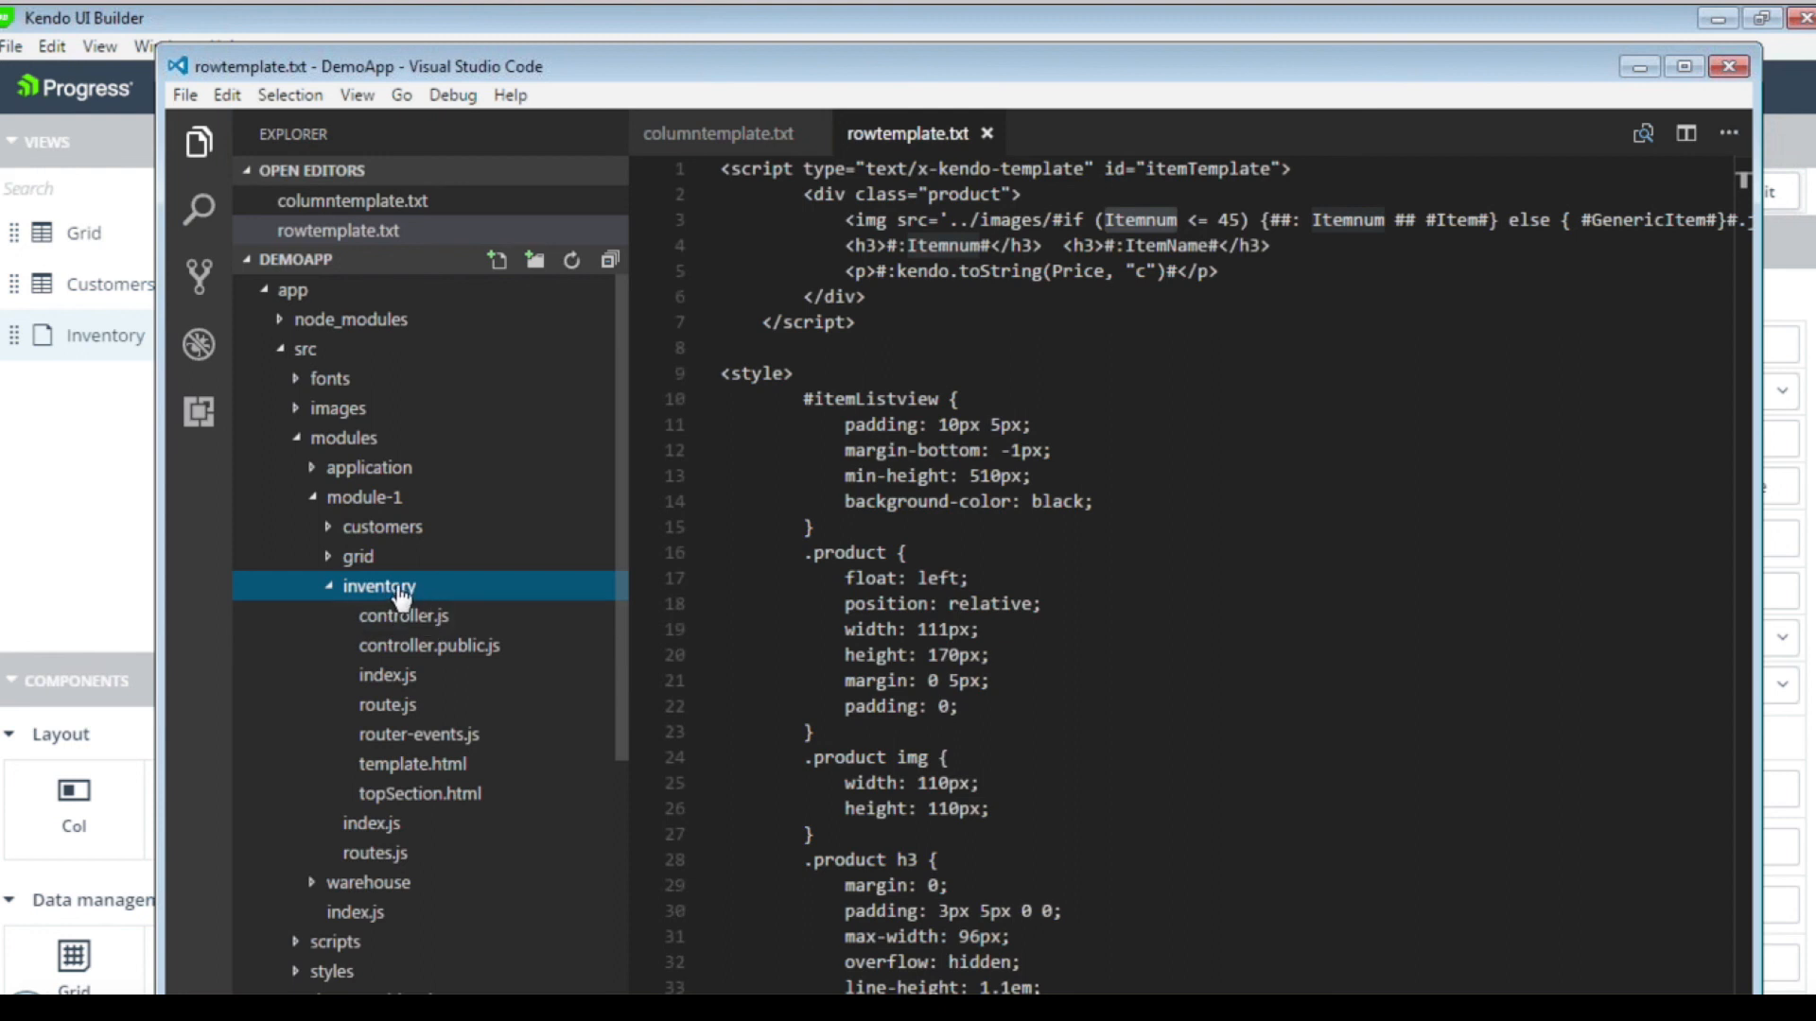
pyautogui.moveTo(417, 613)
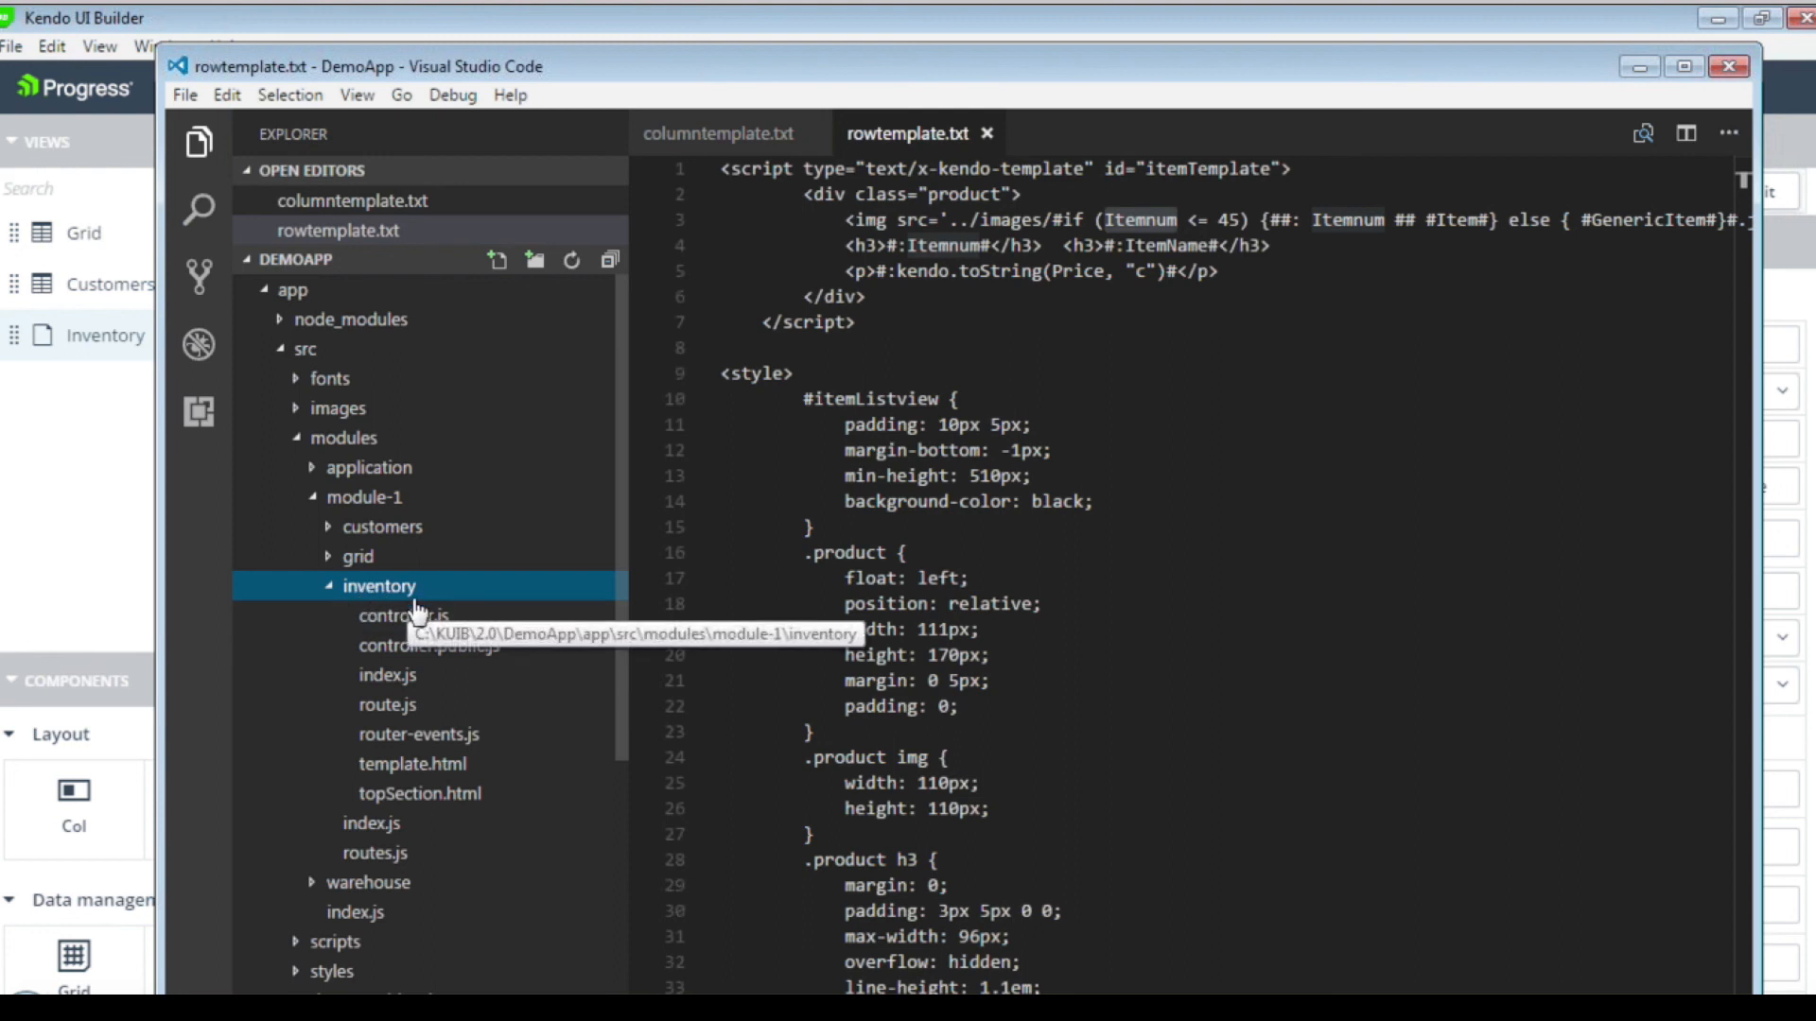
pyautogui.moveTo(429, 645)
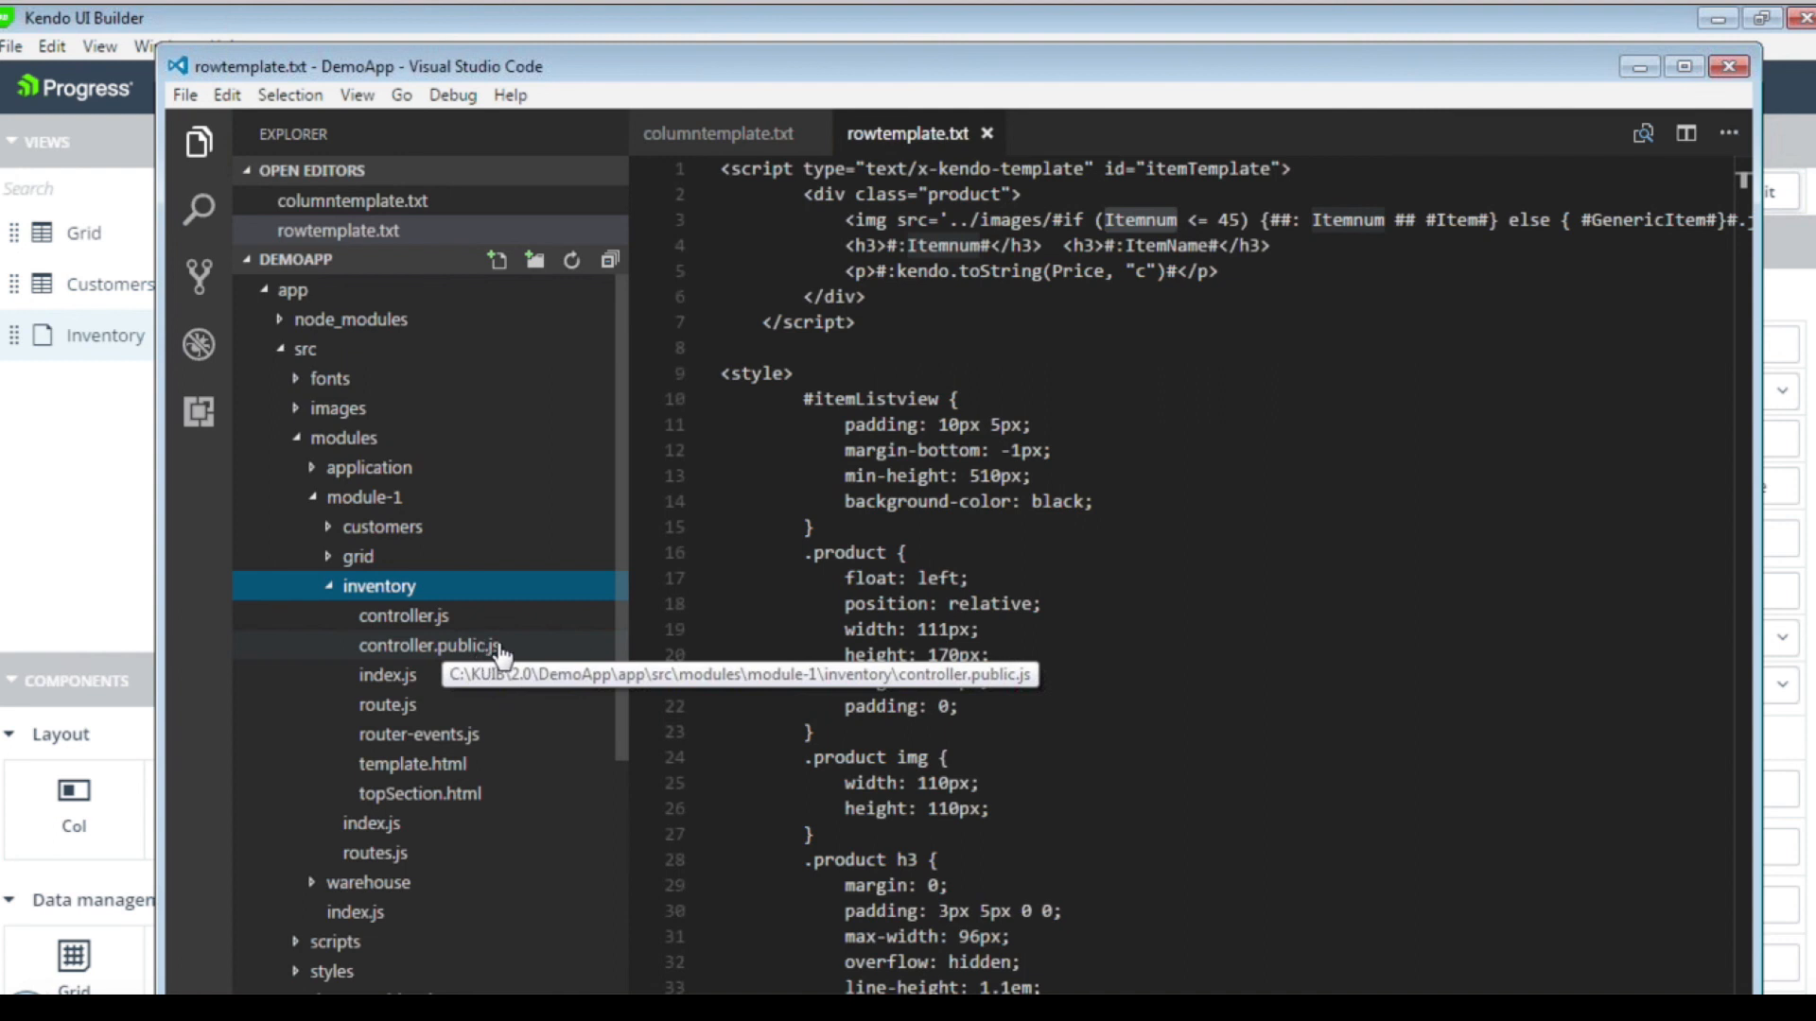
pyautogui.click(431, 645)
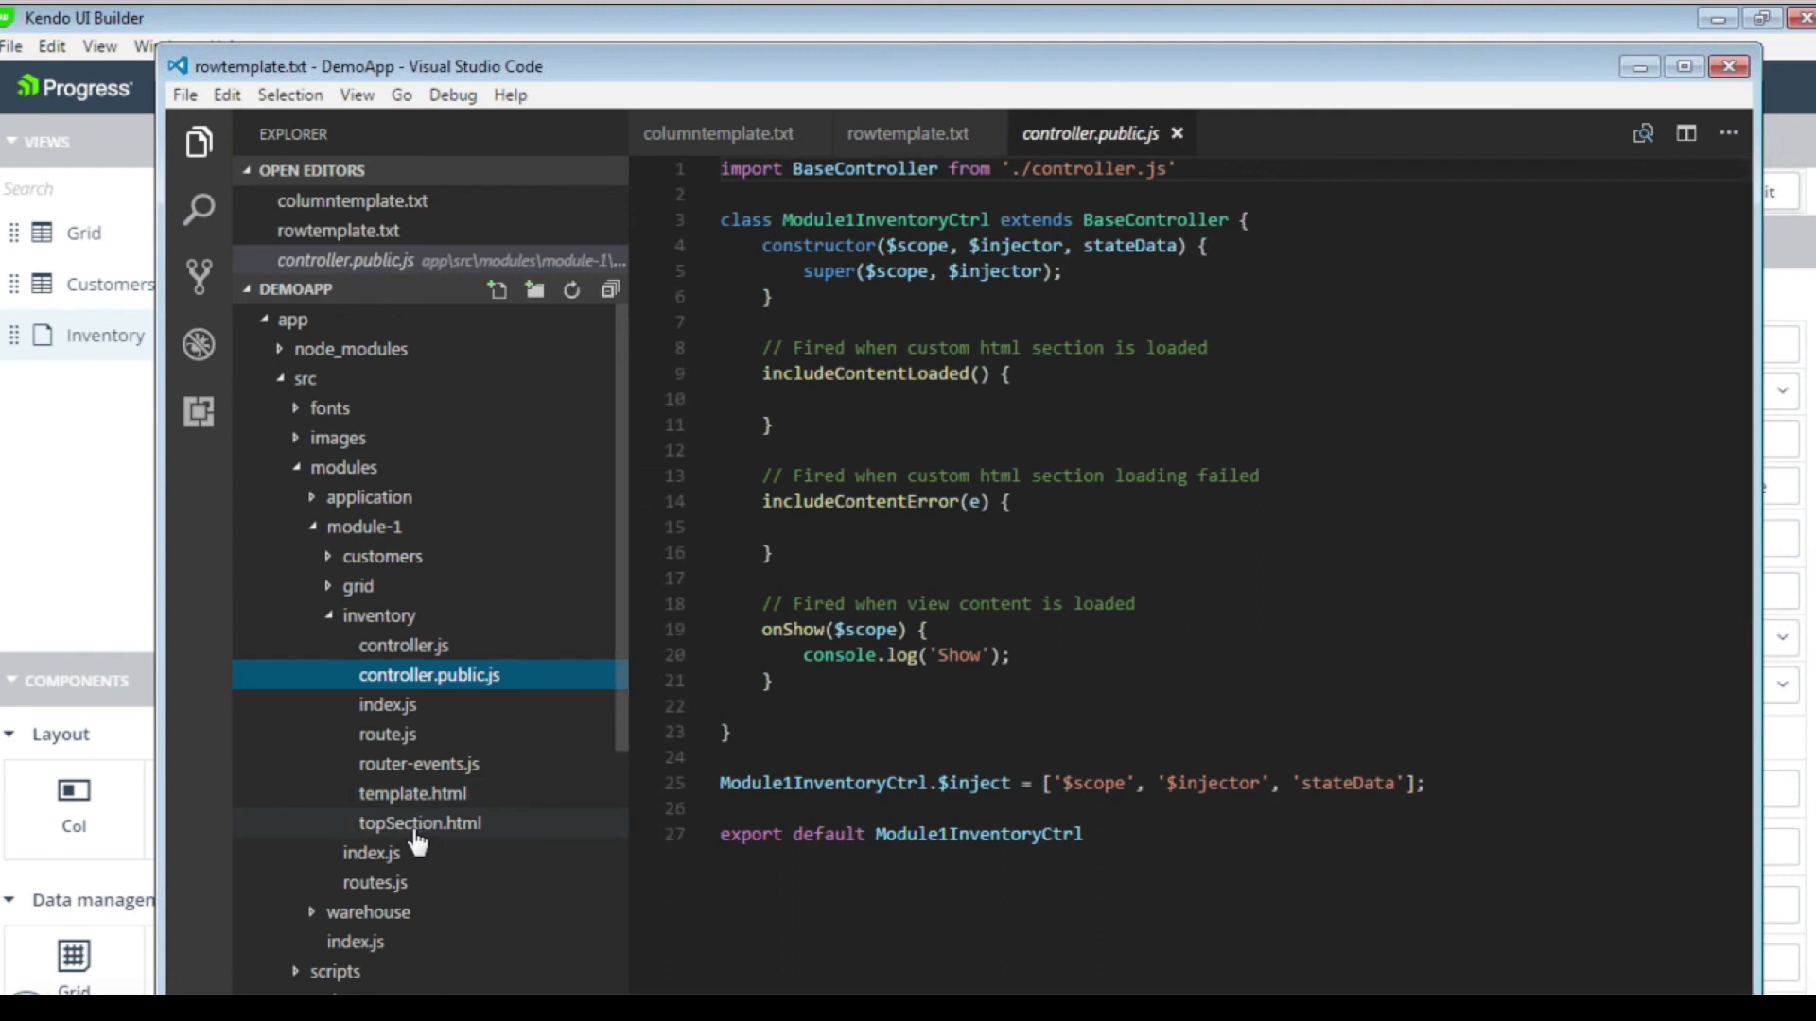
pyautogui.moveTo(418, 822)
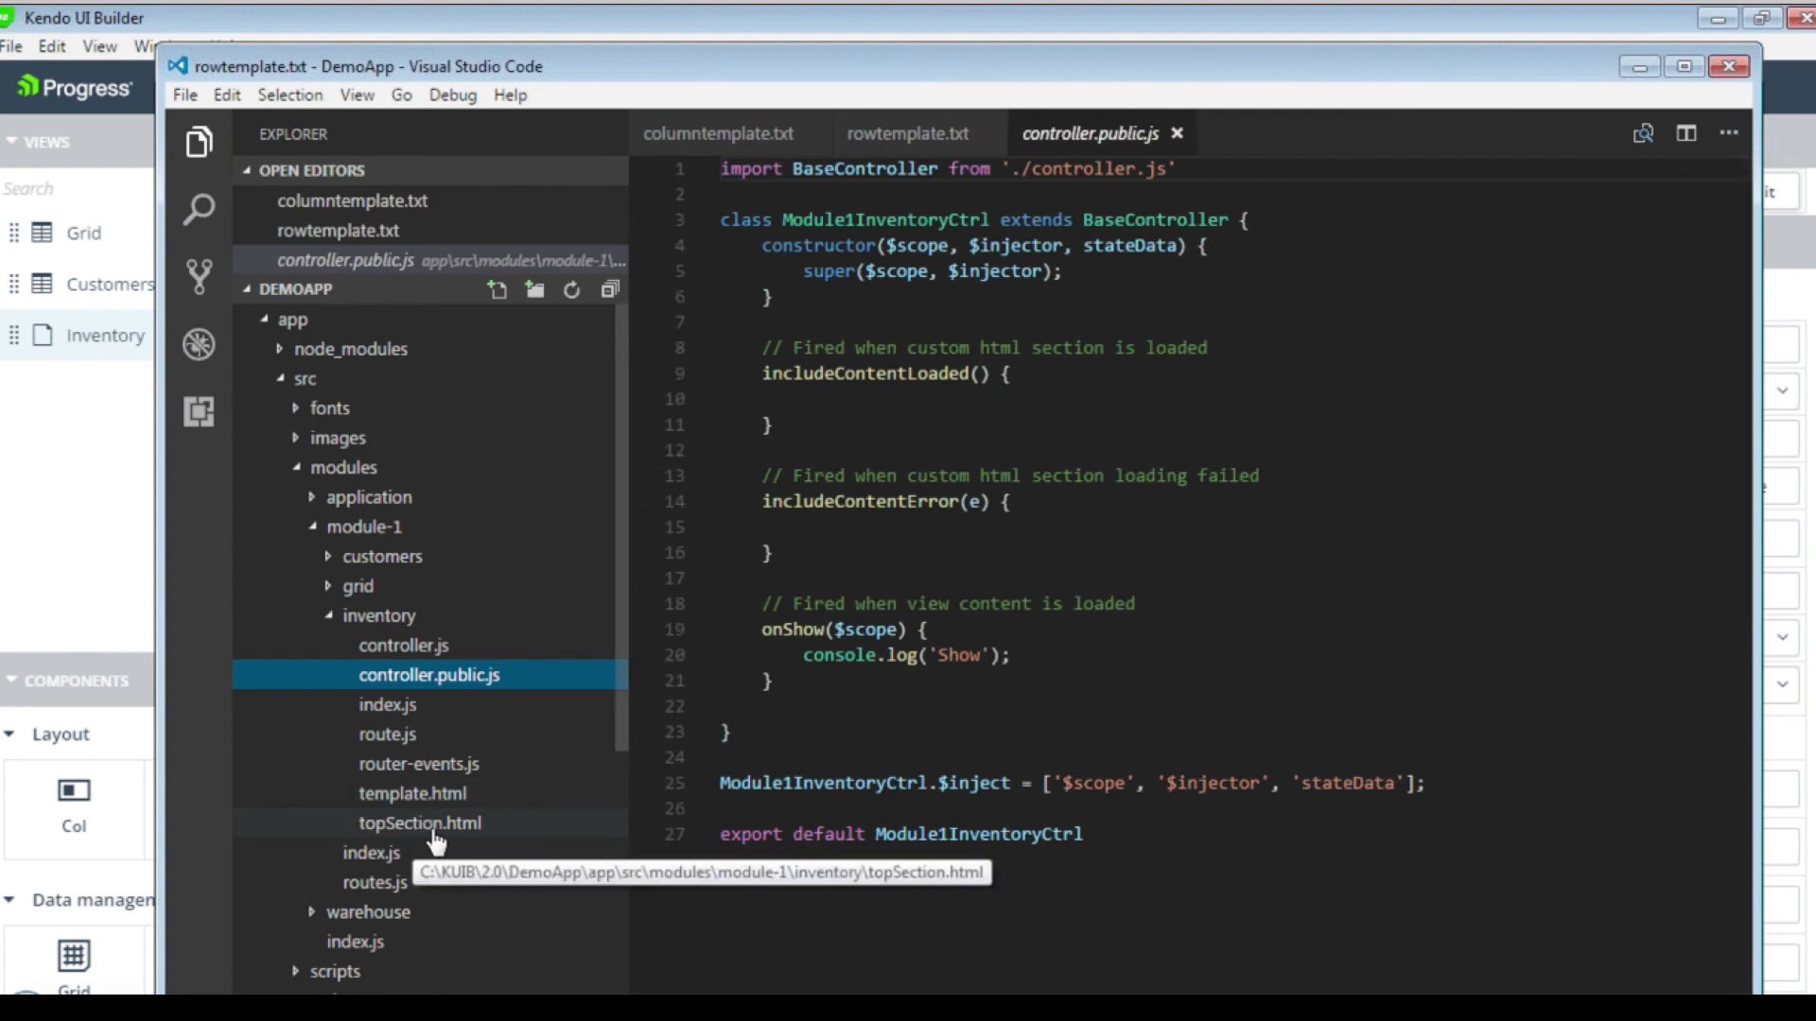
# Copy rowtemplate.txt's itemTemplate script and styles into topSection.html, then return to Kendo UI Builder.
pyautogui.click(420, 822)
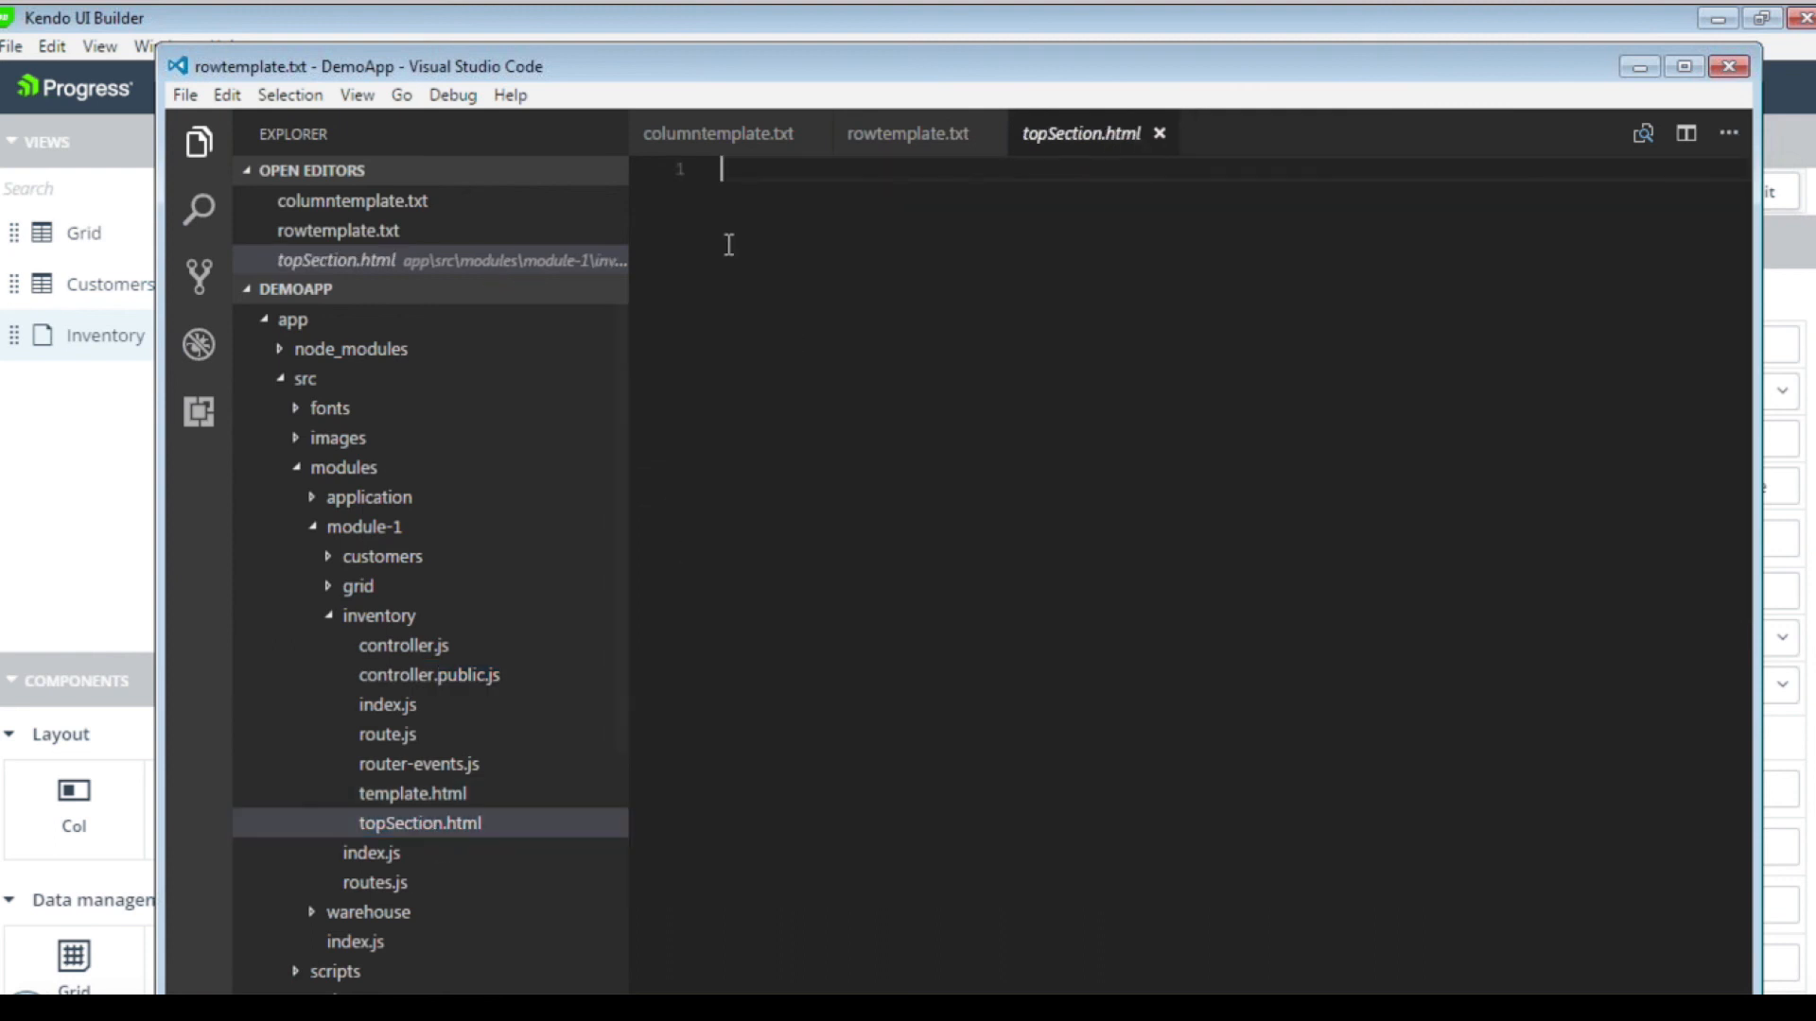
pyautogui.moveTo(763, 253)
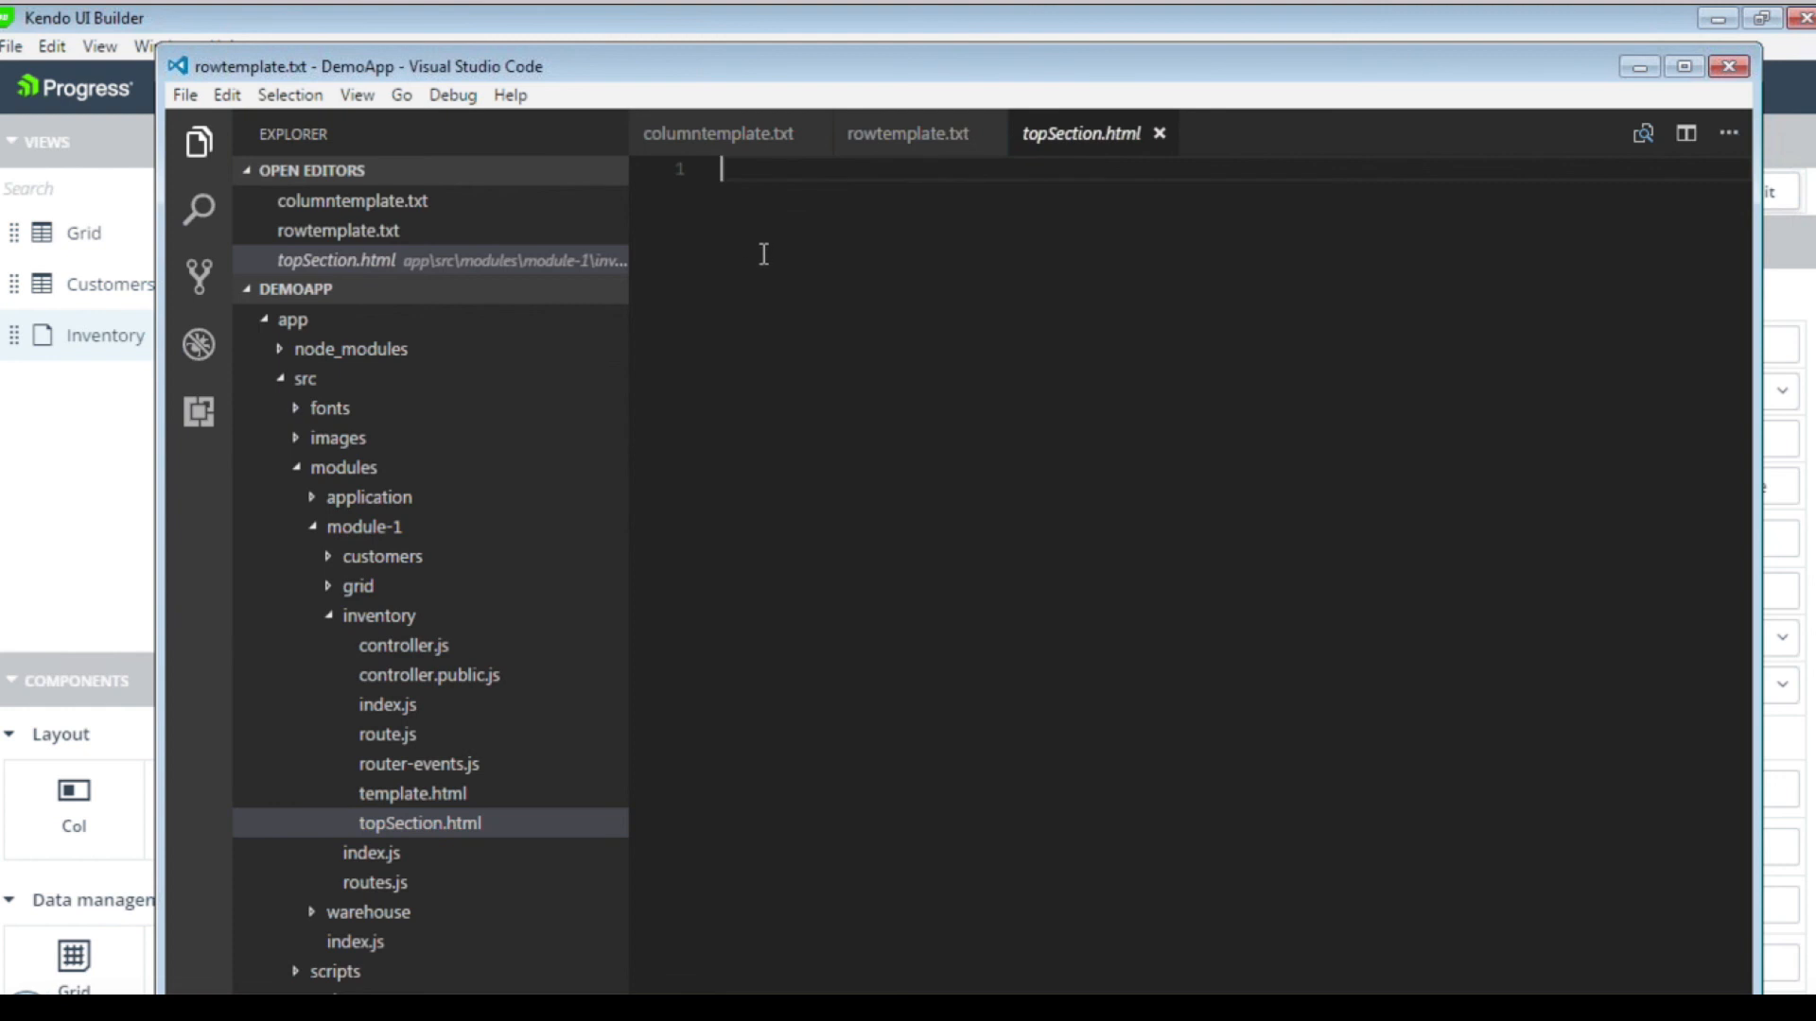
pyautogui.click(907, 133)
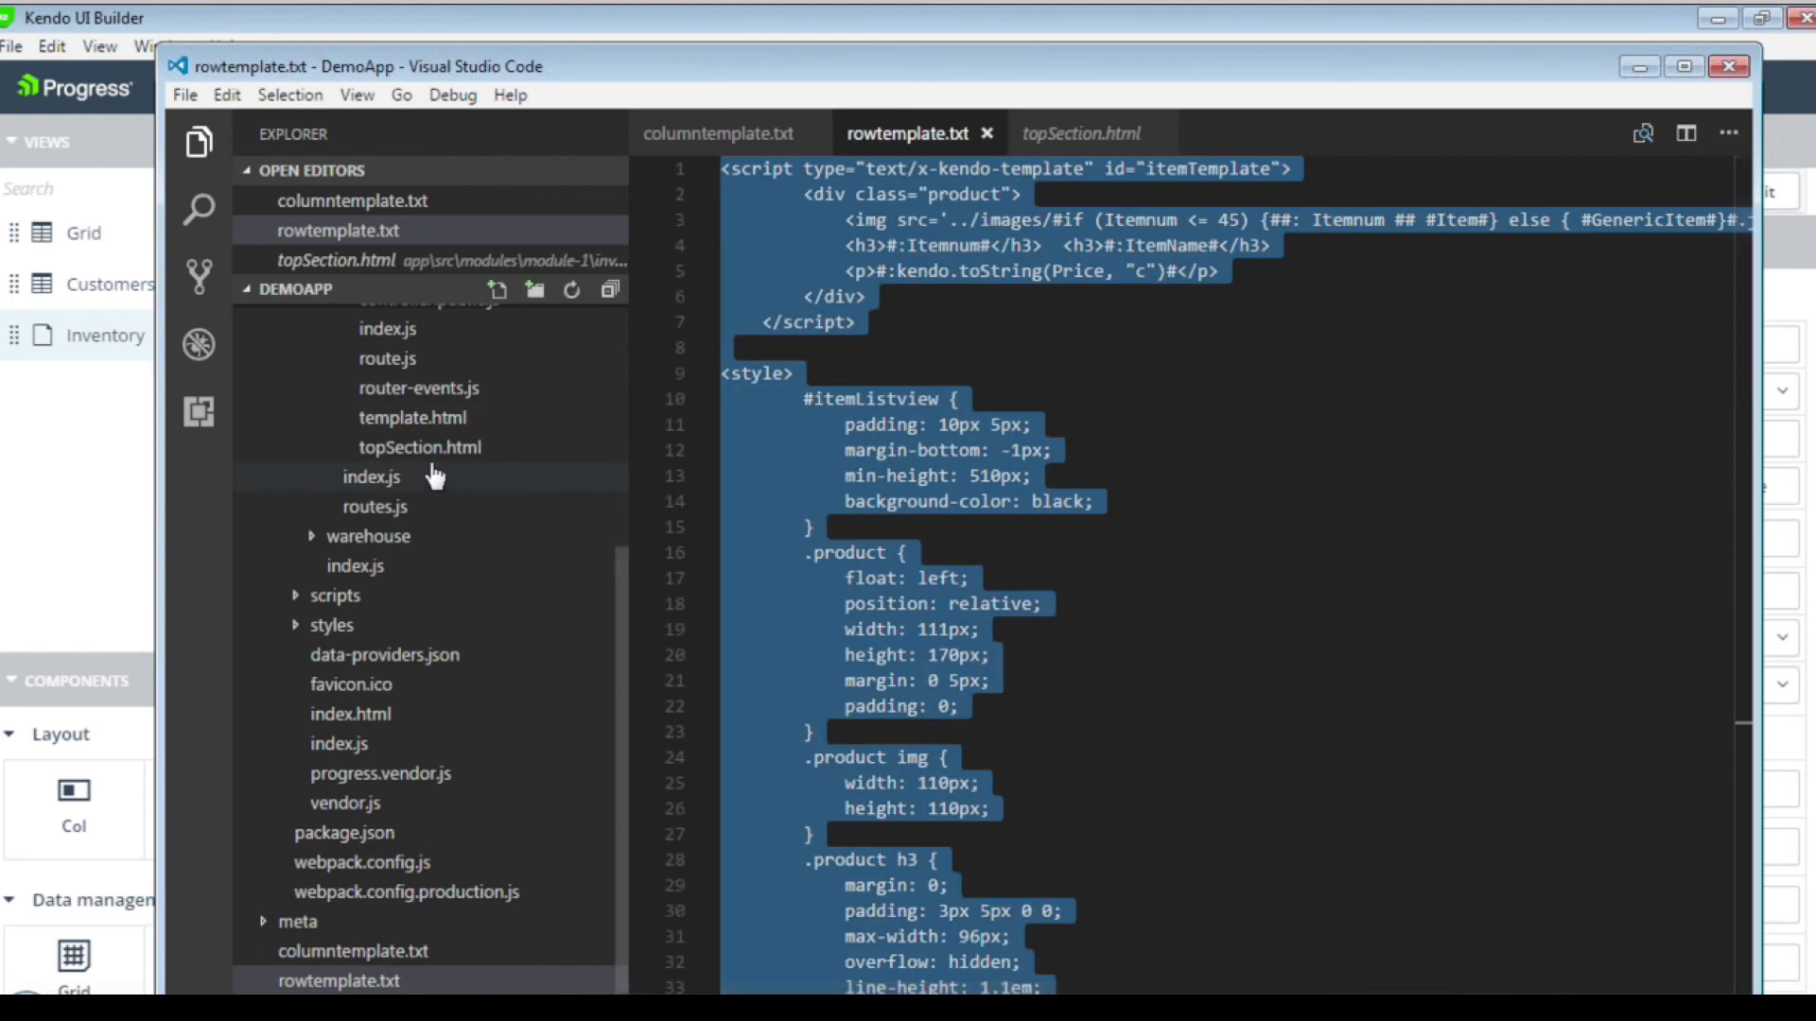
pyautogui.click(1083, 133)
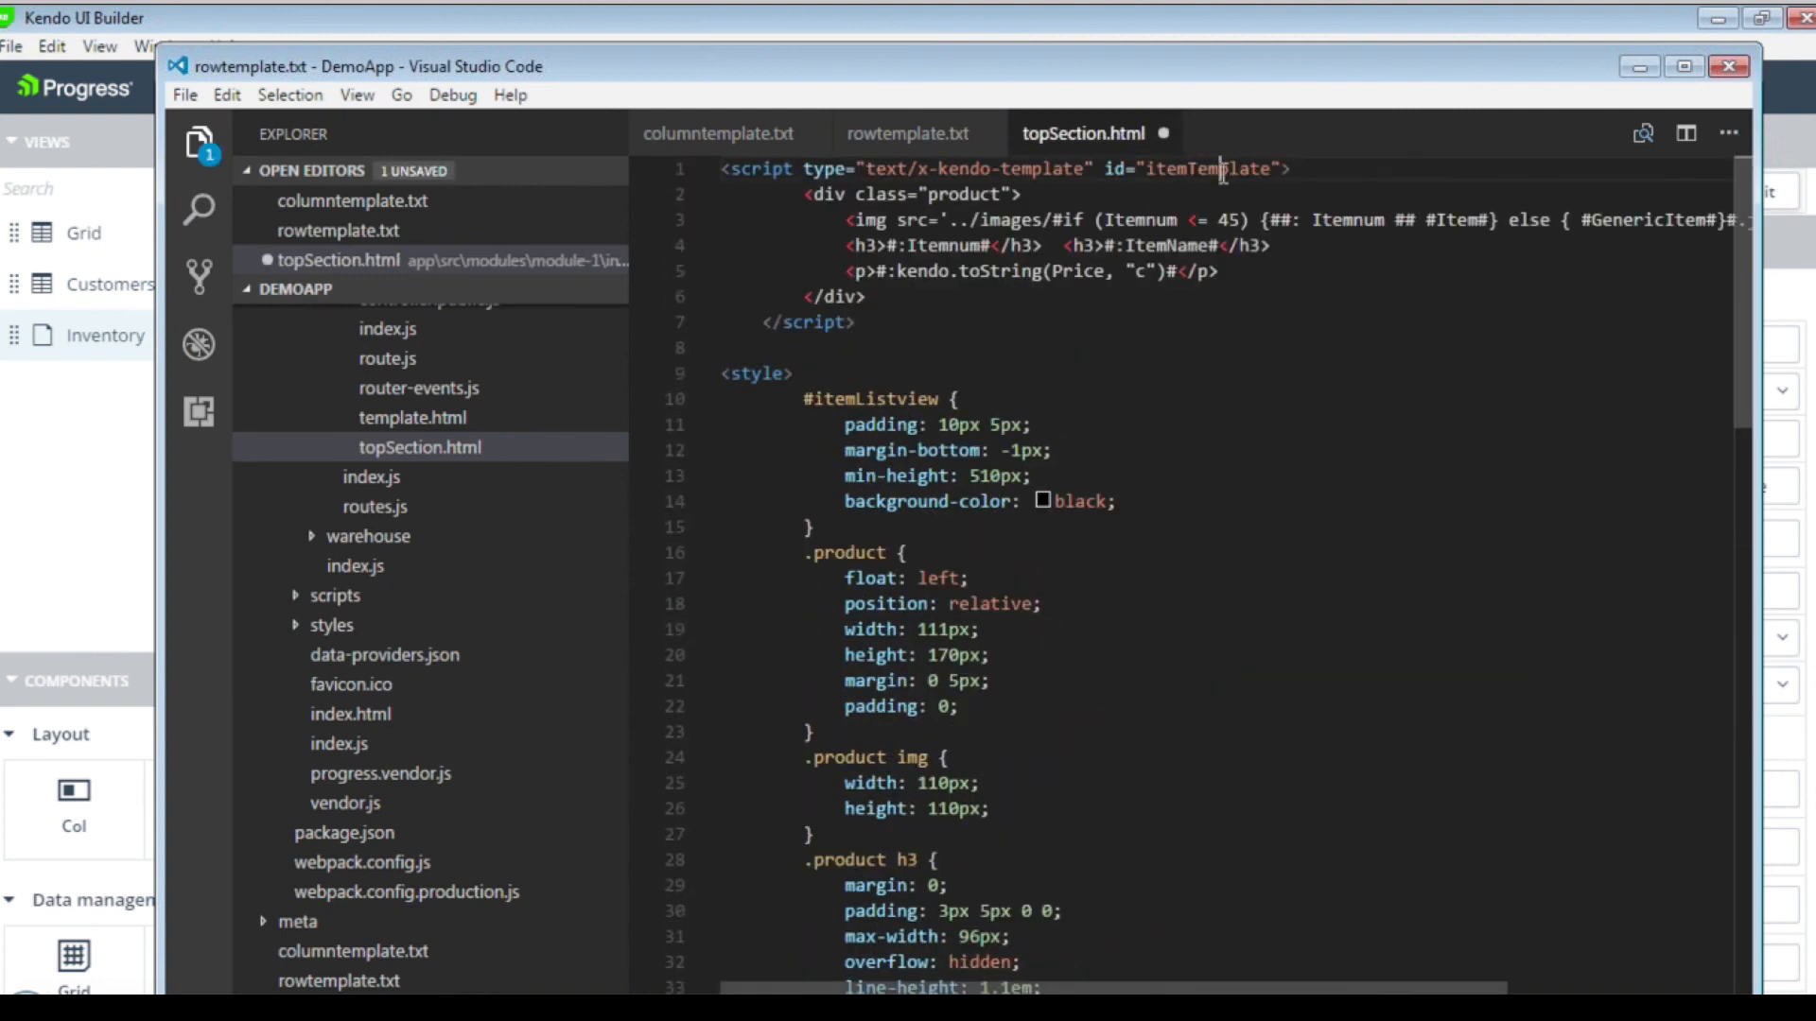
pyautogui.doubleClick(1208, 169)
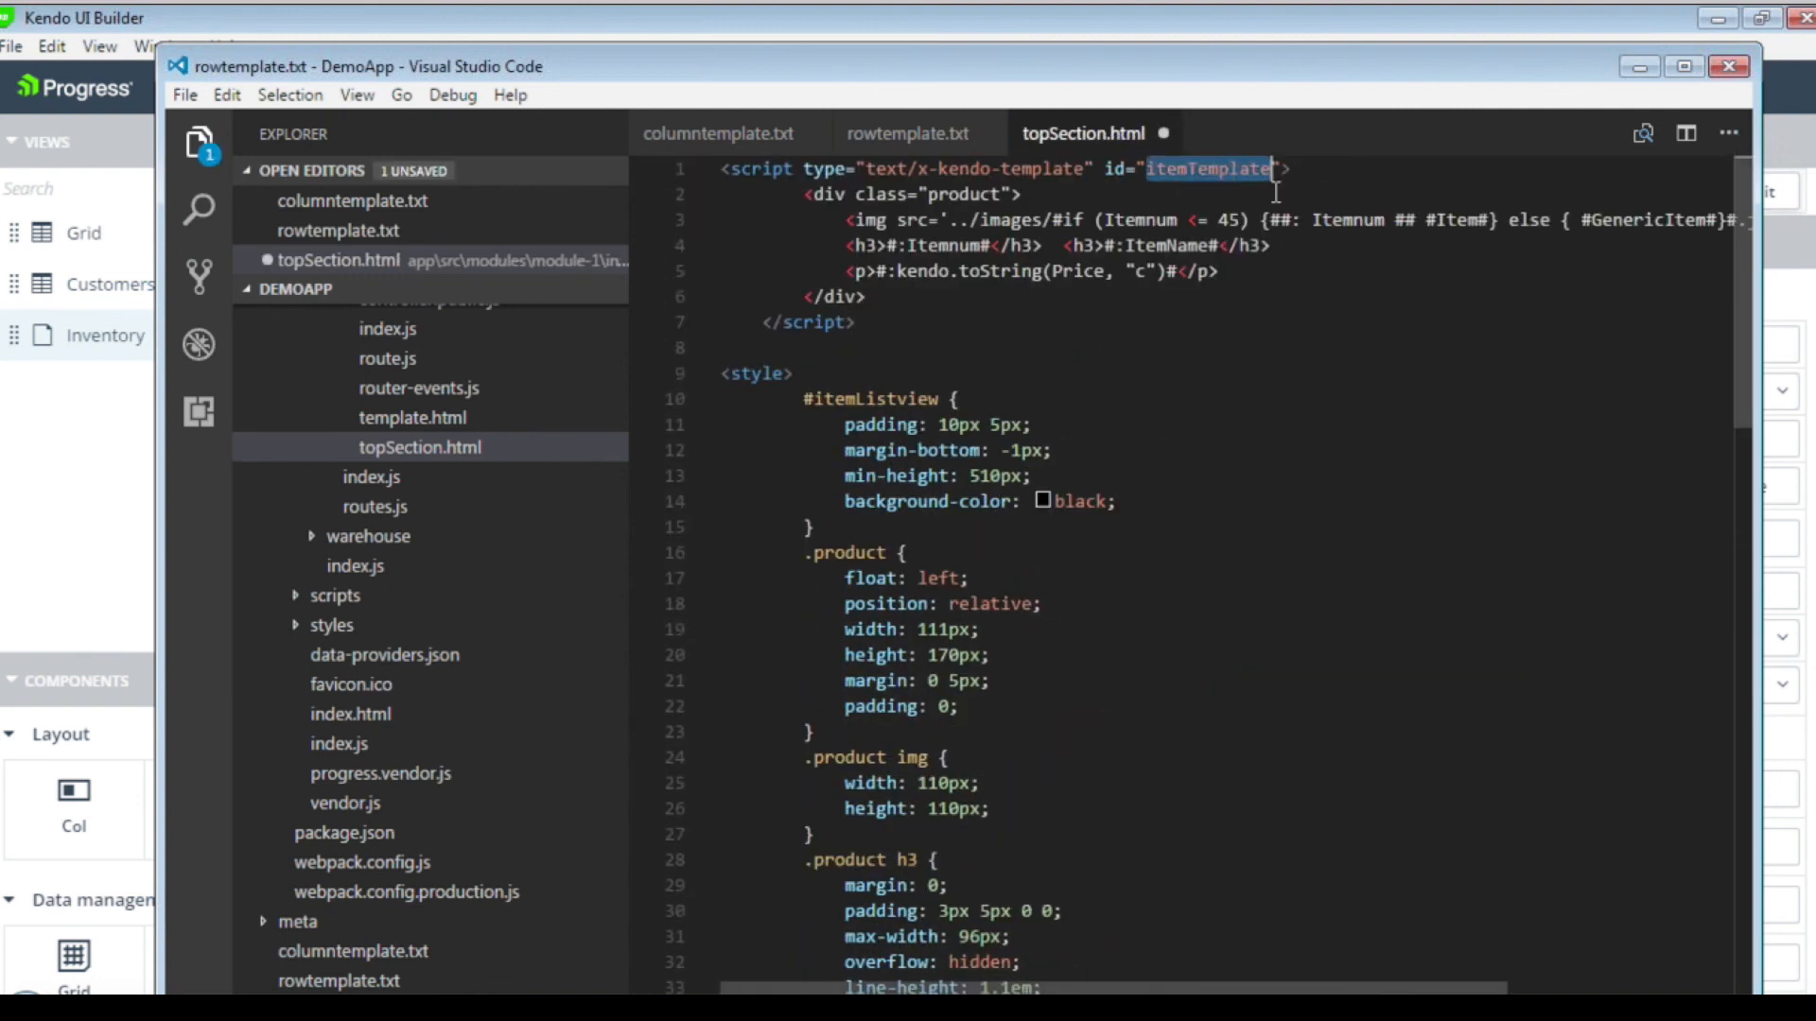
pyautogui.click(183, 94)
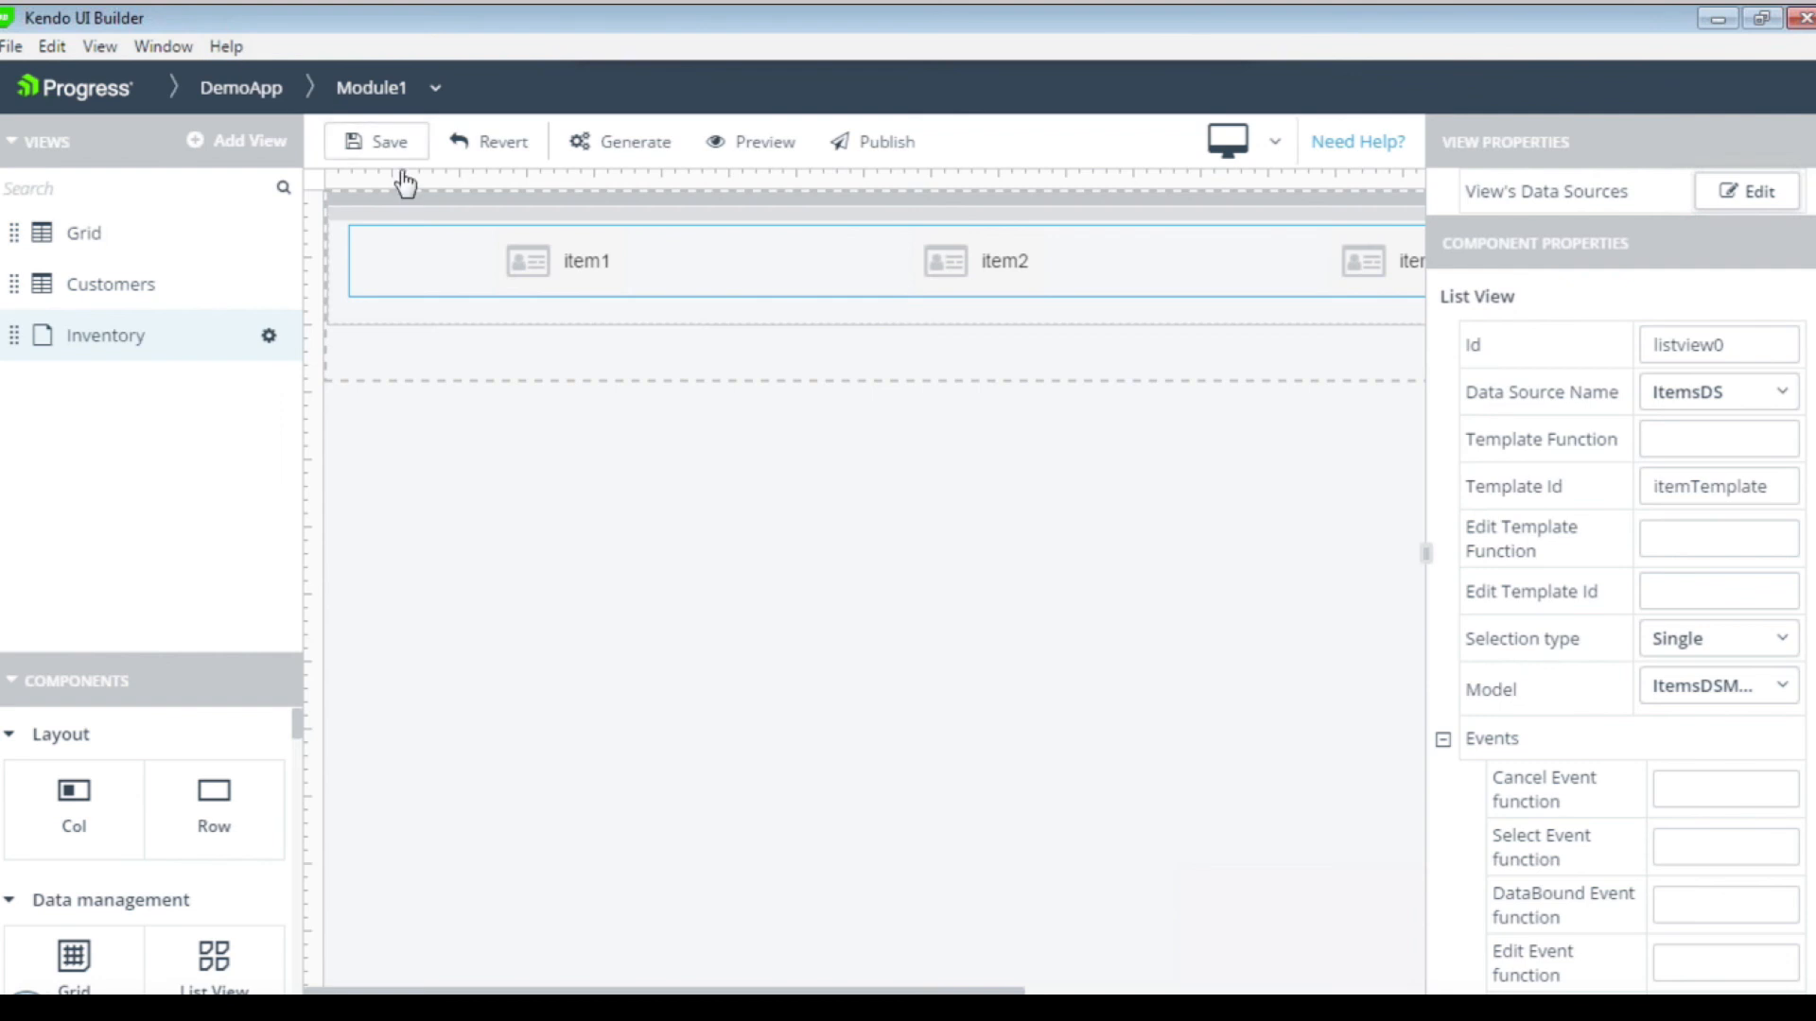
# Save the Inventory view, regenerate DemoApp and launch its browser preview.
pyautogui.click(762, 140)
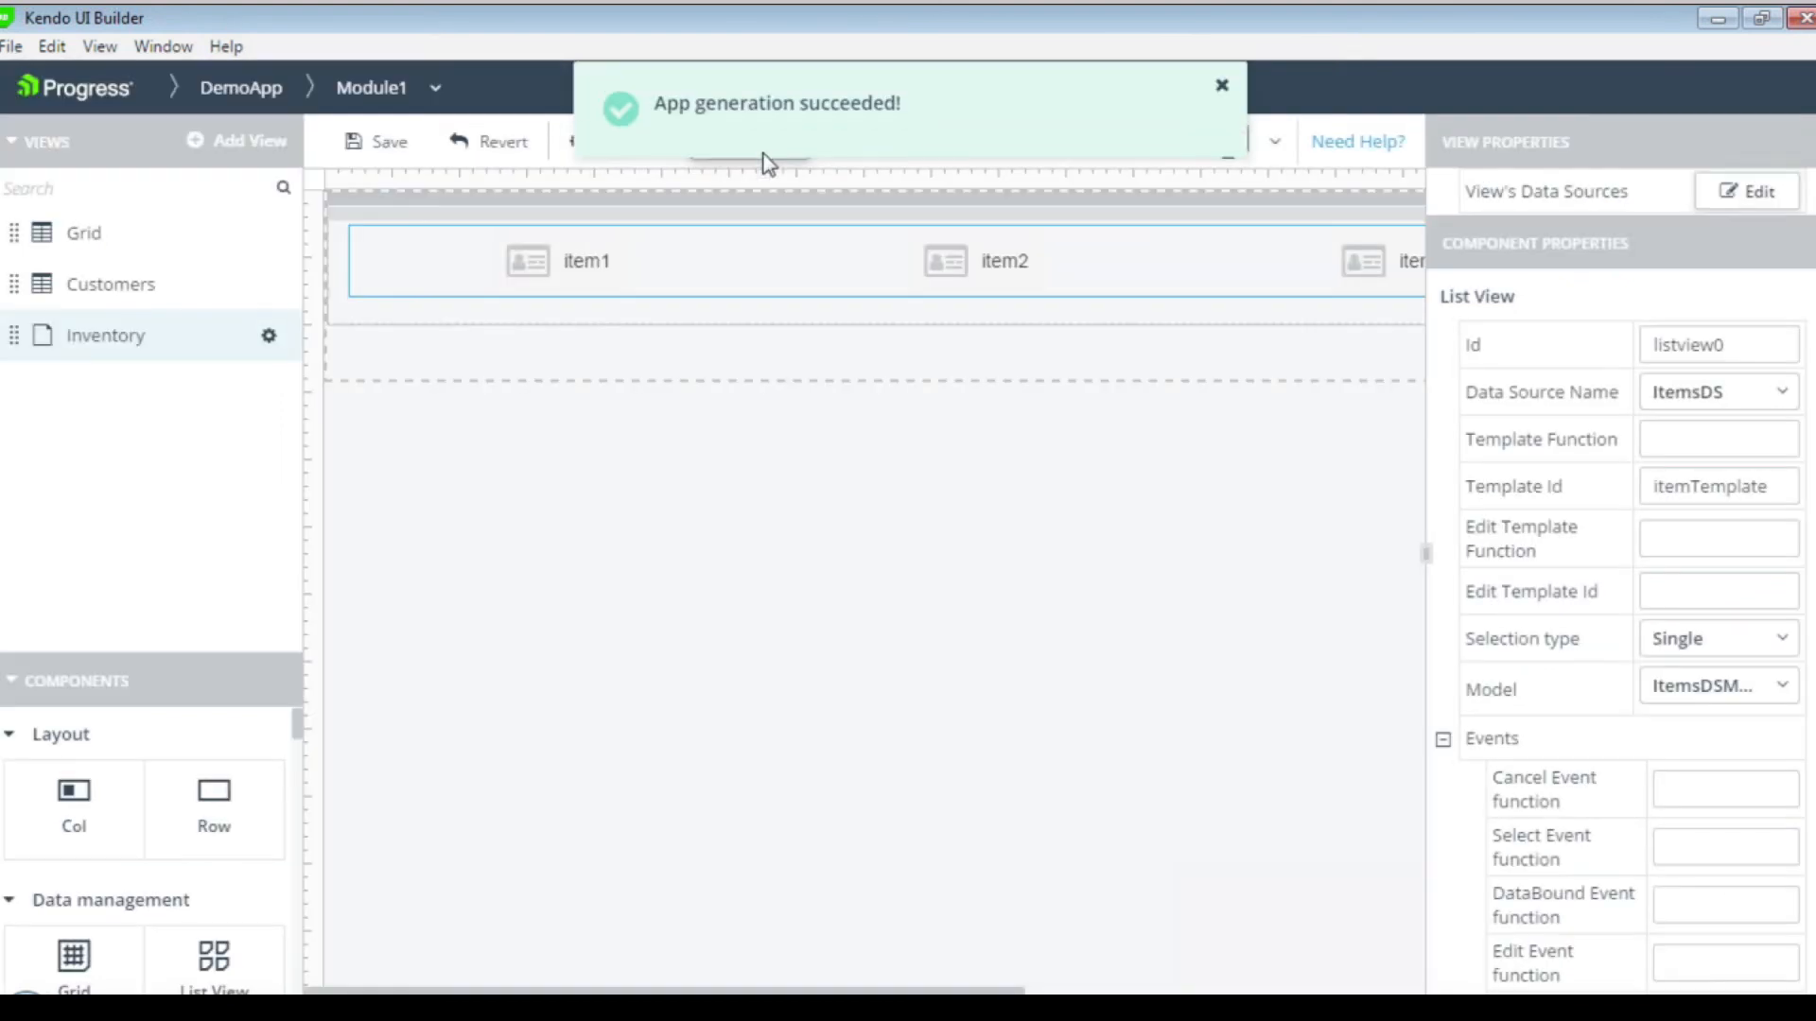
pyautogui.click(1221, 86)
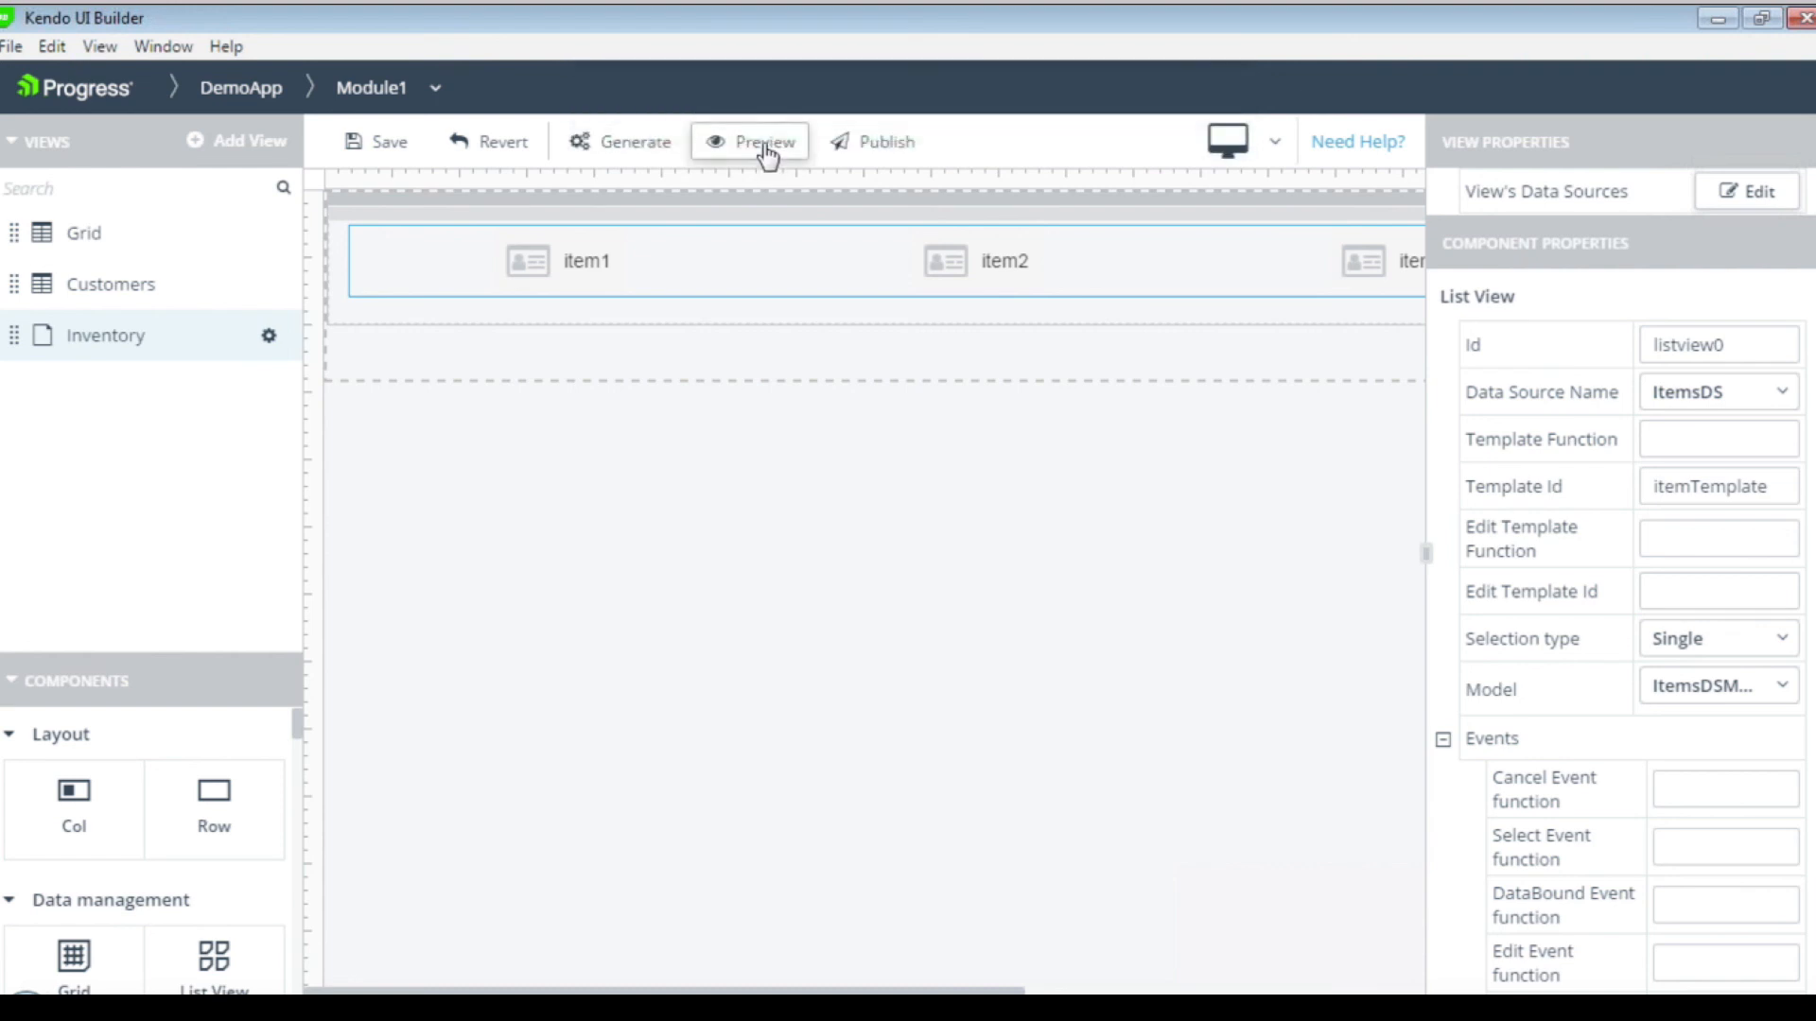
pyautogui.click(763, 141)
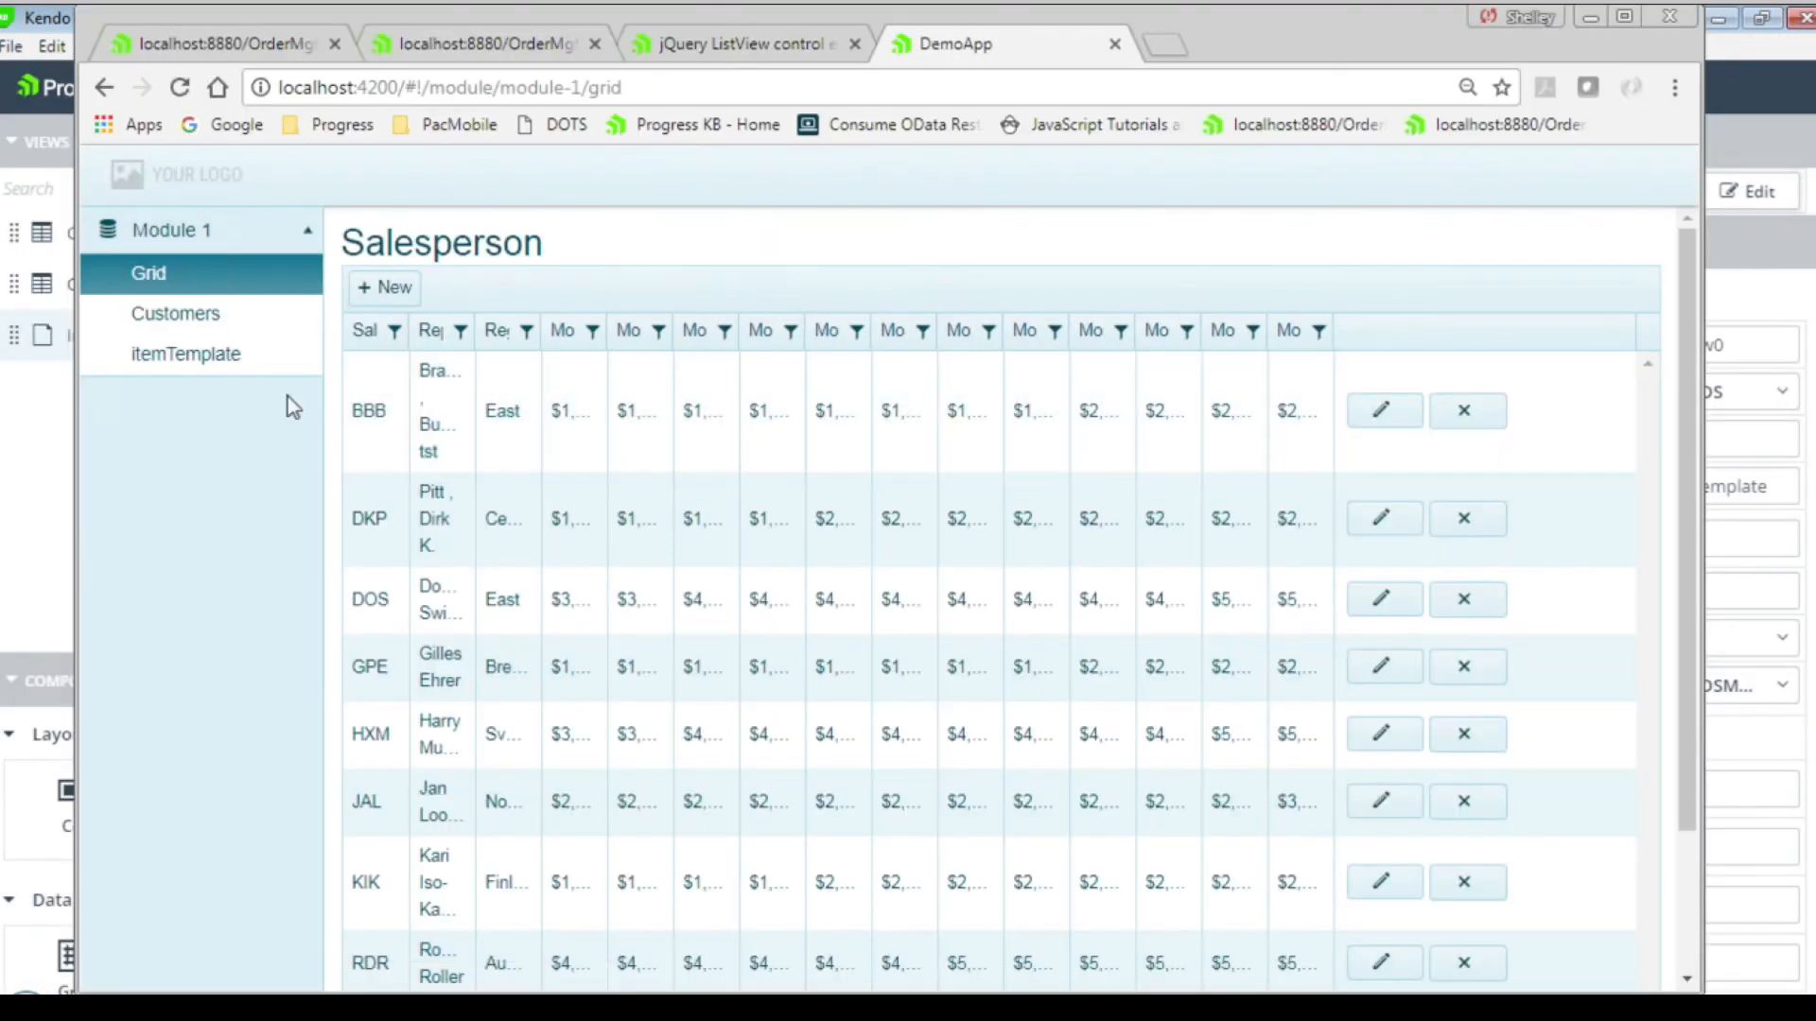
pyautogui.moveTo(185, 353)
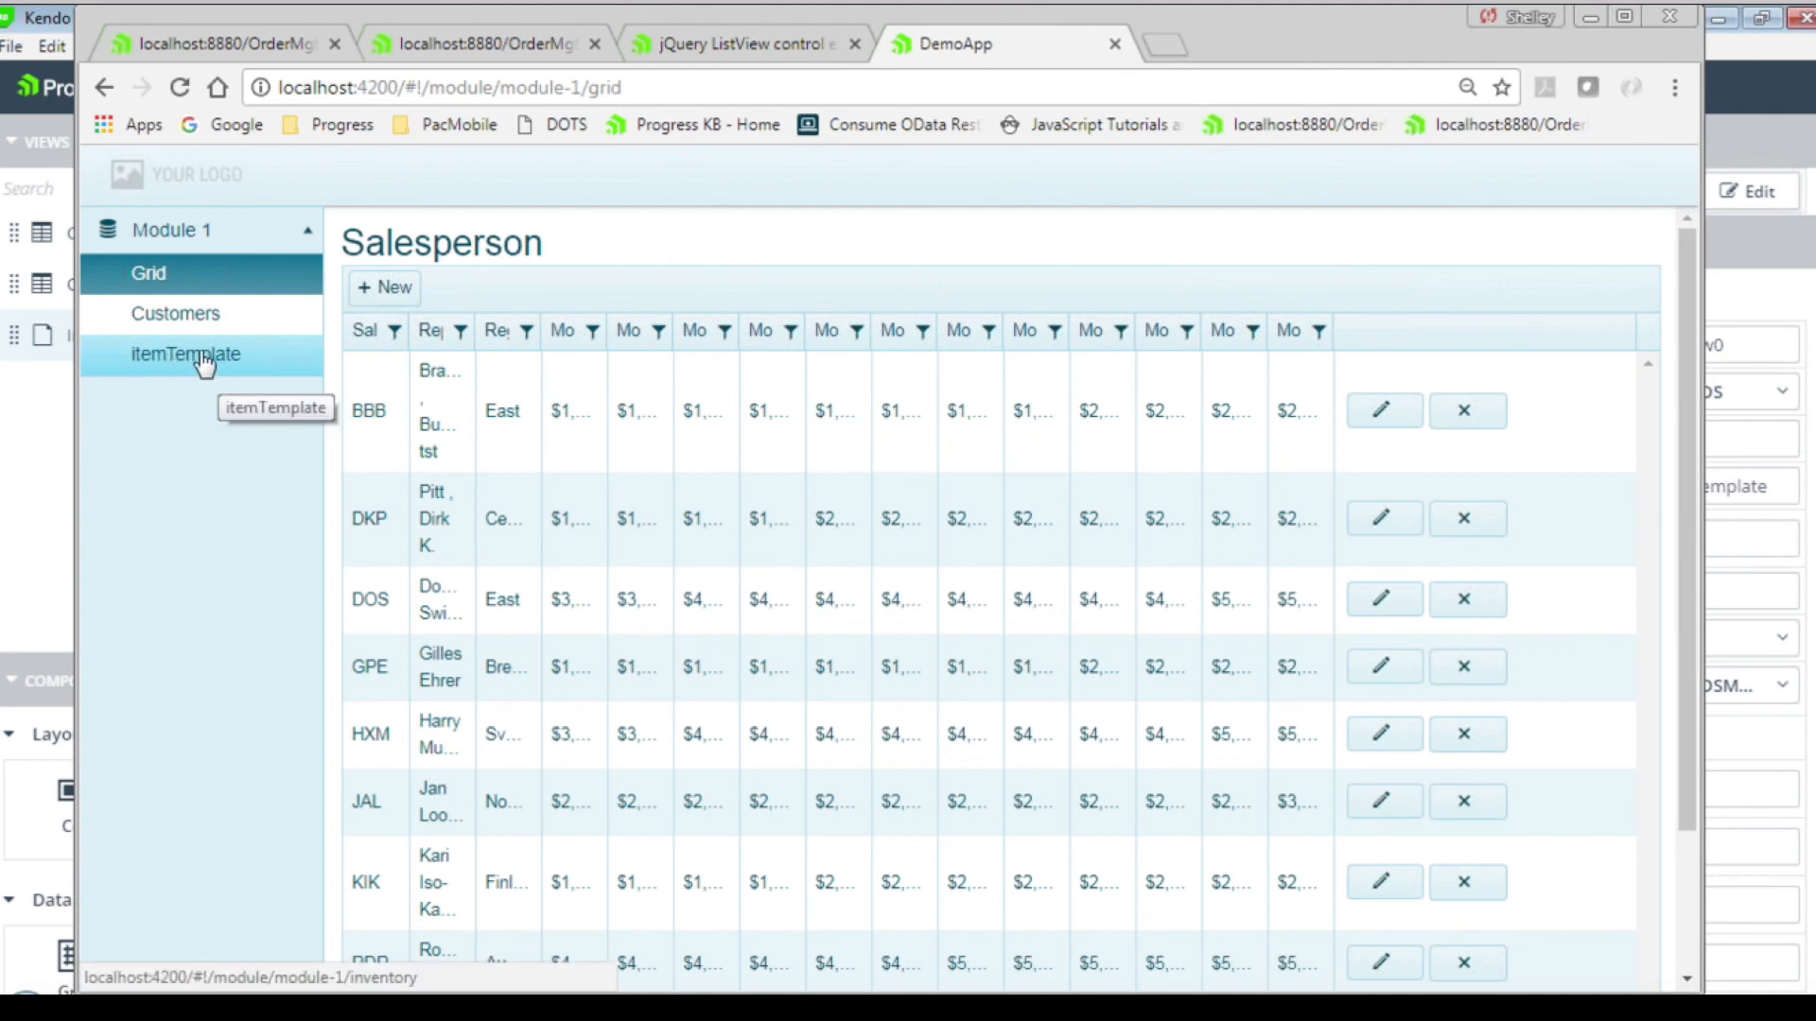
# Open DemoApp's itemTemplate page showing the paged photo list of items.
pyautogui.click(185, 353)
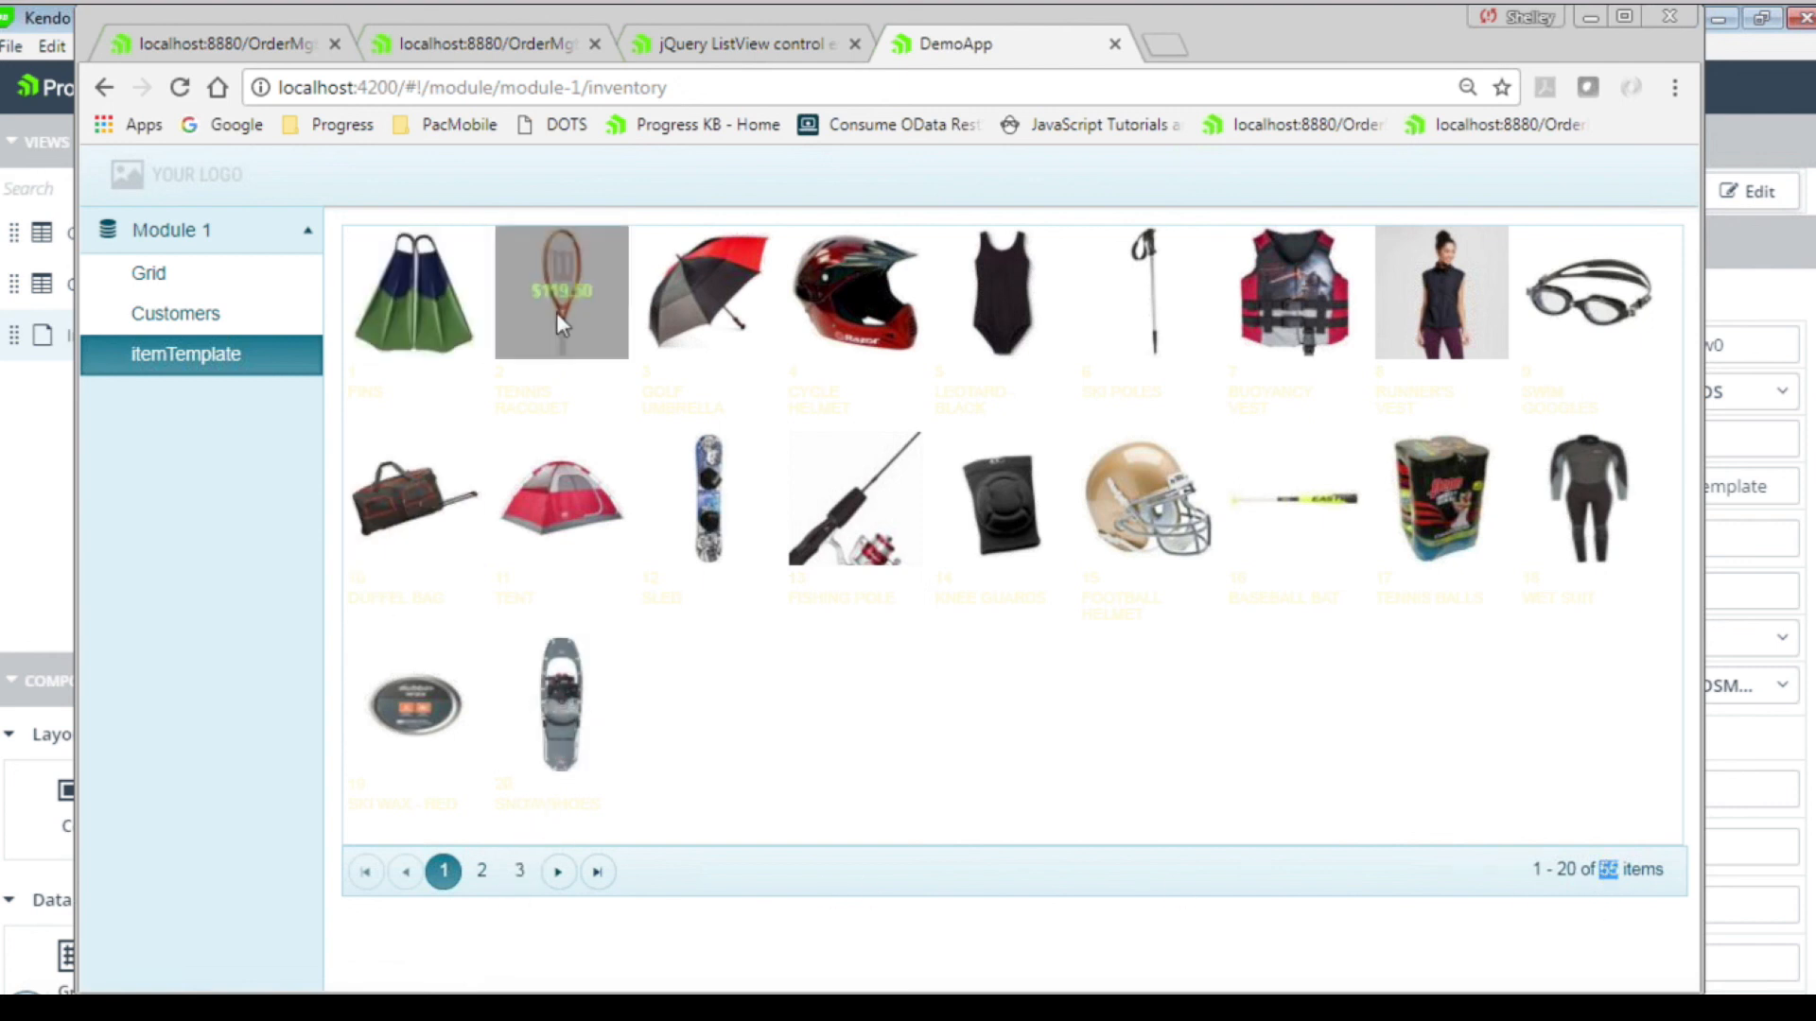
pyautogui.moveTo(681, 311)
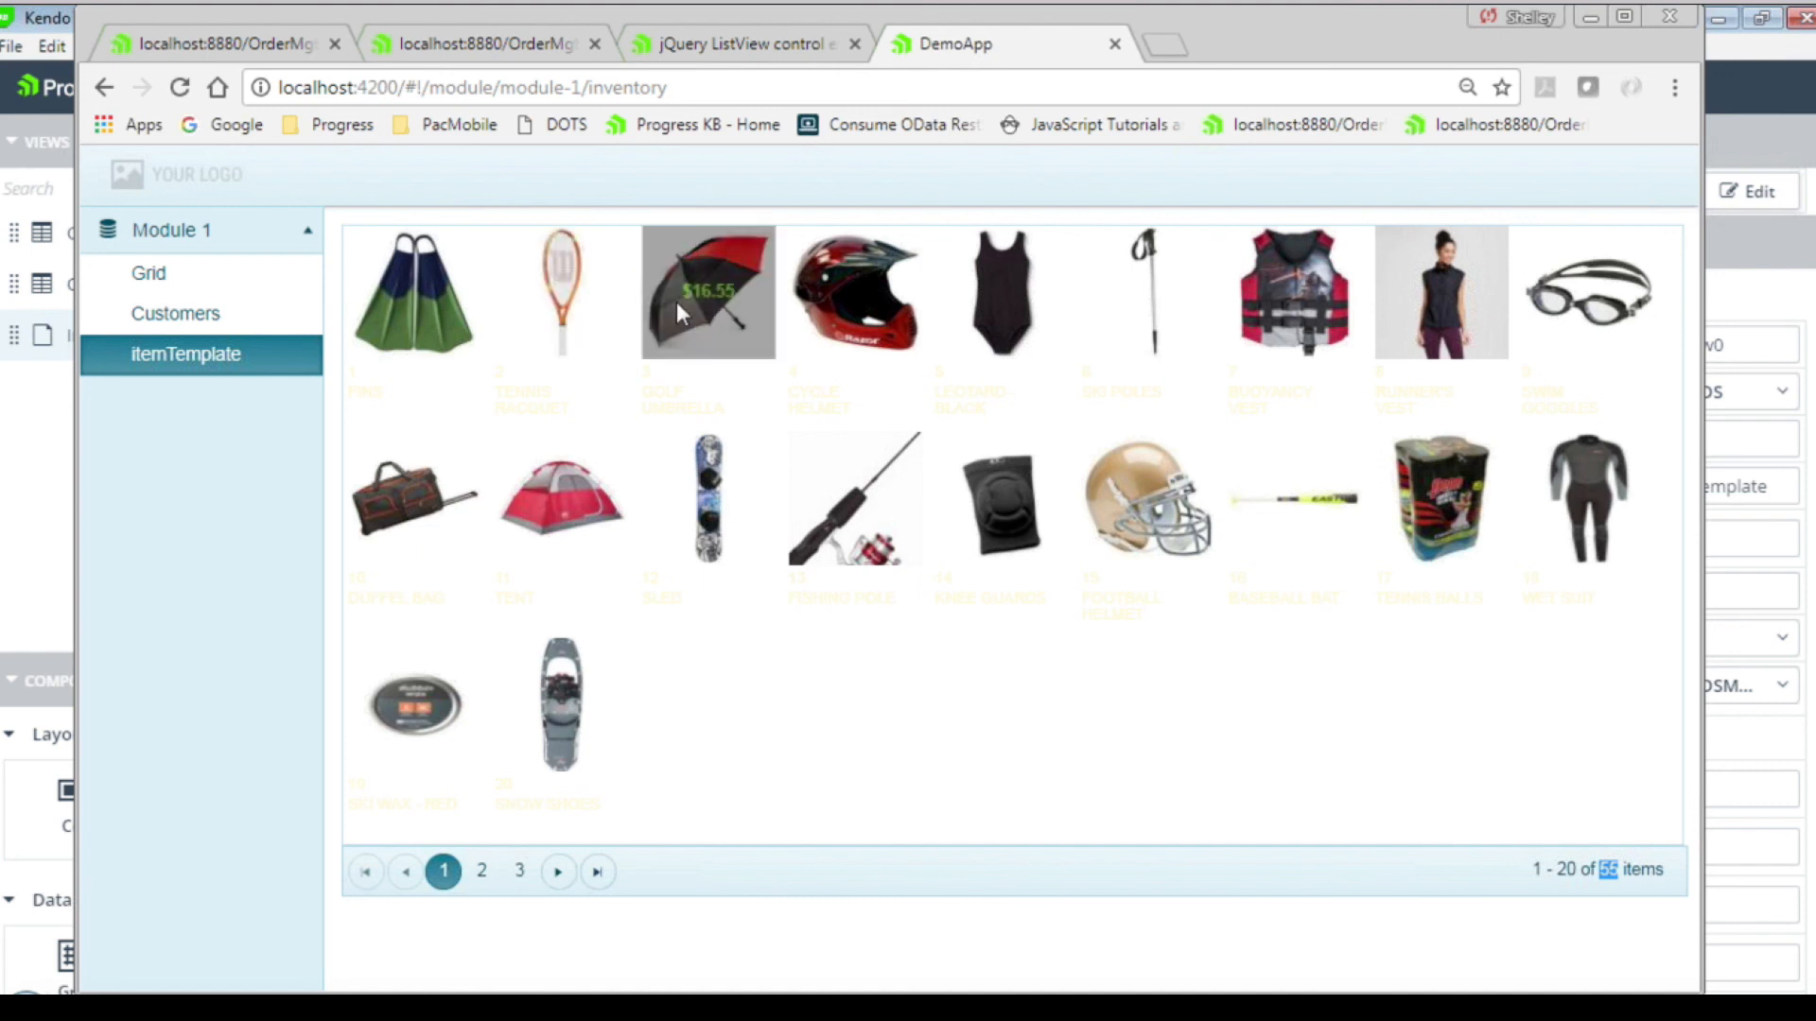
pyautogui.moveTo(437, 351)
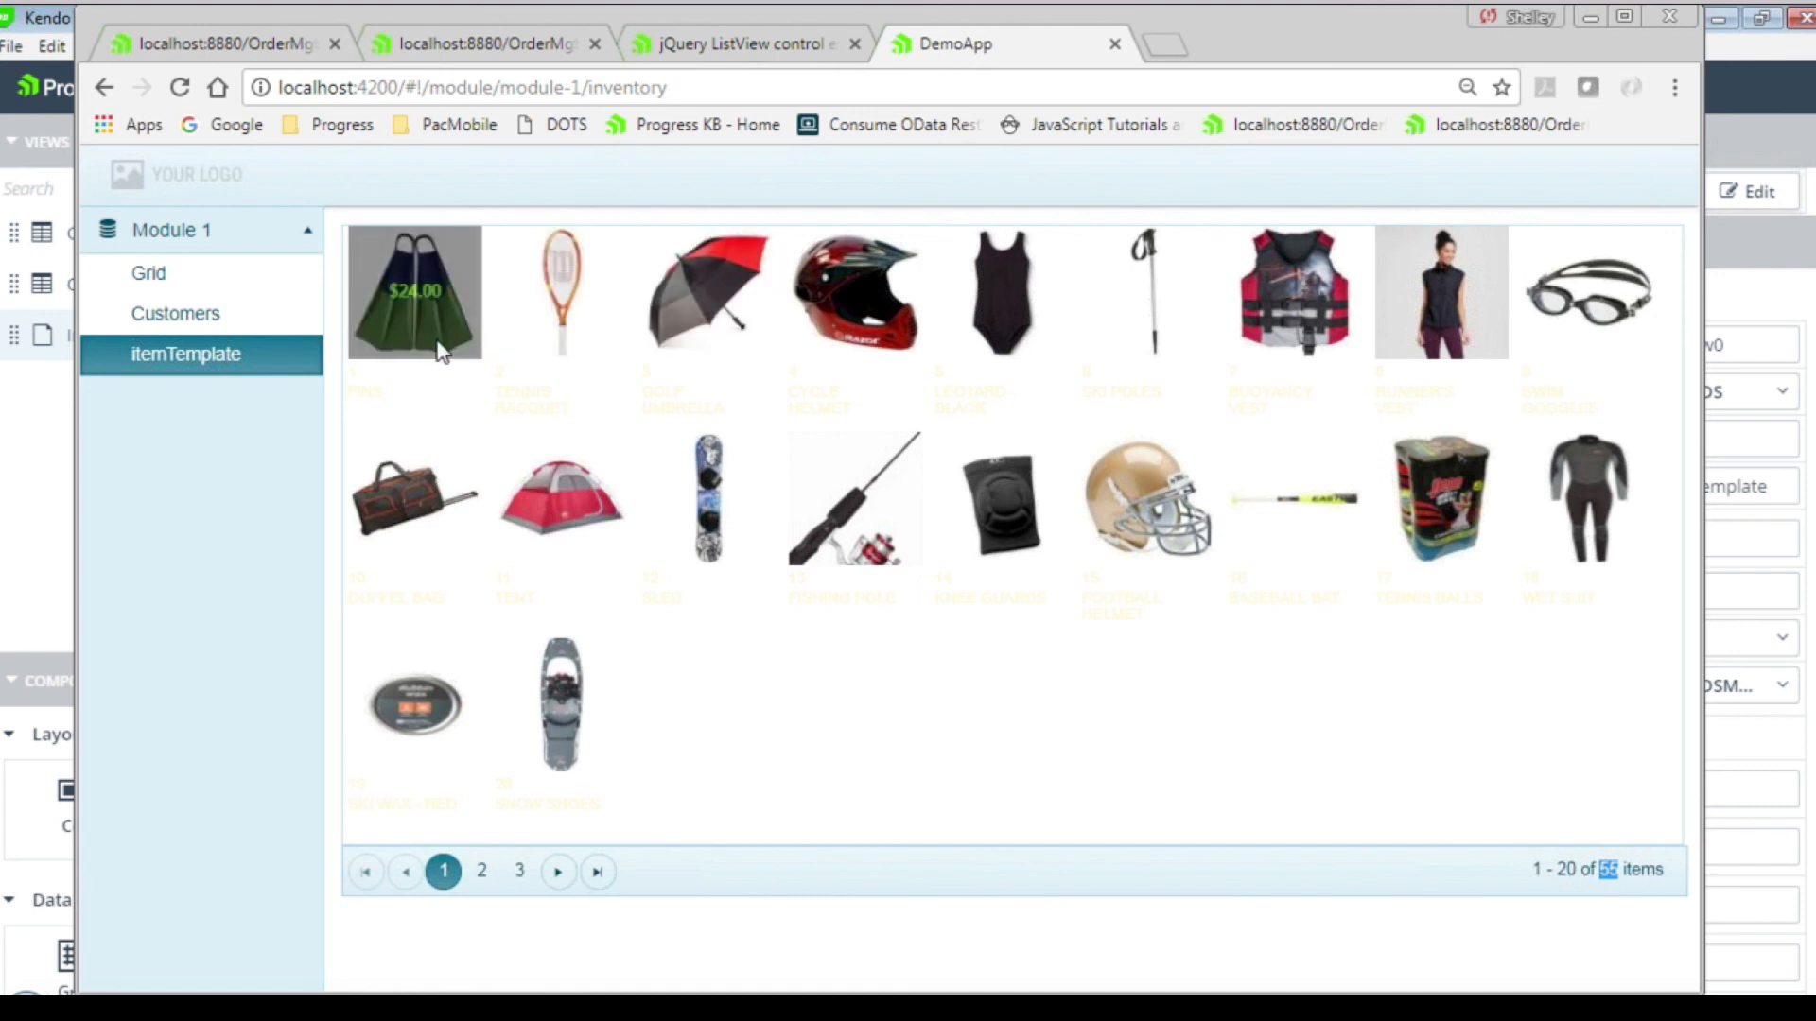